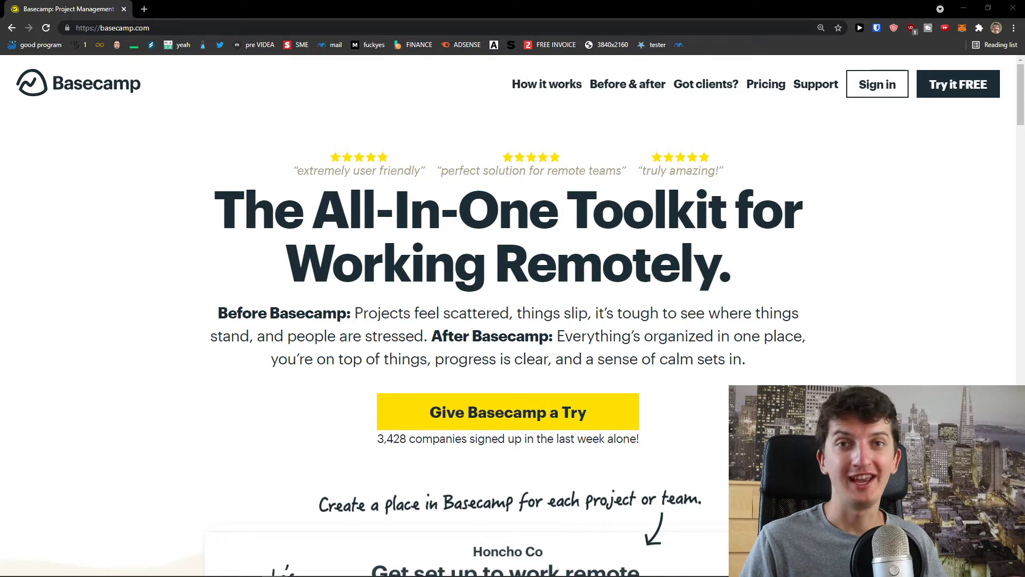
mouse_move(805, 84)
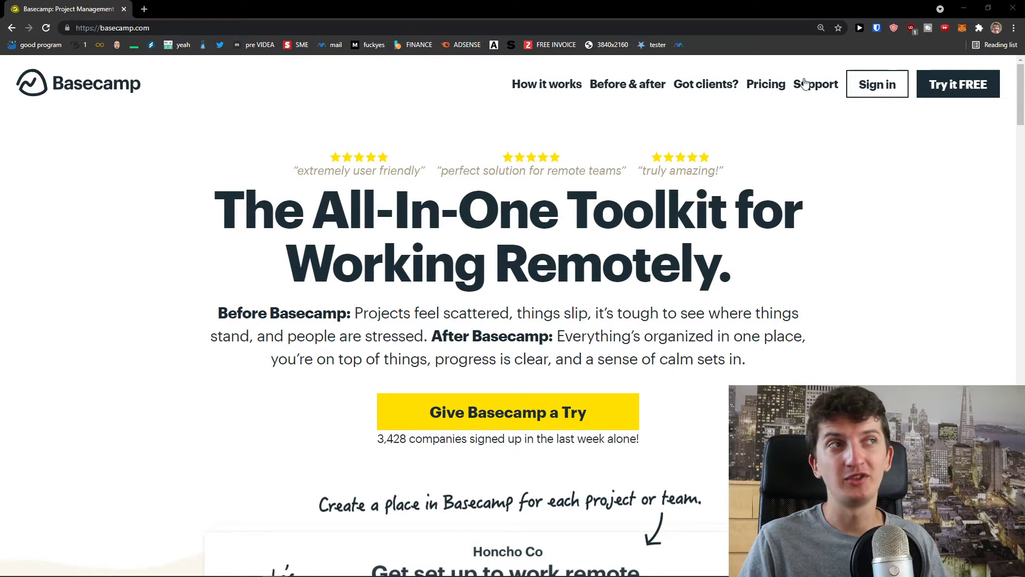
- Browse the pricing page down to the $99/month flat Business plan and its included features
left_click(766, 84)
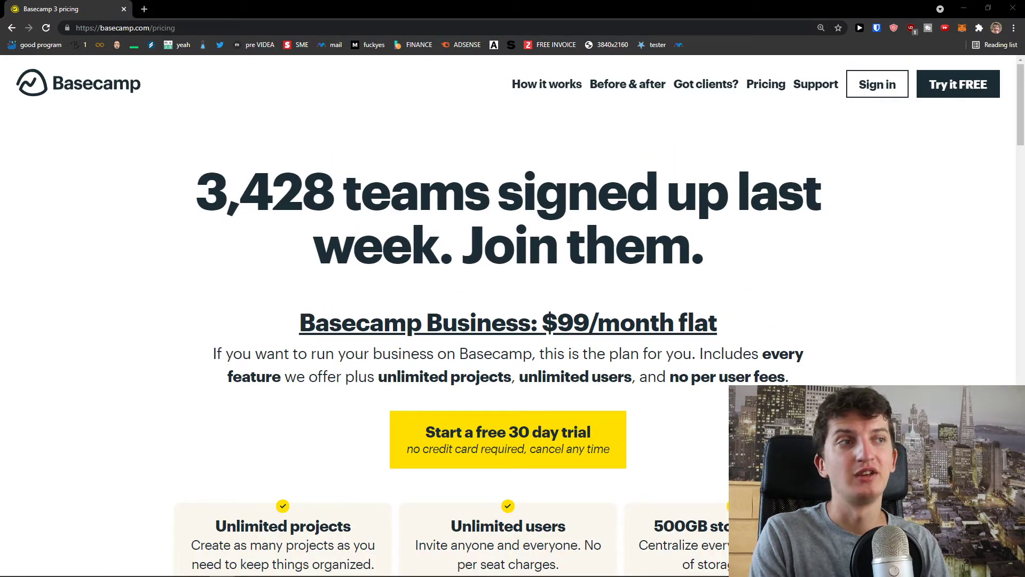
scroll("down", 3)
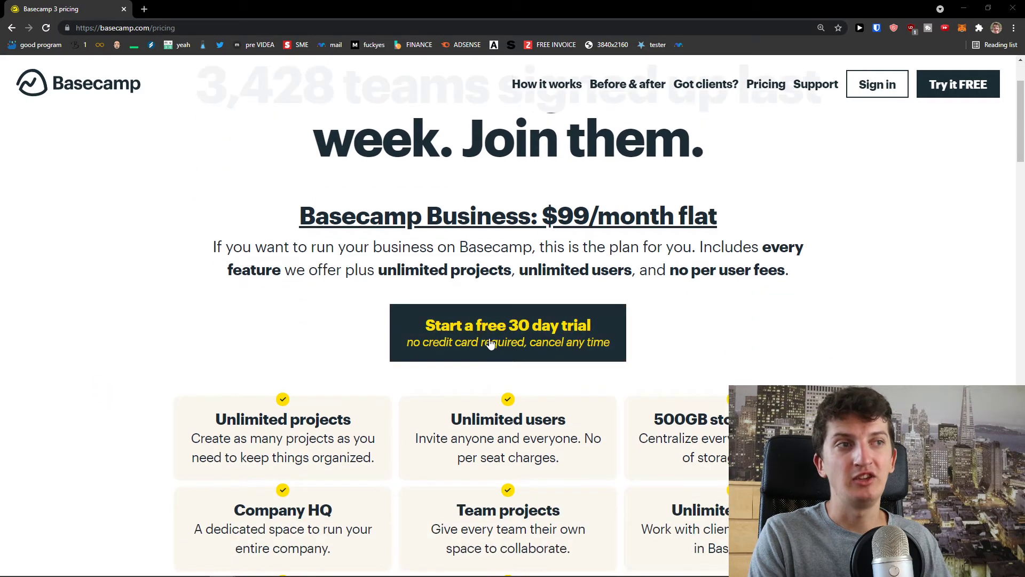
scroll("down", 3)
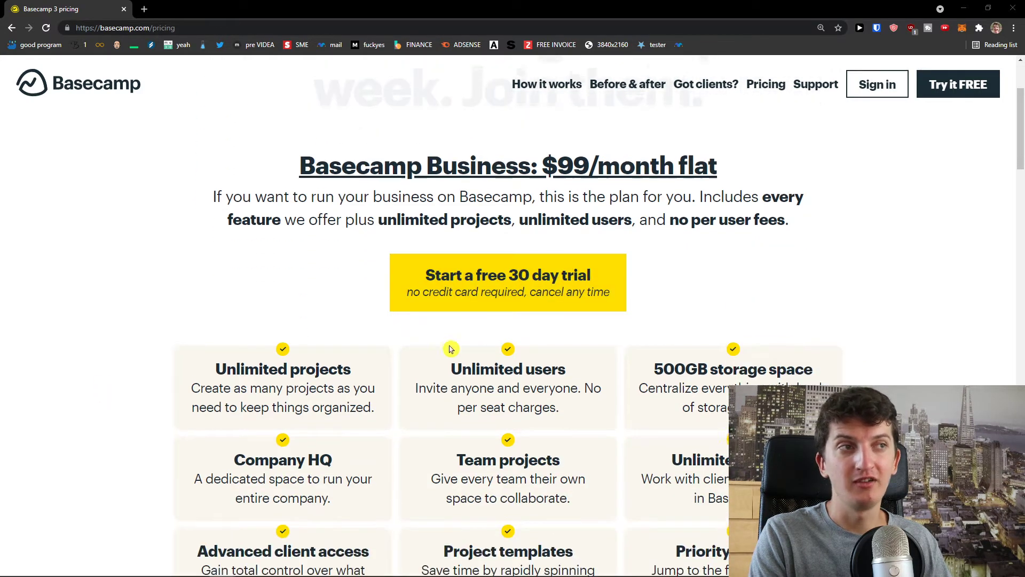
scroll("down", 3)
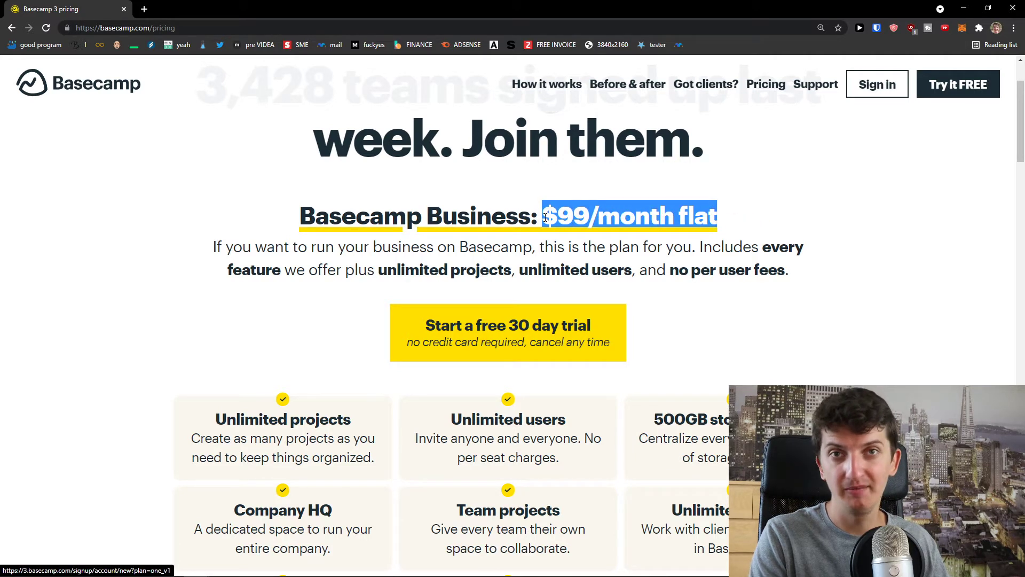
left_click(449, 274)
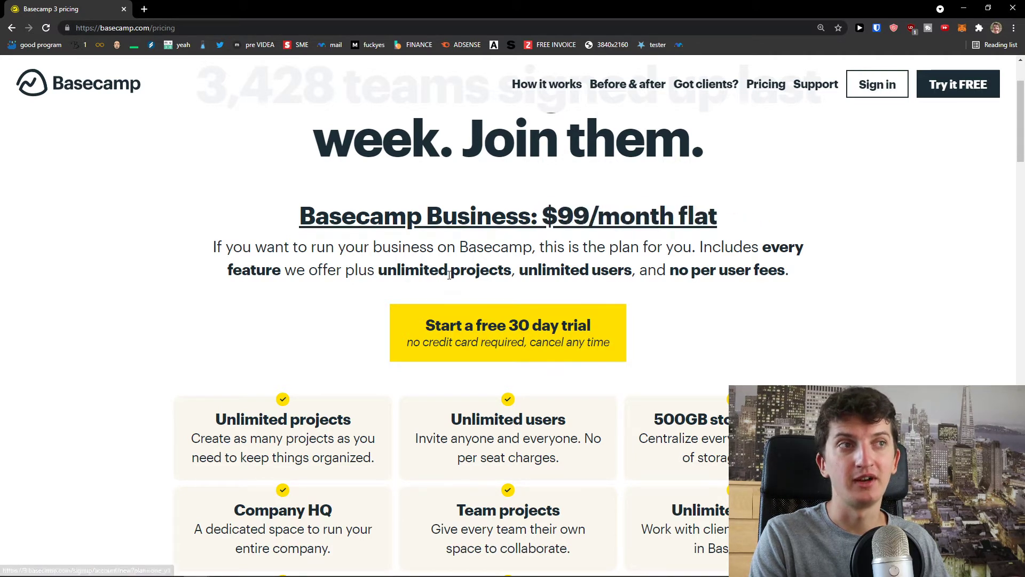
scroll("down", 3)
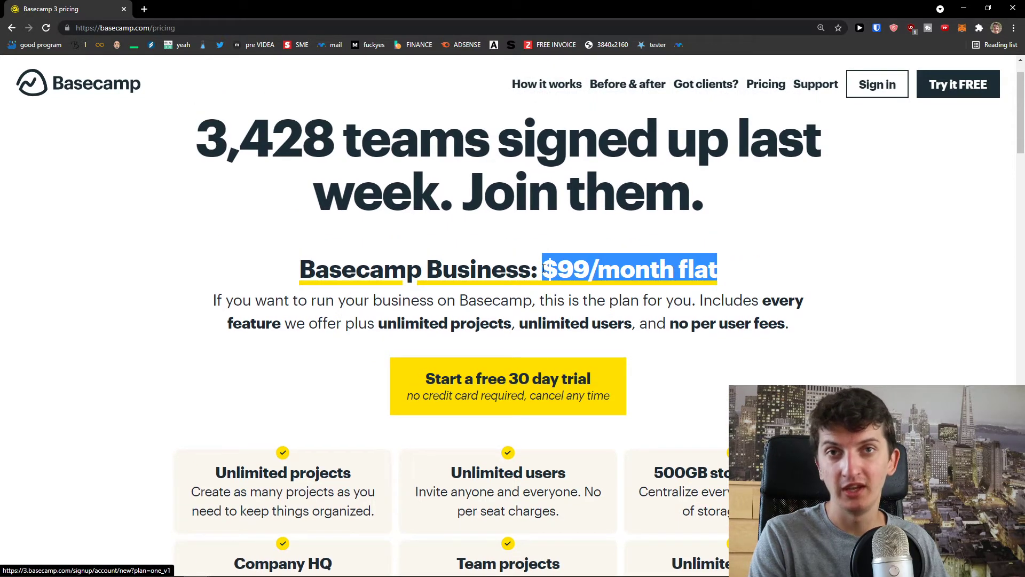
mouse_move(477, 394)
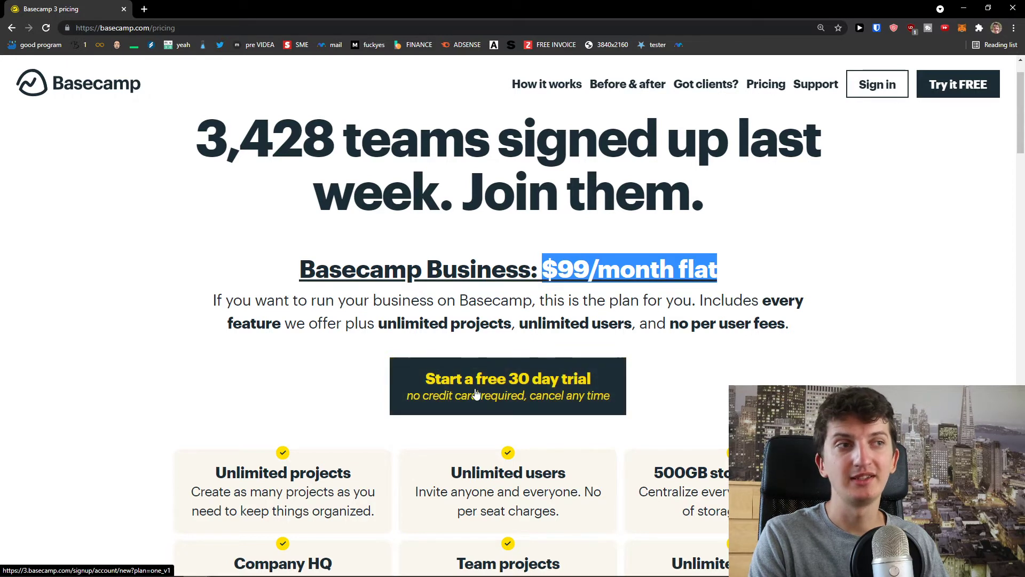
left_click(508, 387)
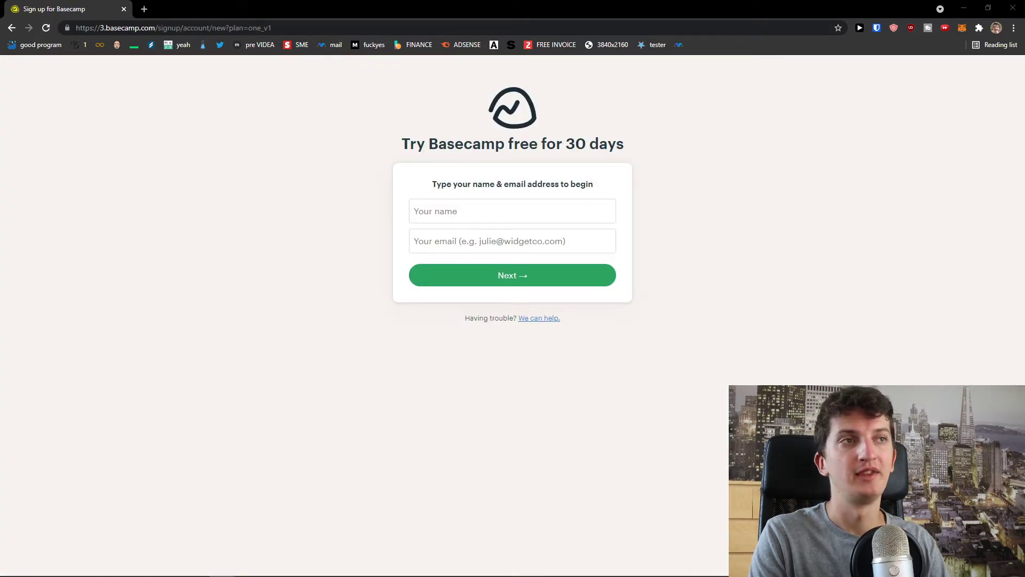
left_click(512, 210)
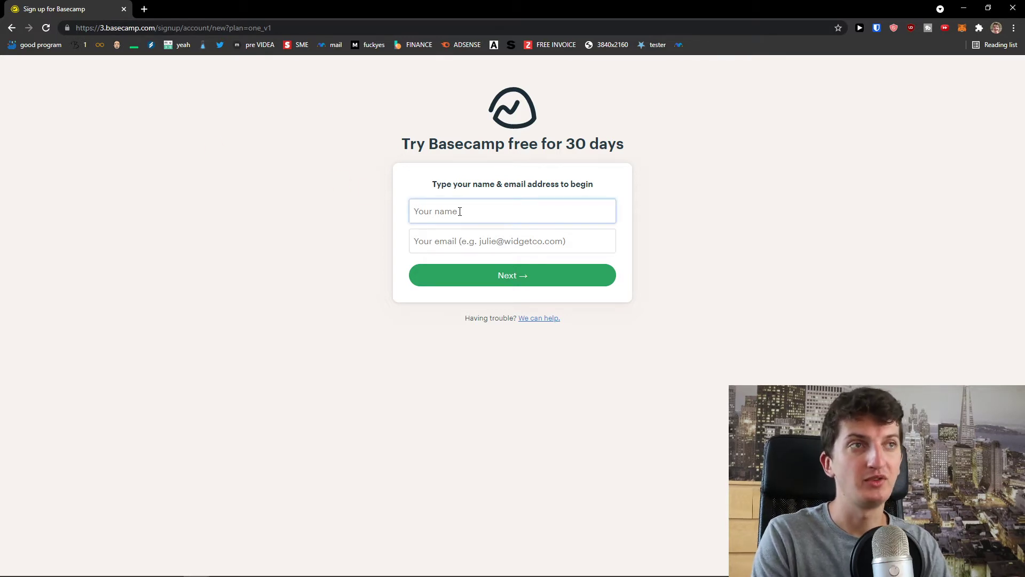
type("Marcus")
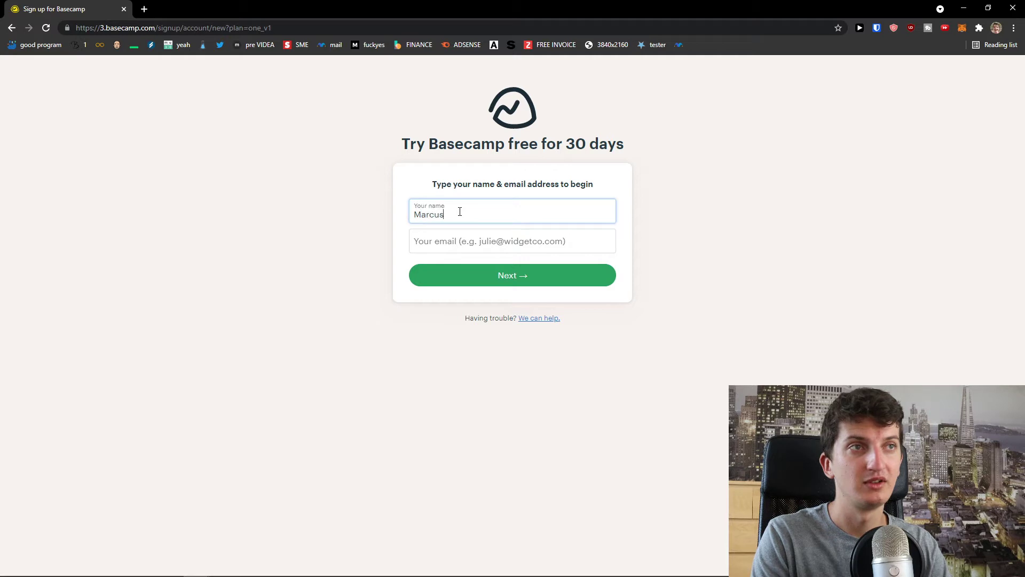
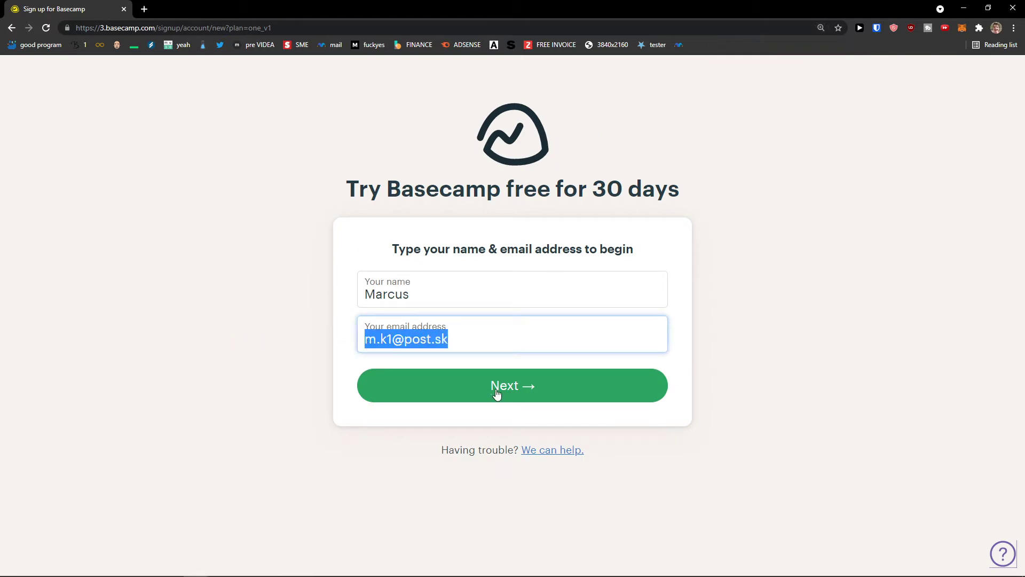
left_click(513, 385)
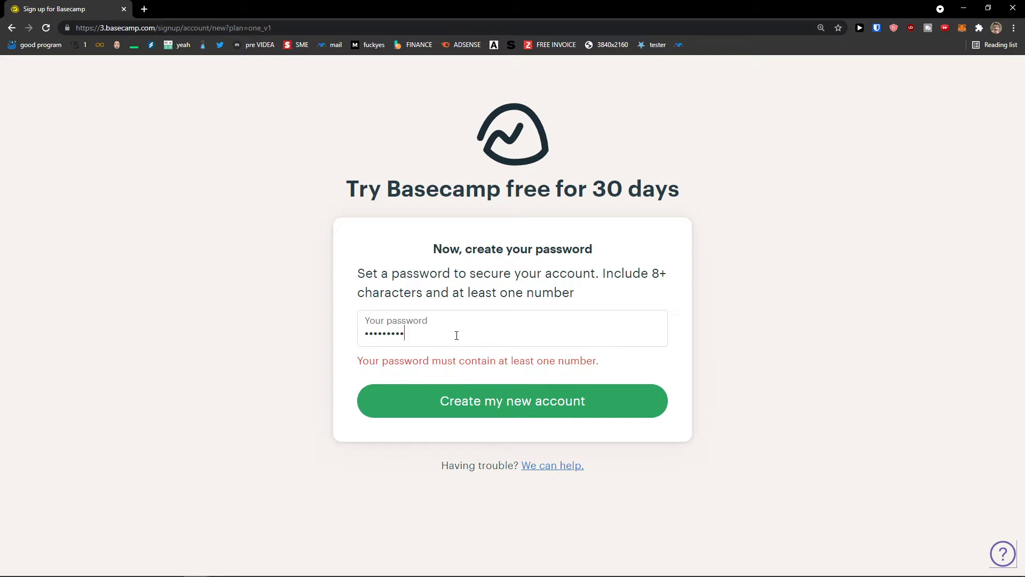
left_click(513, 400)
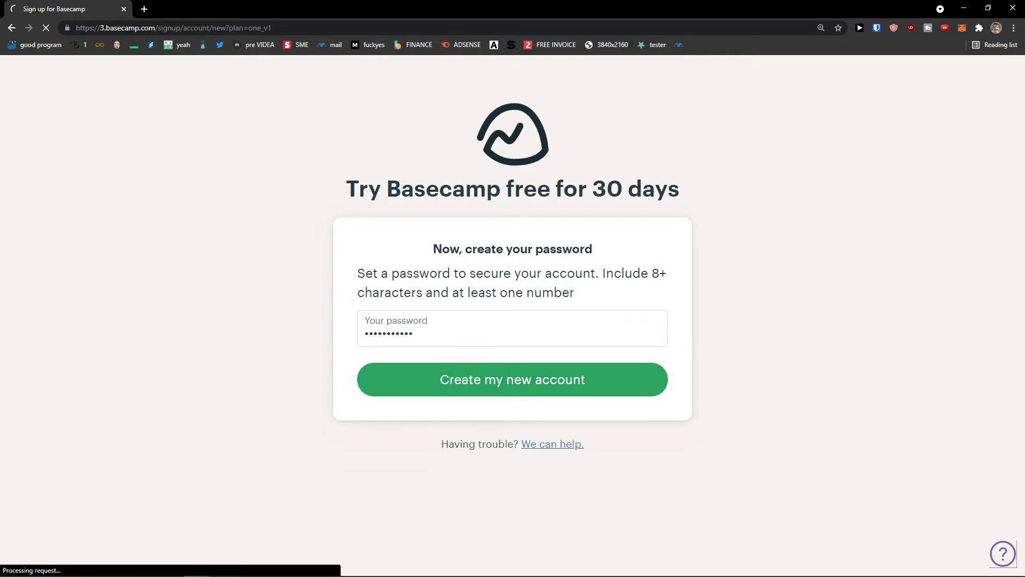
left_click(512, 380)
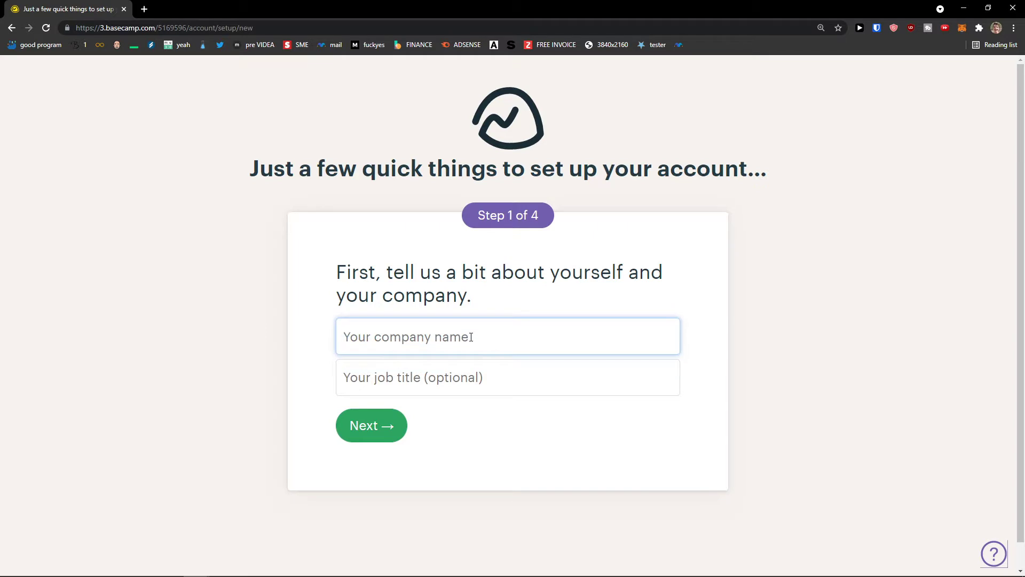
- Enter company Sun Wei with job title CEO, pick Sales and Marketing teams, and skip sample projects
type("Sun Wei")
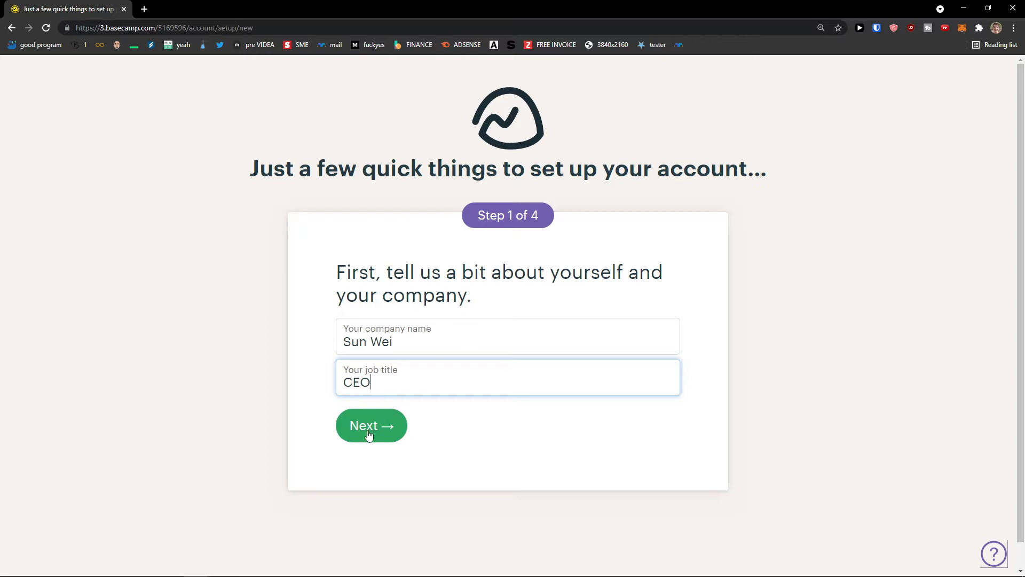
left_click(371, 425)
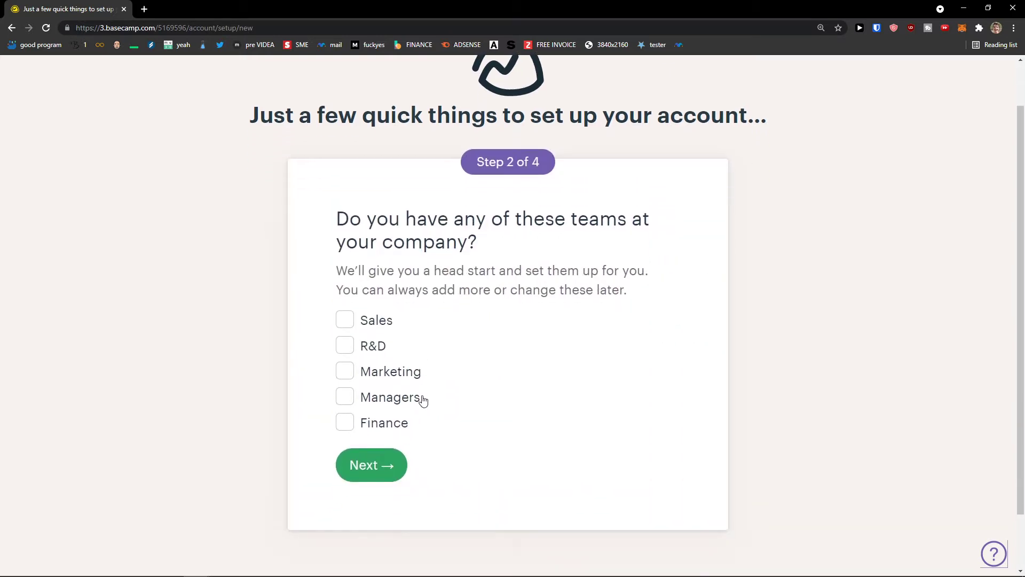
mouse_move(361, 321)
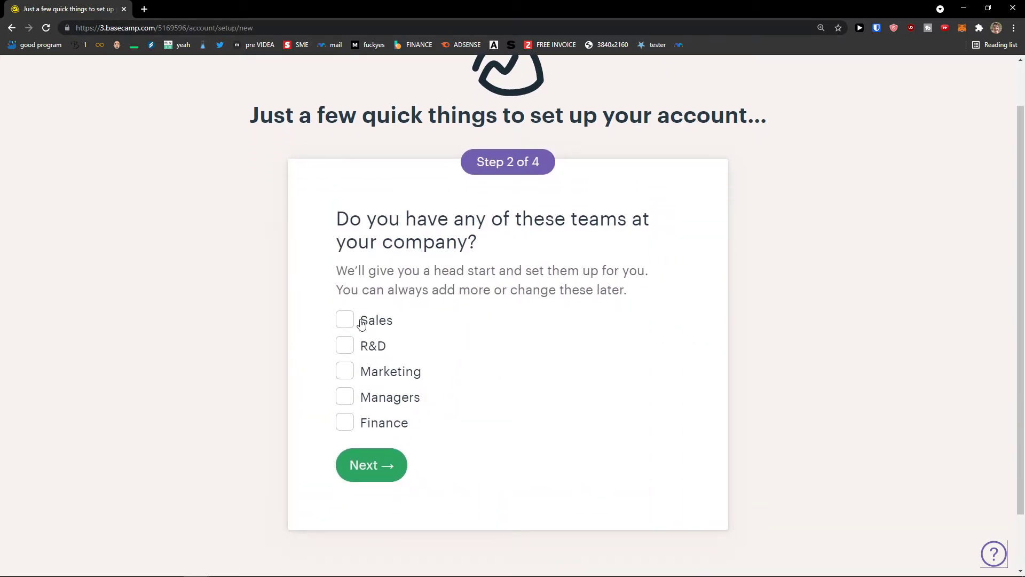
mouse_move(393, 356)
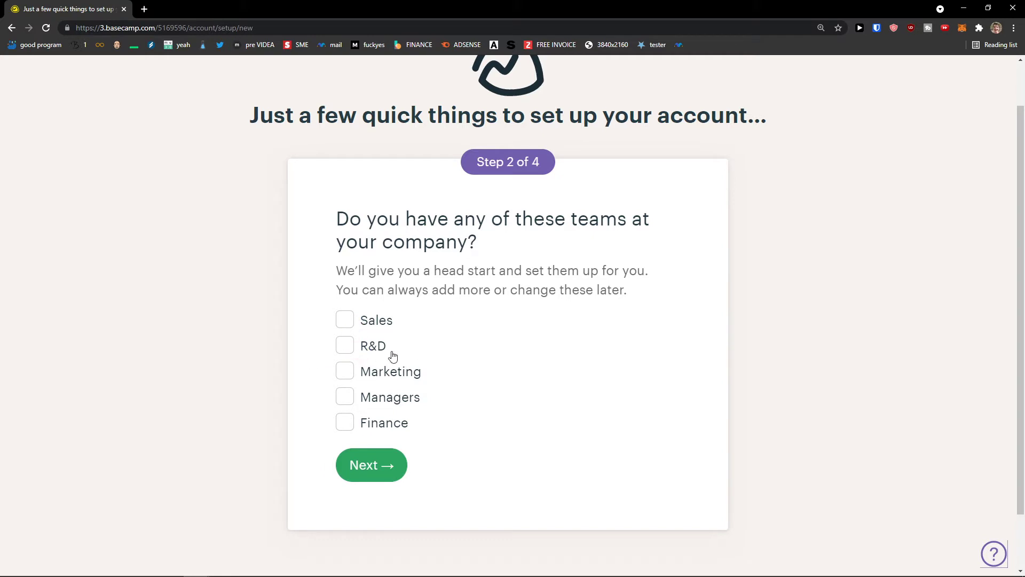
mouse_move(344, 428)
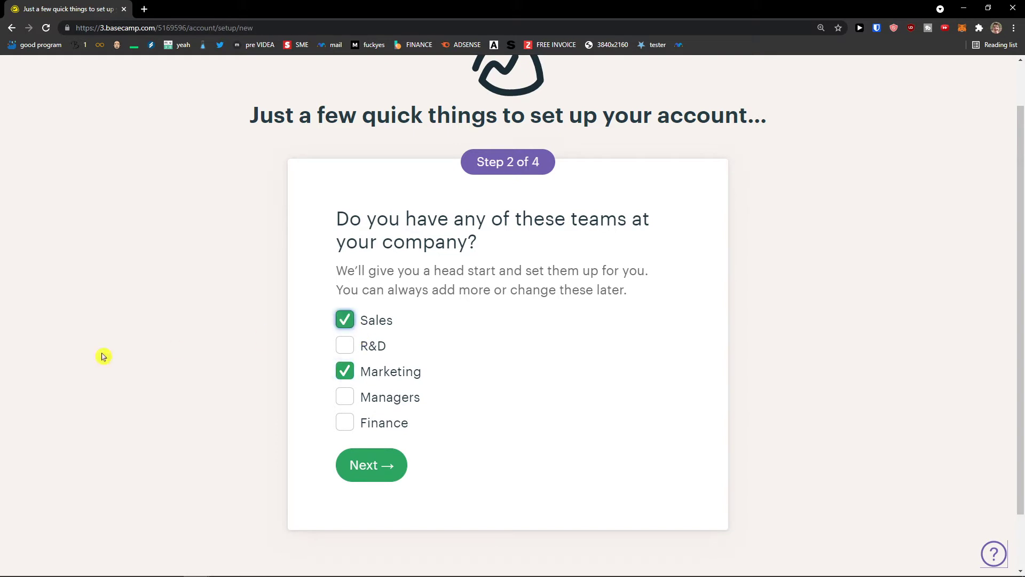
left_click(371, 465)
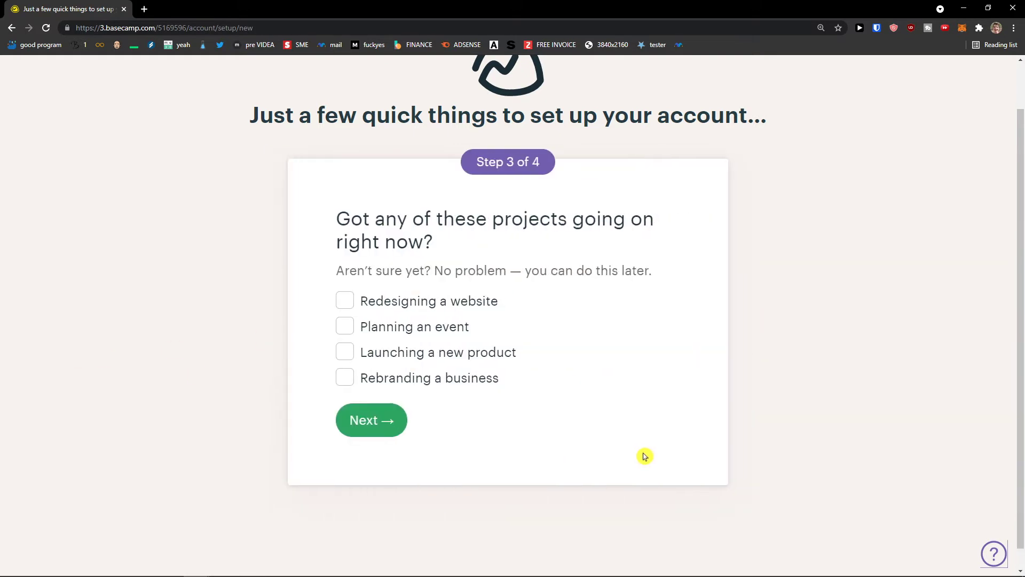
mouse_move(582, 403)
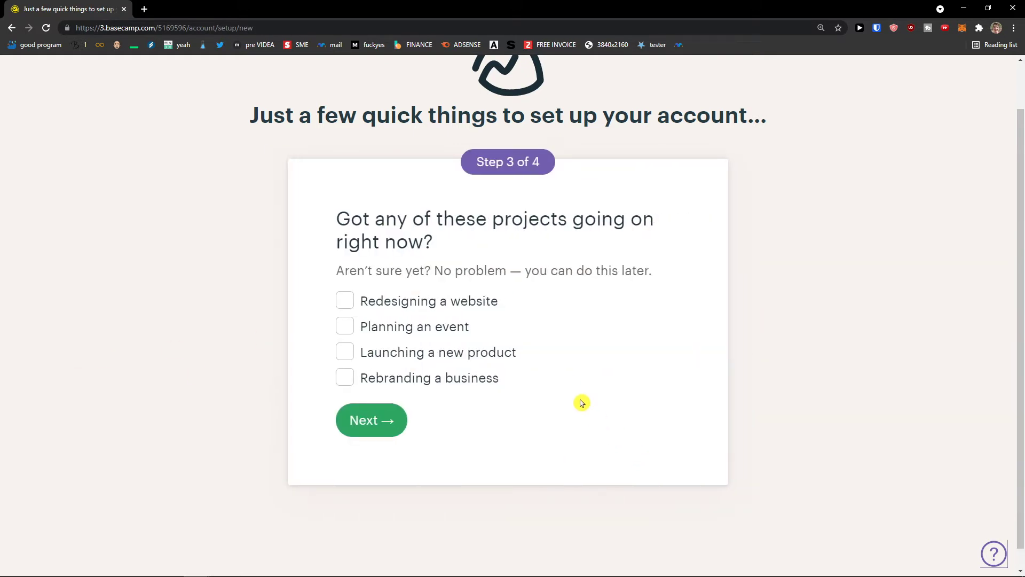
mouse_move(433, 379)
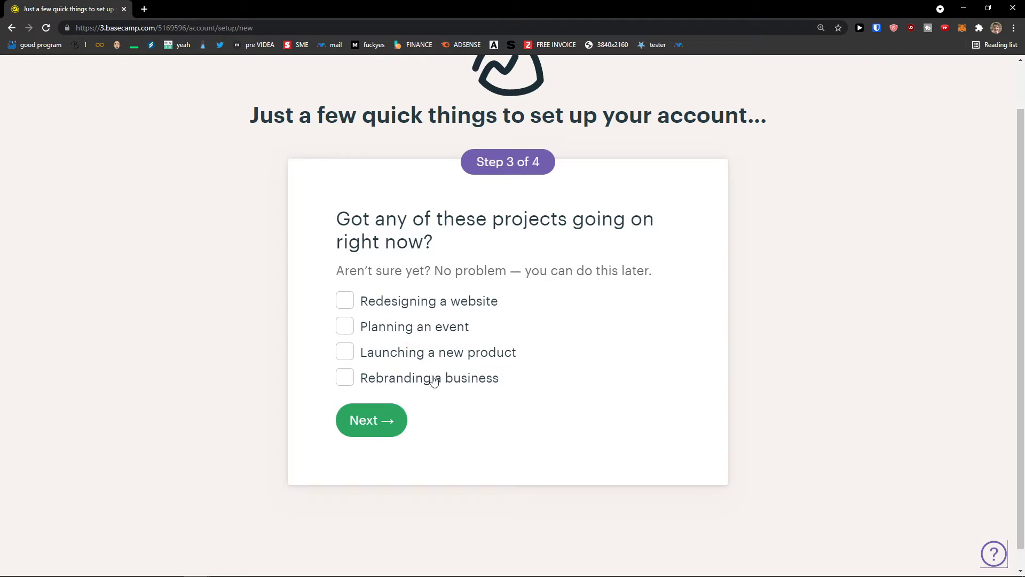
mouse_move(407, 366)
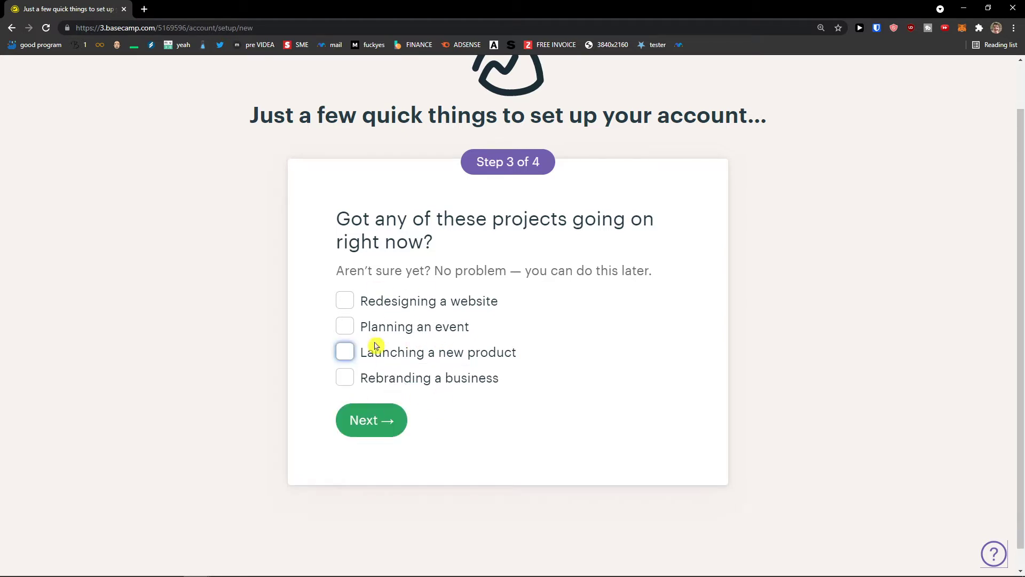
mouse_move(383, 421)
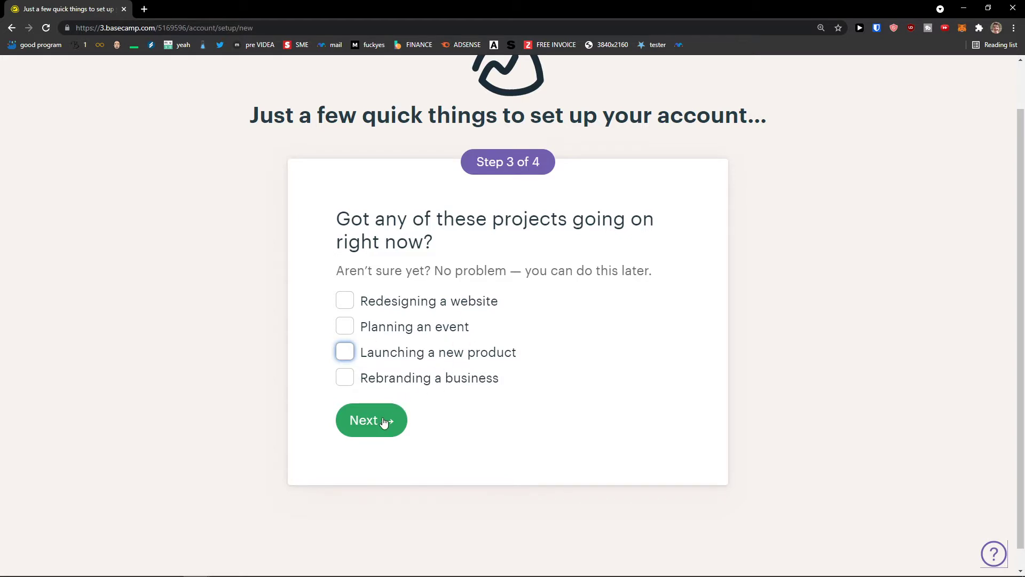
left_click(370, 420)
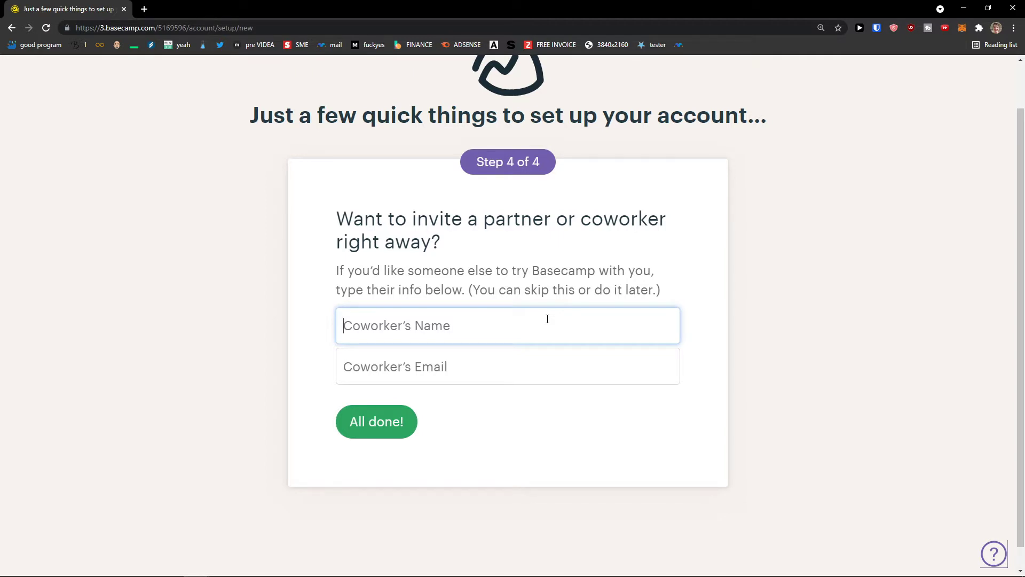
mouse_move(397, 429)
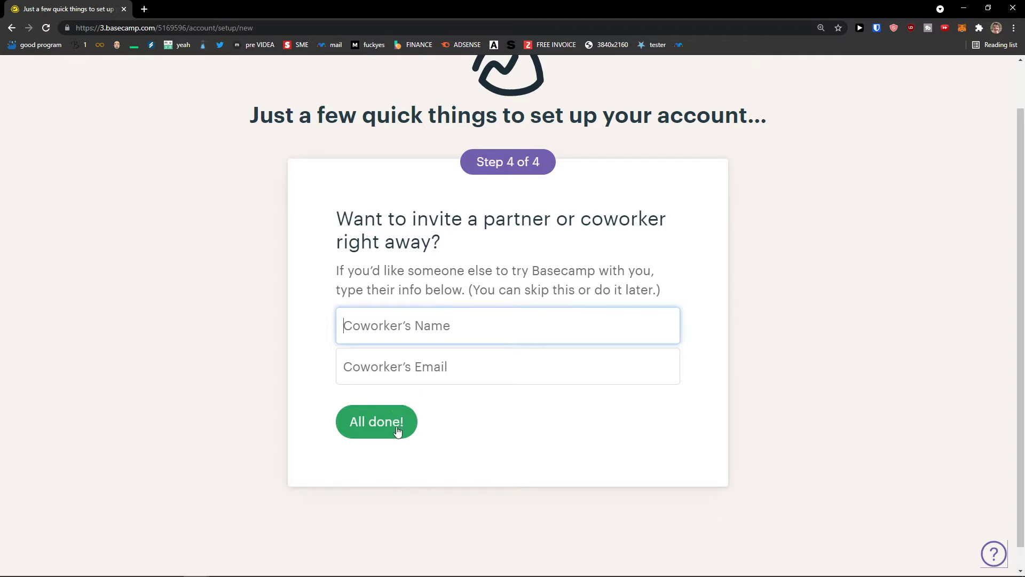
- Finish setup without inviting a coworker and decline the getting-started video
left_click(377, 421)
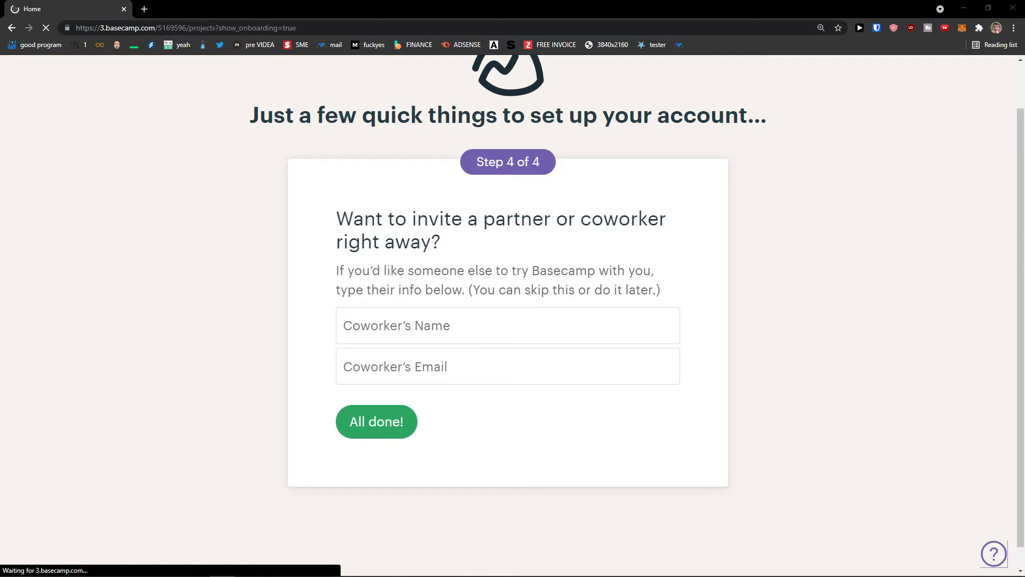
left_click(376, 422)
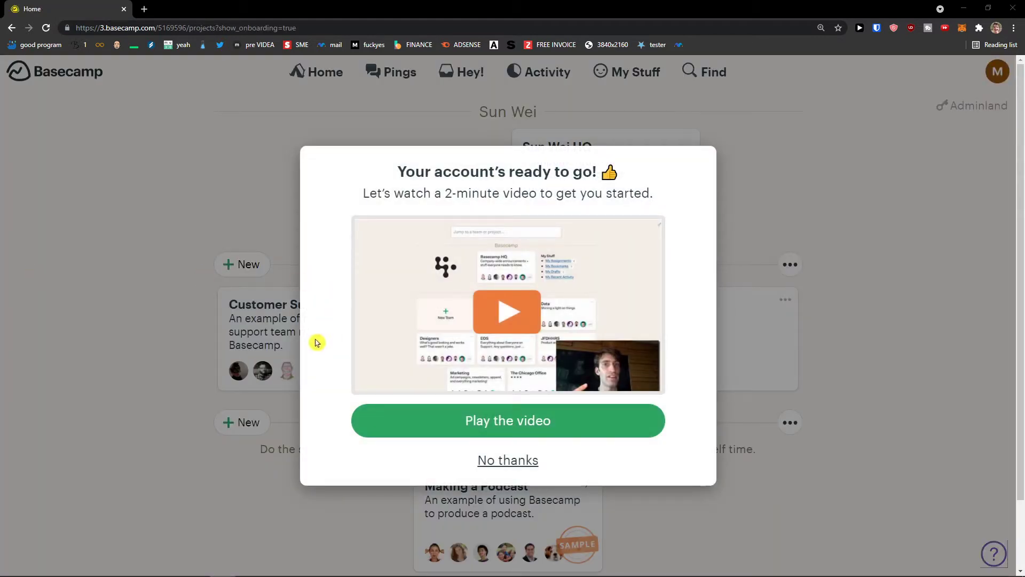
left_click(508, 460)
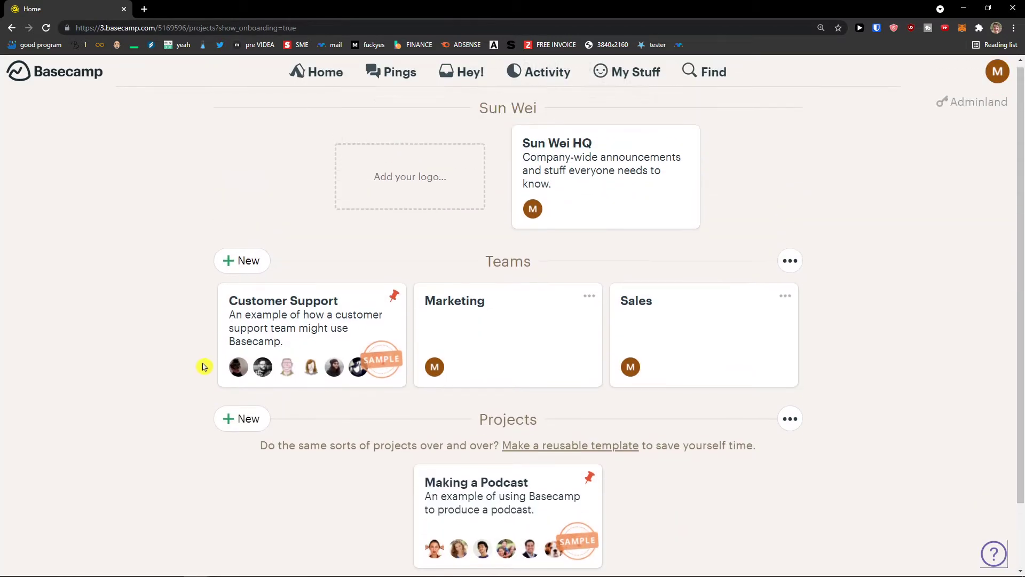
mouse_move(584, 485)
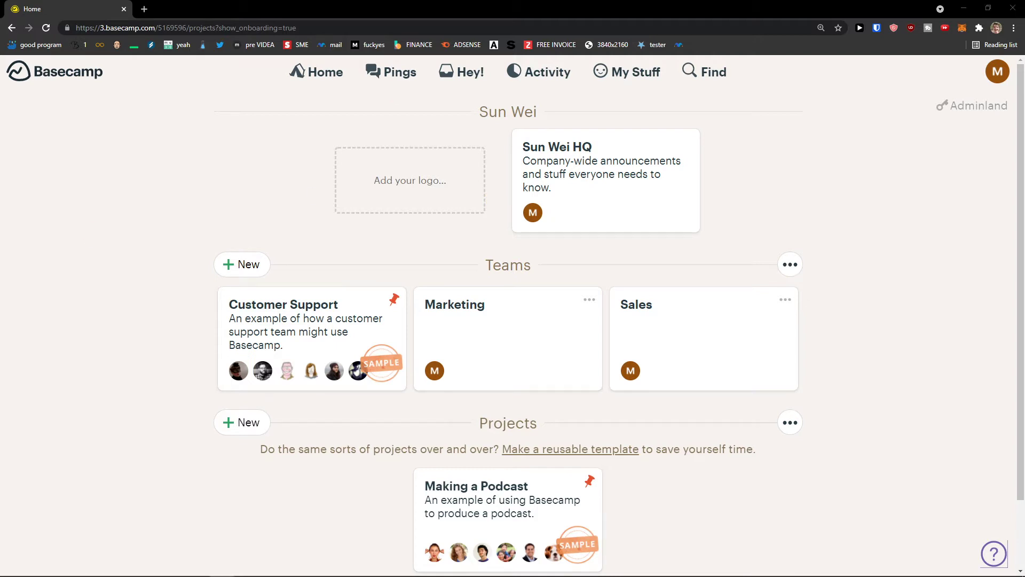
mouse_move(340, 92)
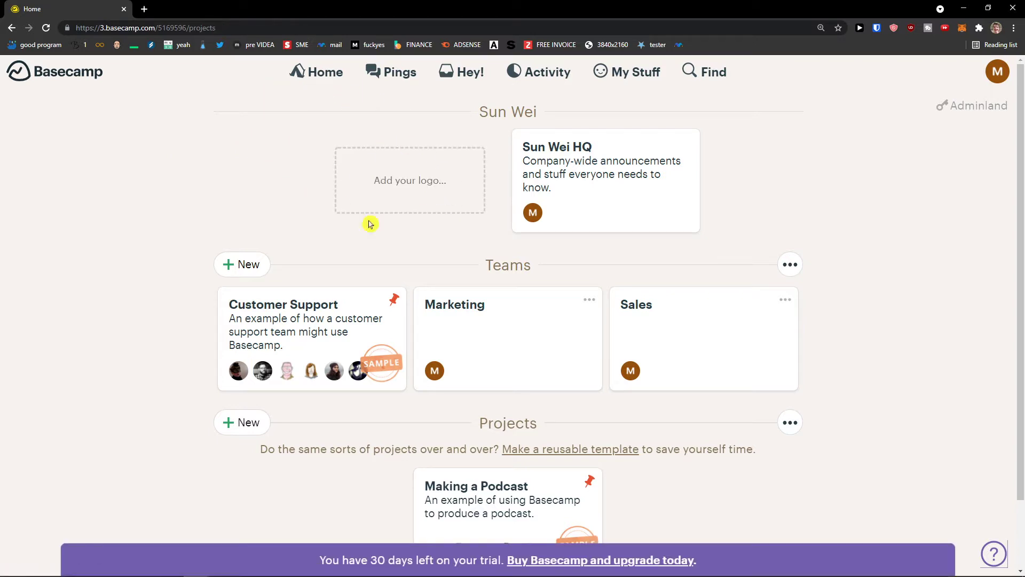
- Visit Sun Wei HQ, dismiss its setup-help dialog, and go back to Home
double_click(500, 112)
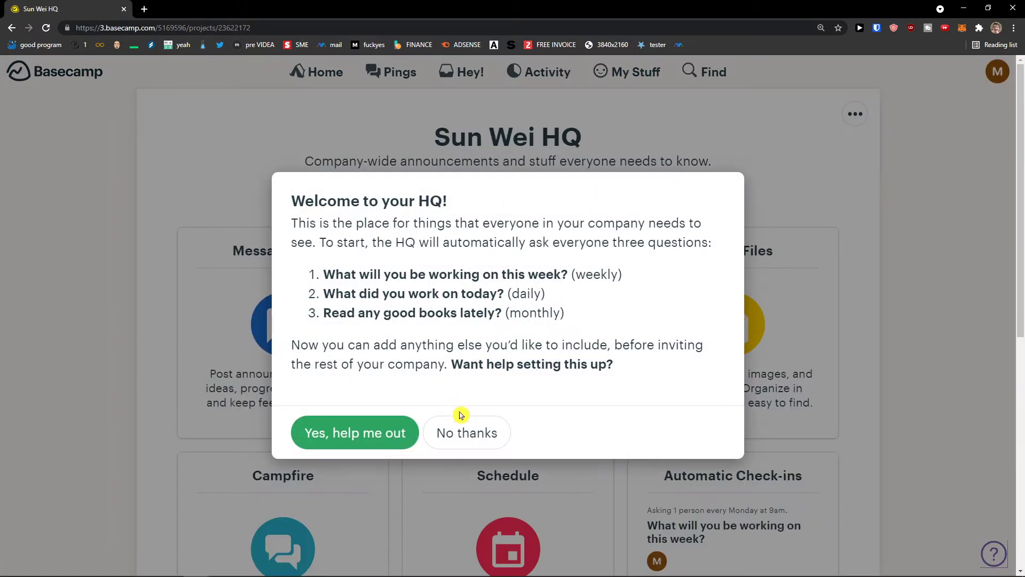
left_click(467, 433)
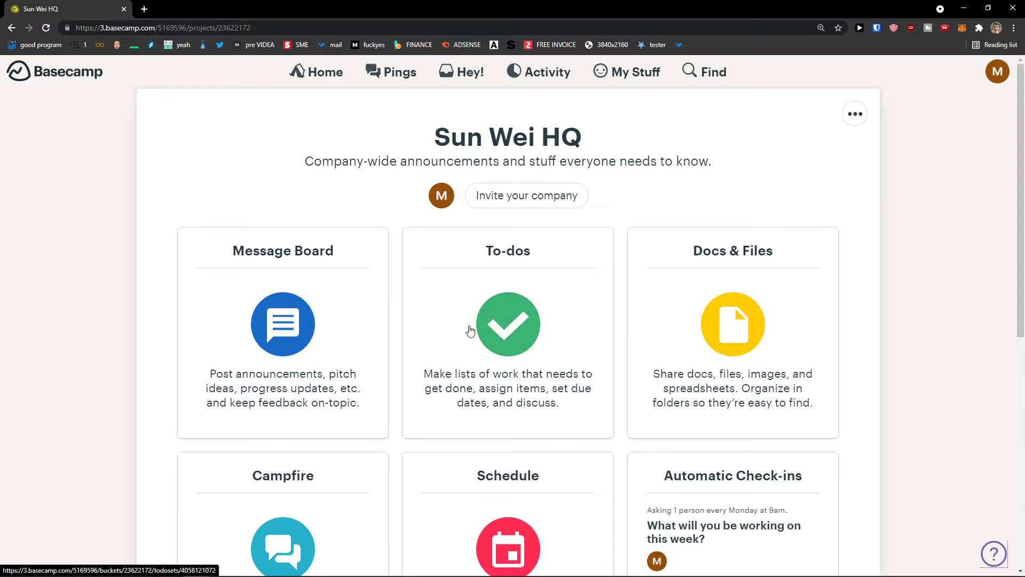
left_click(316, 72)
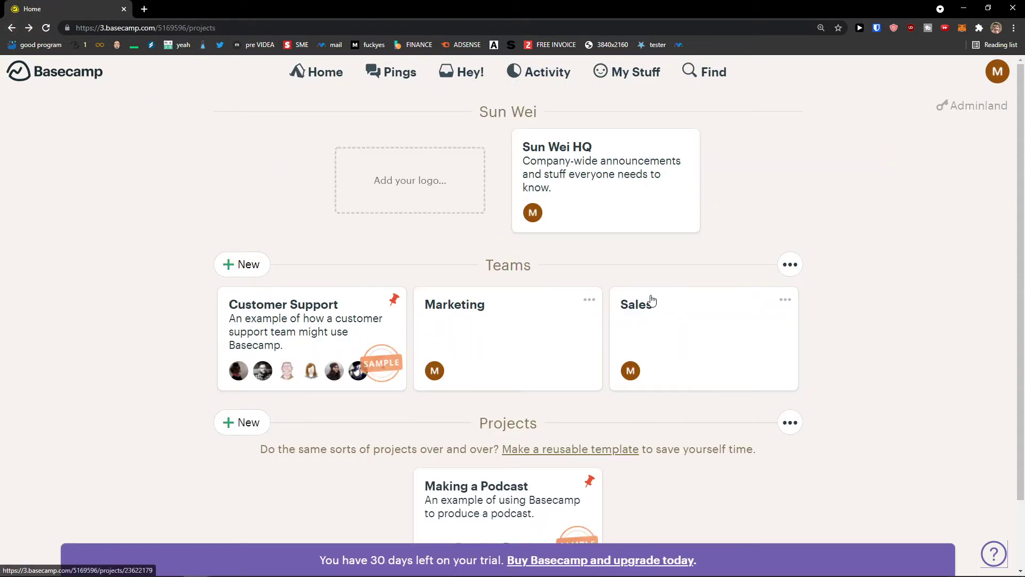
- In Paint, sketch team labels under HQ, a branching line, and a Website link
type("paint")
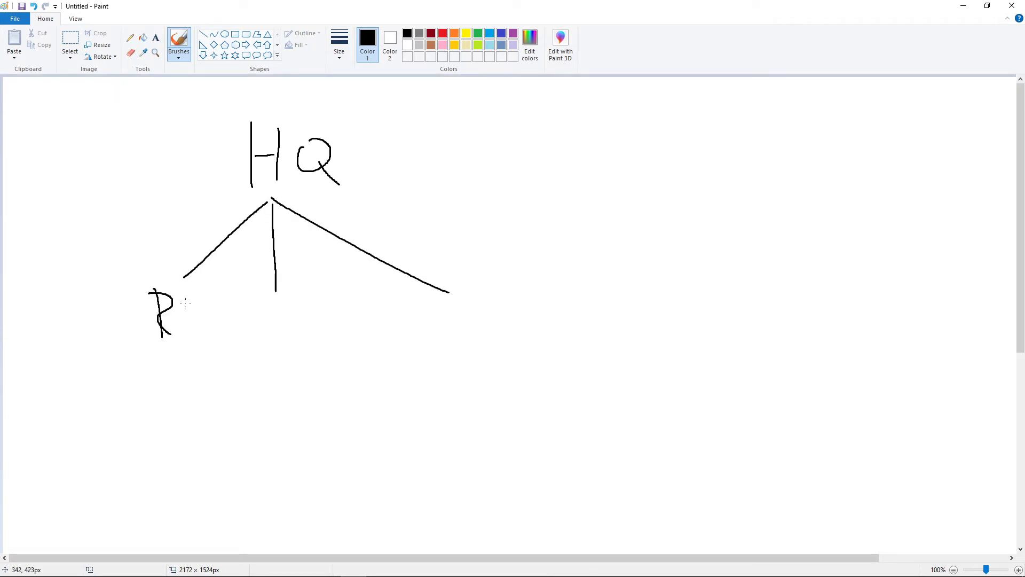
left_click_drag(262, 301, 310, 340)
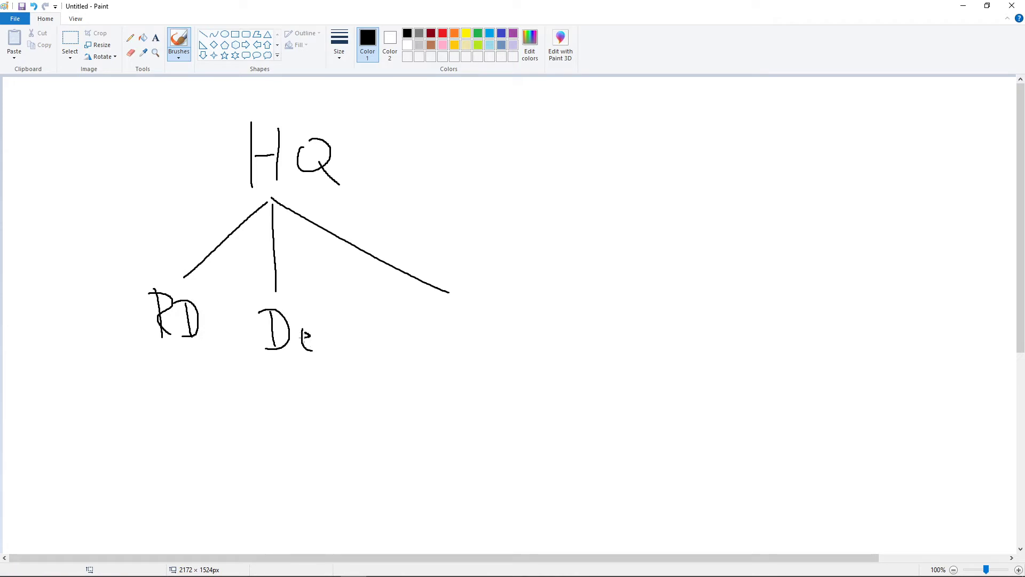
left_click_drag(445, 321, 503, 346)
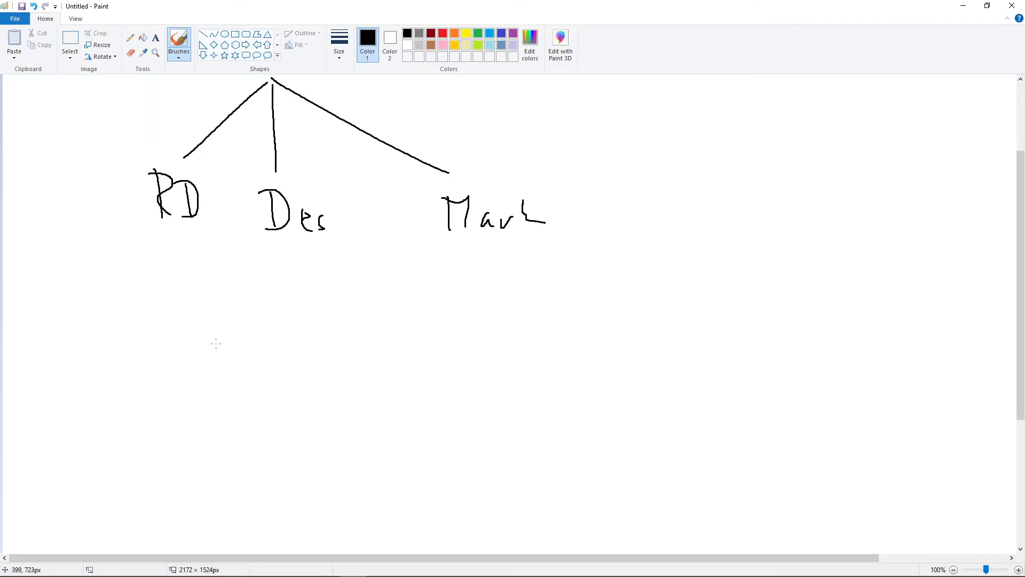
left_click_drag(96, 259, 732, 253)
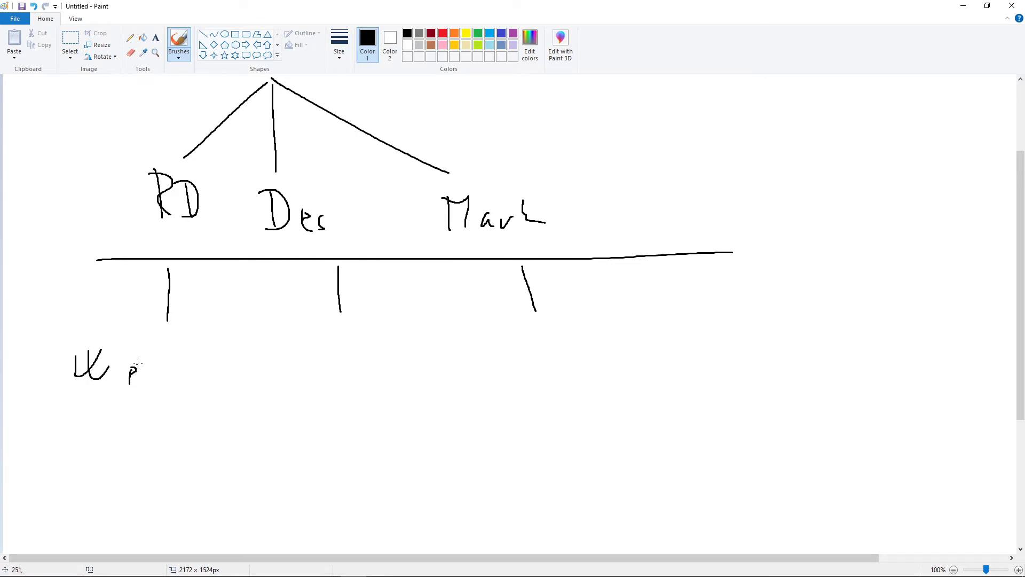
left_click_drag(134, 373, 213, 376)
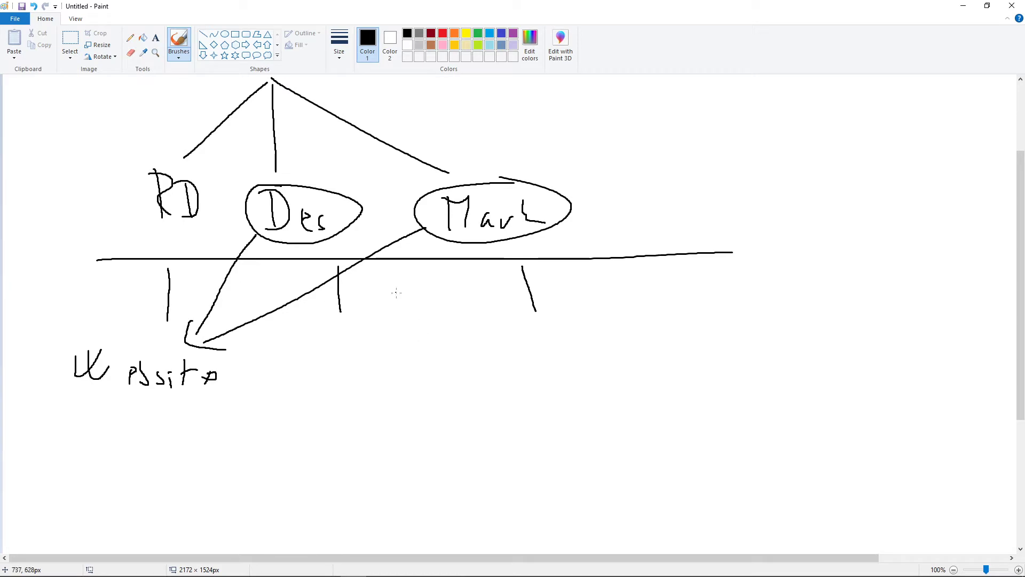
mouse_move(519, 333)
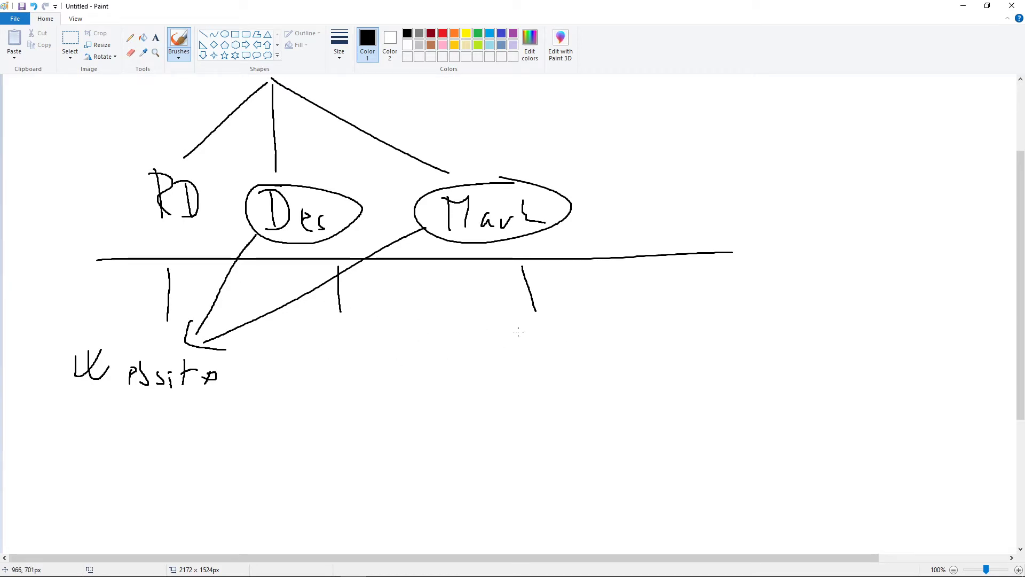
mouse_move(511, 338)
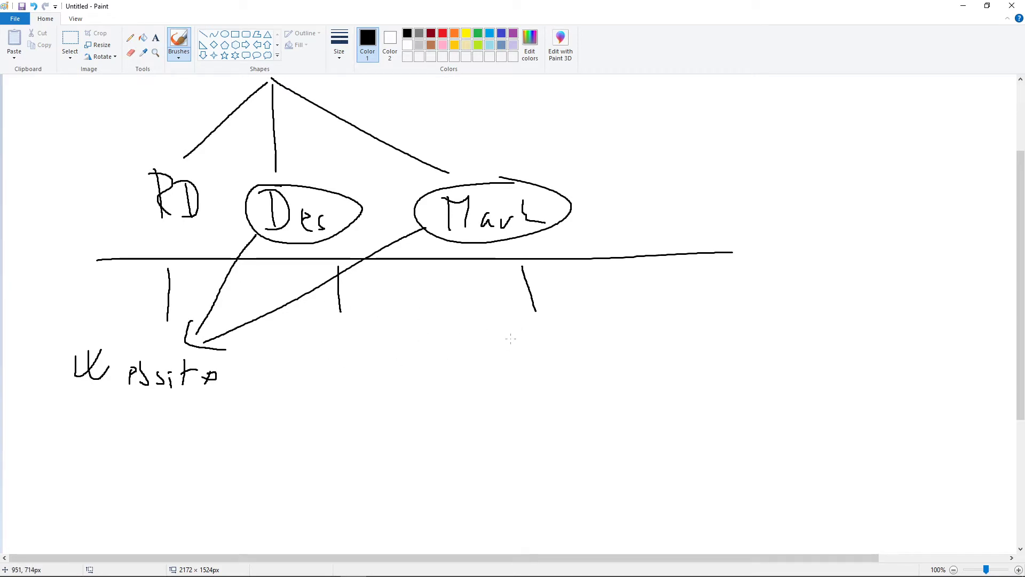
- Label the New product project and draw curves and a red link from Marketing
left_click_drag(504, 340, 556, 366)
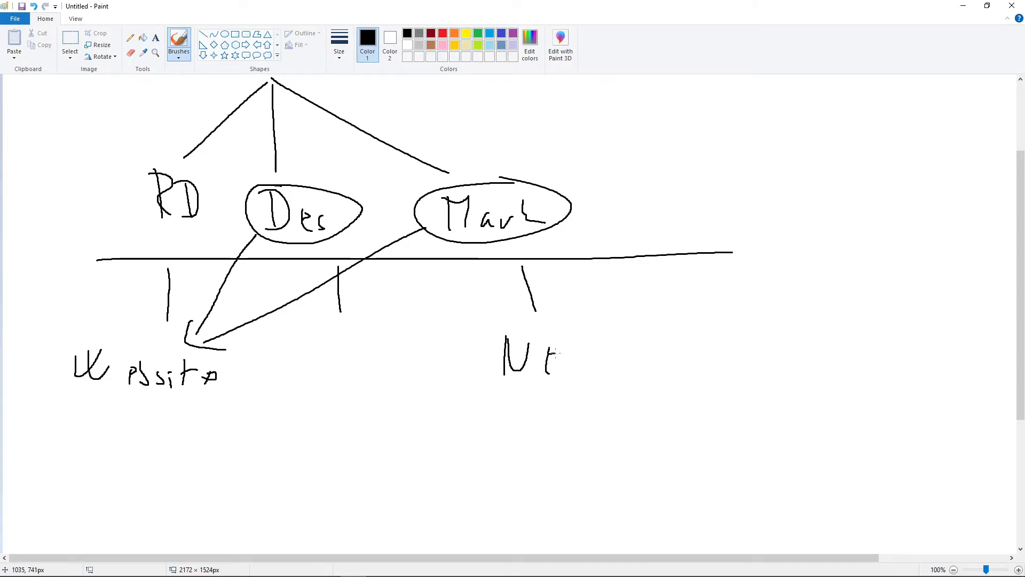
left_click_drag(556, 359, 680, 366)
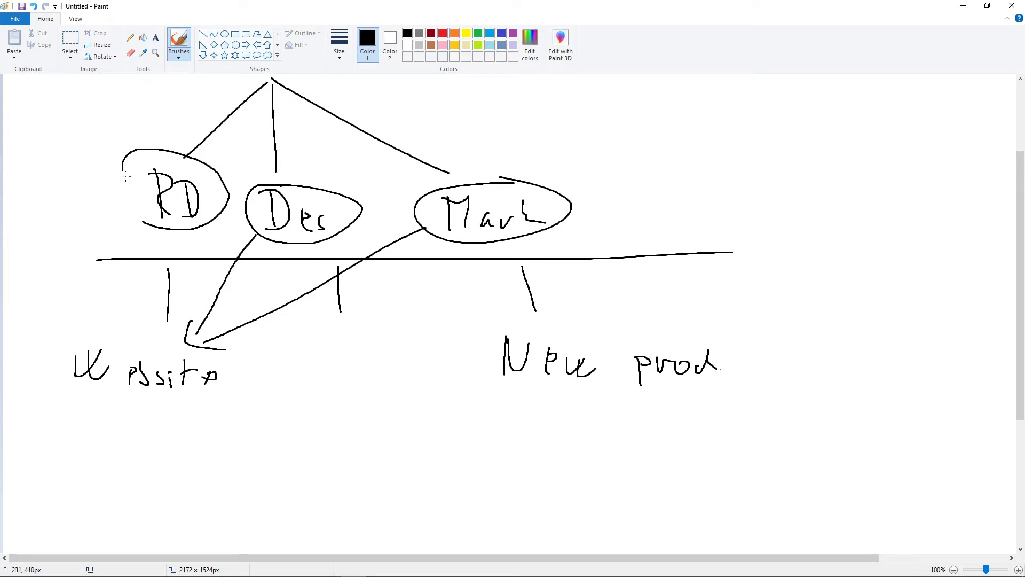
left_click_drag(520, 245, 595, 292)
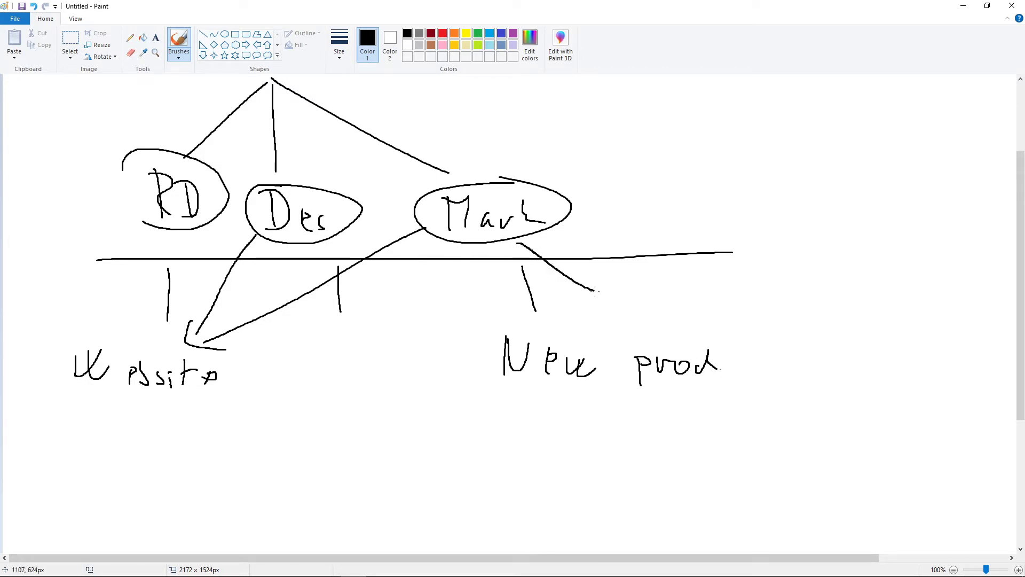
left_click_drag(503, 245, 564, 300)
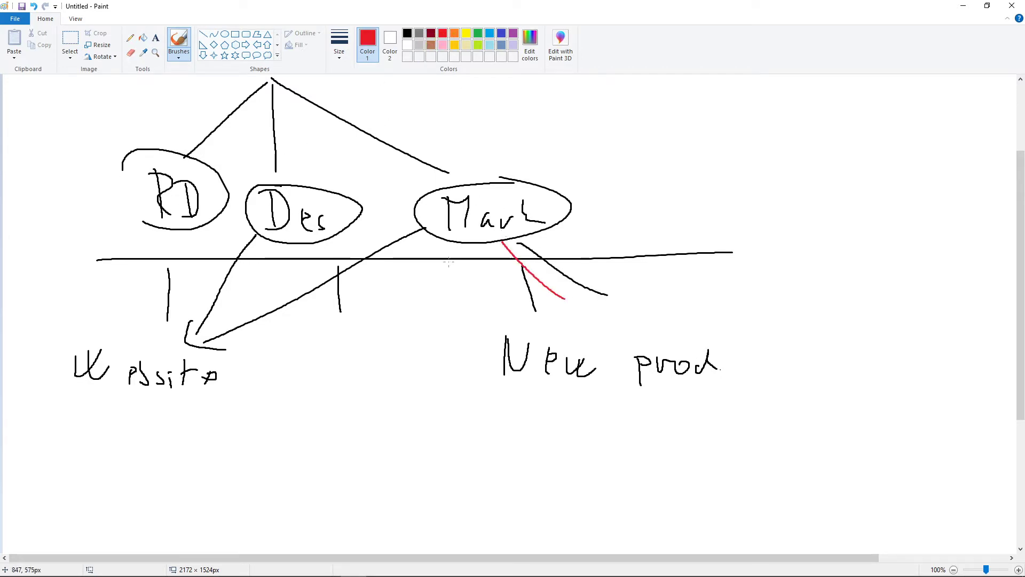
left_click_drag(189, 225, 460, 337)
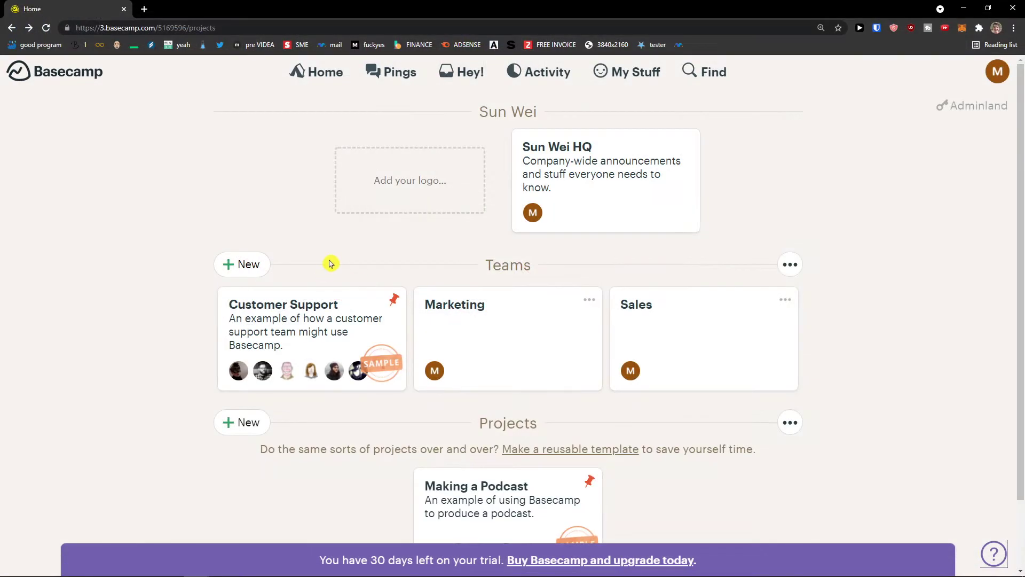
mouse_move(474, 266)
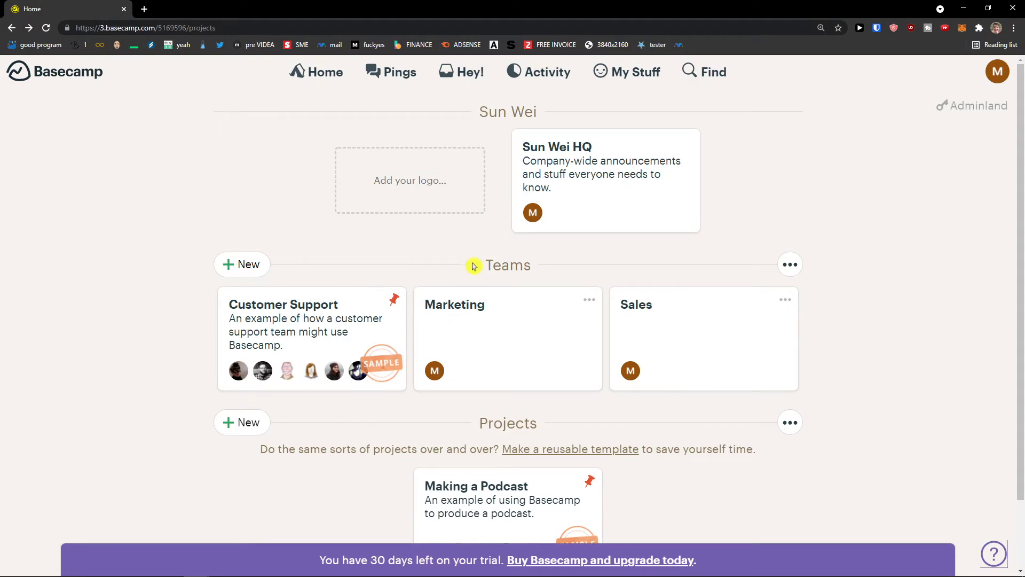
- Check Pings, view the Latest Activity report, and show the My Stuff menu
scroll("down", 3)
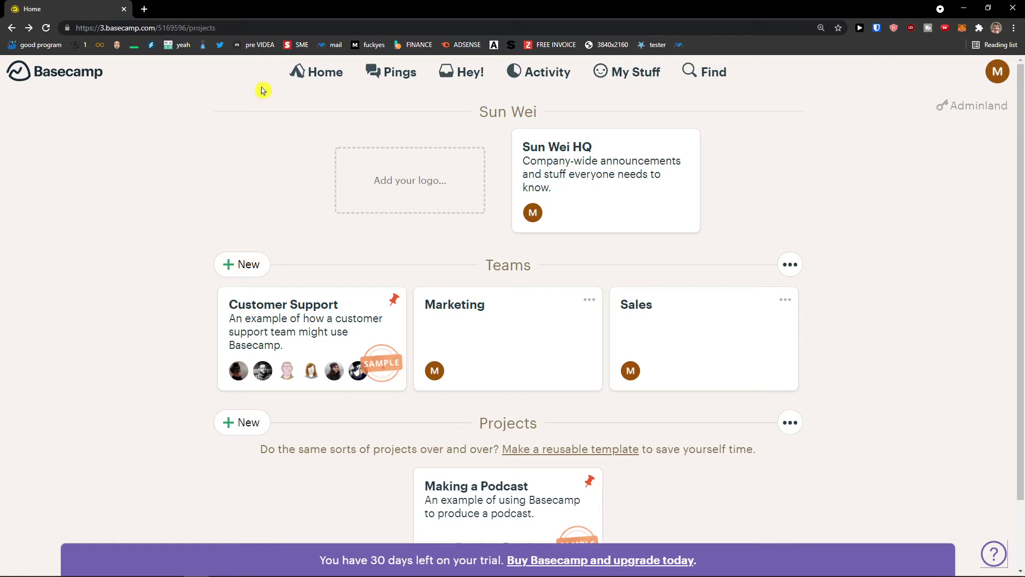
mouse_move(347, 230)
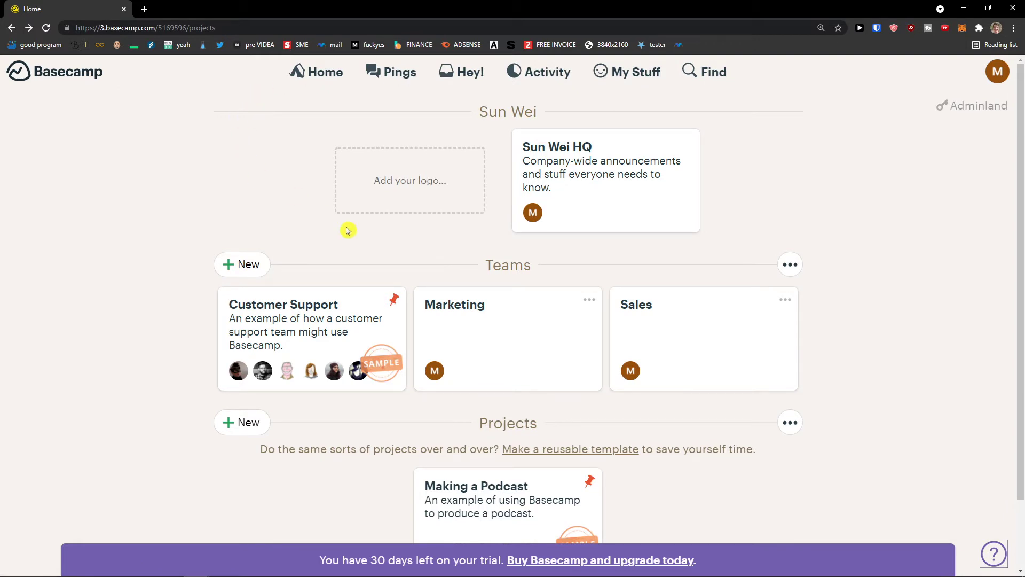
mouse_move(237, 219)
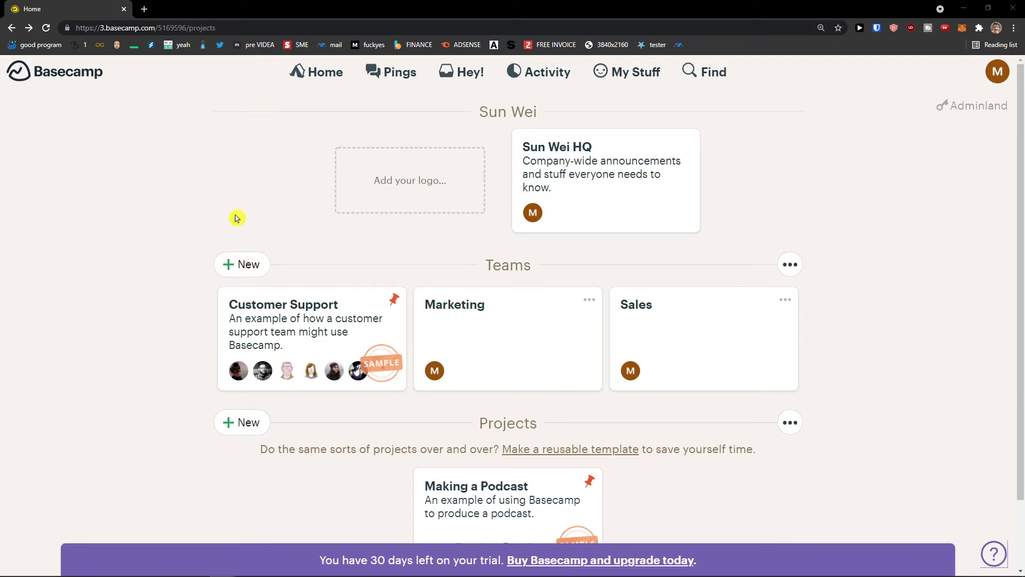
left_click(393, 72)
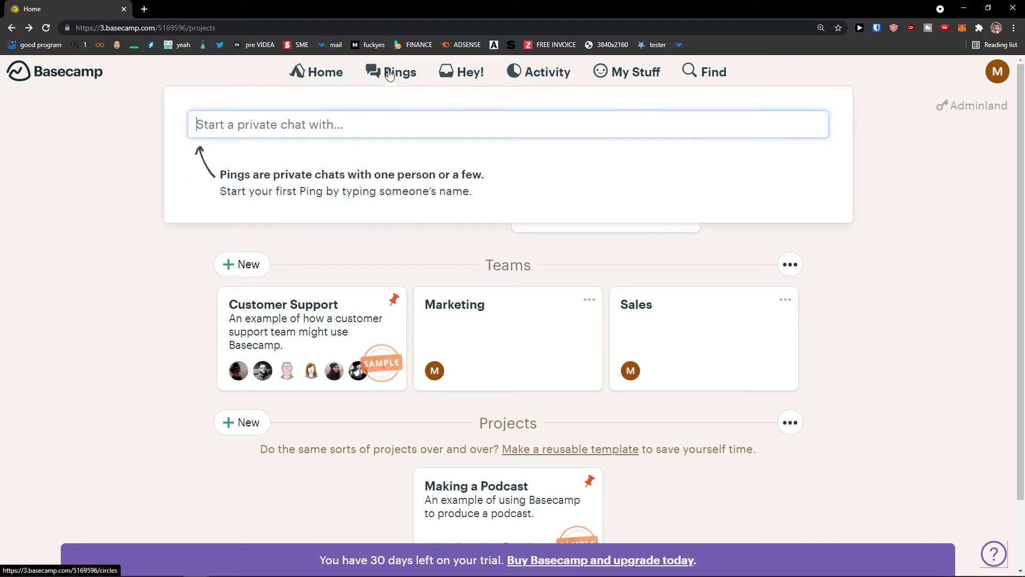
mouse_move(294, 152)
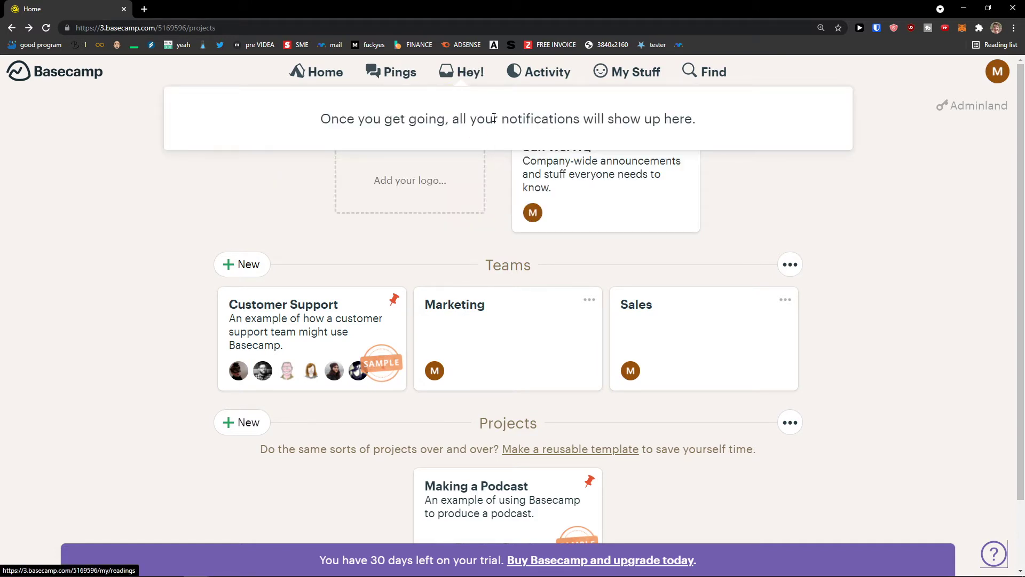
left_click(548, 71)
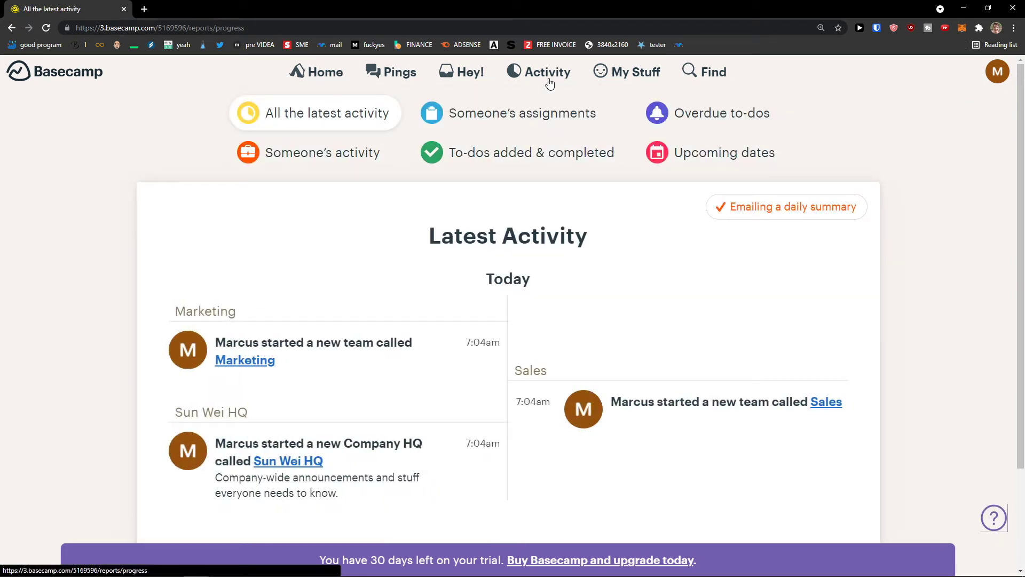
mouse_move(318, 82)
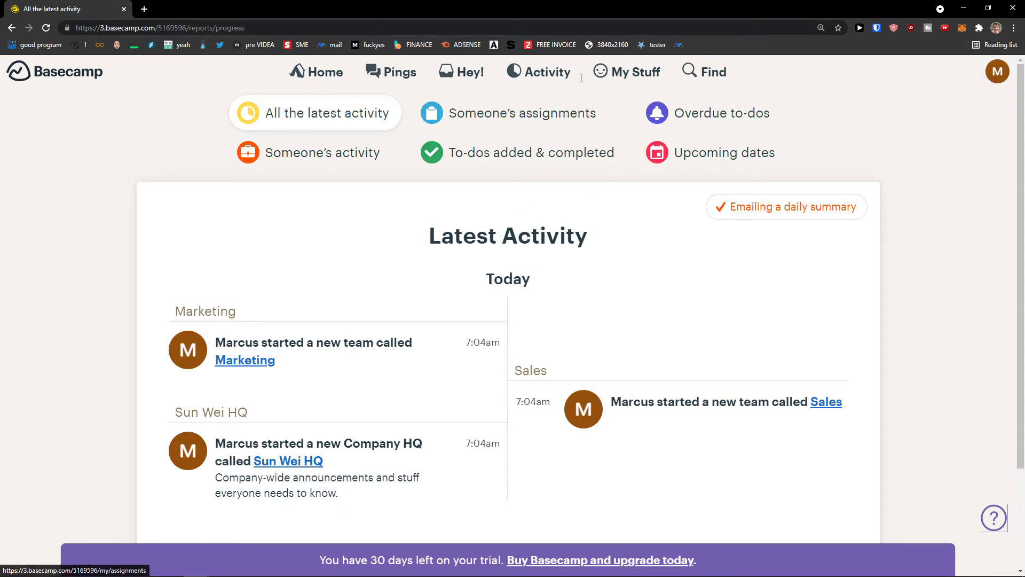
left_click(636, 72)
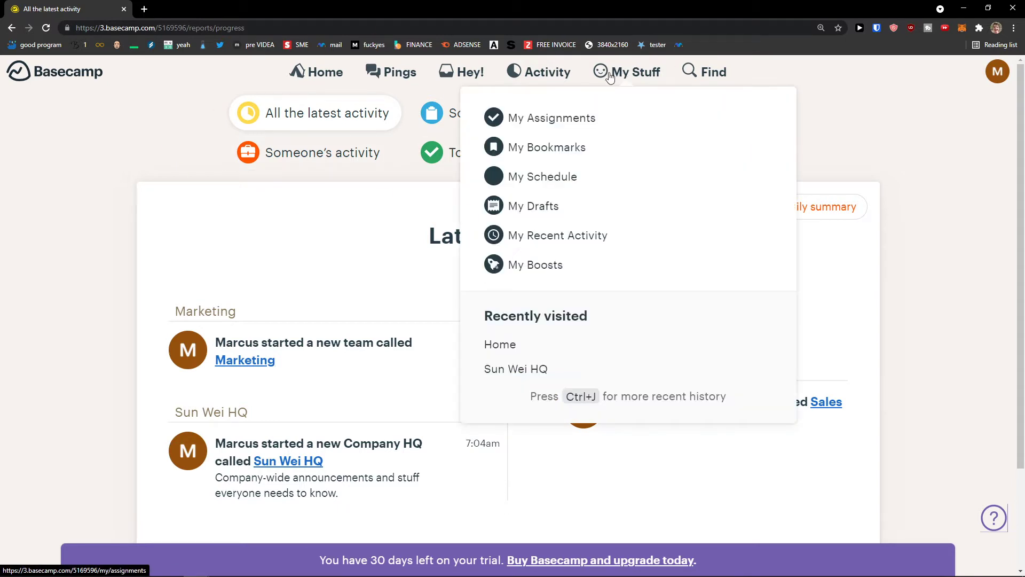
mouse_move(555, 156)
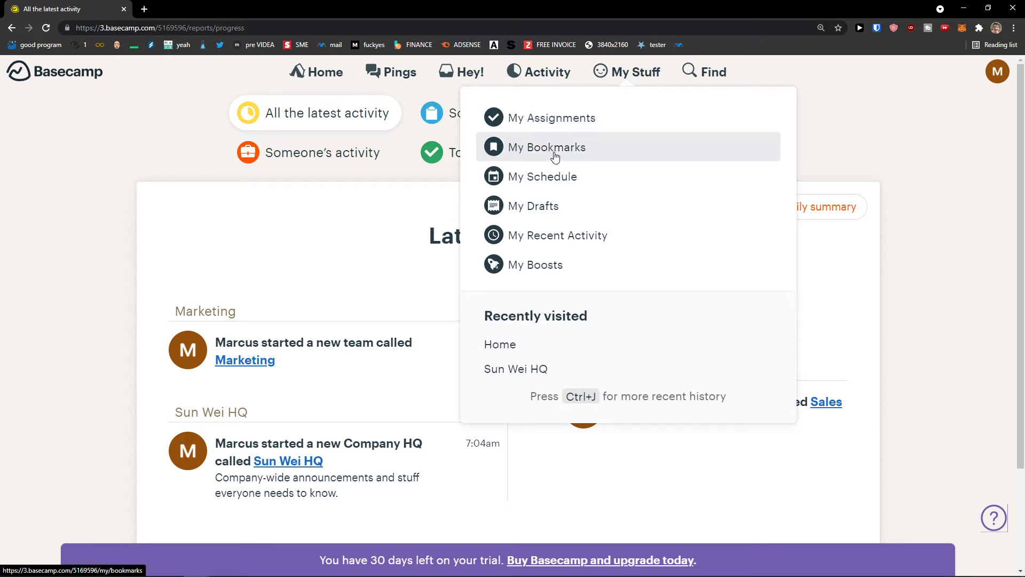
mouse_move(574, 219)
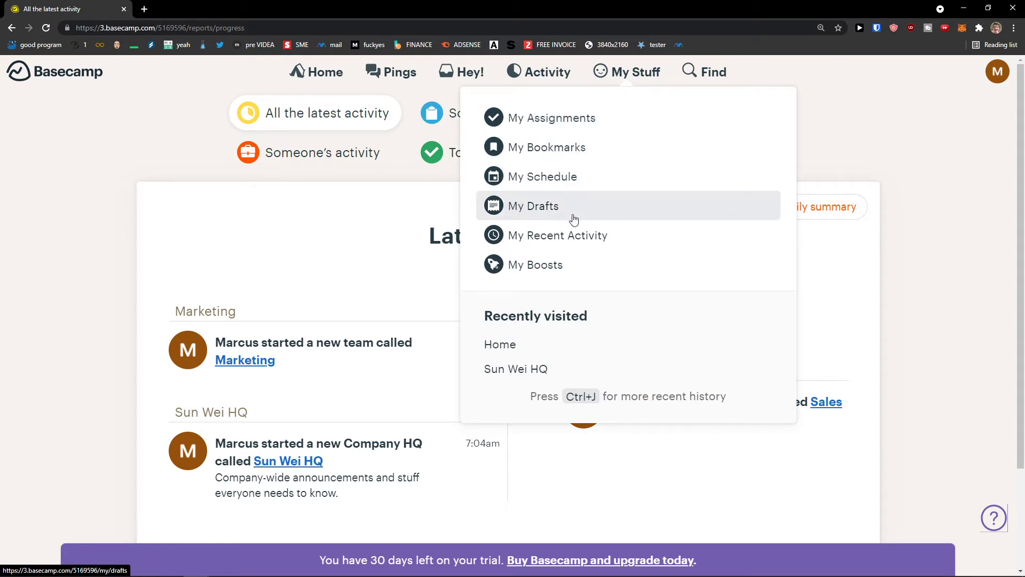
mouse_move(598, 272)
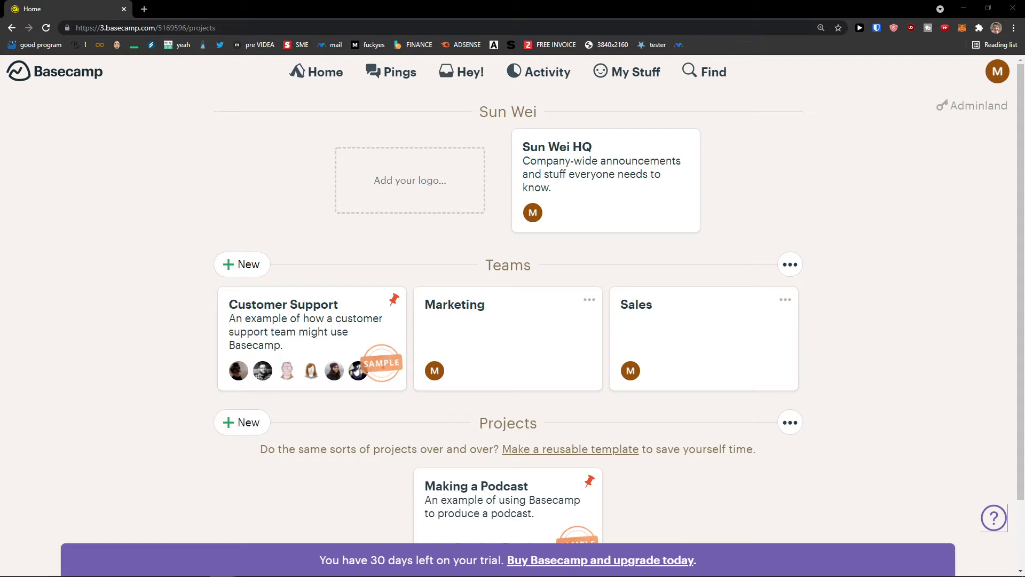
mouse_move(628, 207)
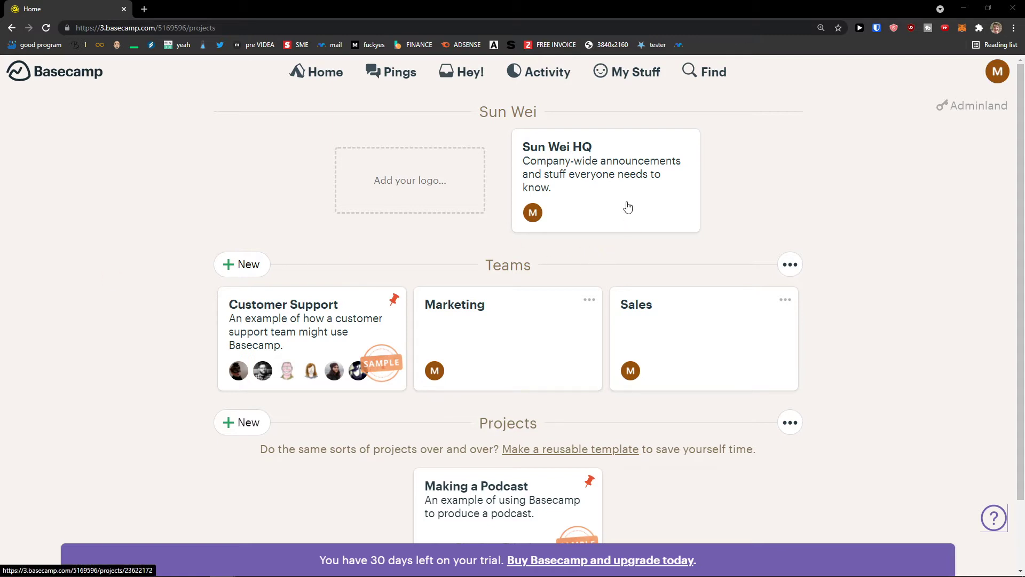
mouse_move(619, 188)
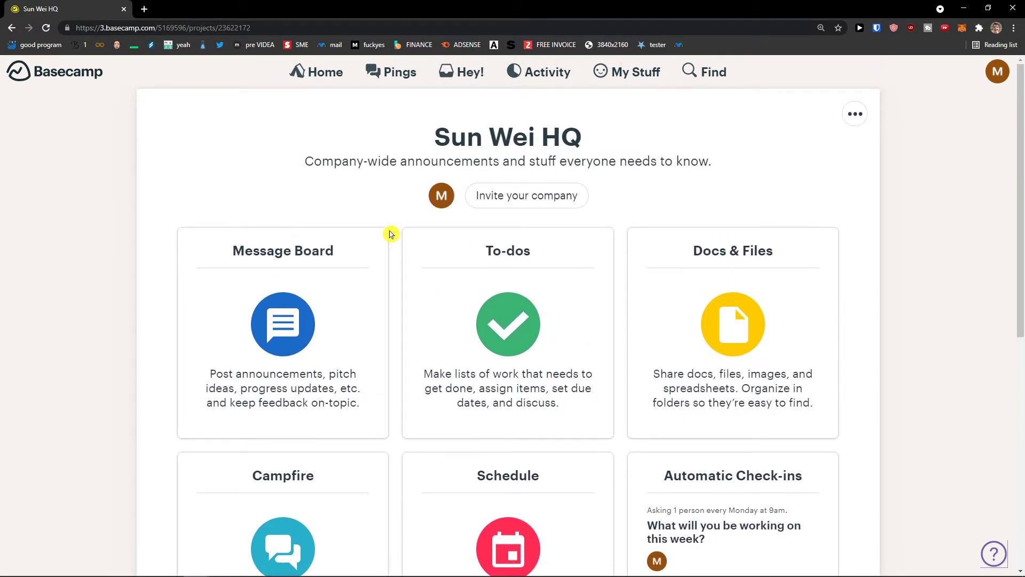
- Scroll the Sun Wei HQ tools and open the Message Board's new message form
scroll("down", 3)
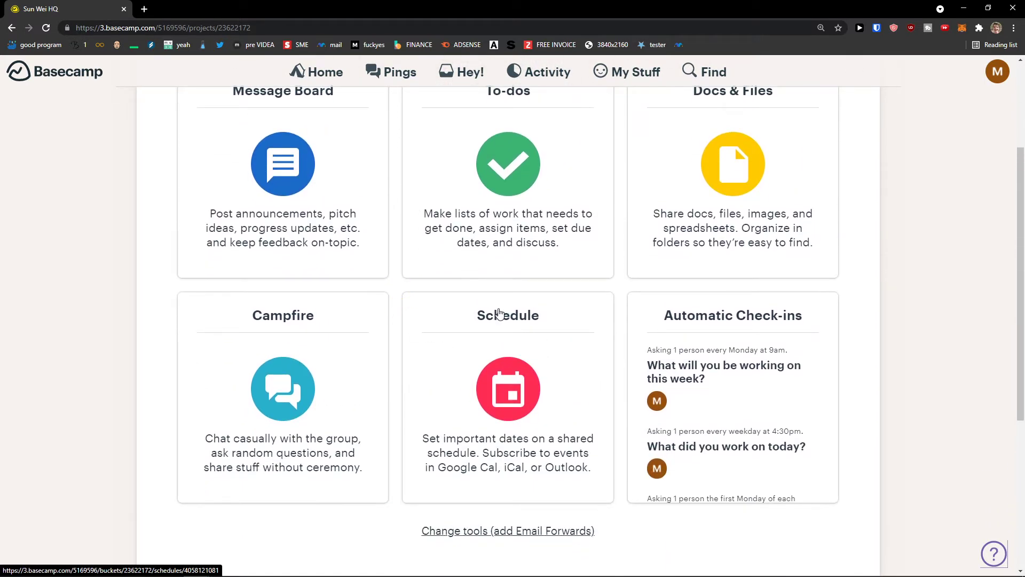
mouse_move(541, 360)
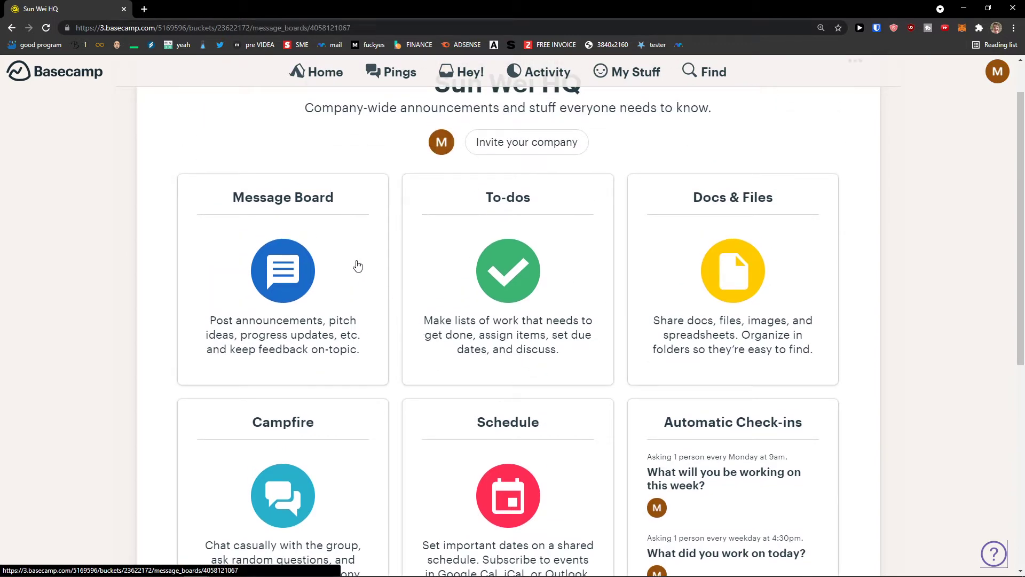
left_click(282, 271)
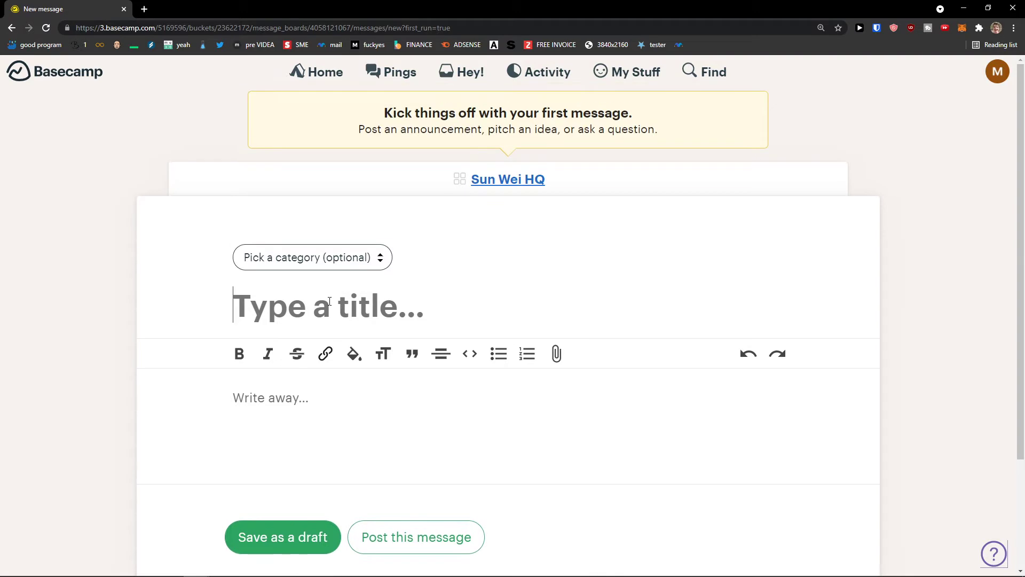
- Post a message titled 'We wont work in Friday huu!!'
type("W")
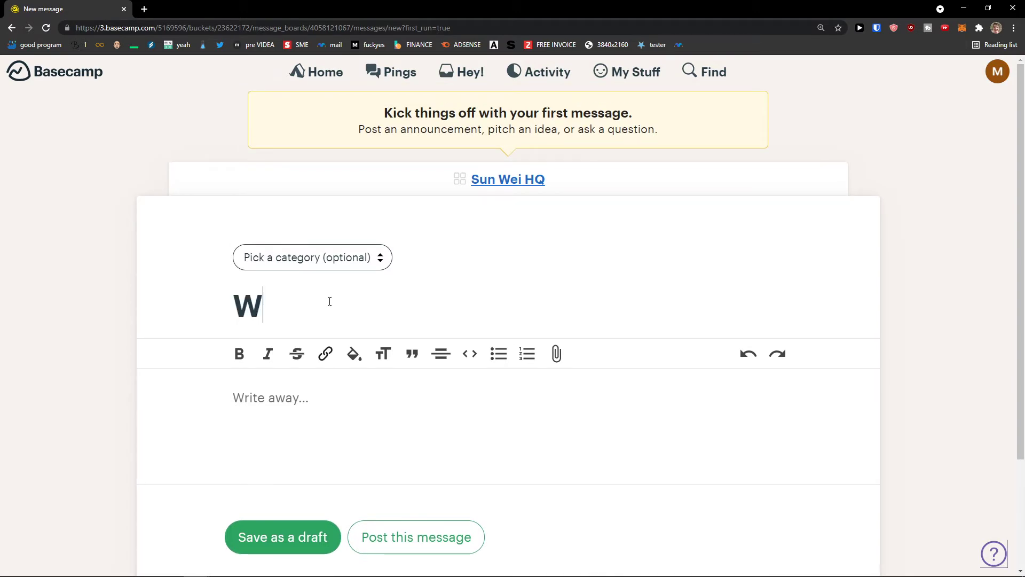
type("e wont work in Fri")
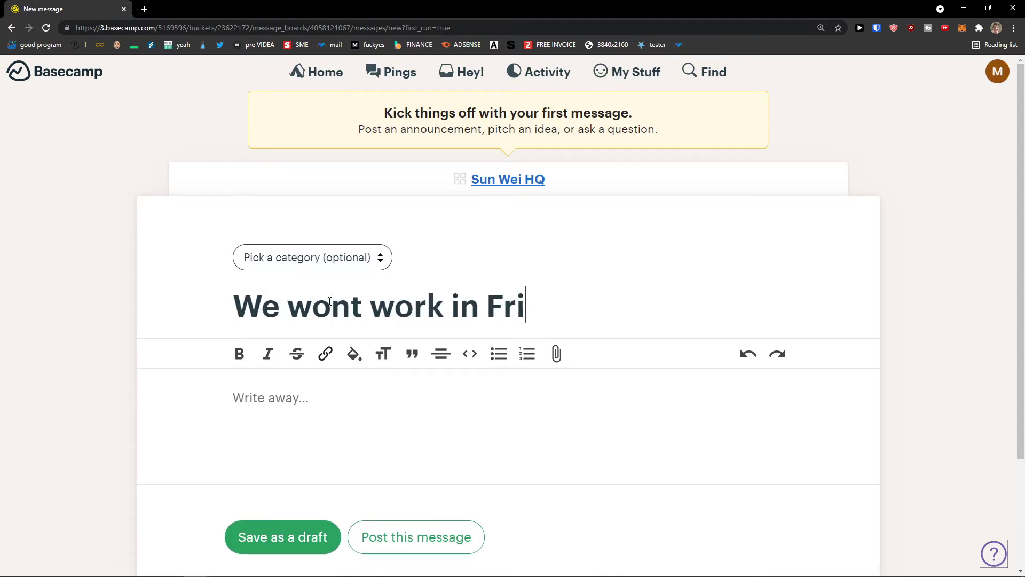
type("day huu!!")
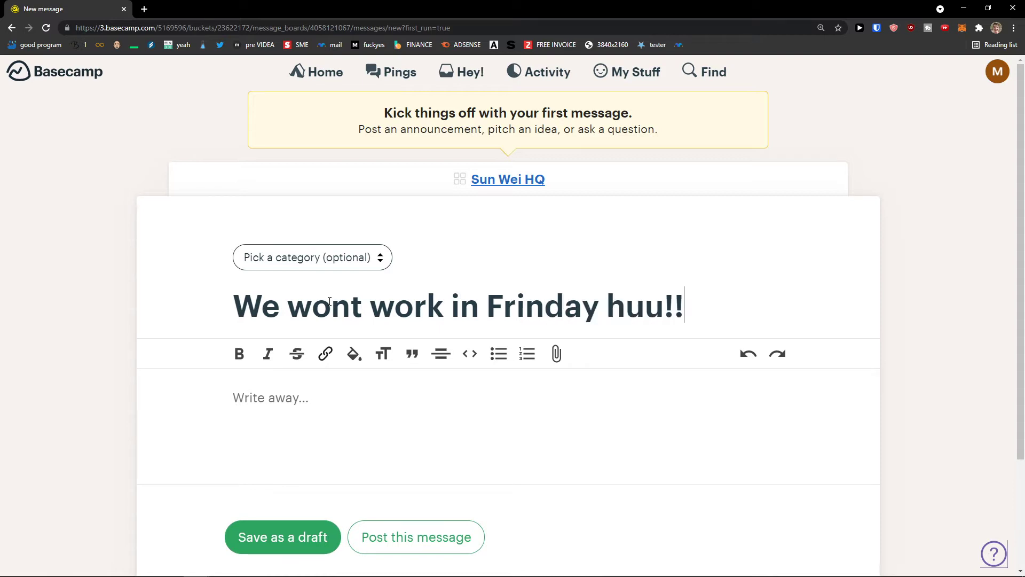
left_click(389, 536)
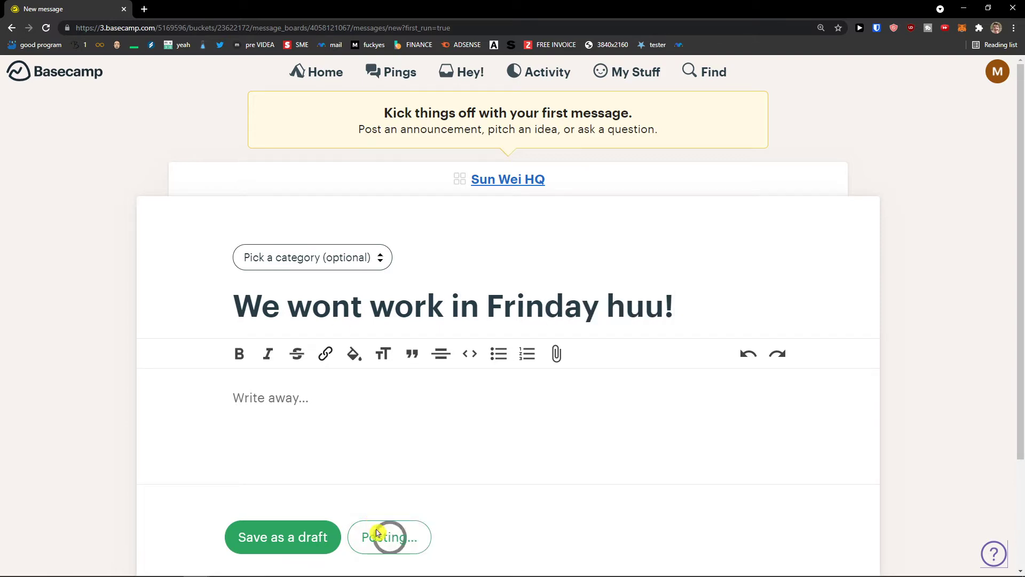
left_click(389, 537)
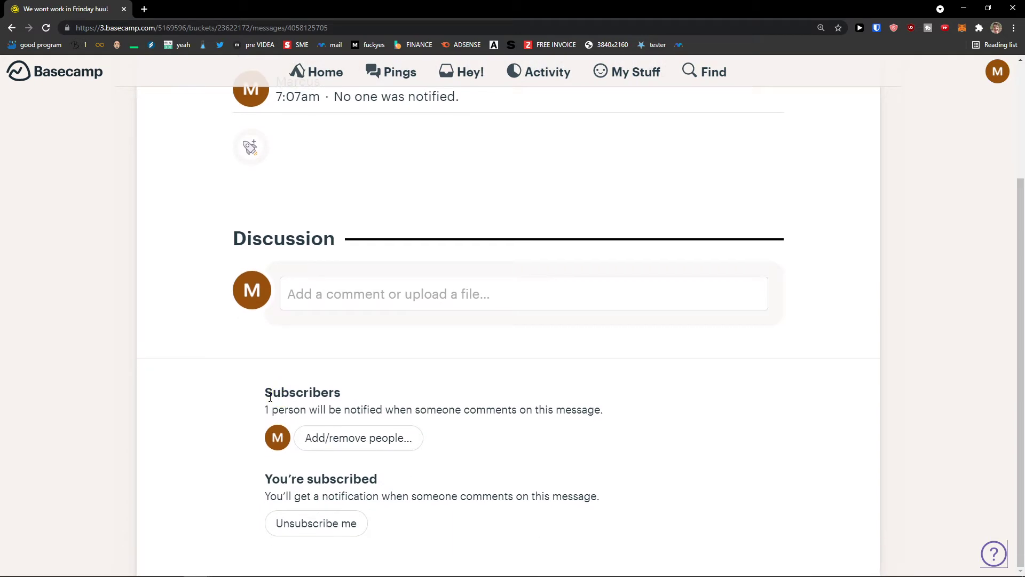
- Dismiss the Boost prompt on the posted message and return to Sun Wei HQ
left_click(251, 147)
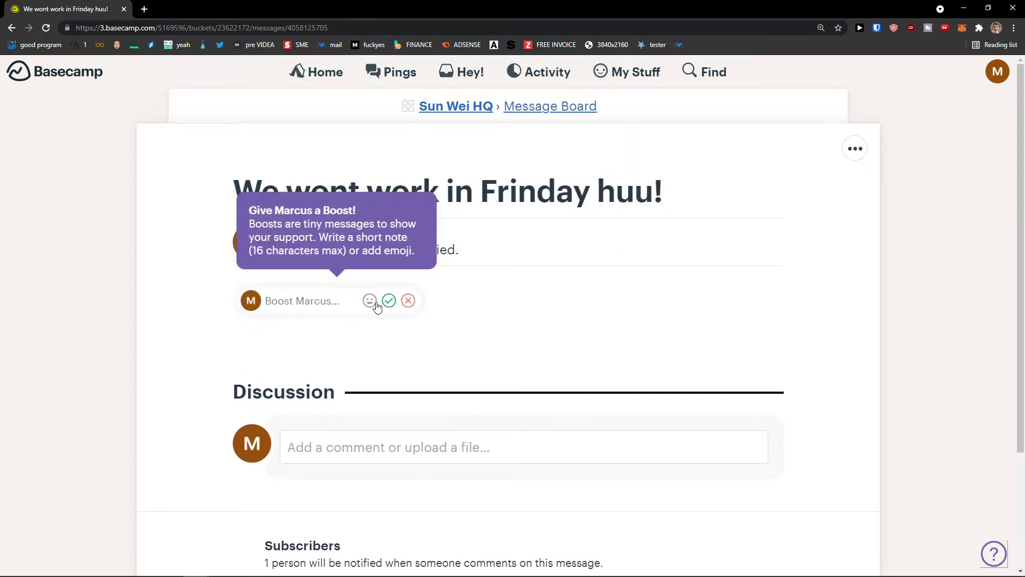
left_click(408, 300)
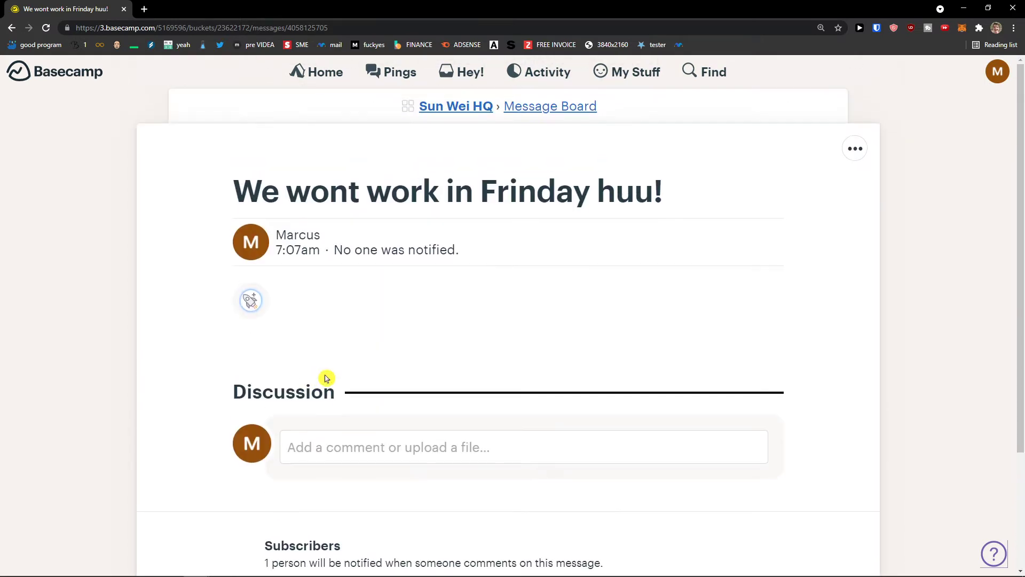
left_click(455, 106)
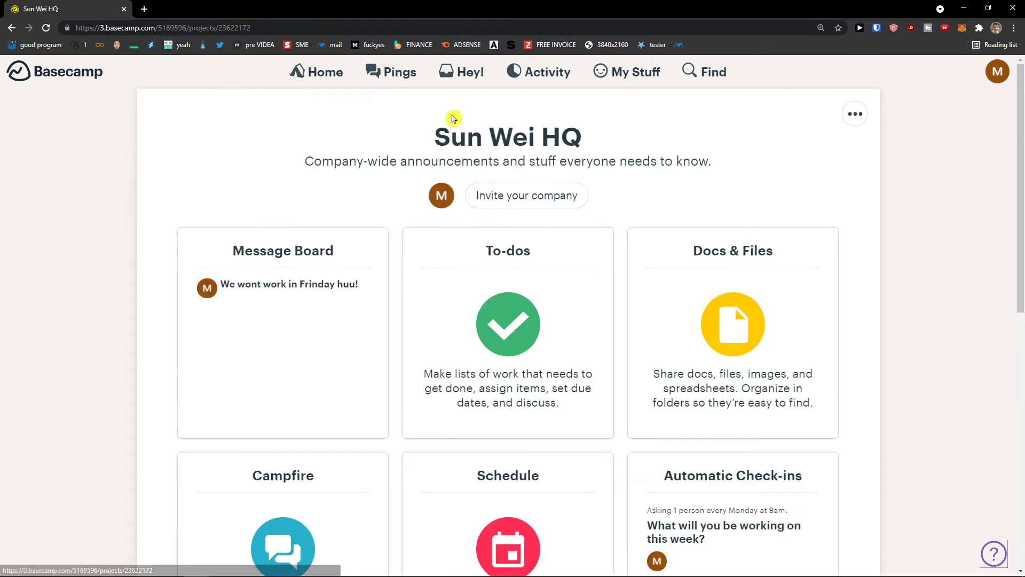
- Add the 'Kitchen In work' list under HQ To-dos, cancelling the first to-do entry
scroll("down", 3)
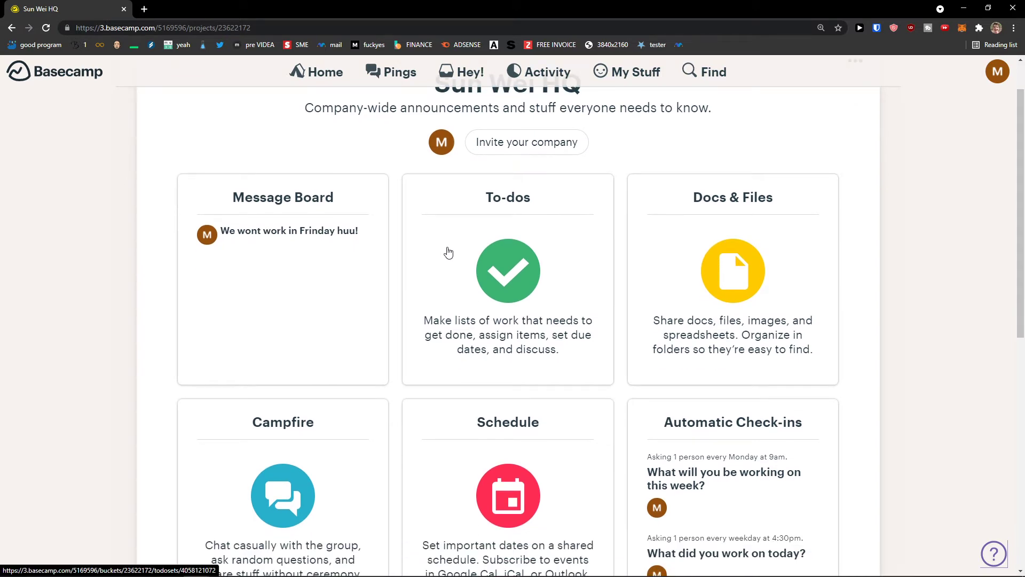
left_click(507, 271)
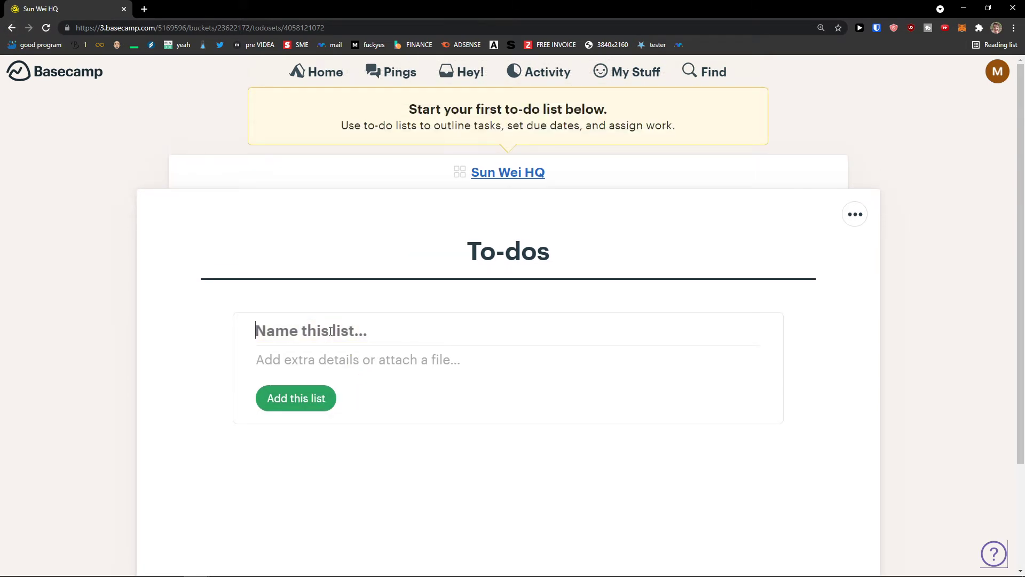
type("Kitchen In work")
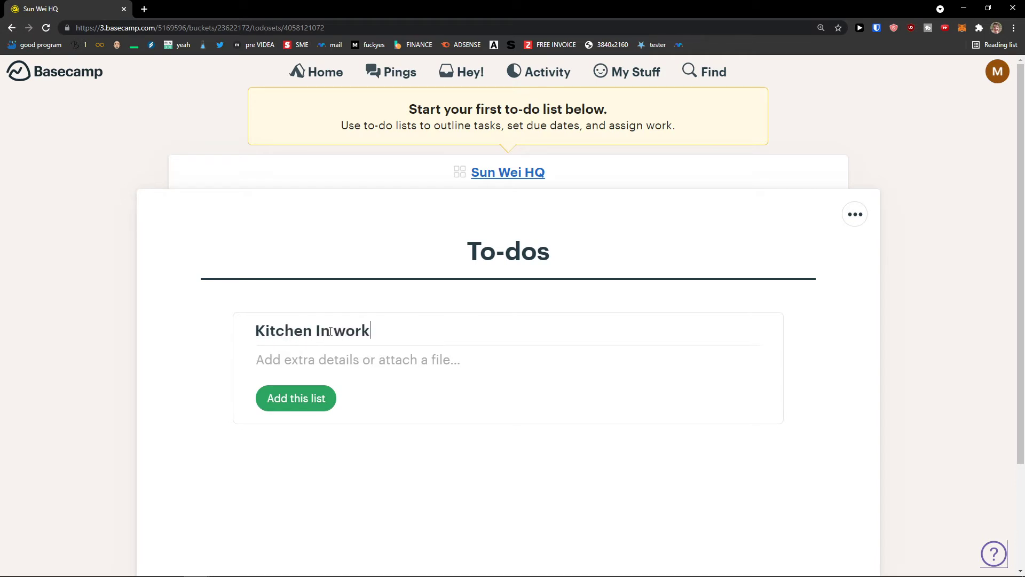
left_click(295, 398)
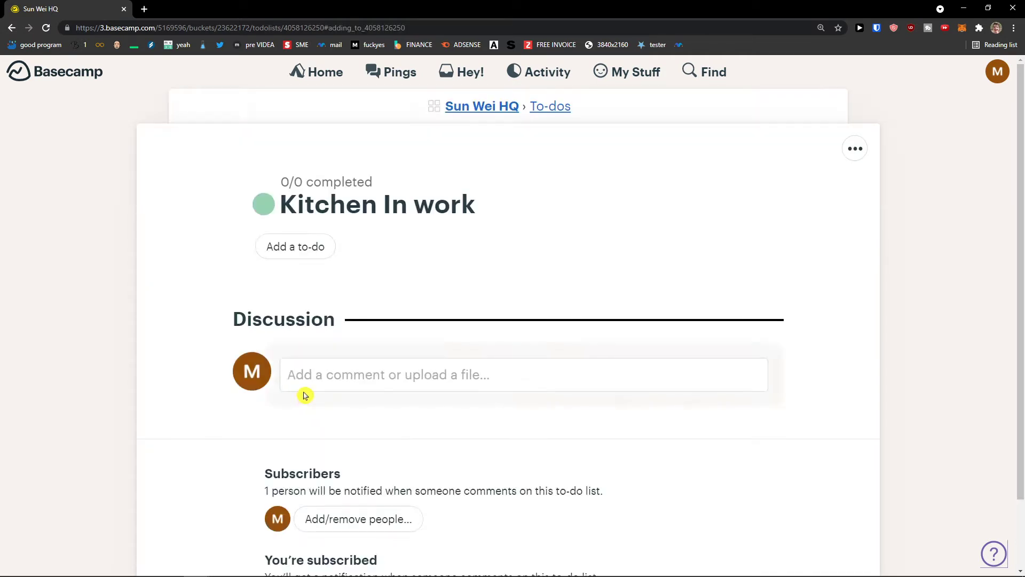
left_click(295, 246)
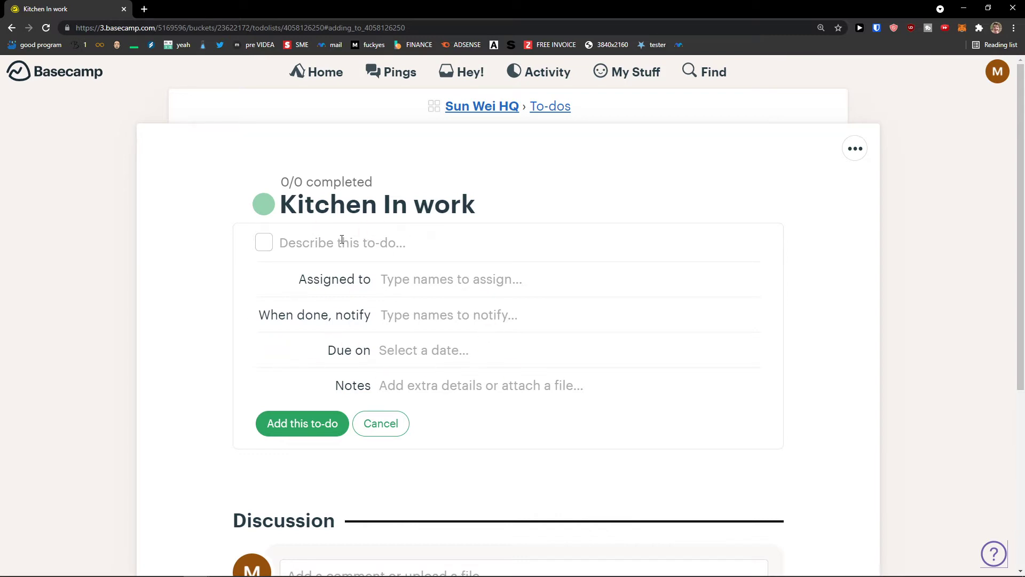
mouse_move(377, 403)
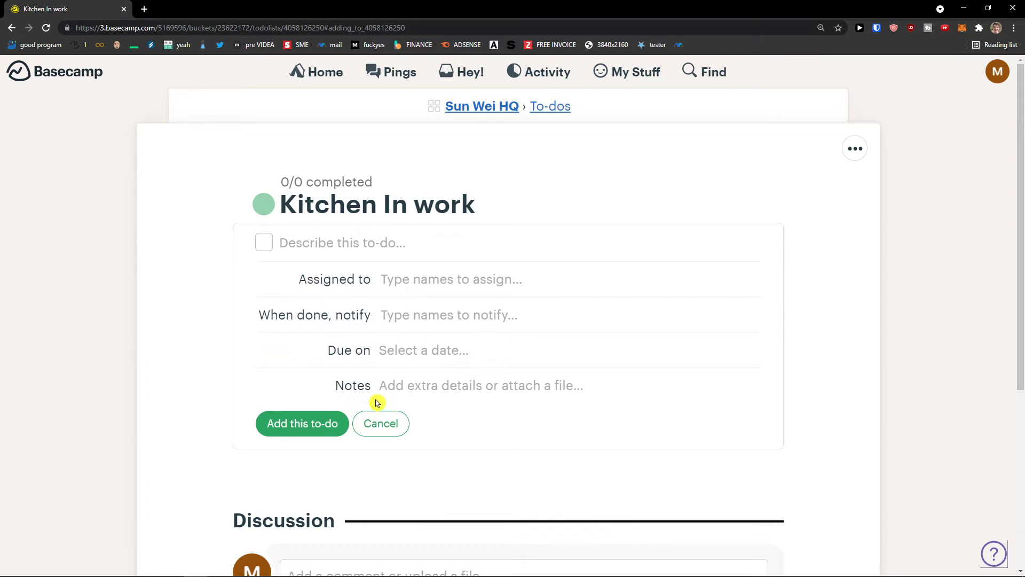
left_click(11, 28)
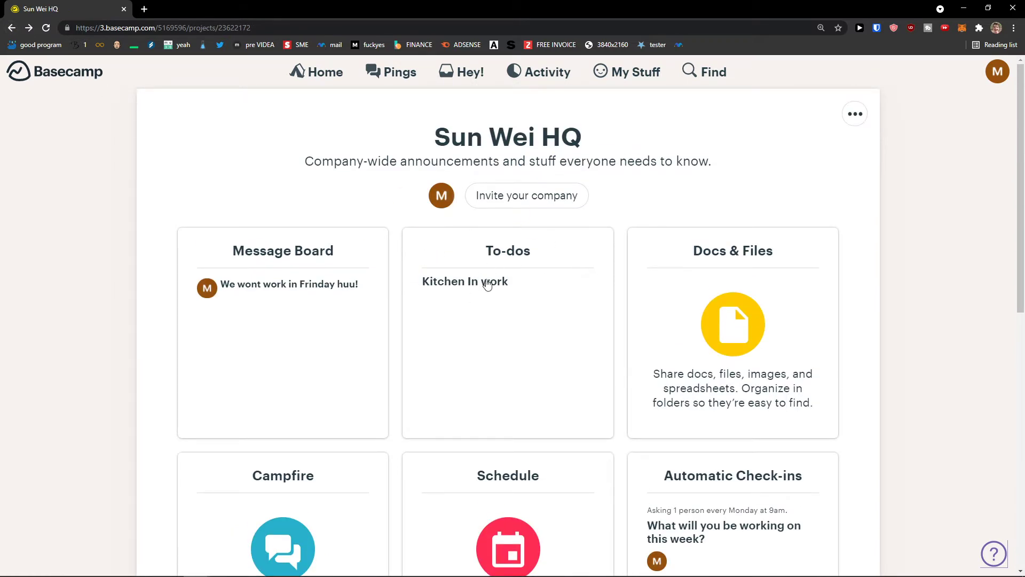
- Scroll through the HQ tool pages, then return to the Sun Wei HQ overview
scroll("down", 3)
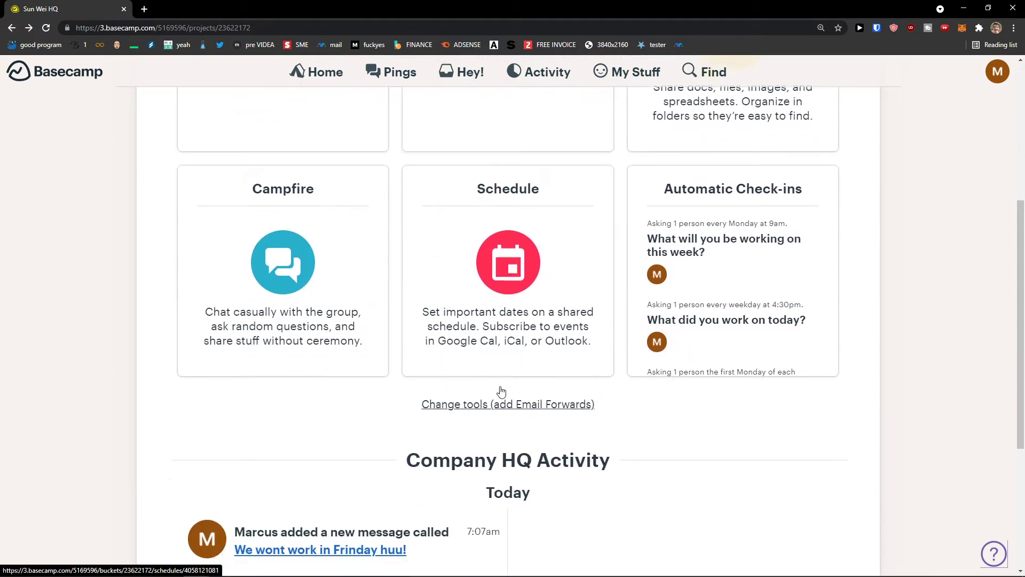
scroll("up", 3)
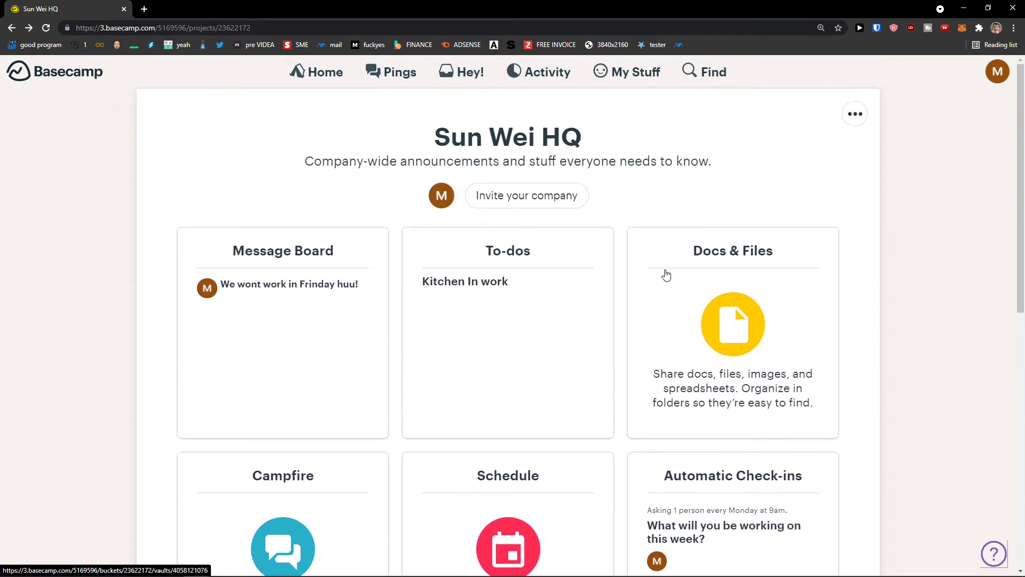
scroll("down", 3)
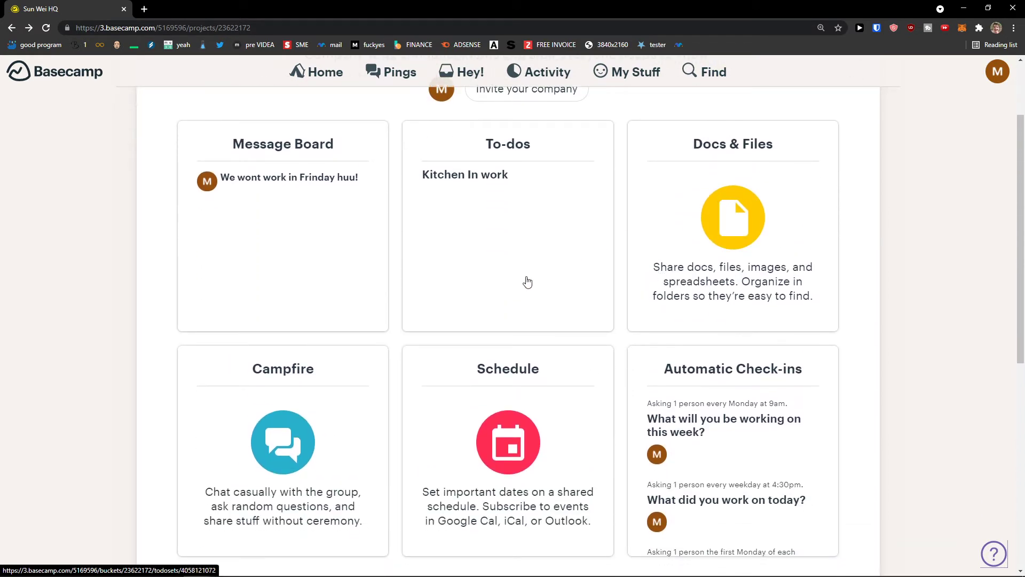
scroll("down", 3)
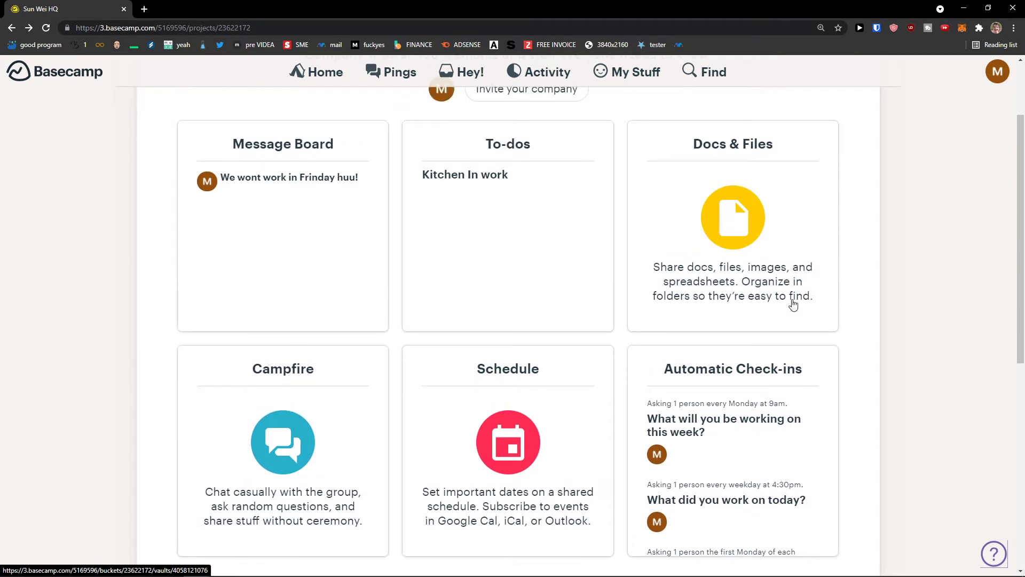
mouse_move(713, 276)
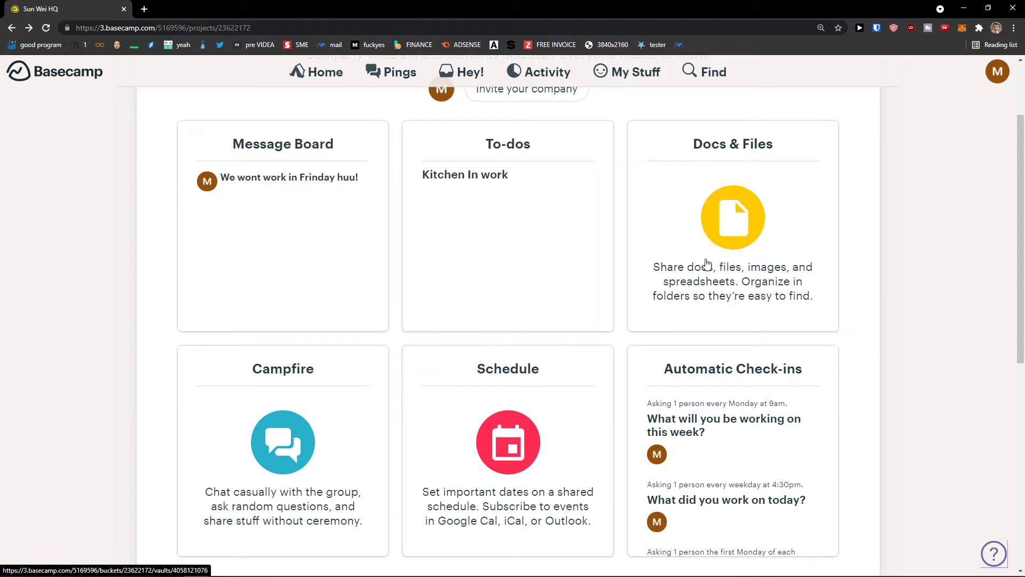
scroll("down", 3)
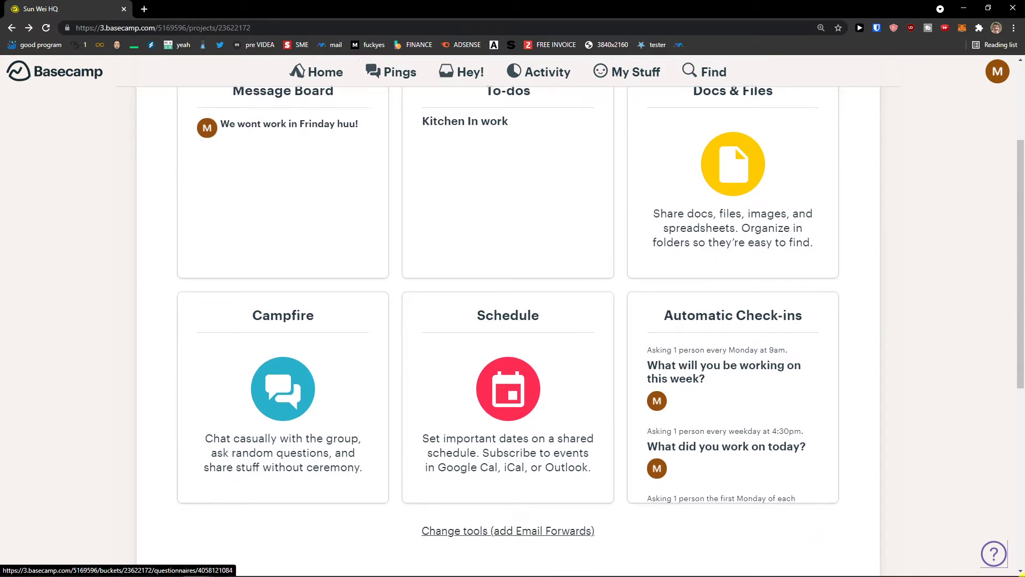
mouse_move(318, 461)
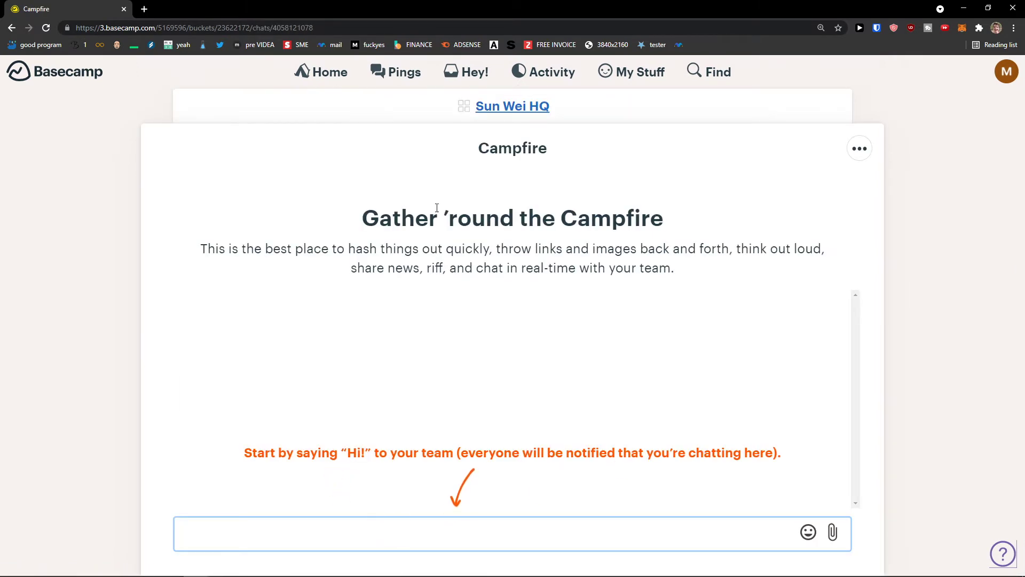
left_click(512, 106)
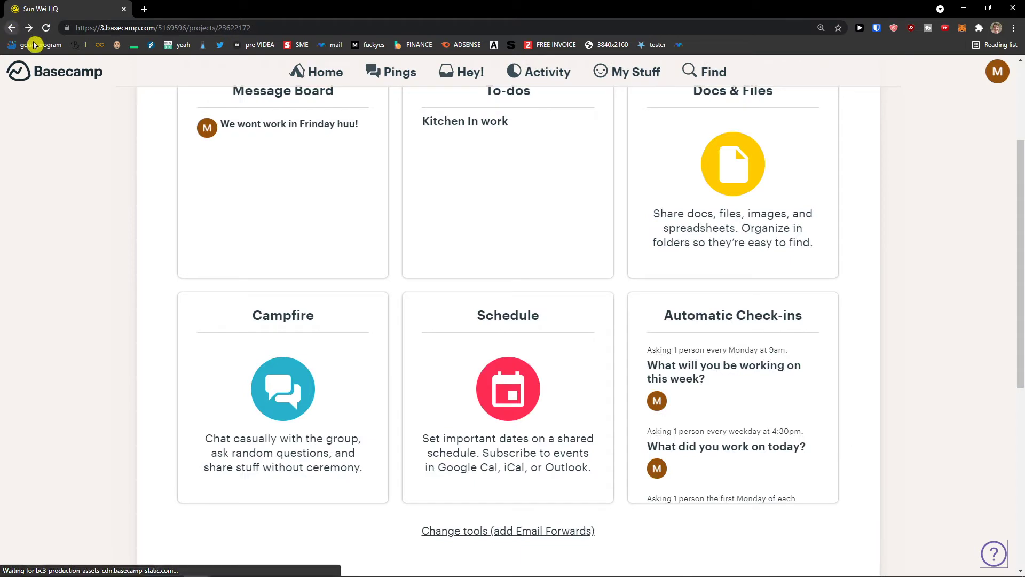
mouse_move(527, 382)
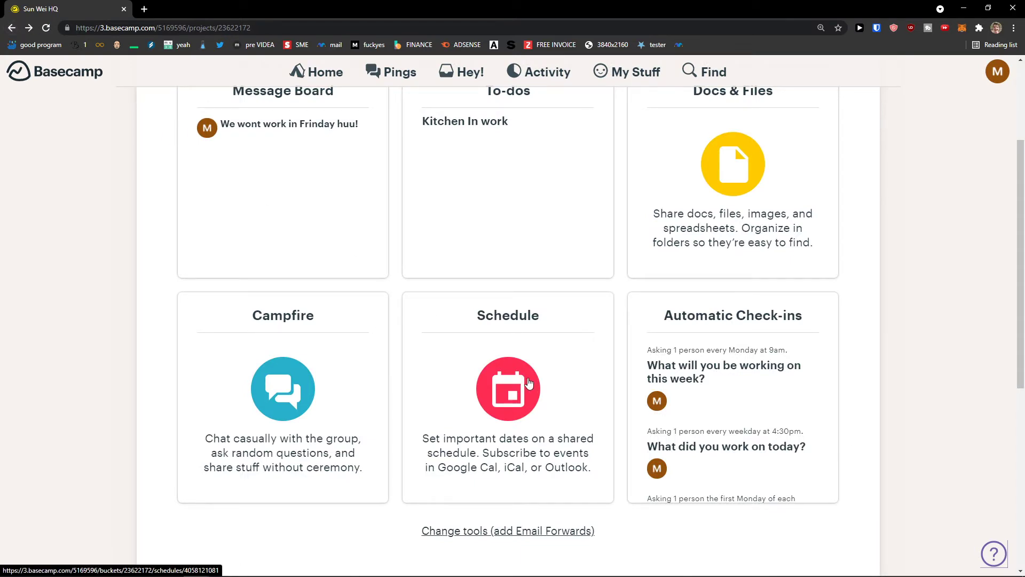
- Scroll down the HQ overview, then go to the Home page of teams and projects
scroll("down", 3)
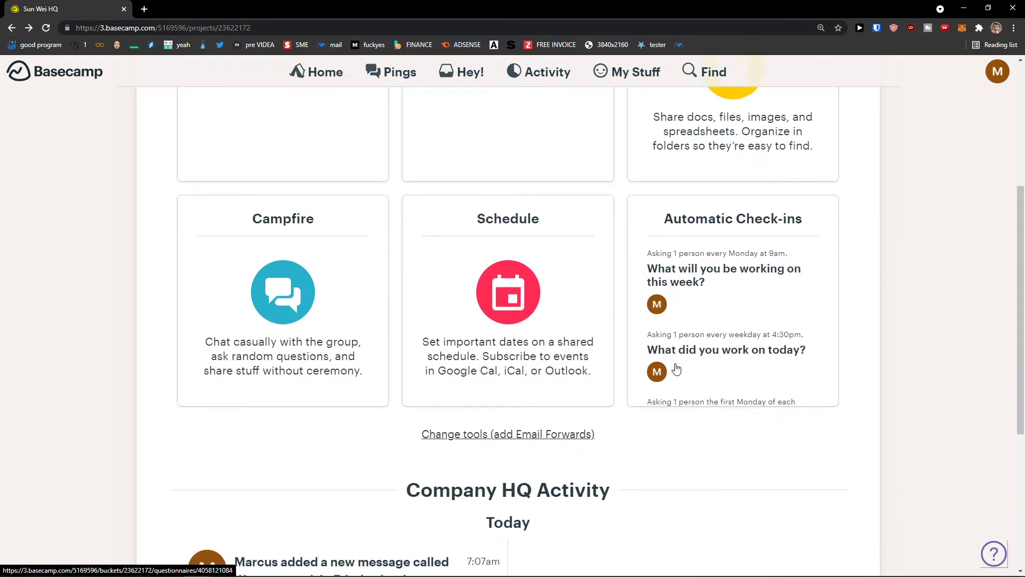
scroll("down", 3)
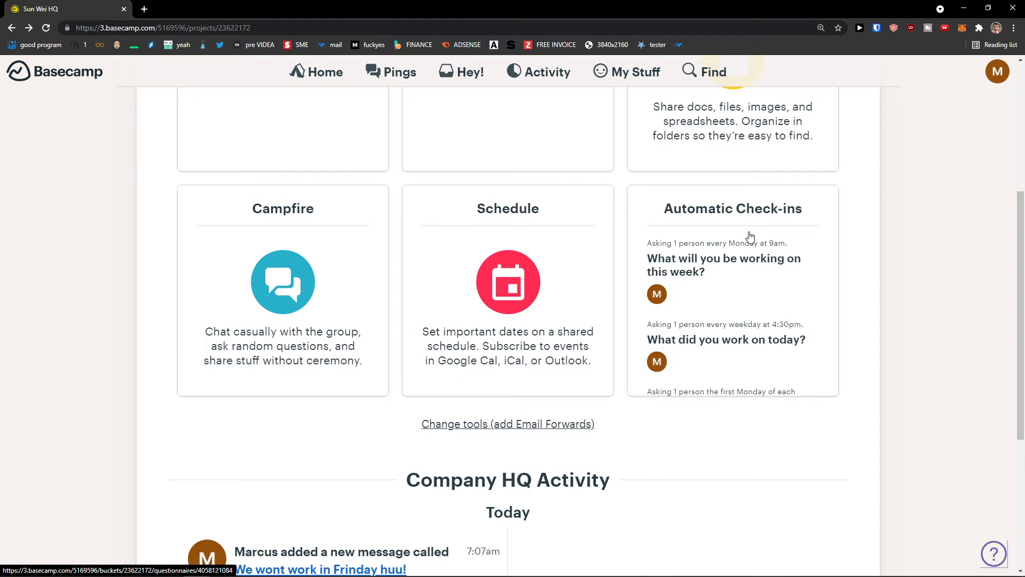
scroll("down", 3)
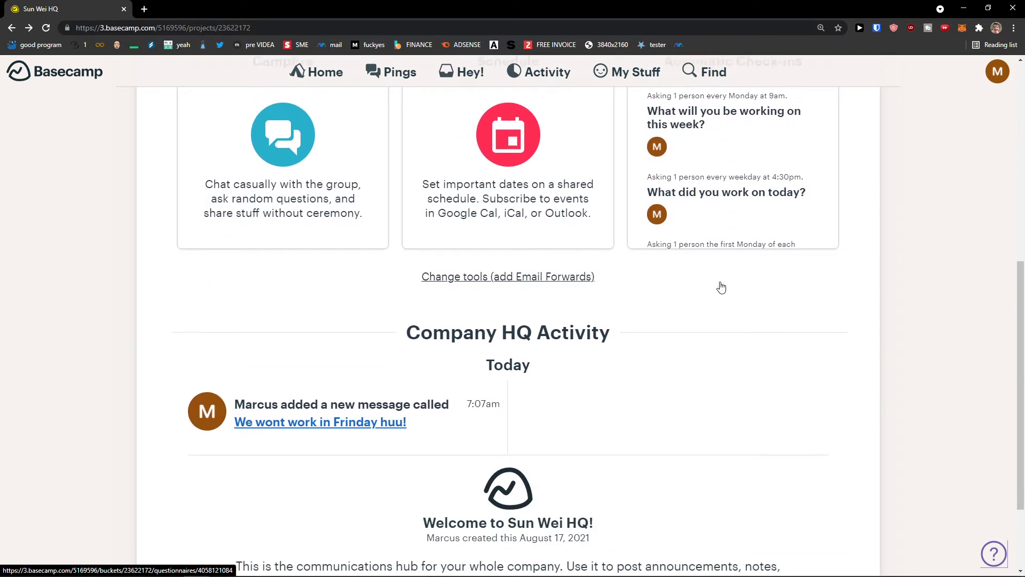
scroll("down", 3)
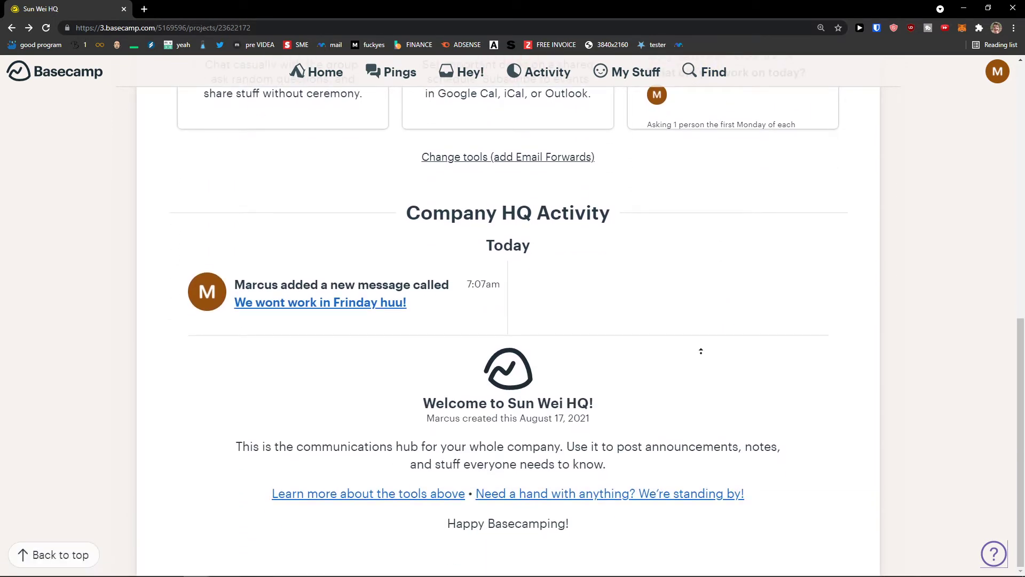
left_click(55, 72)
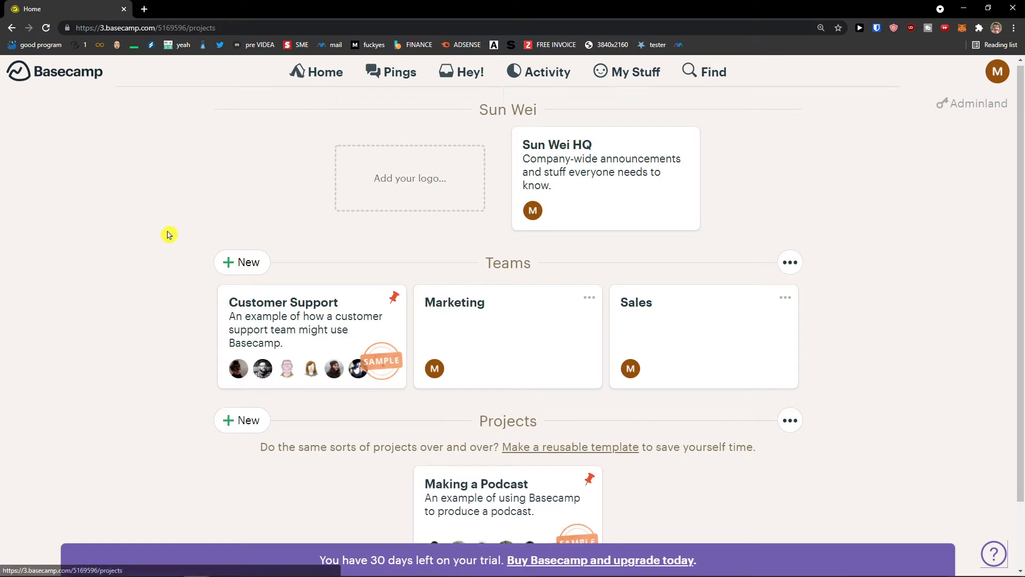
- Scroll the Home page and open the Marketing team card under Teams
scroll("down", 3)
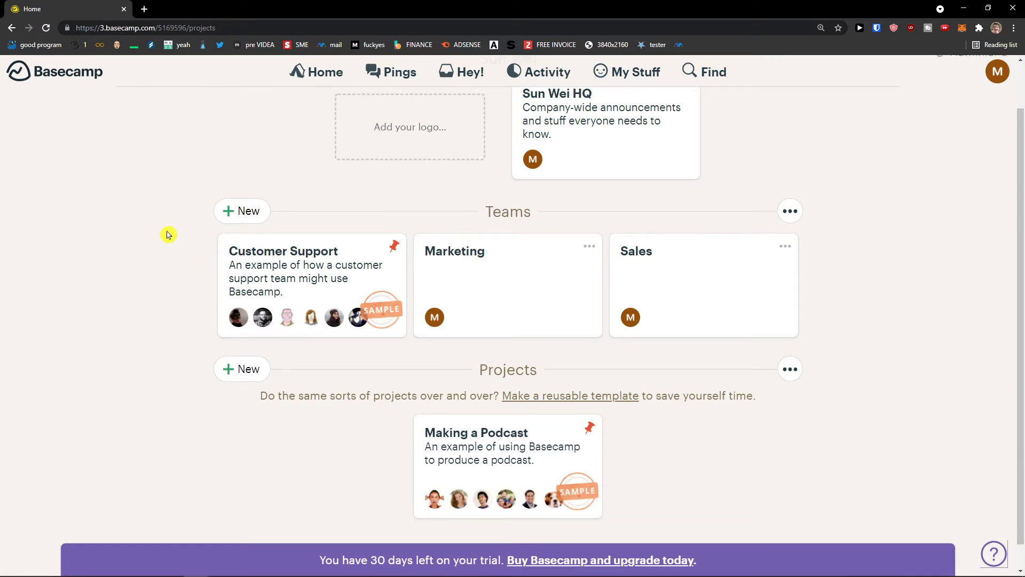
mouse_move(492, 291)
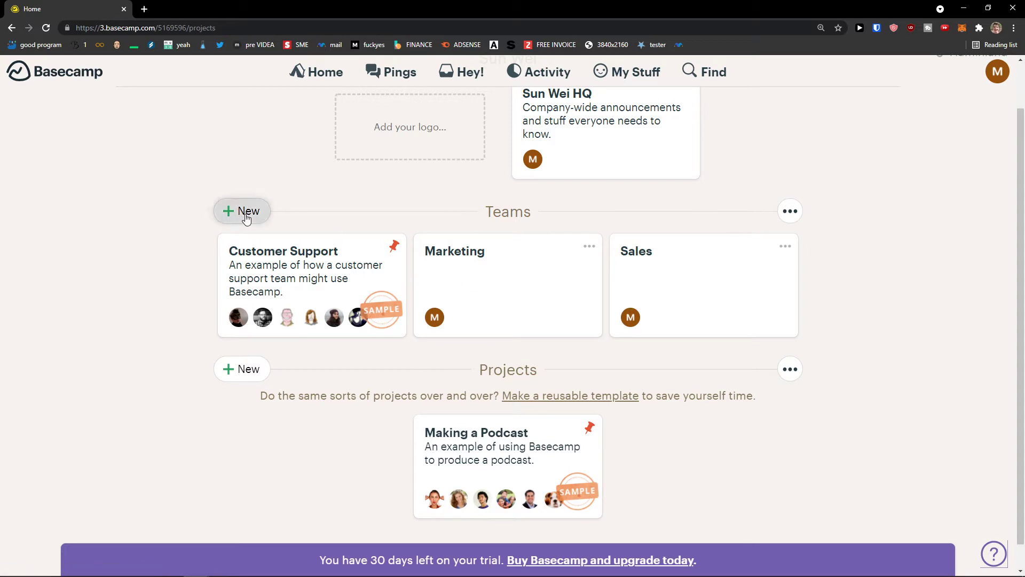
left_click(241, 211)
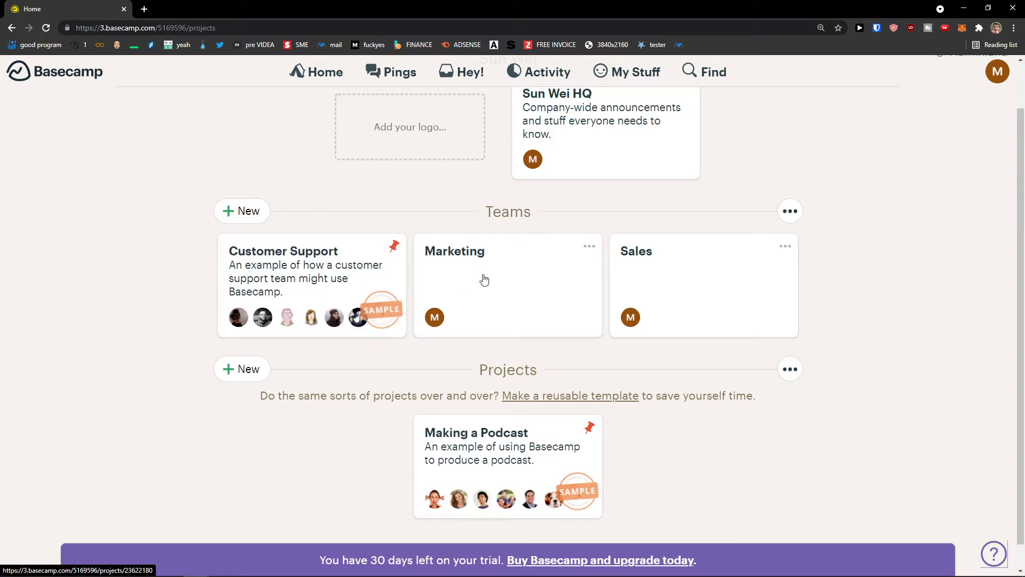
mouse_move(475, 273)
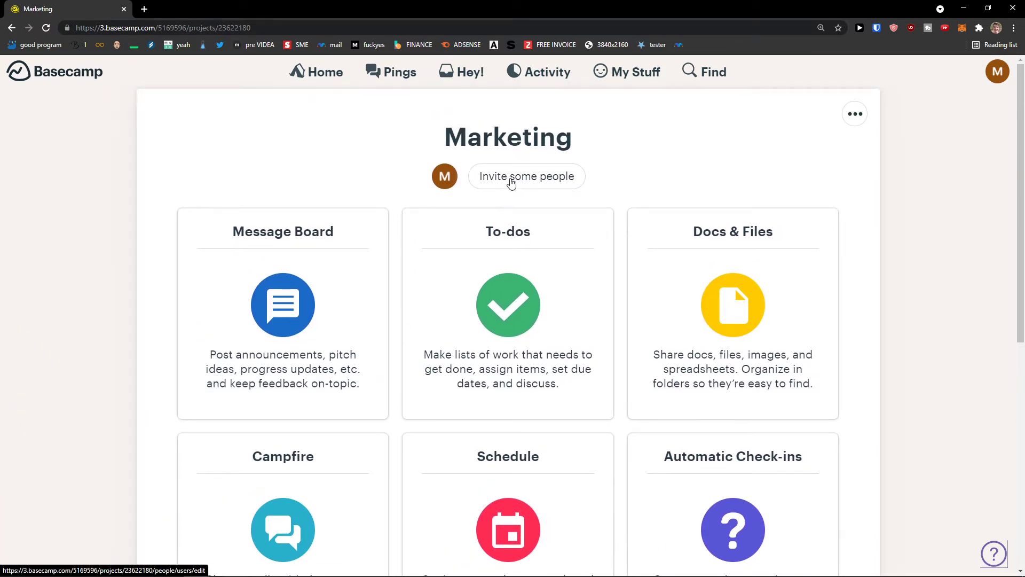
left_click(526, 176)
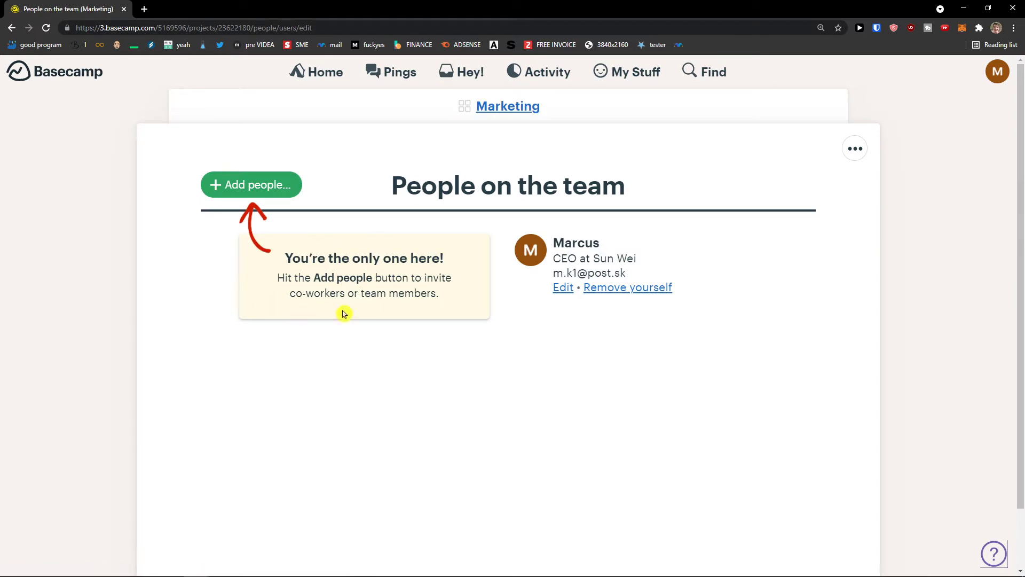
left_click(251, 185)
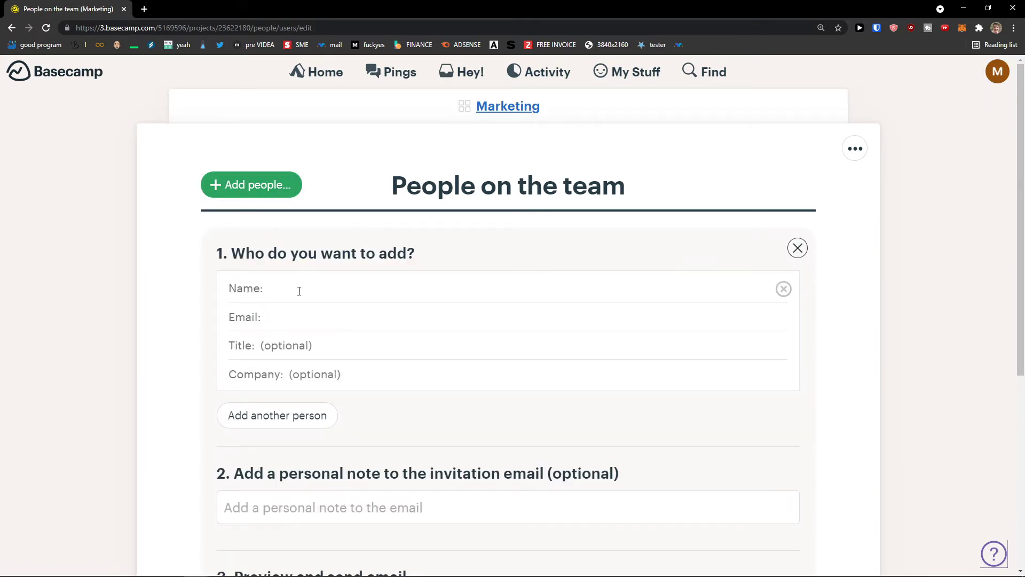
scroll("down", 3)
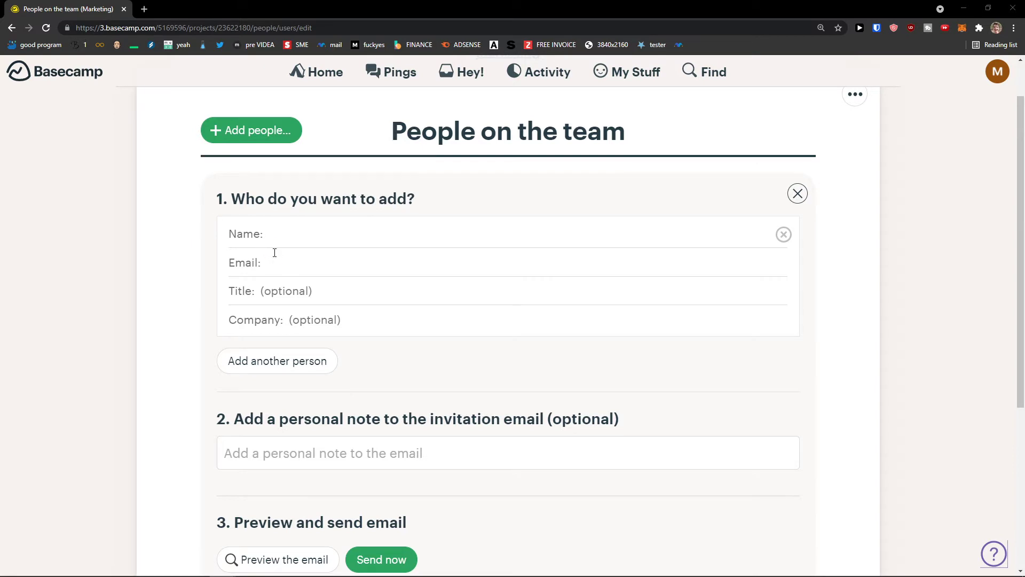
scroll("down", 3)
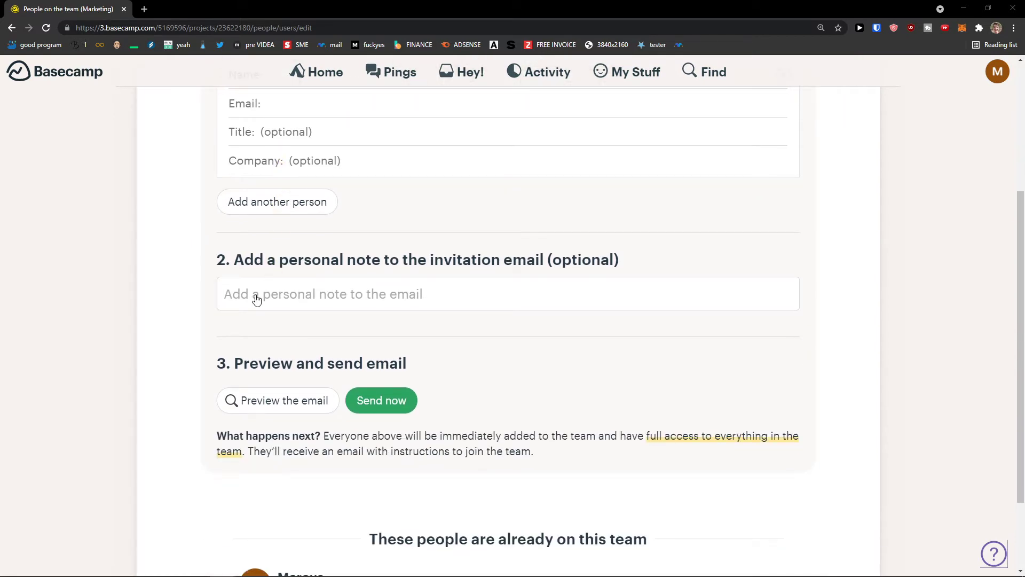
mouse_move(15, 27)
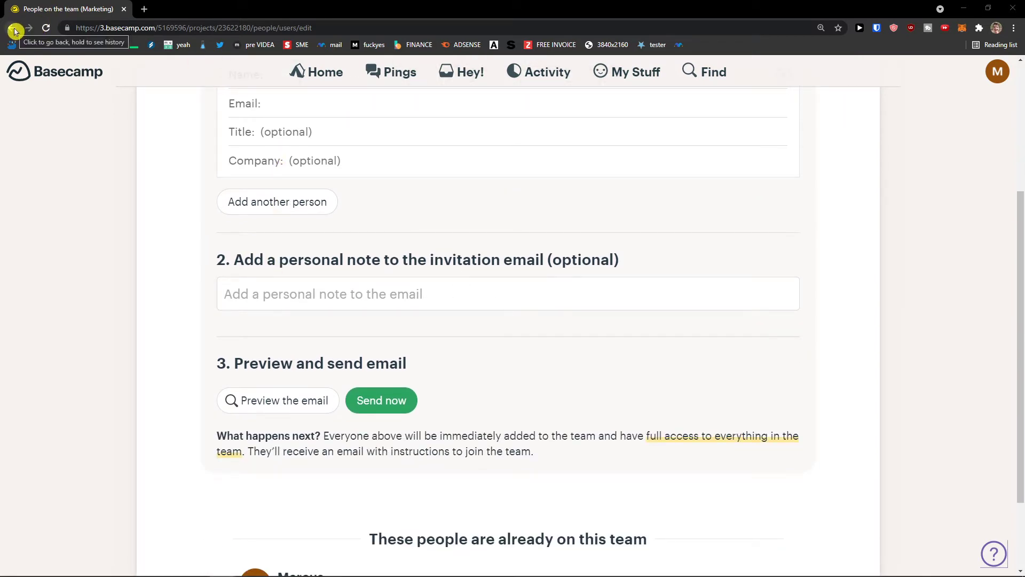
left_click(15, 29)
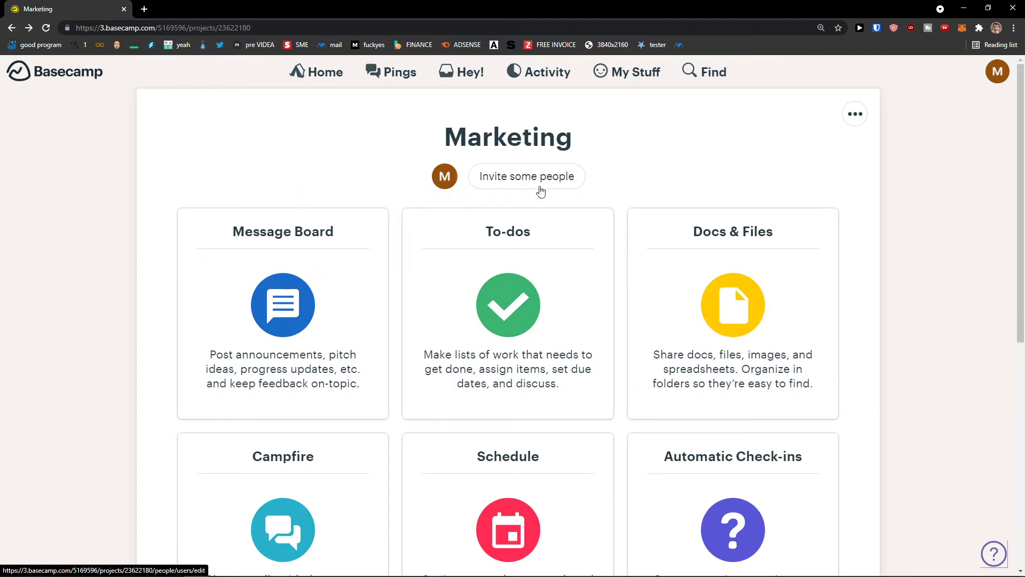
- Post the message 'What is important to create a website', add one comment, and return to Marketing
left_click(283, 305)
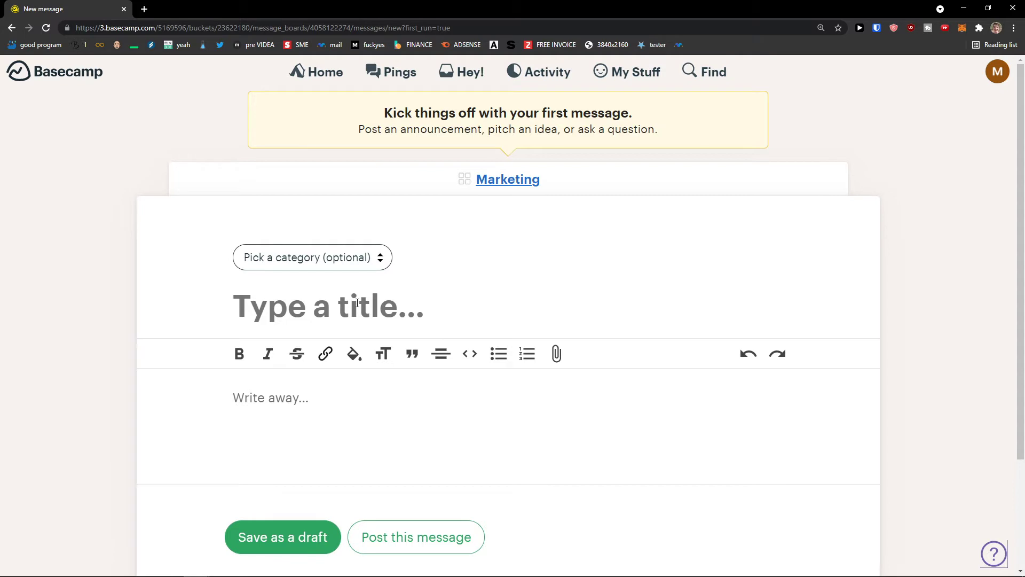
type("What is important to create a website")
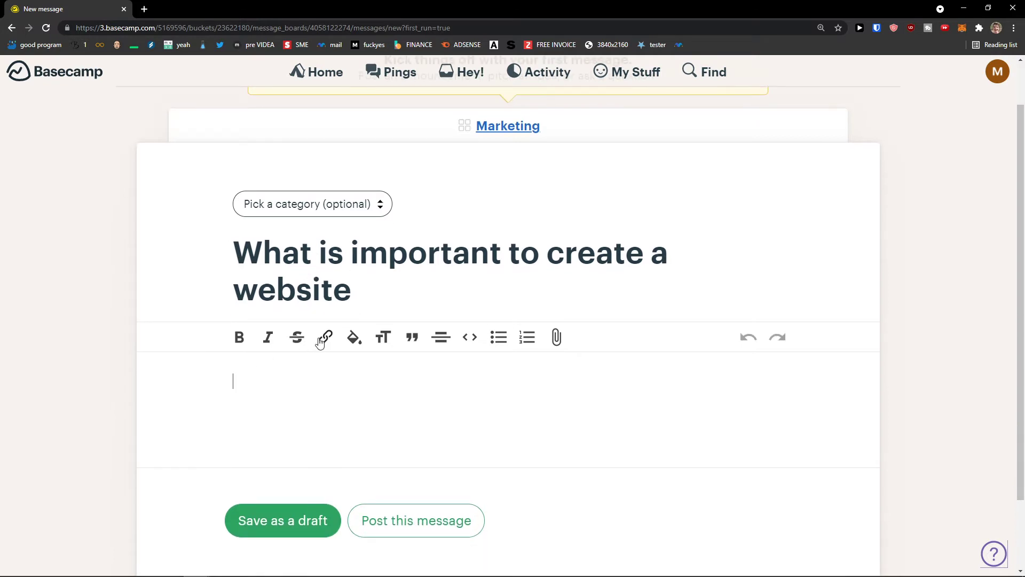
left_click(416, 520)
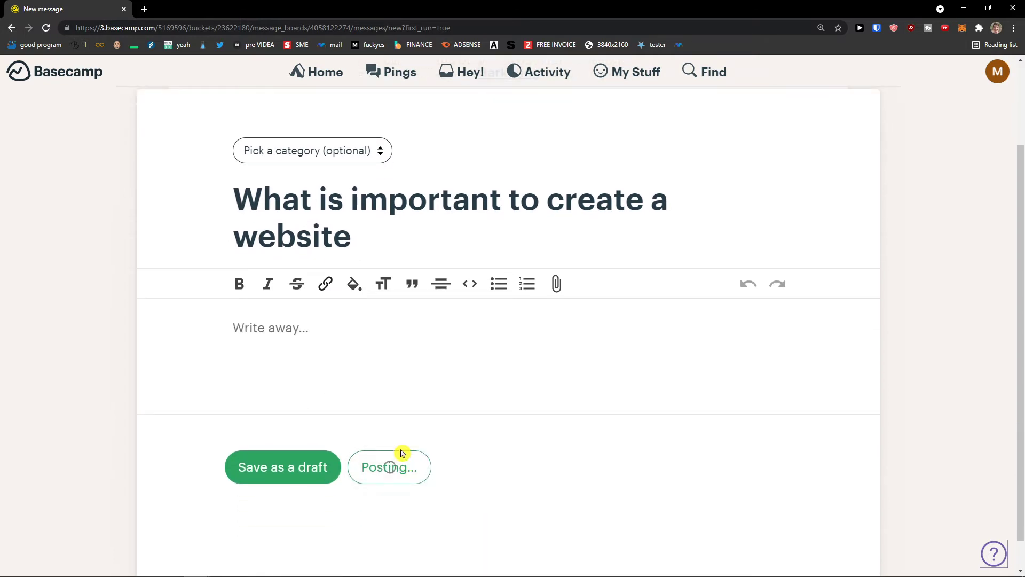
left_click(390, 467)
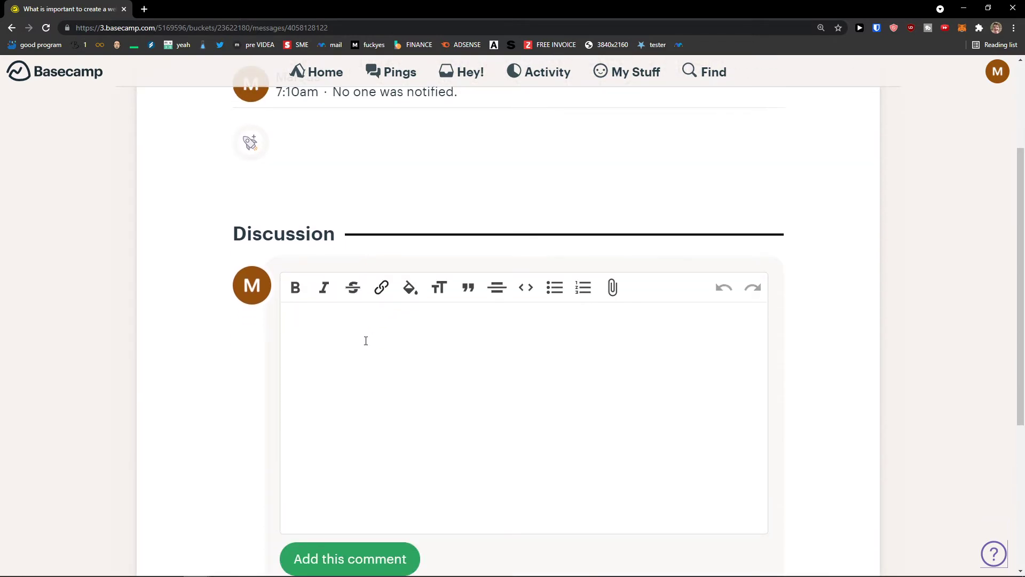
left_click(349, 559)
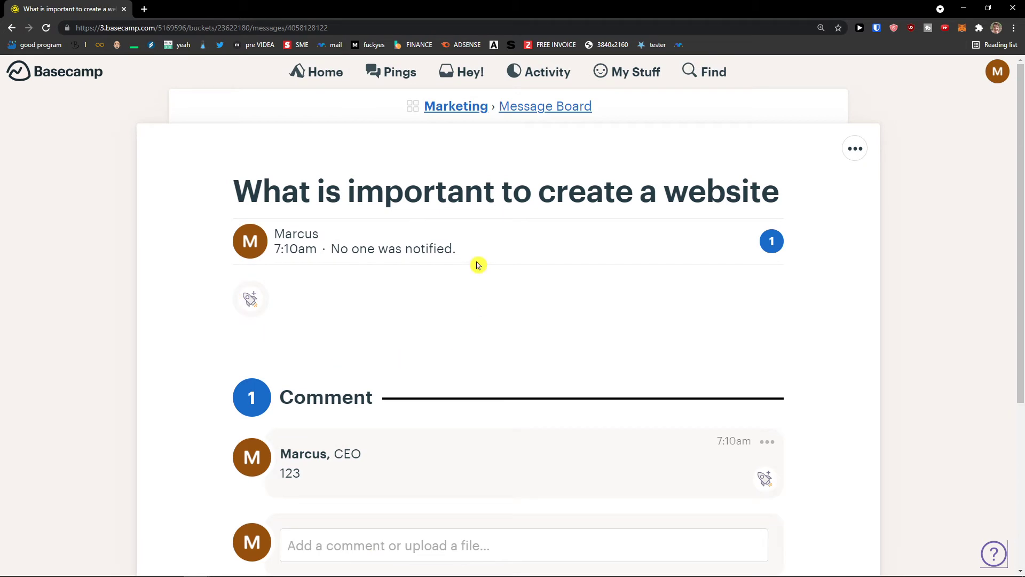
mouse_move(471, 106)
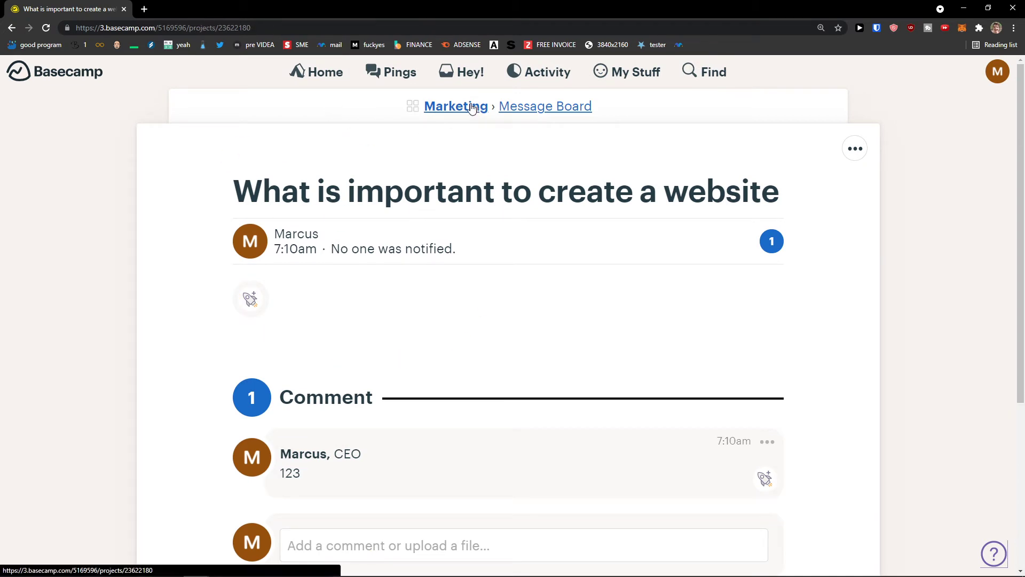
left_click(456, 106)
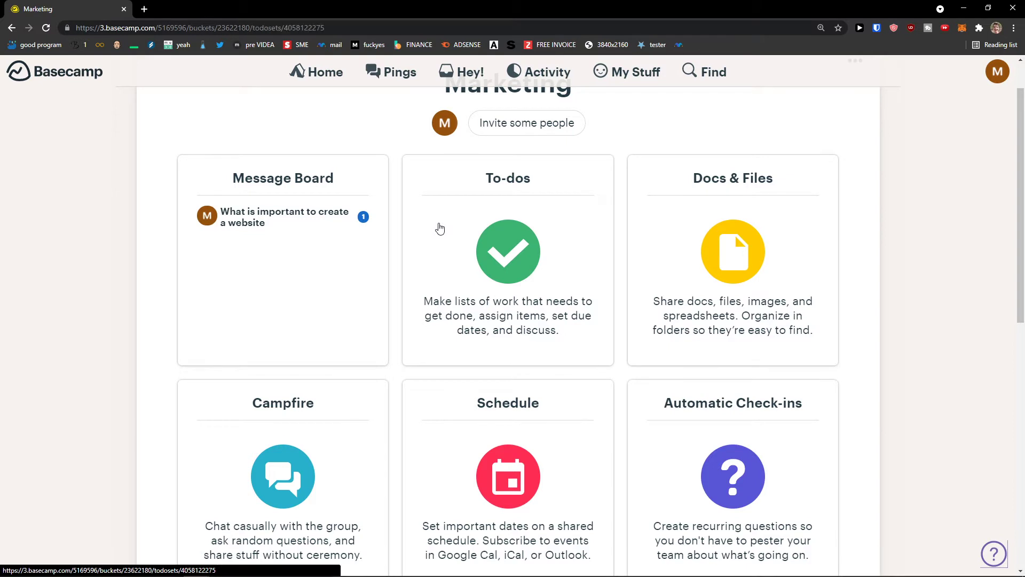
- Add a to-do list named 'Design of website' in Marketing's To-dos
left_click(508, 251)
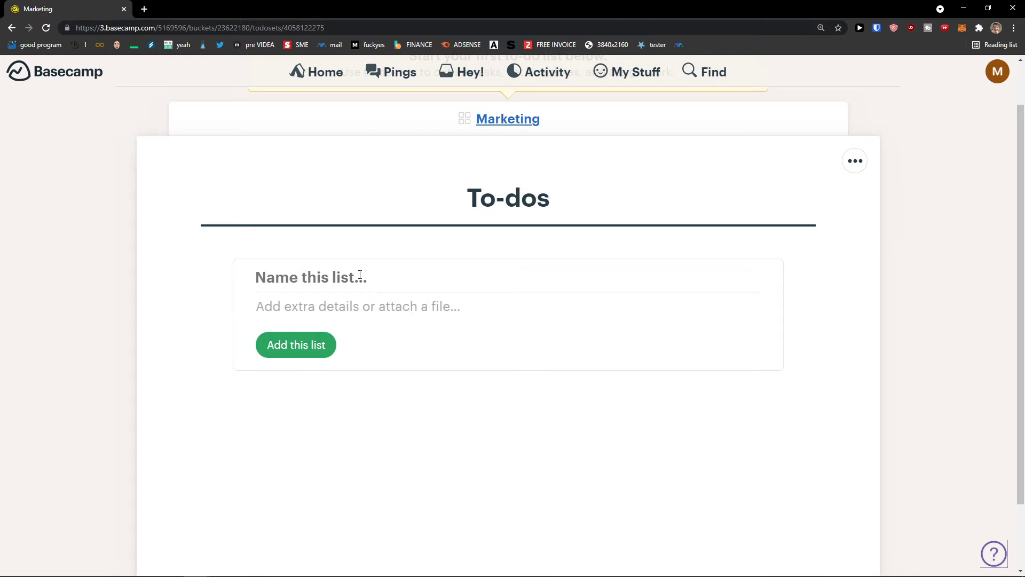
left_click(310, 277)
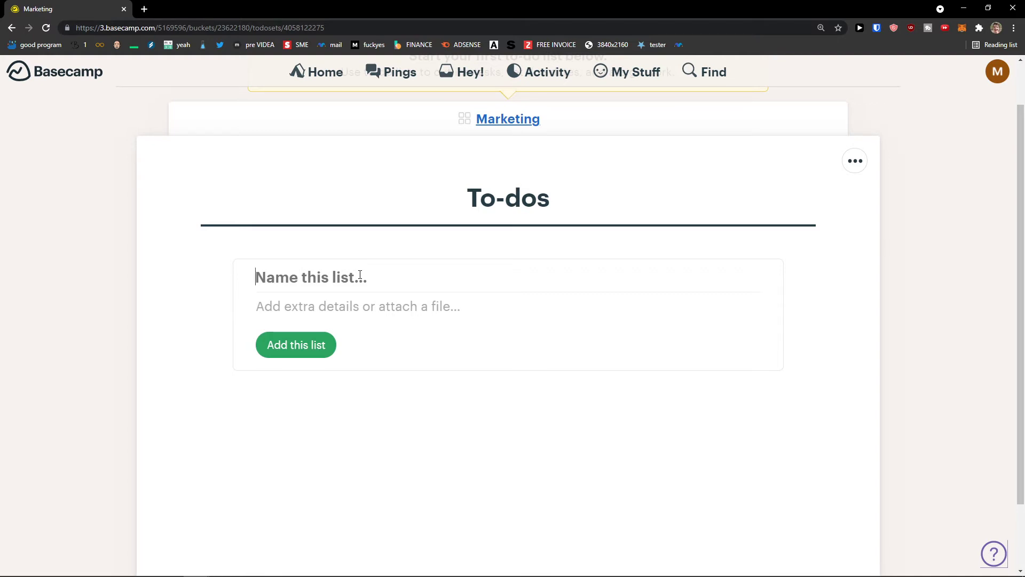
type("Design of website")
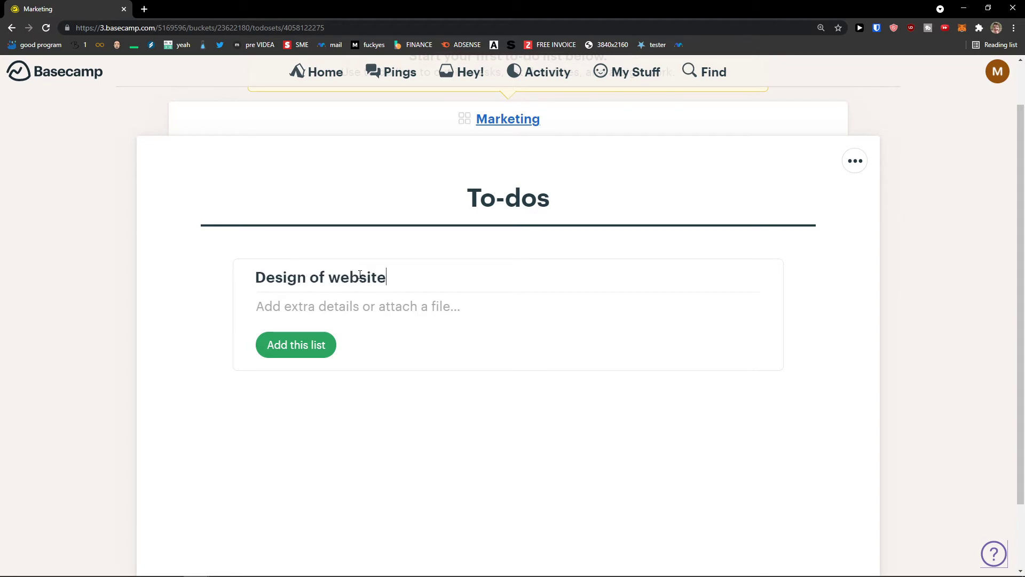
left_click(296, 345)
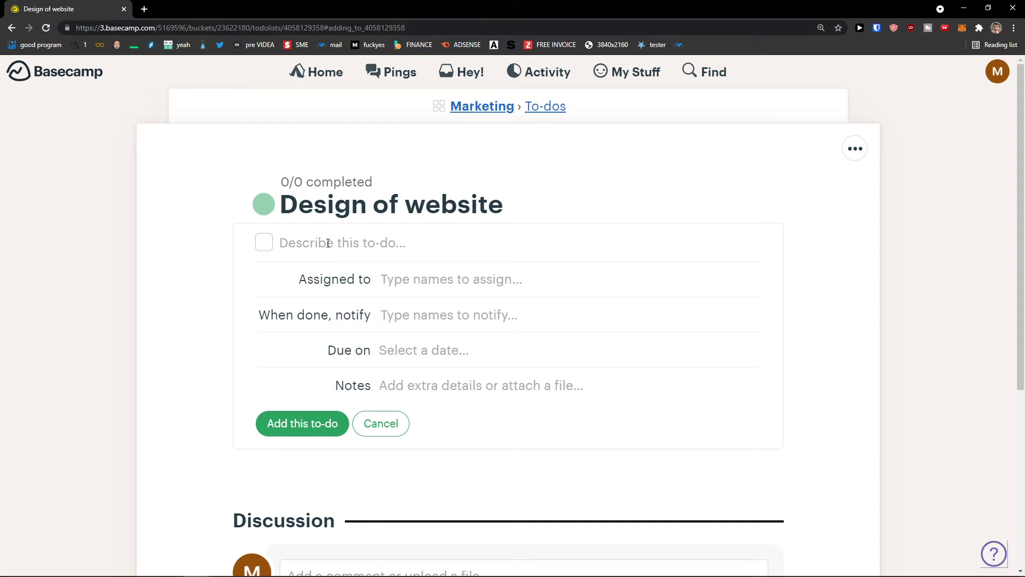
- Enter the to-do 'create a logo for website', assigned to Marcus and notifying him
type("create a")
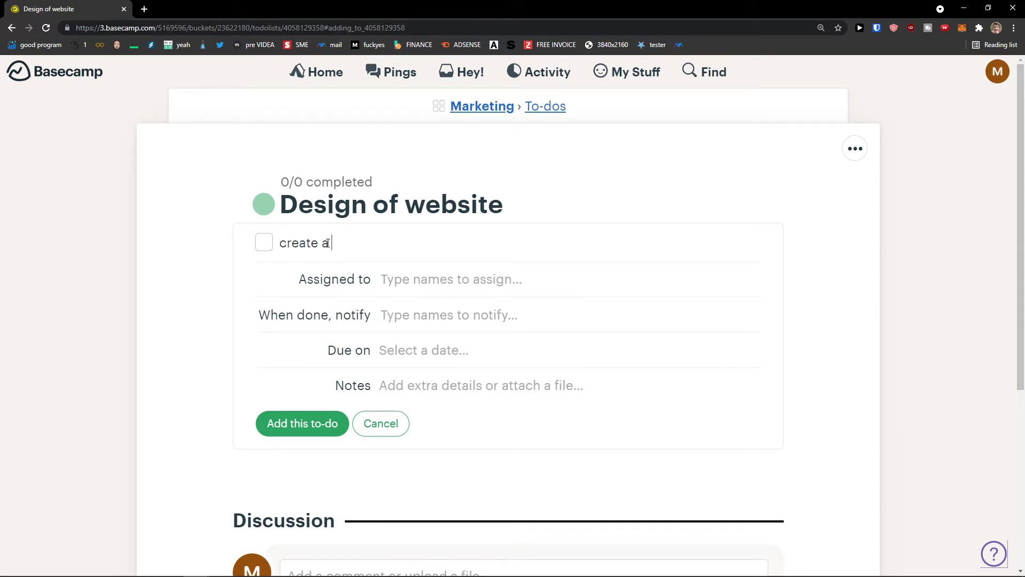
type("logo for website")
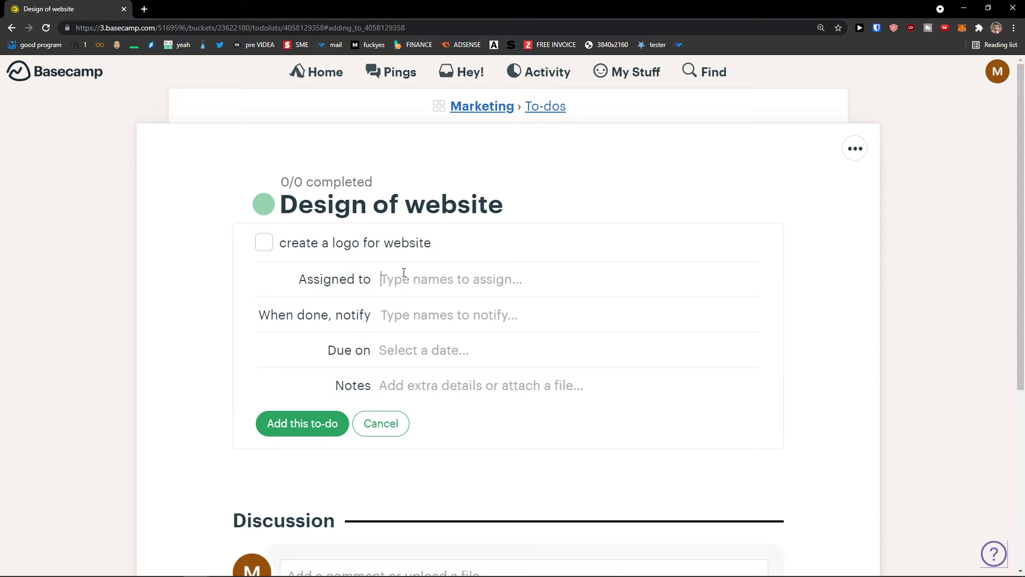
type("ma")
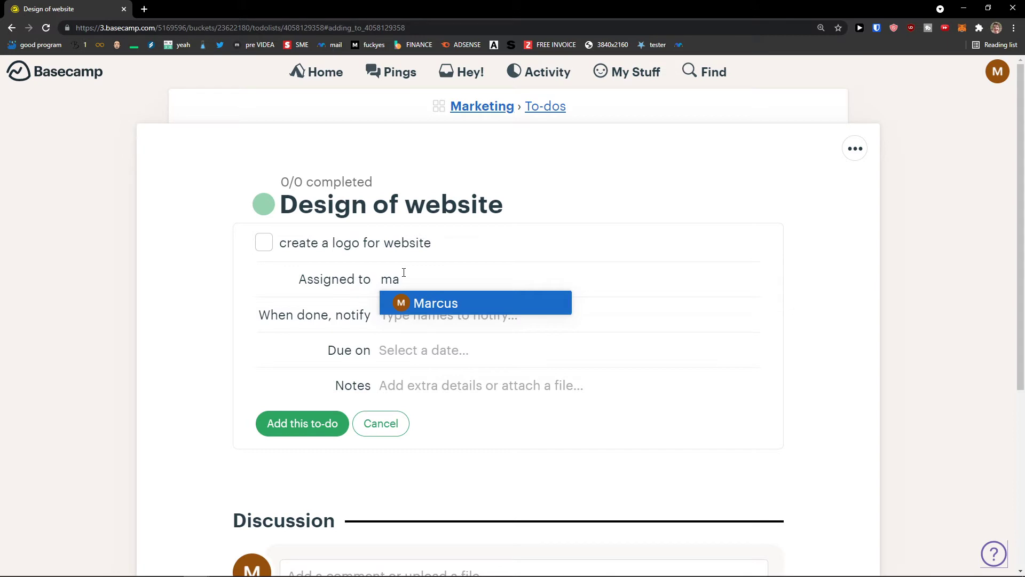
left_click(435, 303)
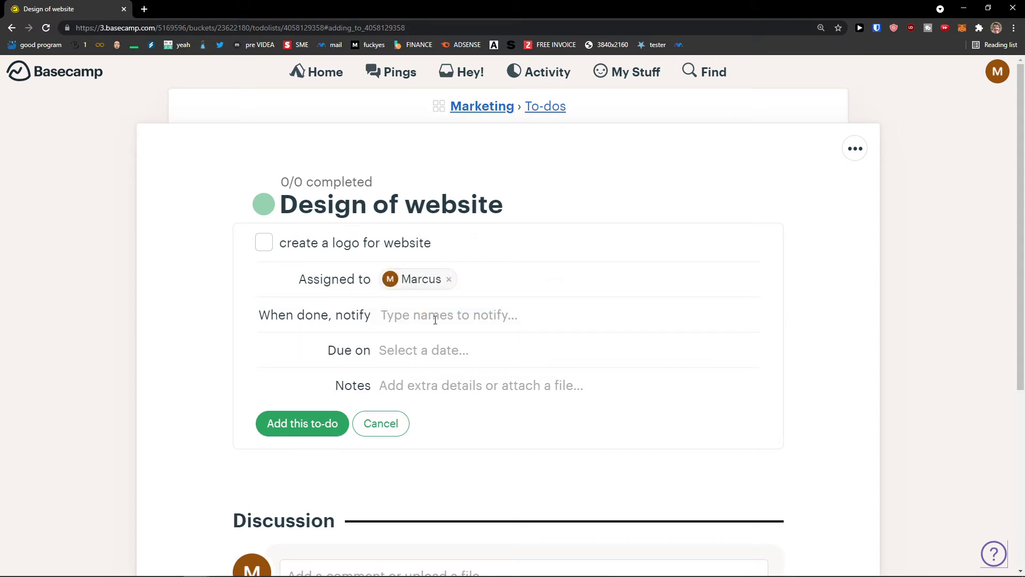
type("ma")
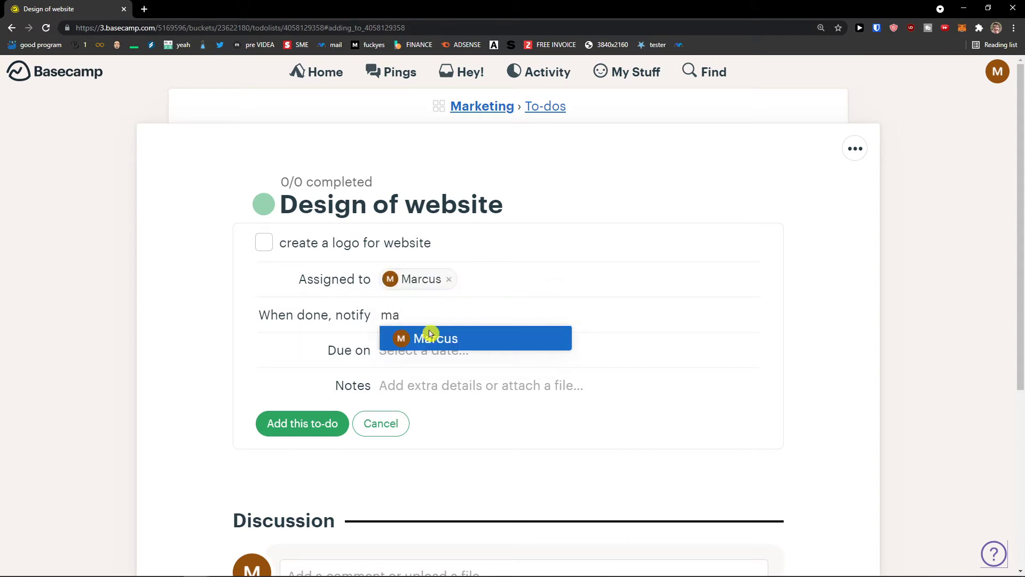
left_click(435, 338)
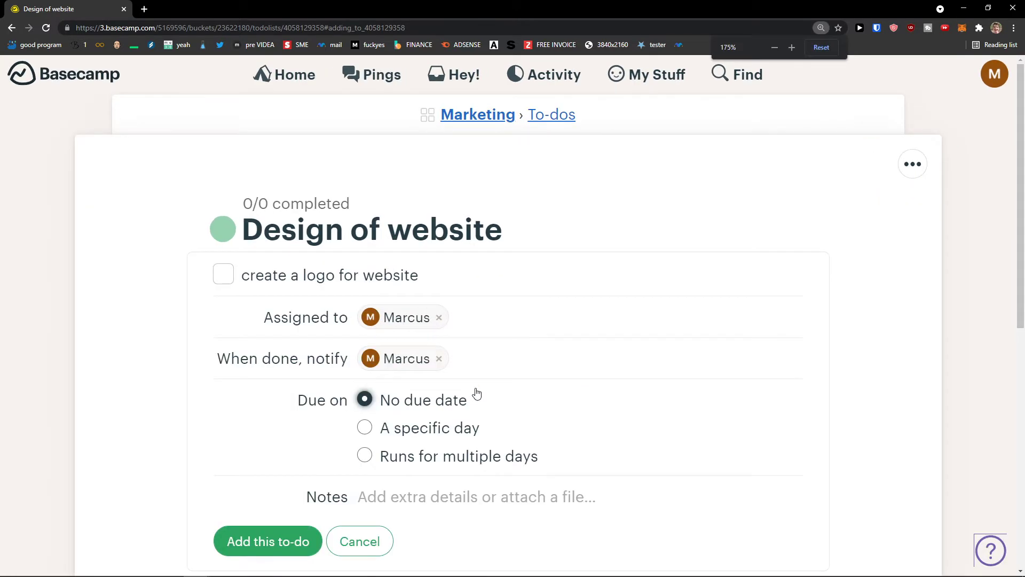
- Give the logo to-do an Aug 31 due date and save it
left_click(364, 456)
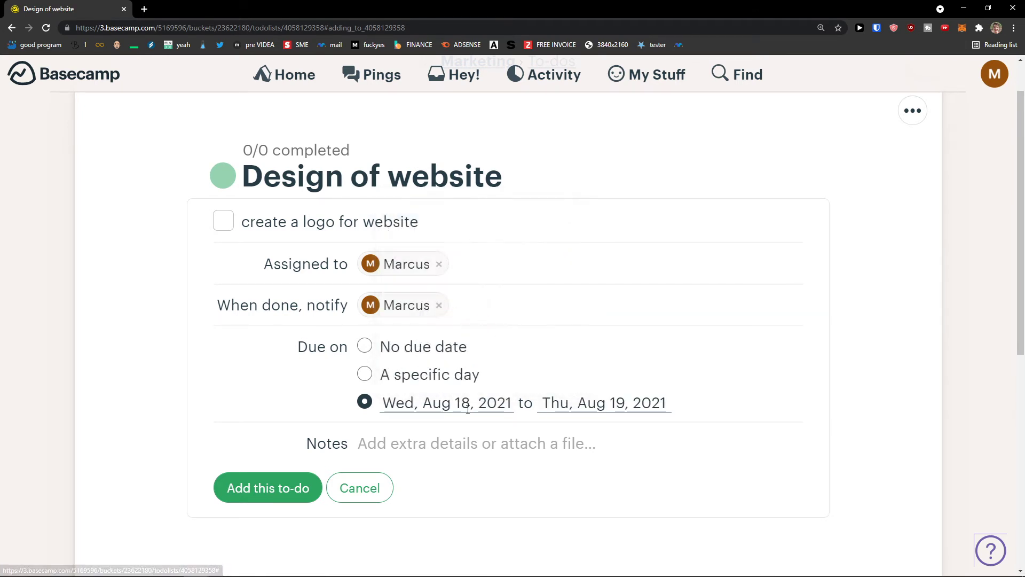
left_click(446, 403)
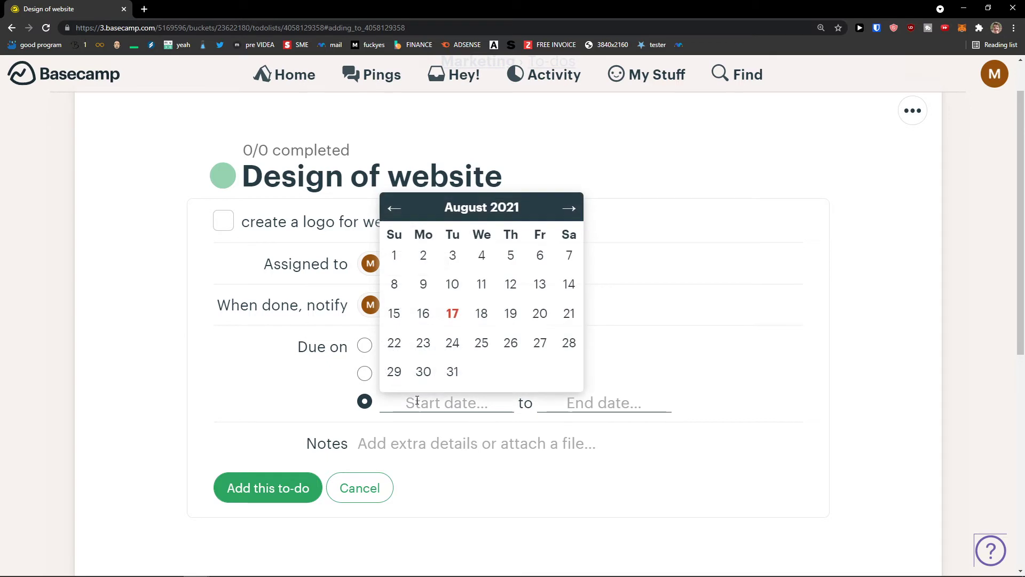
left_click(452, 372)
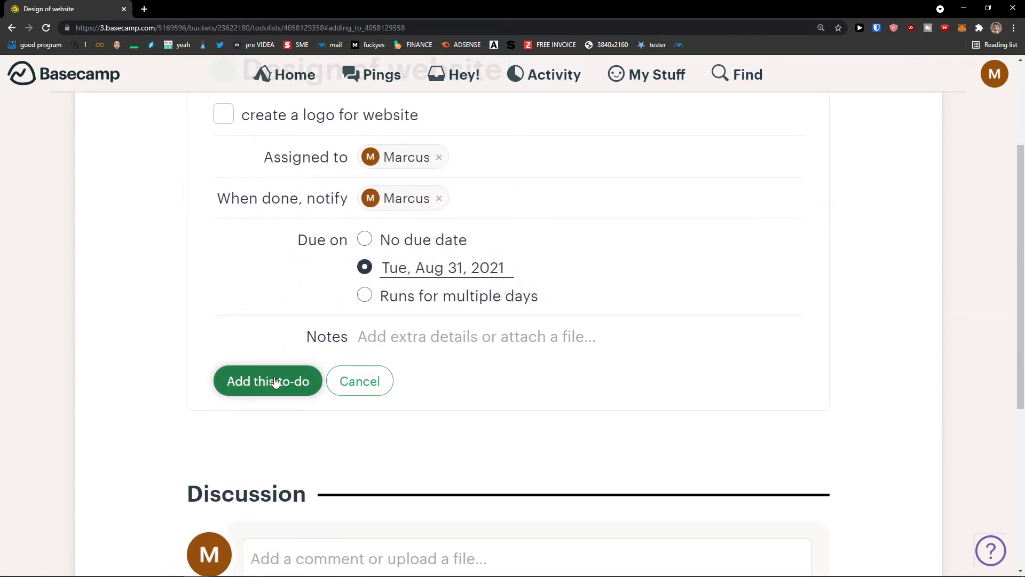
scroll("down", 3)
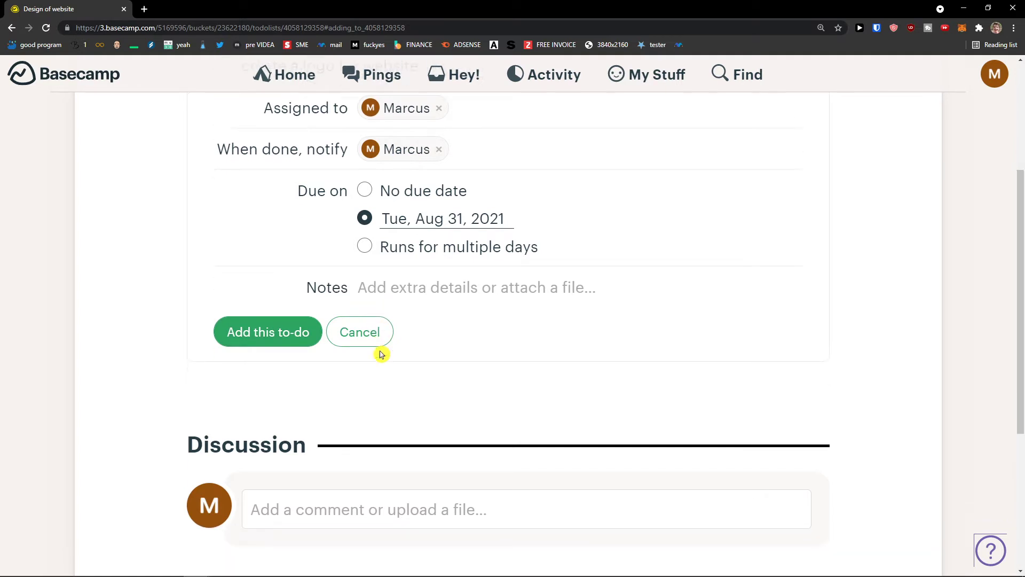
left_click(268, 332)
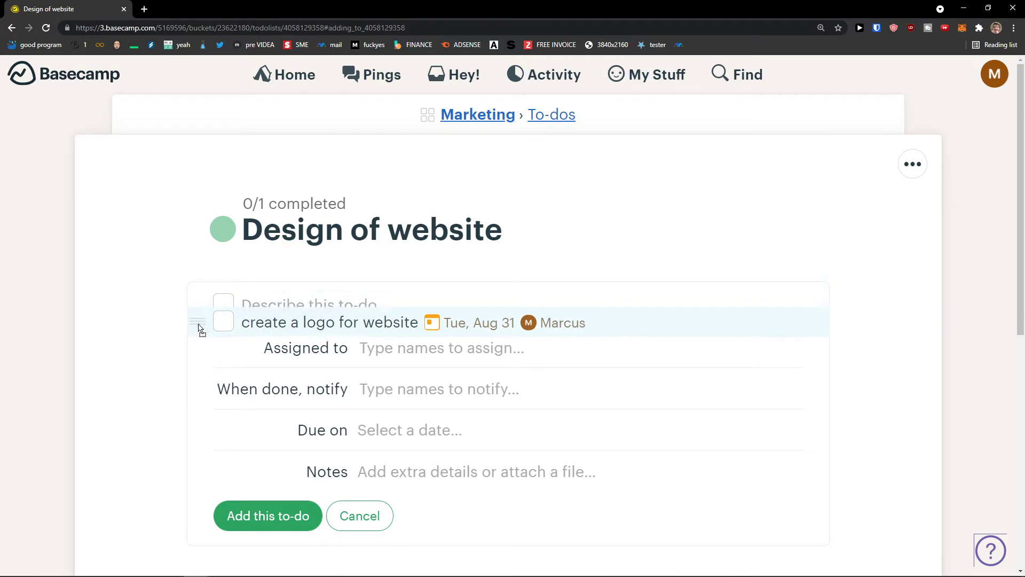
scroll("down", 3)
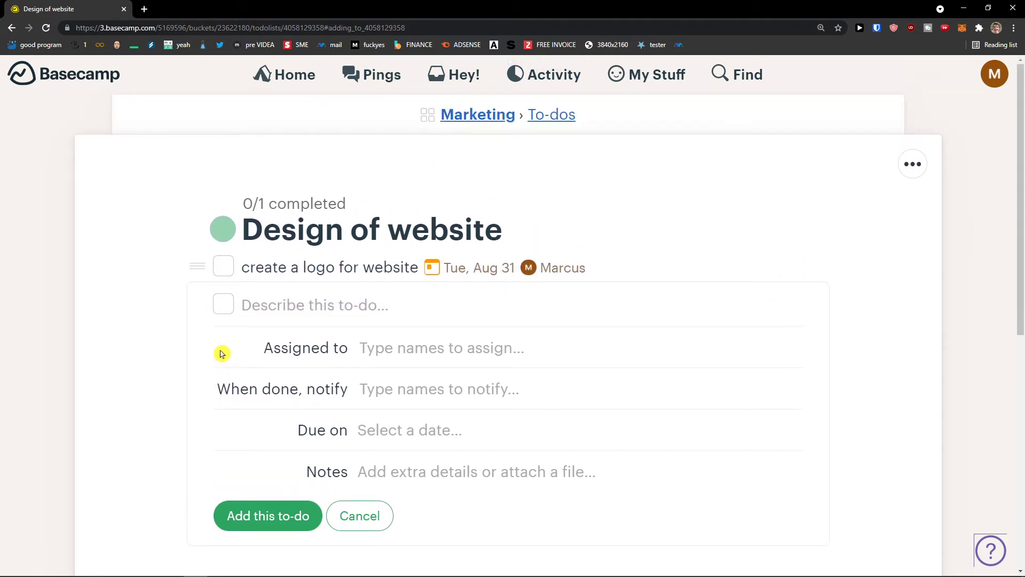
mouse_move(384, 394)
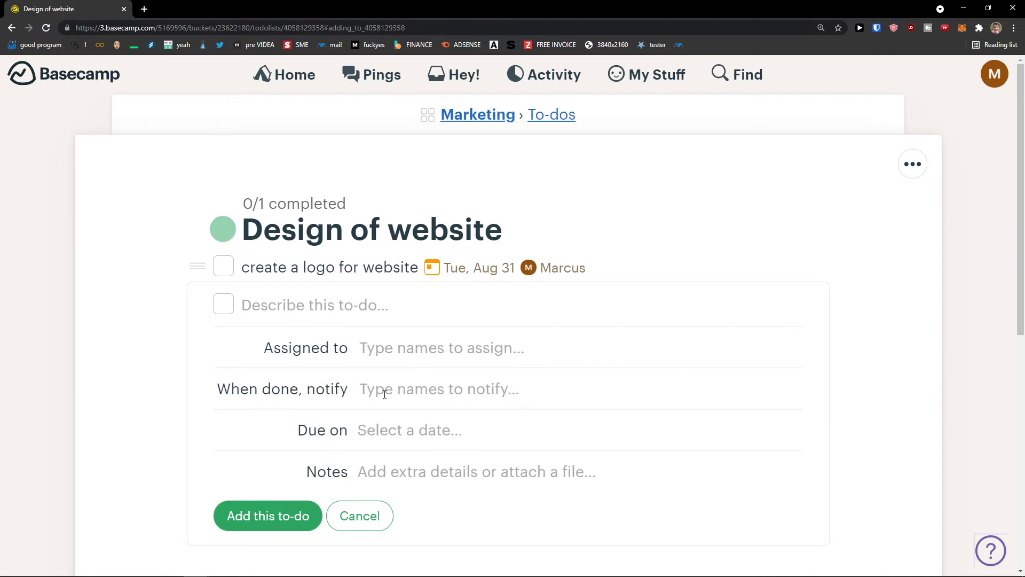
mouse_move(472, 119)
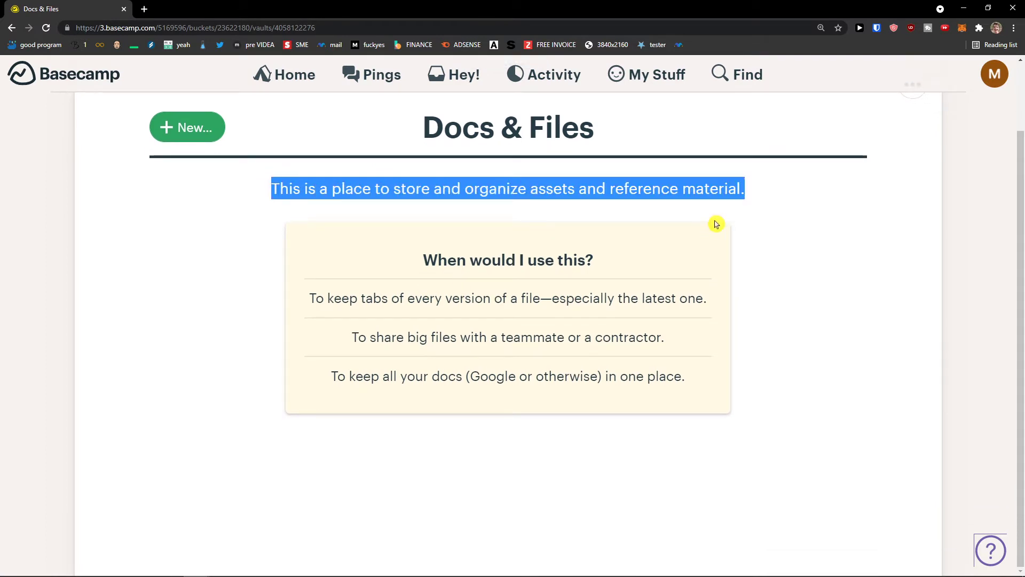
- Leave Docs & Files via the Marketing breadcrumb to see the overview with the logo task
left_click(187, 127)
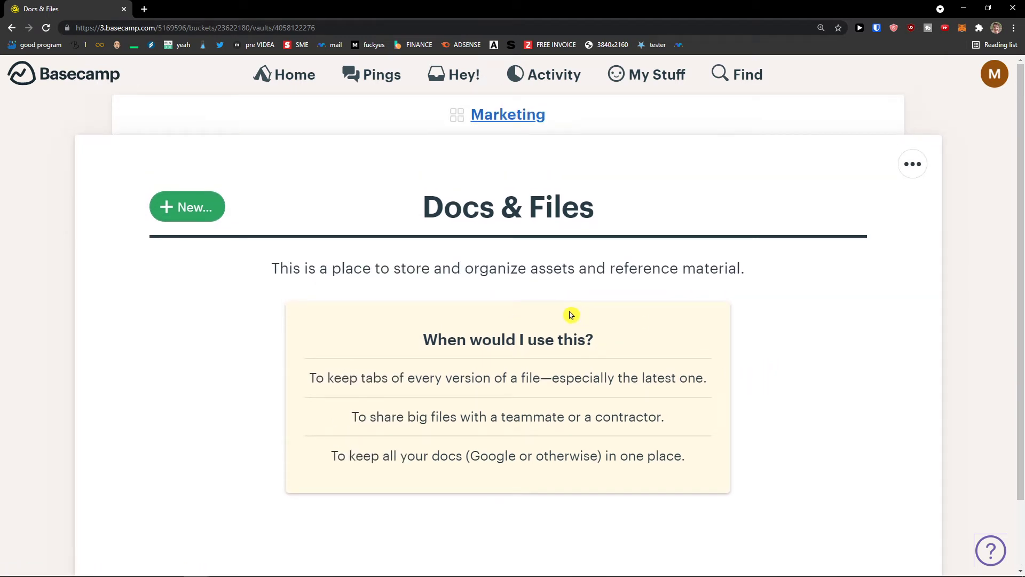
left_click(507, 114)
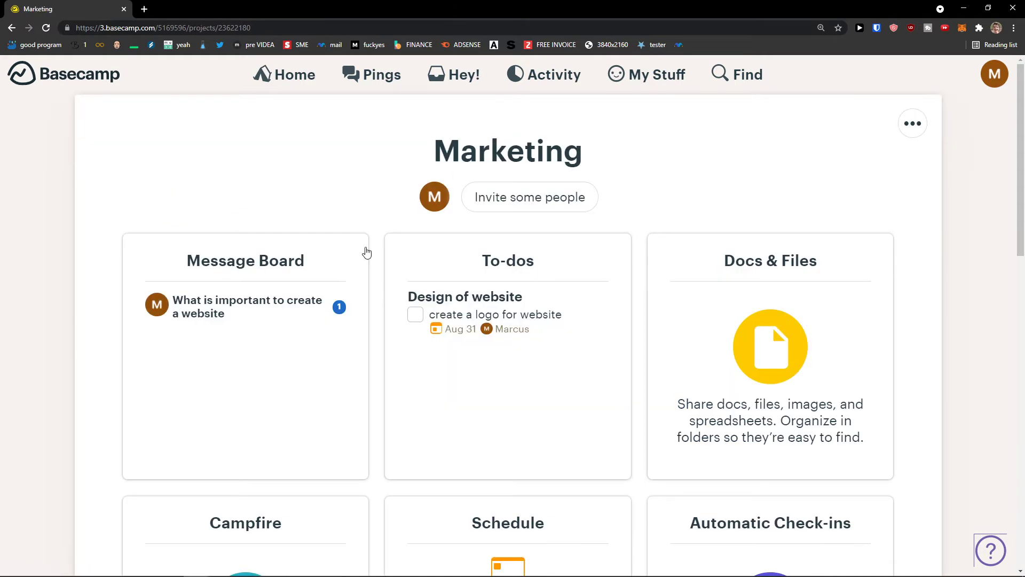
scroll("down", 3)
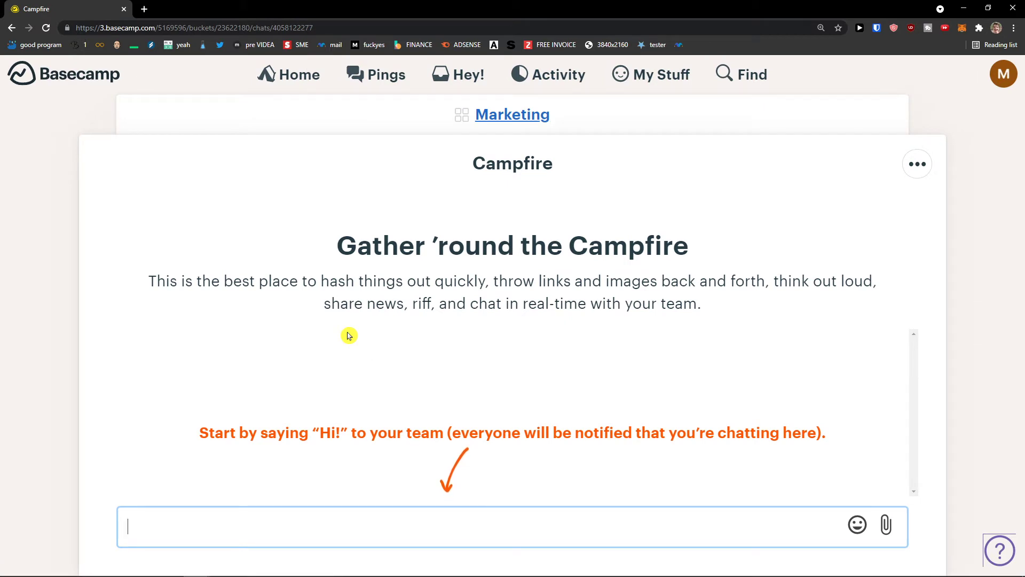
mouse_move(314, 332)
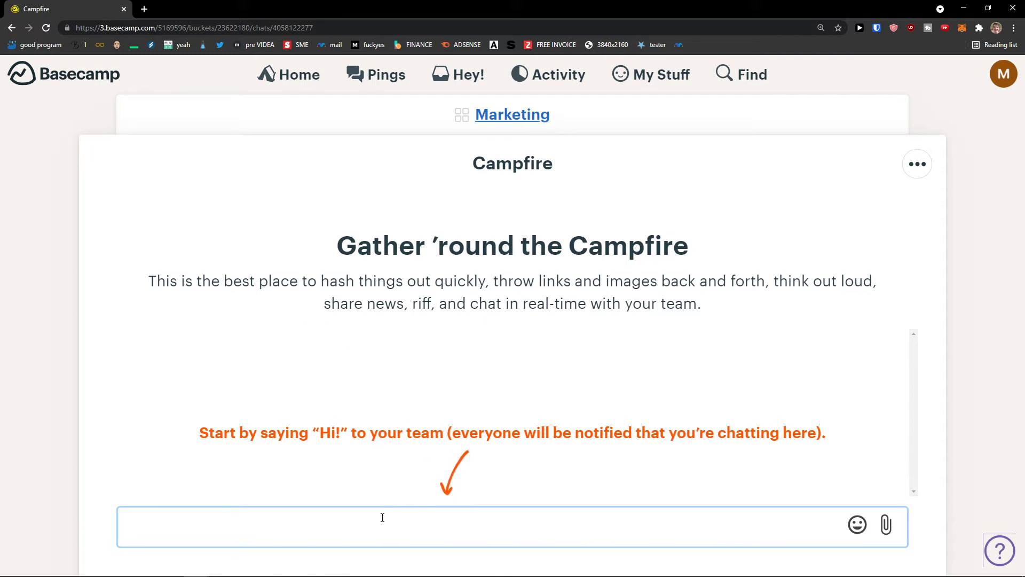
mouse_move(352, 454)
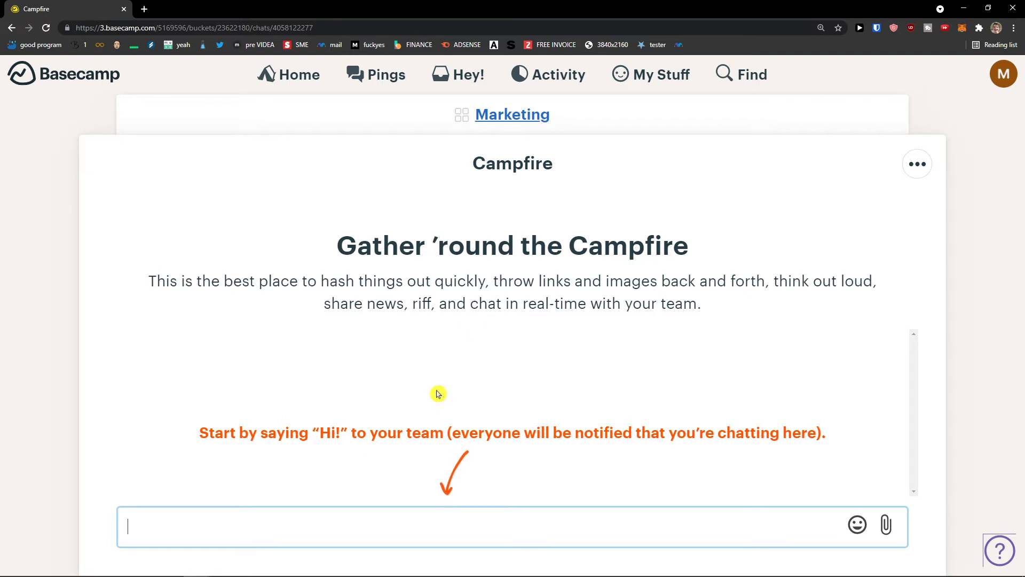
left_click(512, 115)
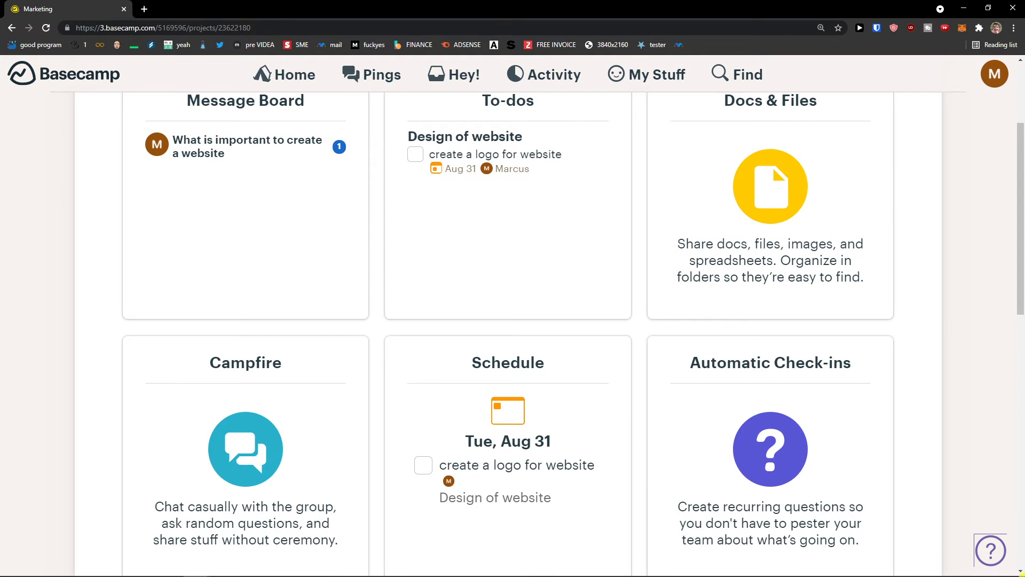
- Check Aug 31, 17, 18 and 19 in the Schedule, then start a new Aug 19 event
scroll("down", 3)
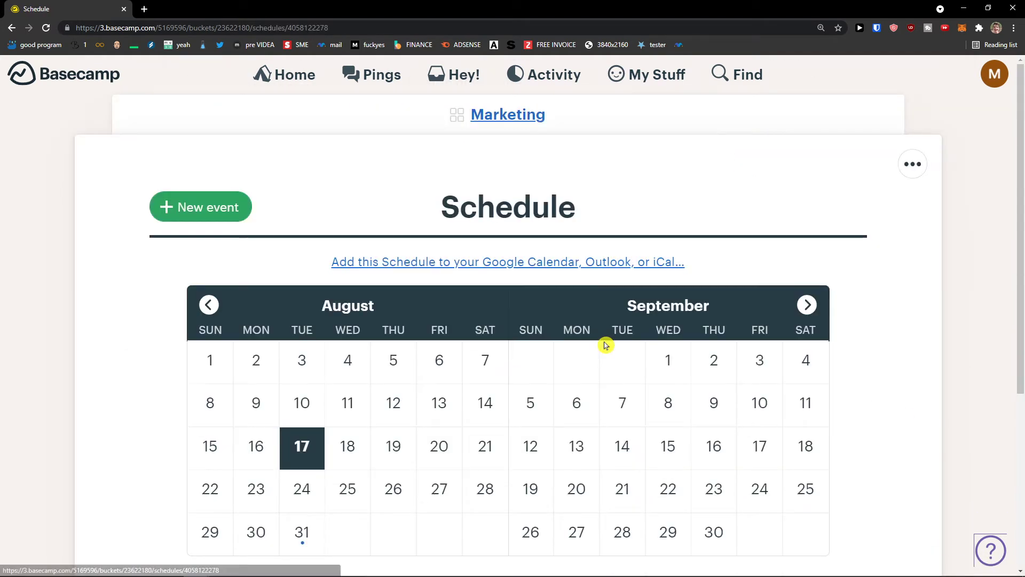
left_click(301, 530)
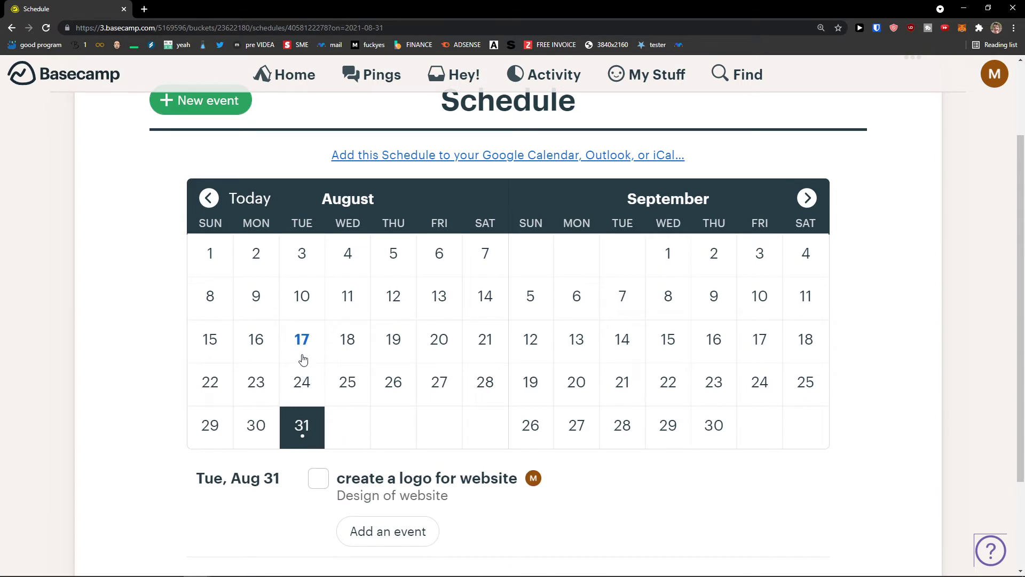
left_click(302, 339)
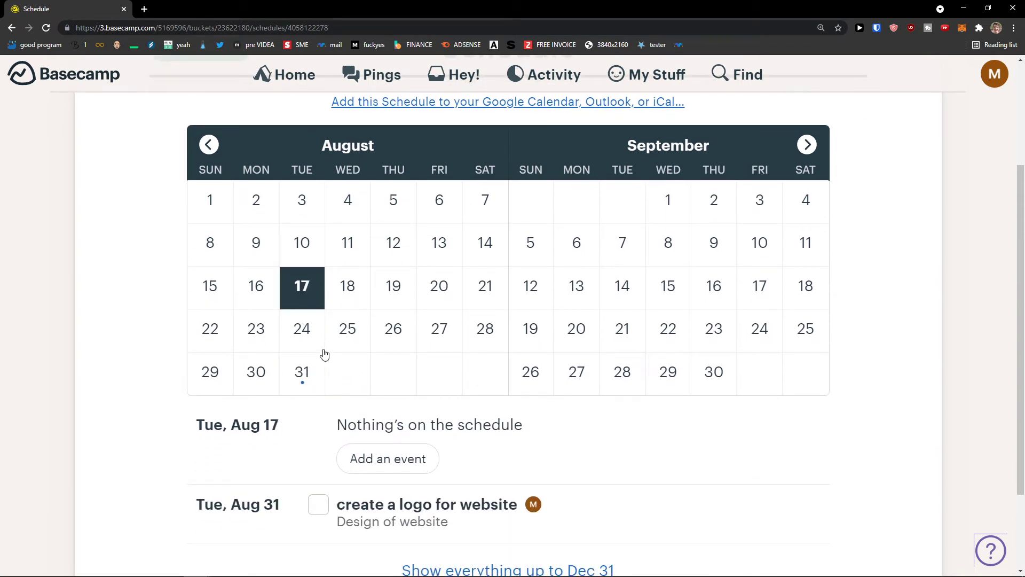
mouse_move(388, 338)
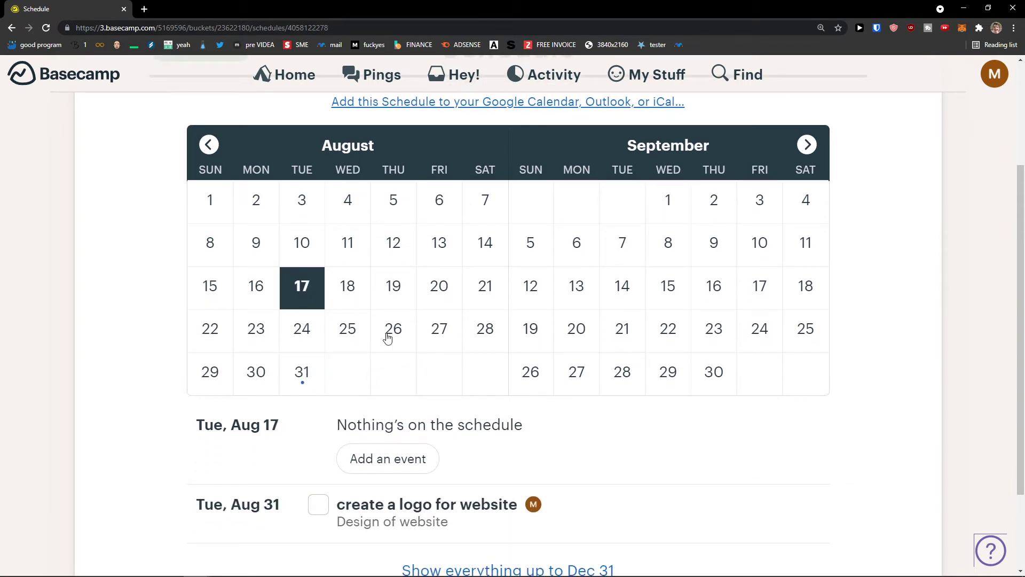
left_click(393, 285)
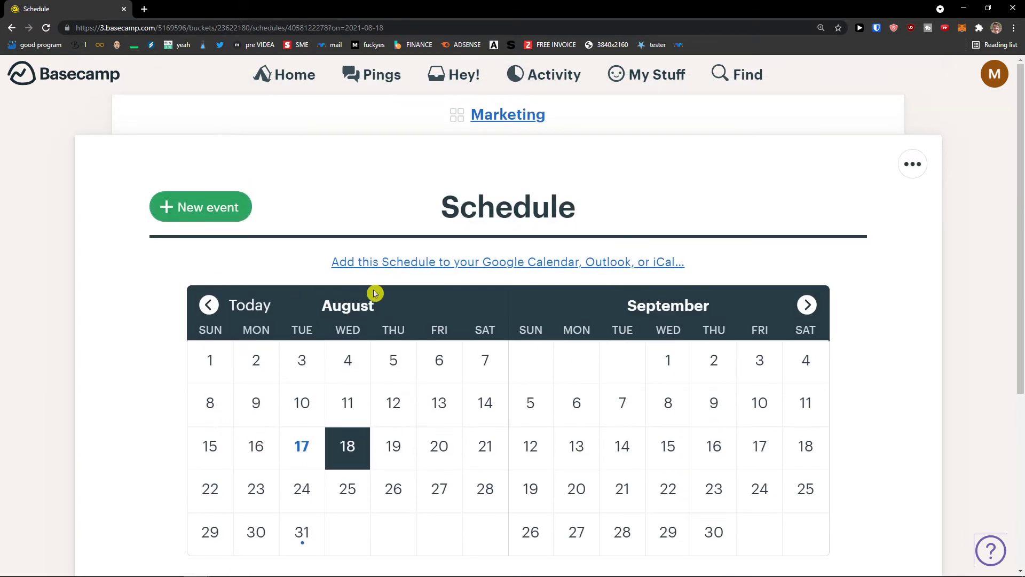
left_click(347, 447)
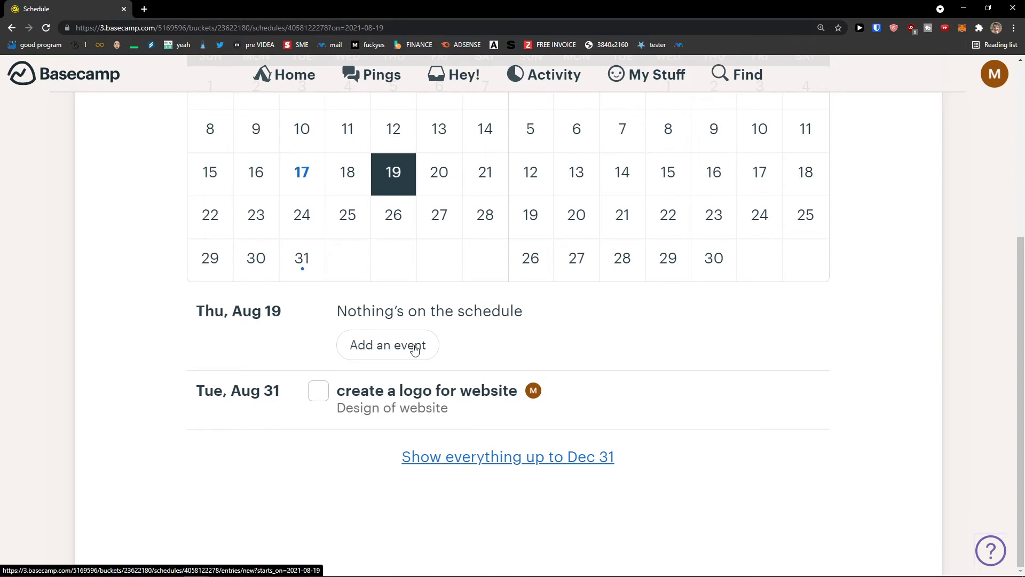
left_click(387, 344)
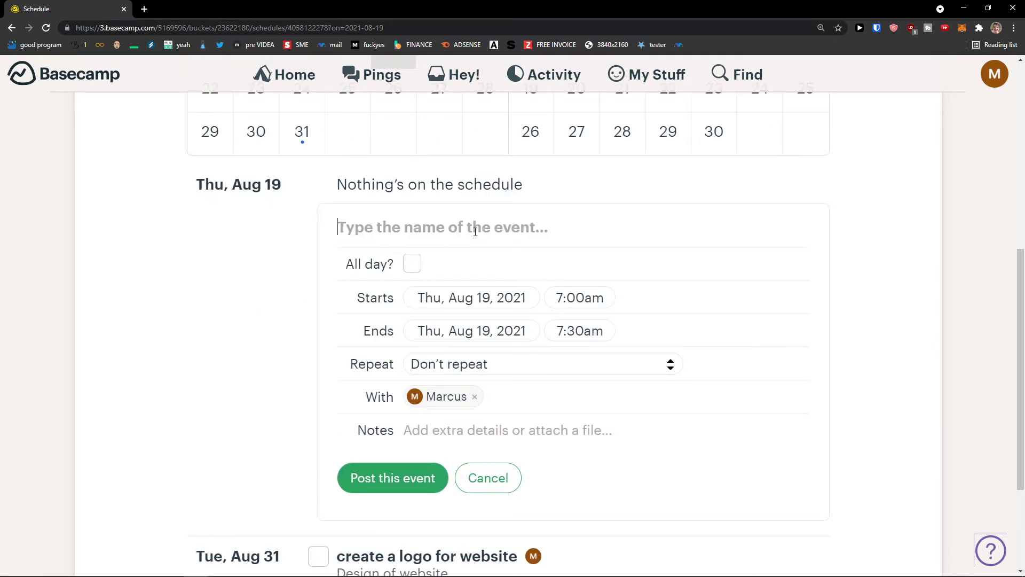
- Name the event 'Marketing Meeting', keeping it timed rather than all-day
type("Marketing P")
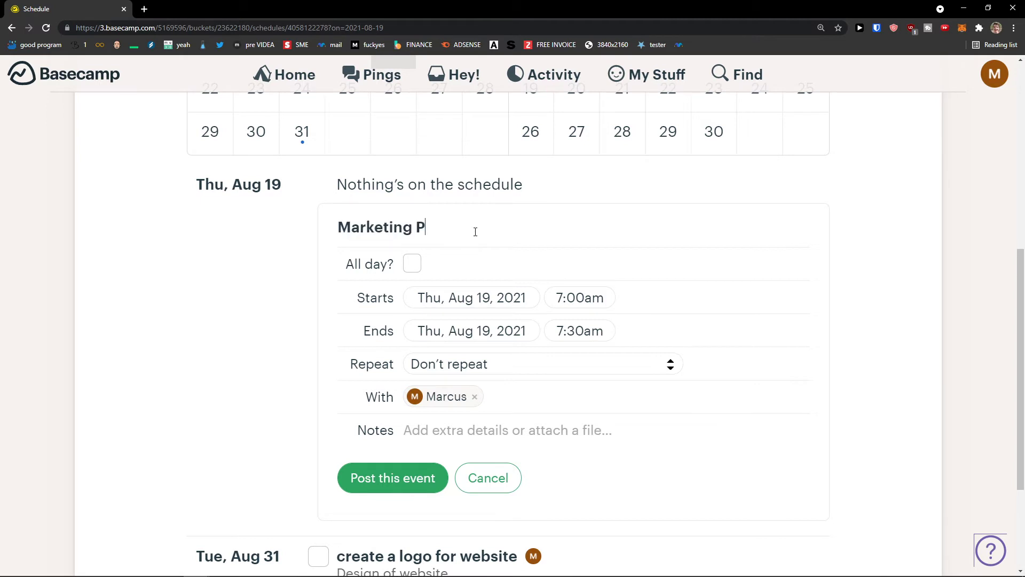
left_click(411, 263)
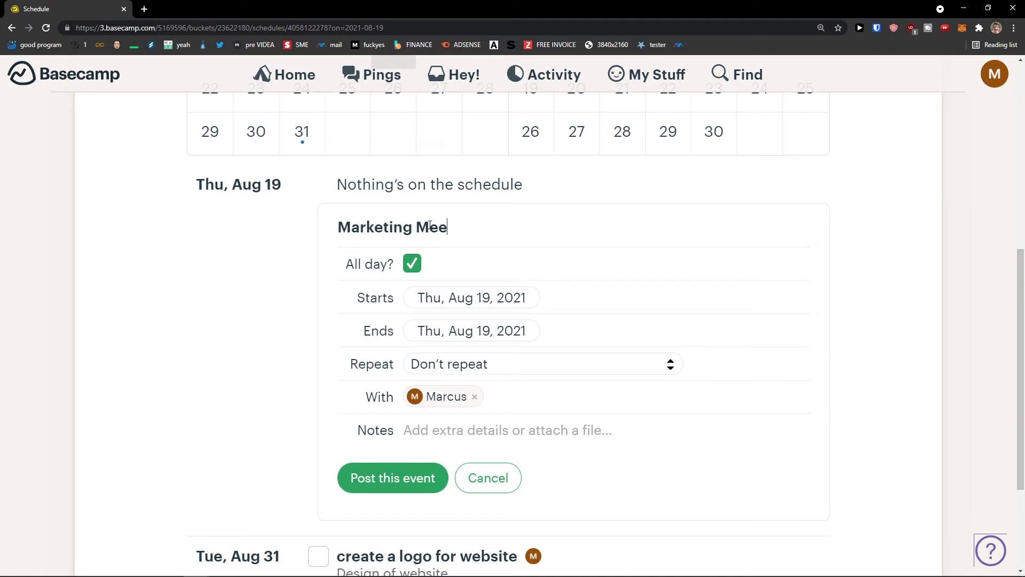
type("ting")
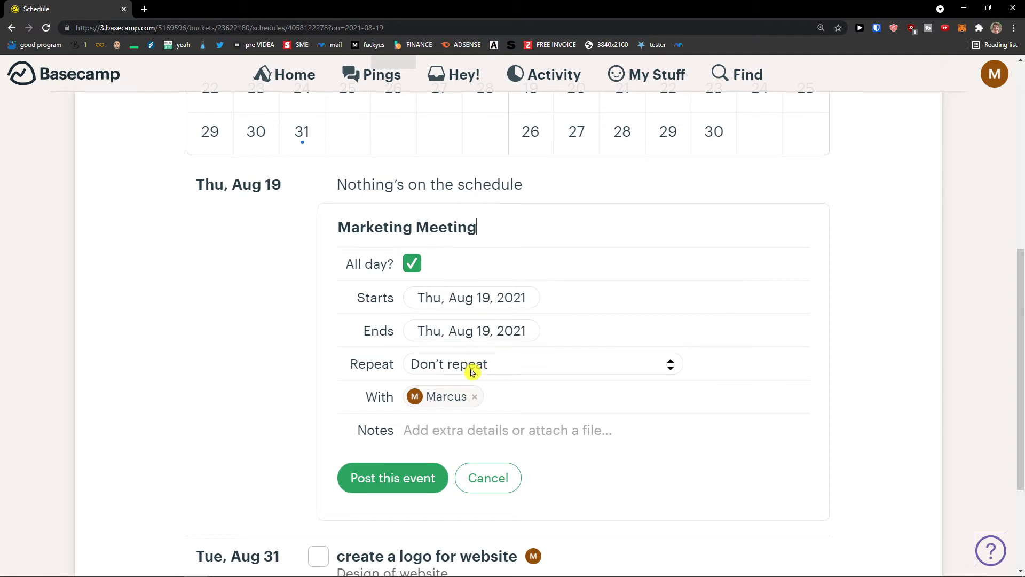
left_click(411, 264)
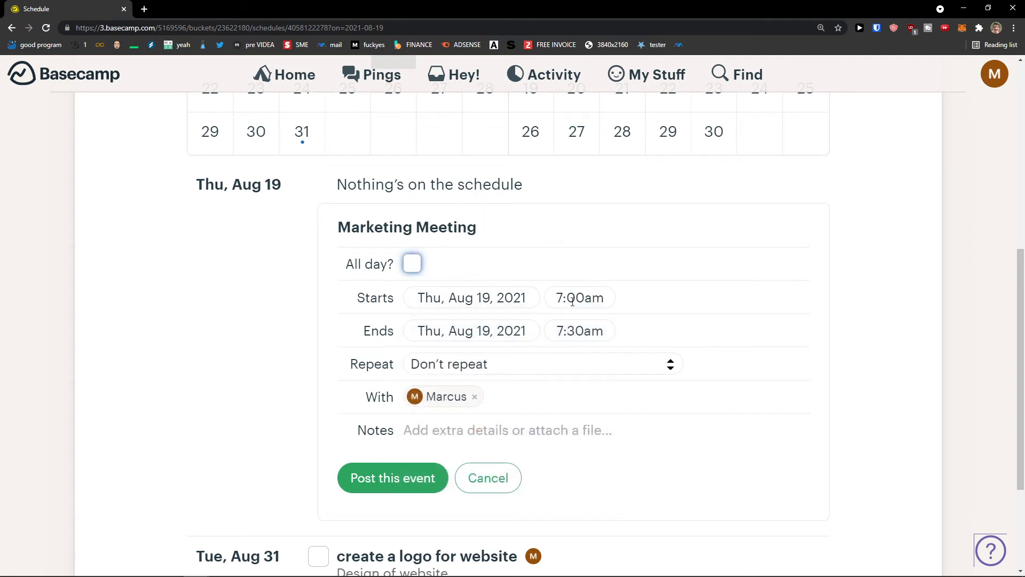
- Make the meeting repeat every week with Marcus attending, and post it
left_click(579, 330)
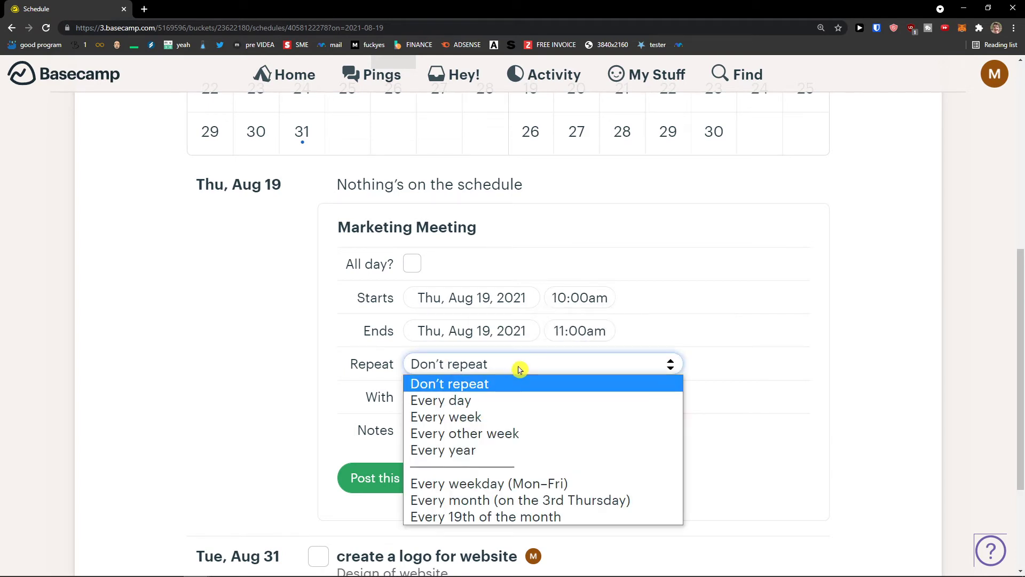
left_click(446, 416)
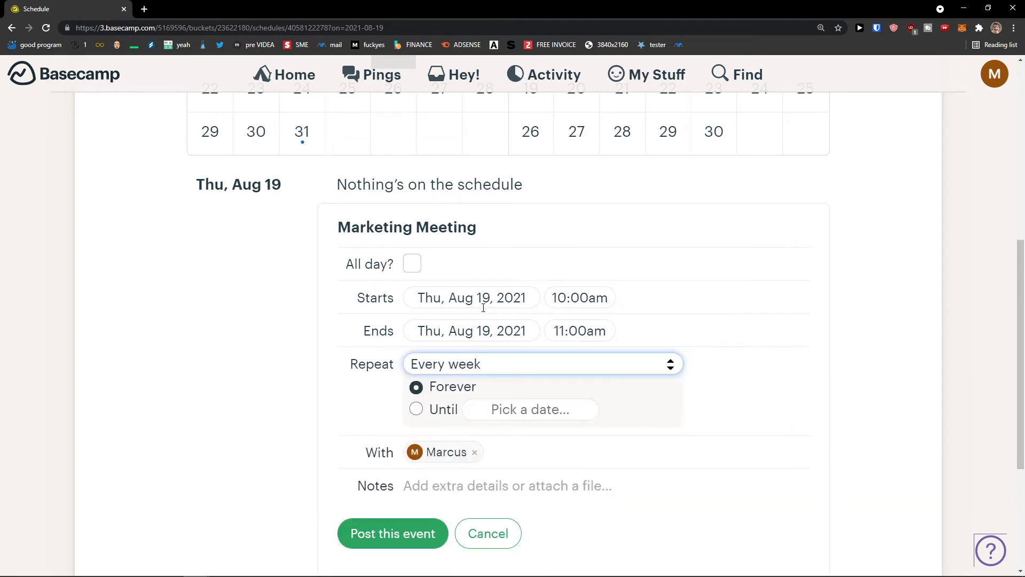
mouse_move(406, 534)
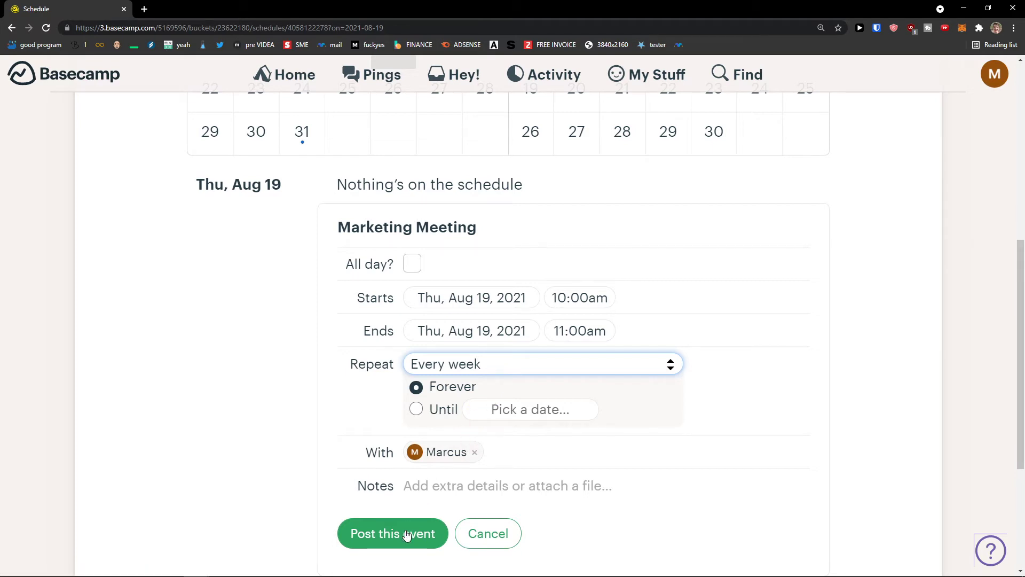
scroll("down", 3)
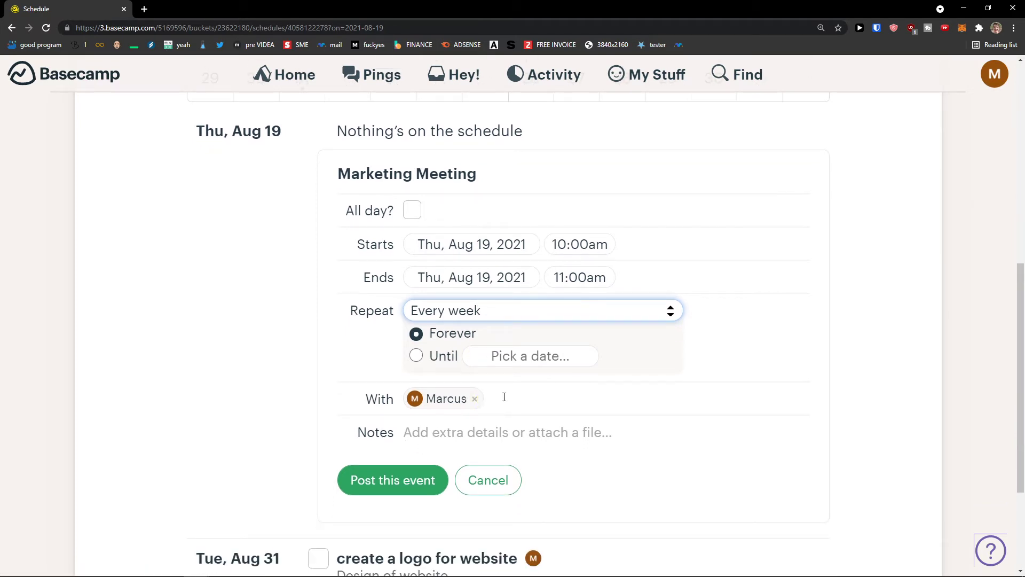
left_click(498, 398)
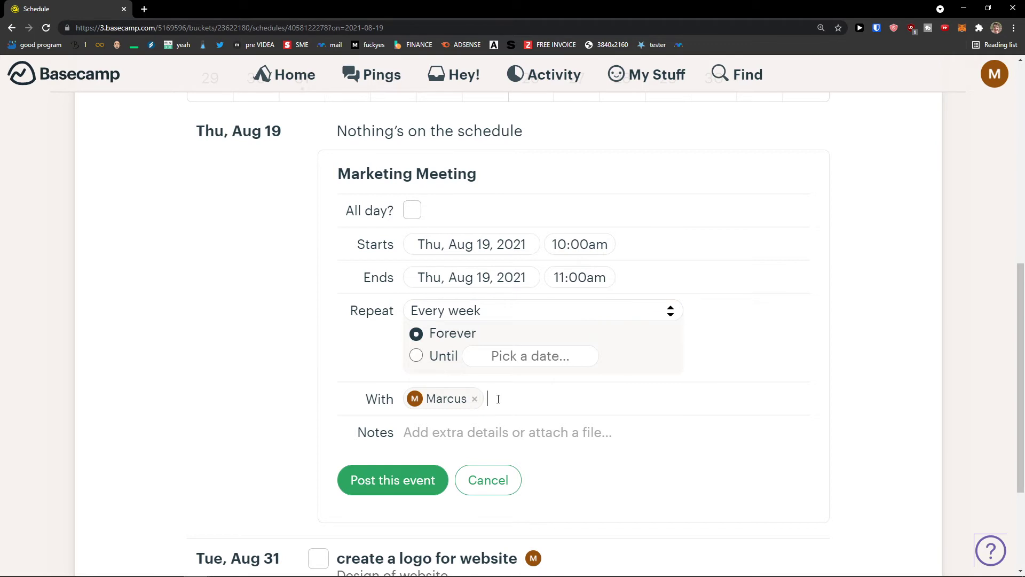
scroll("down", 3)
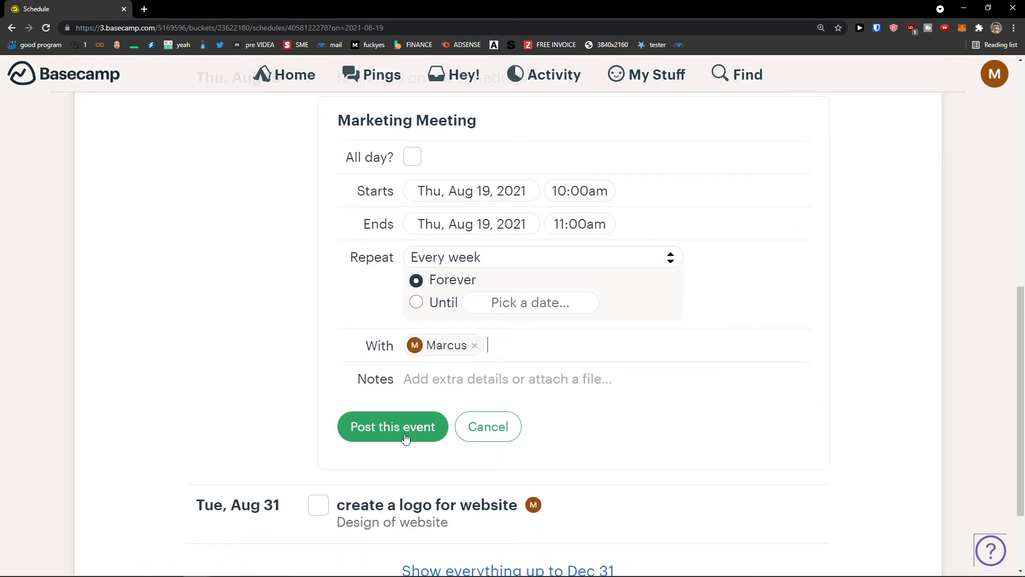
left_click(392, 426)
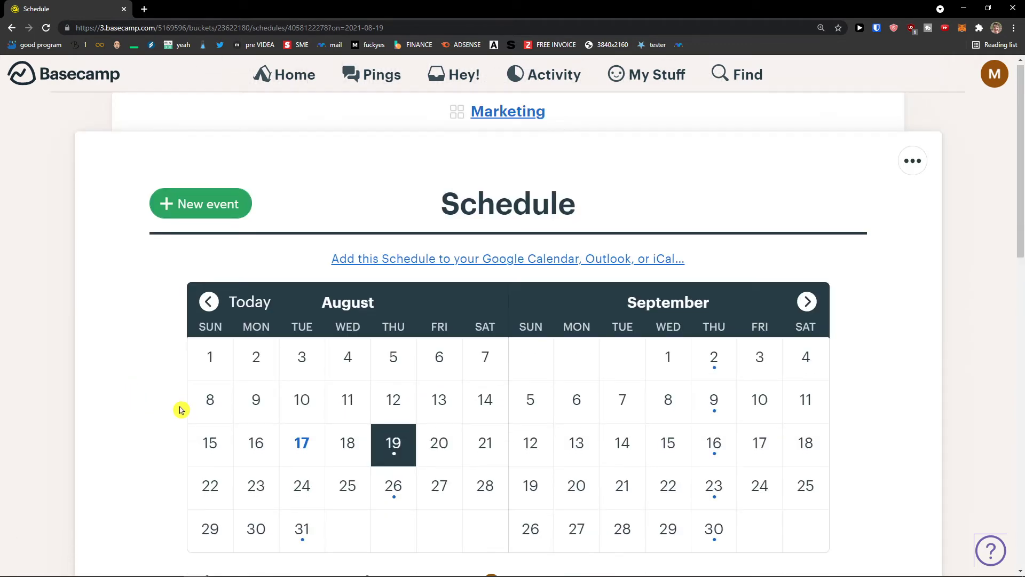
left_click(713, 399)
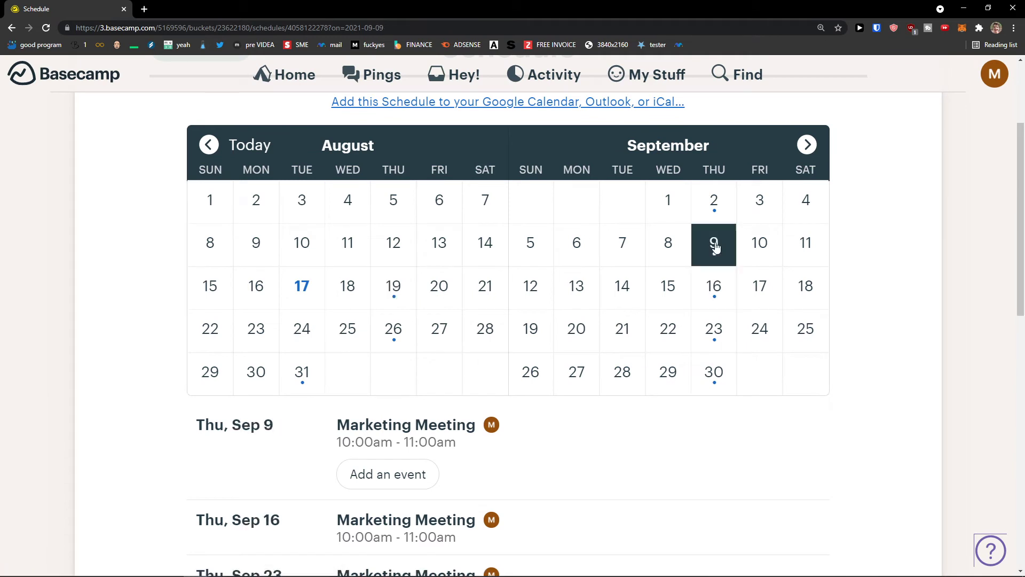
left_click(714, 330)
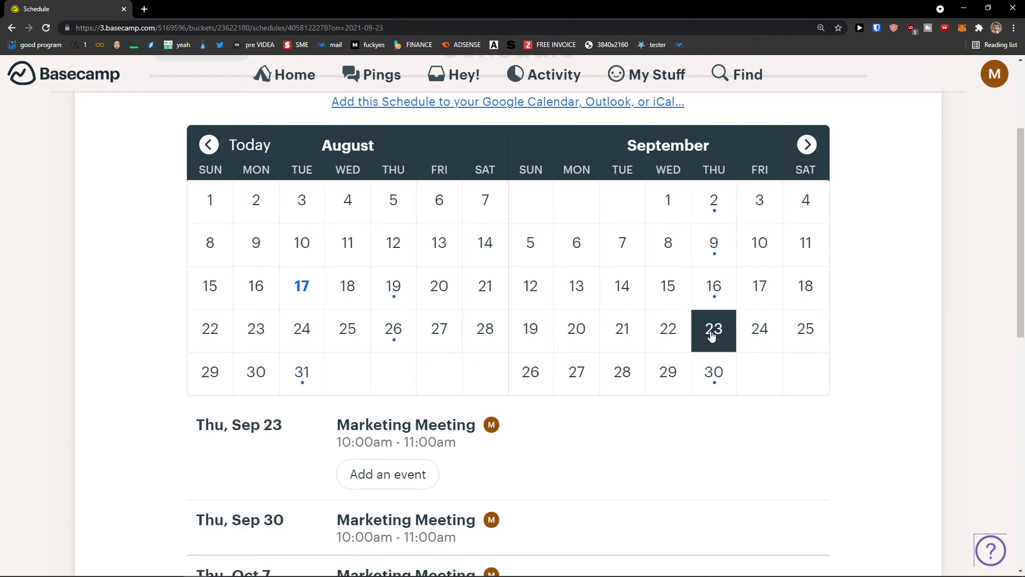
mouse_move(711, 308)
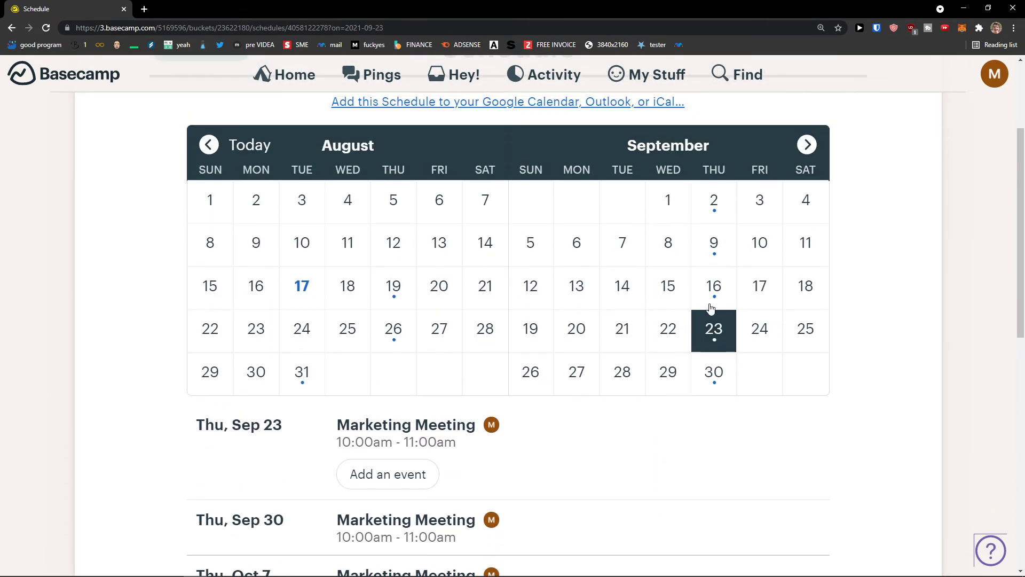
left_click(714, 286)
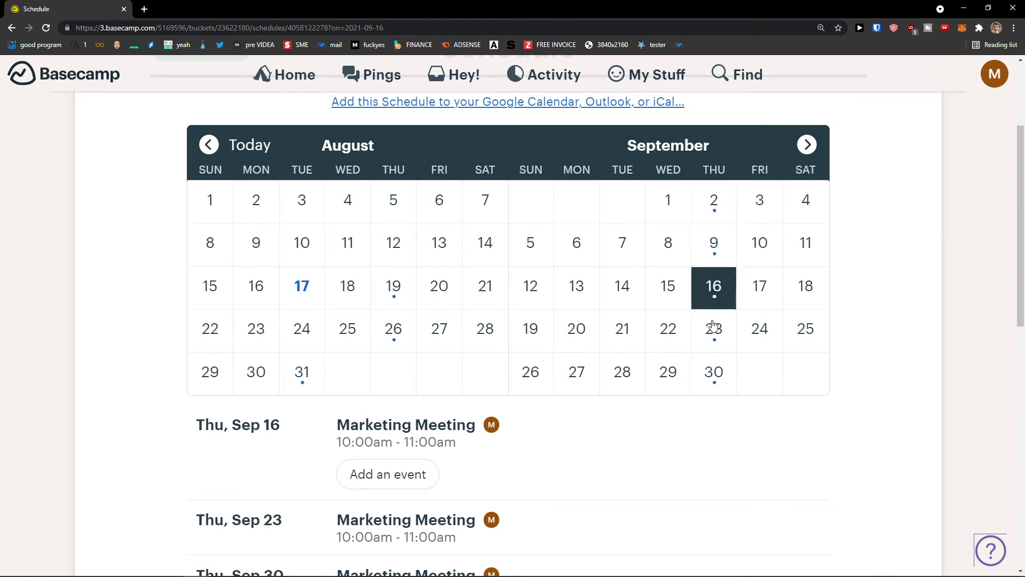
left_click(713, 329)
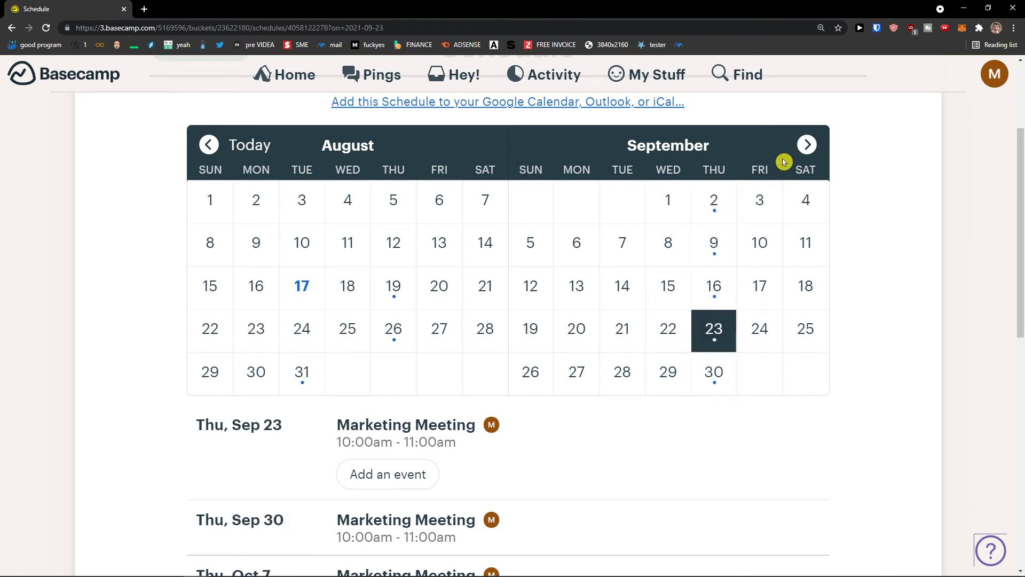
left_click(807, 145)
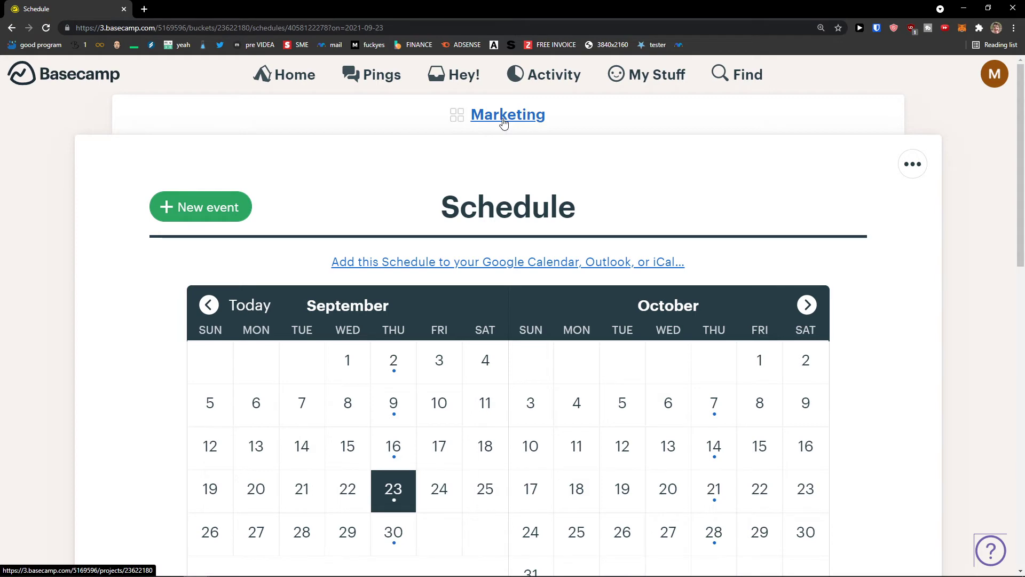
left_click(508, 114)
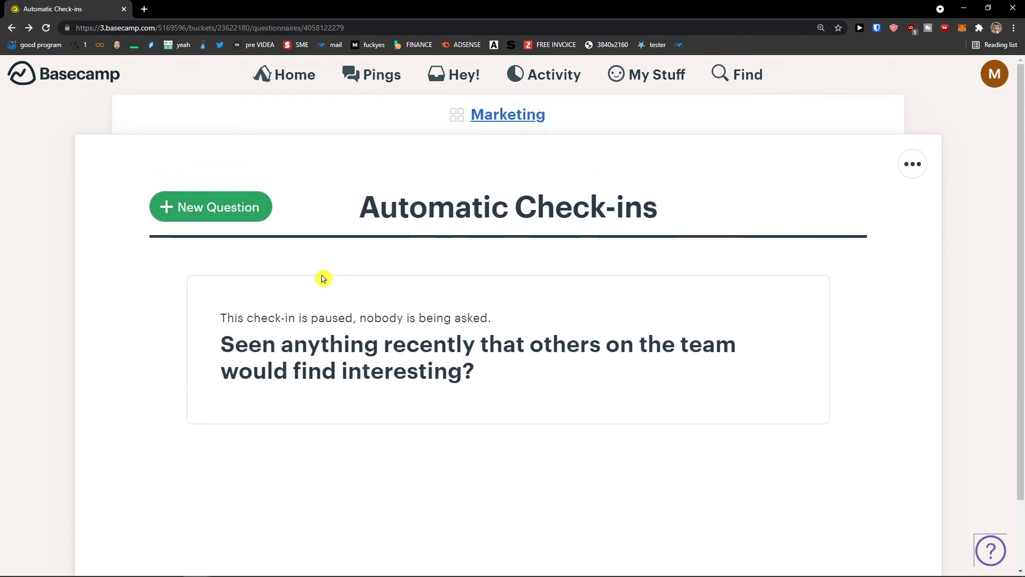
- Create the check-in 'How is your day?', asked once a week on Mondays at 9am
left_click(210, 206)
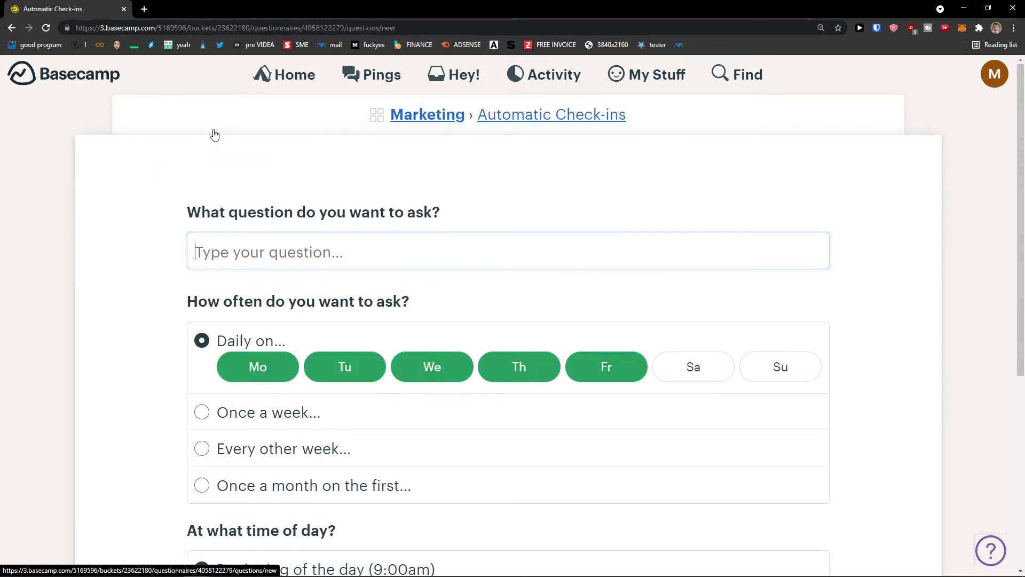
scroll("down", 3)
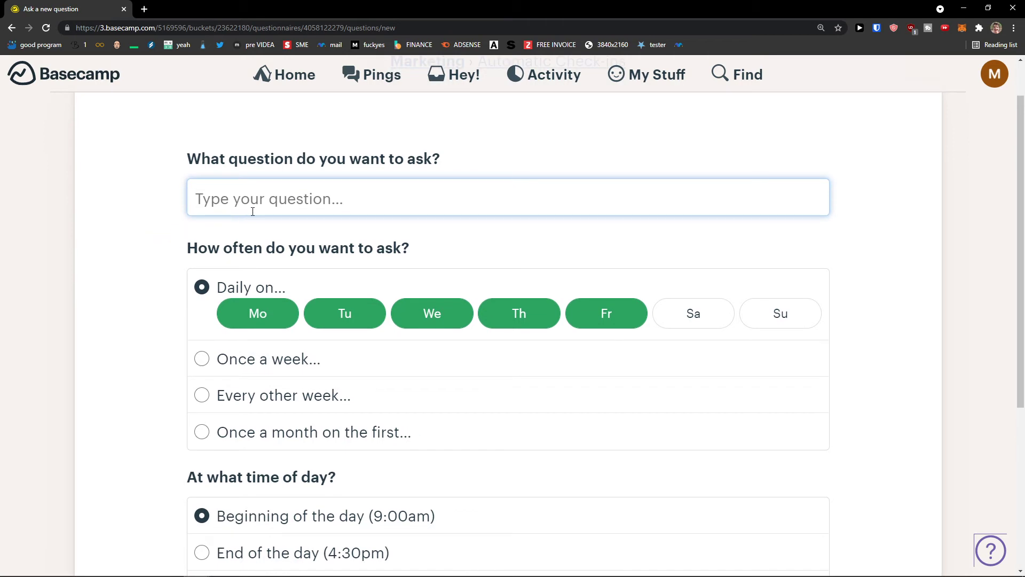
type("How")
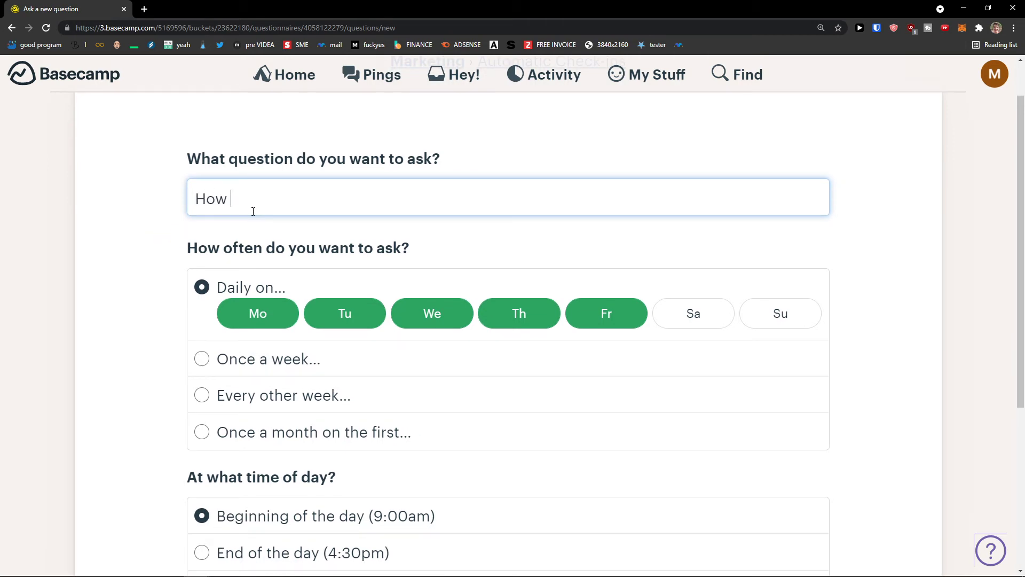
type("is your work")
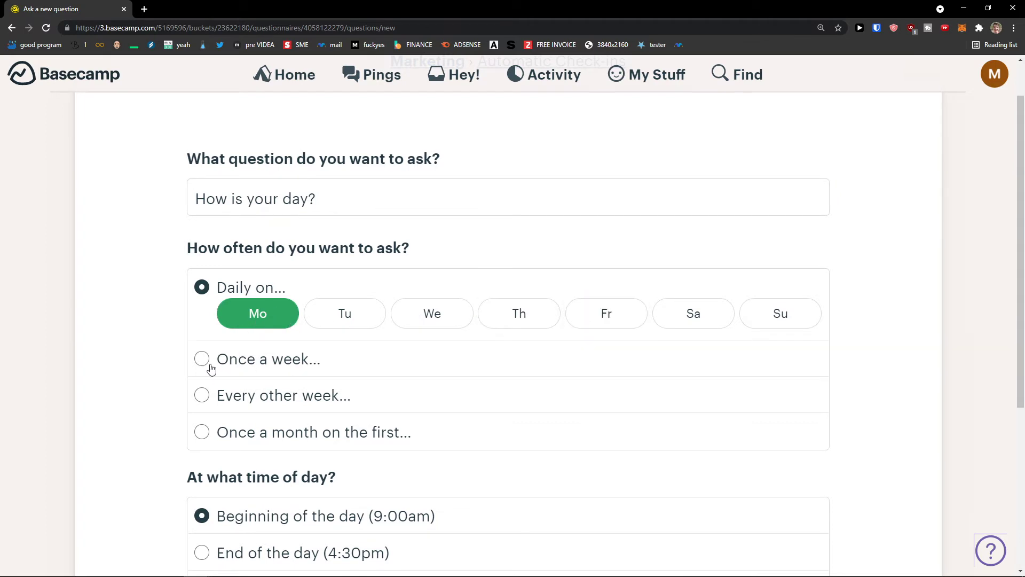
left_click(201, 359)
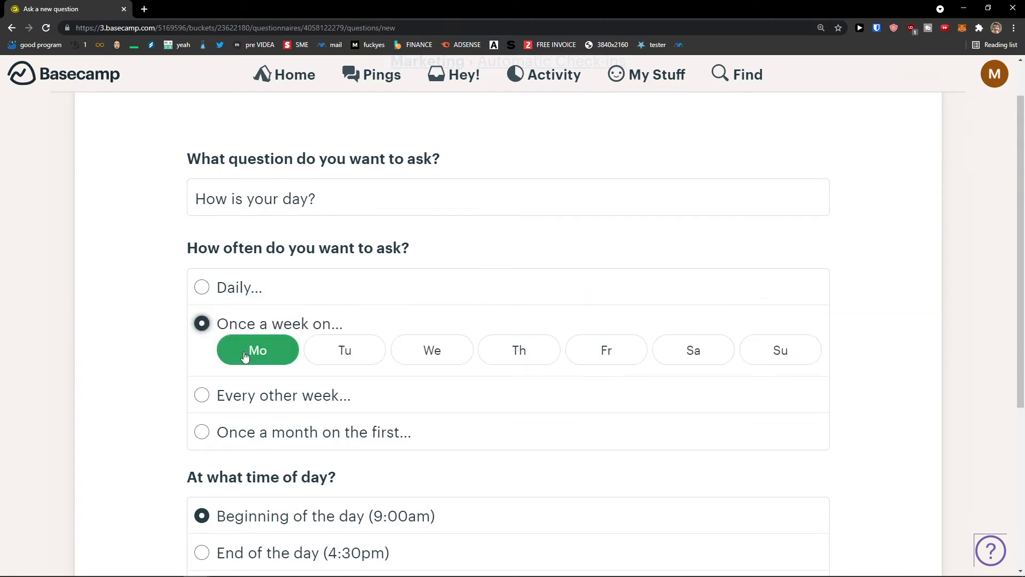
scroll("down", 3)
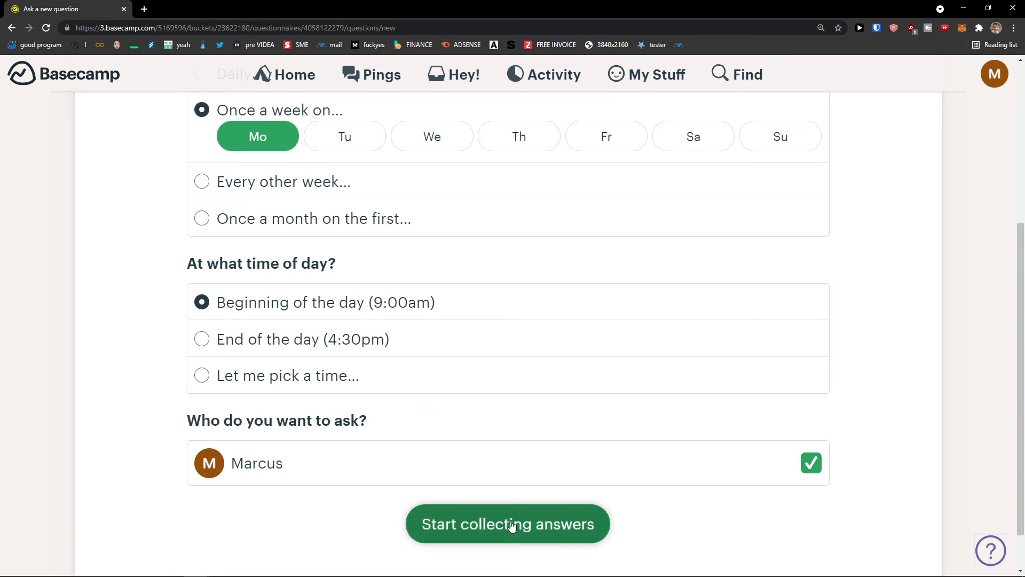
mouse_move(304, 502)
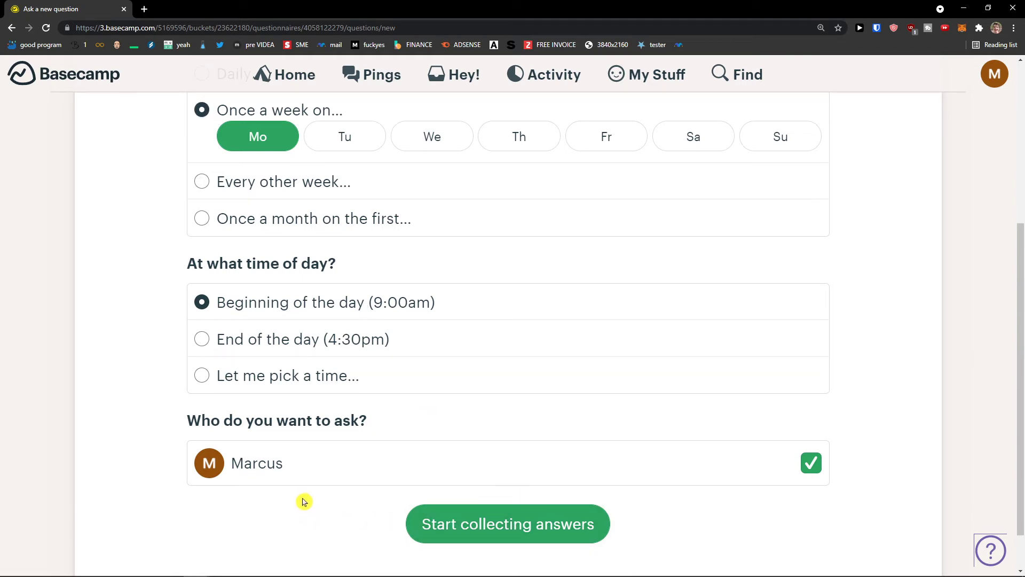
scroll("down", 3)
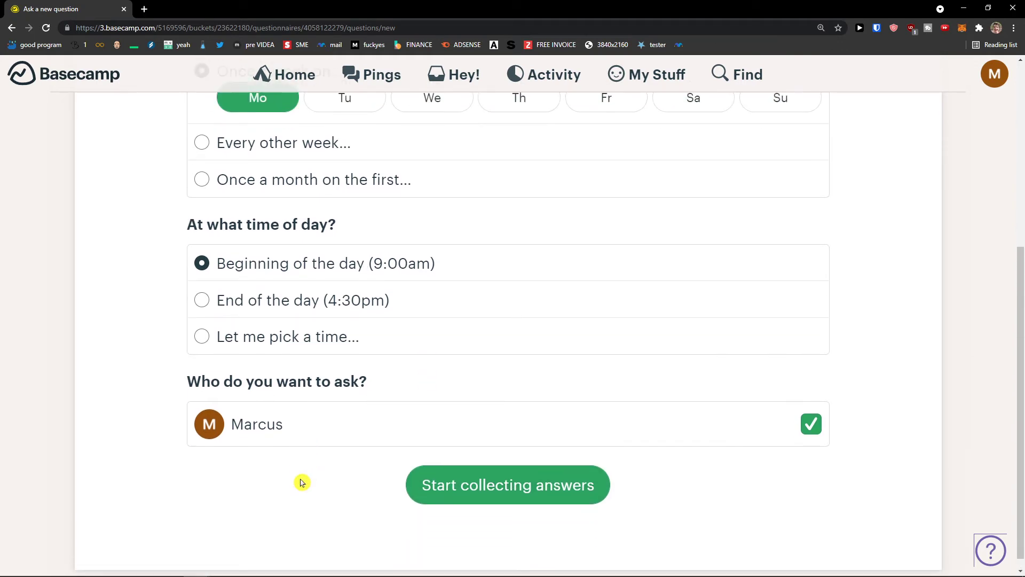
left_click(508, 485)
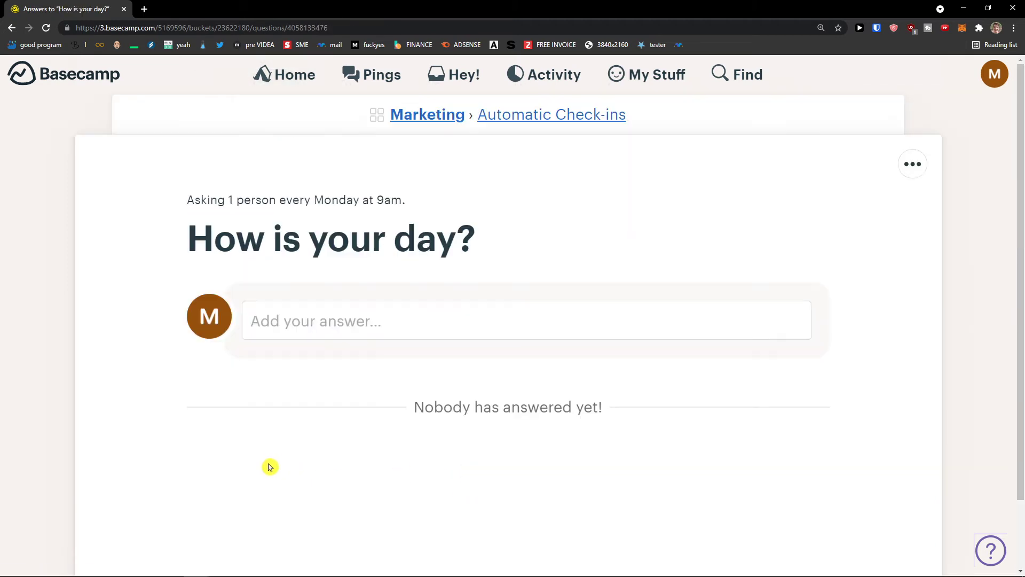
mouse_move(303, 453)
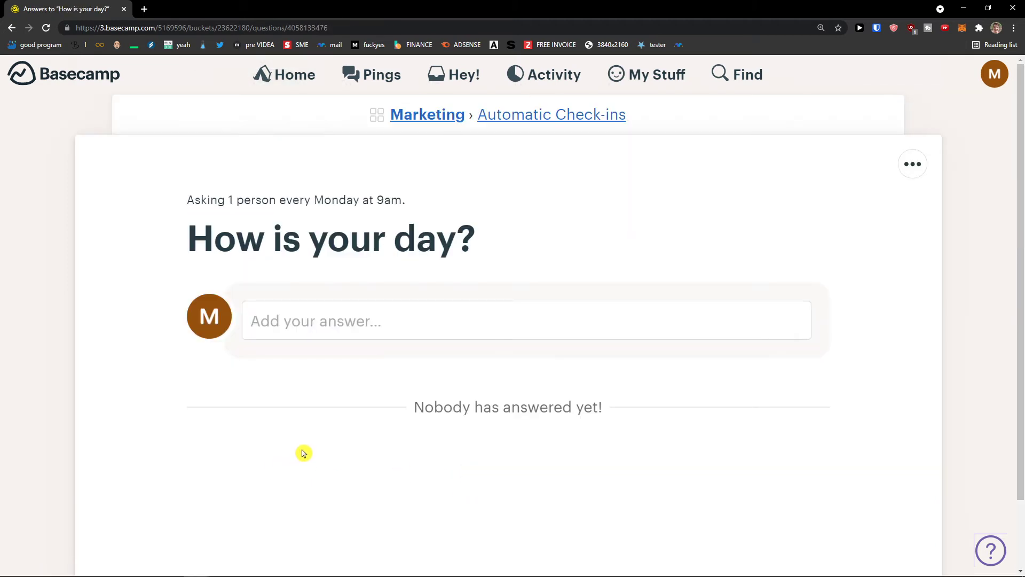
mouse_move(292, 442)
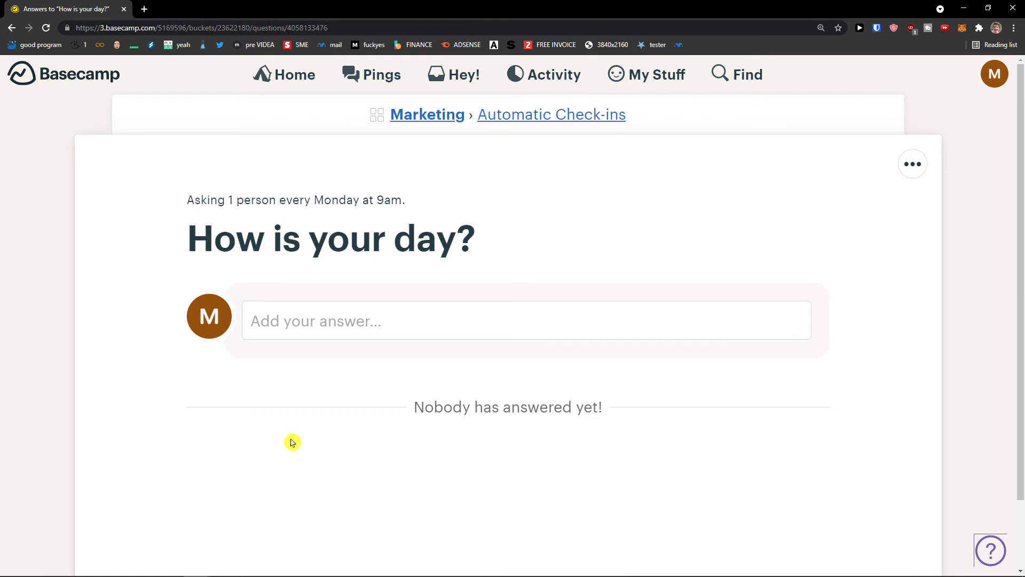
mouse_move(404, 117)
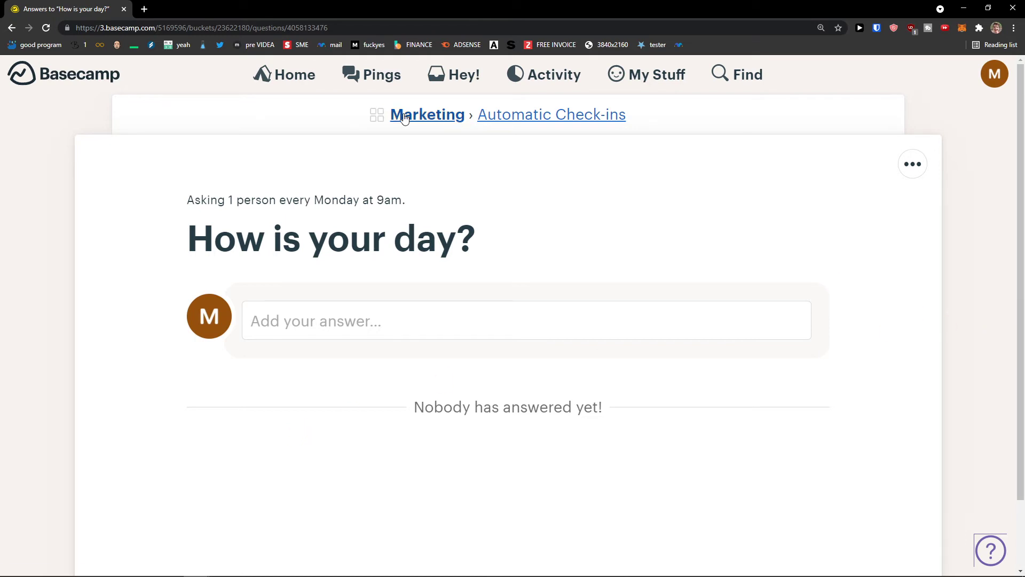
- Return to the Marketing overview, scroll down, and open Change tools
left_click(428, 114)
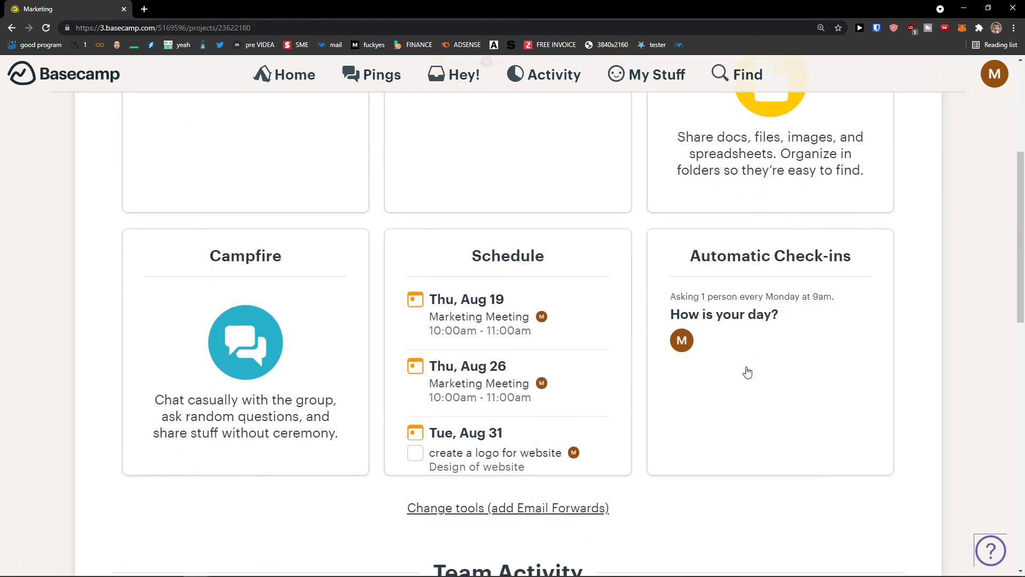
scroll("down", 3)
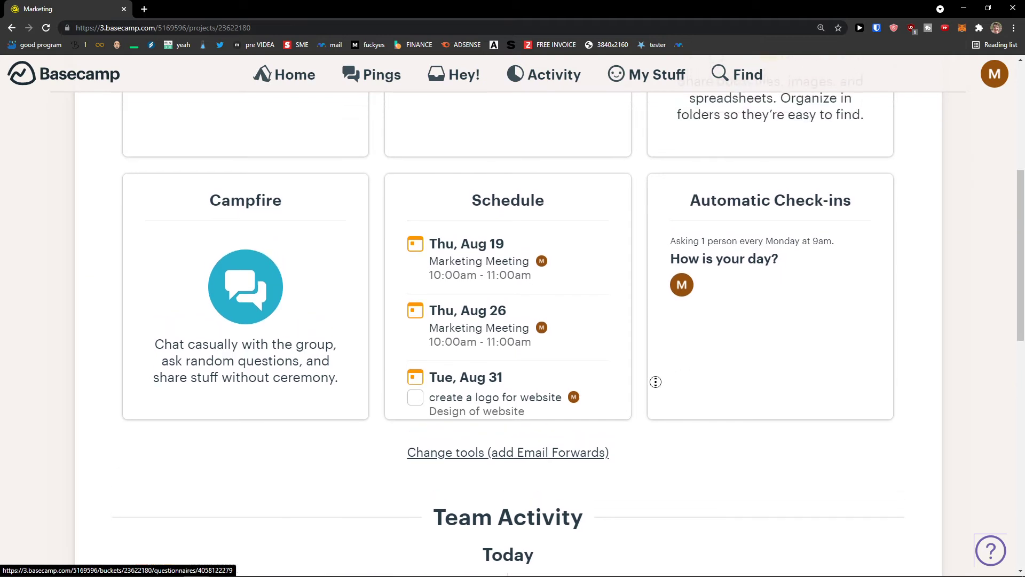
scroll("down", 3)
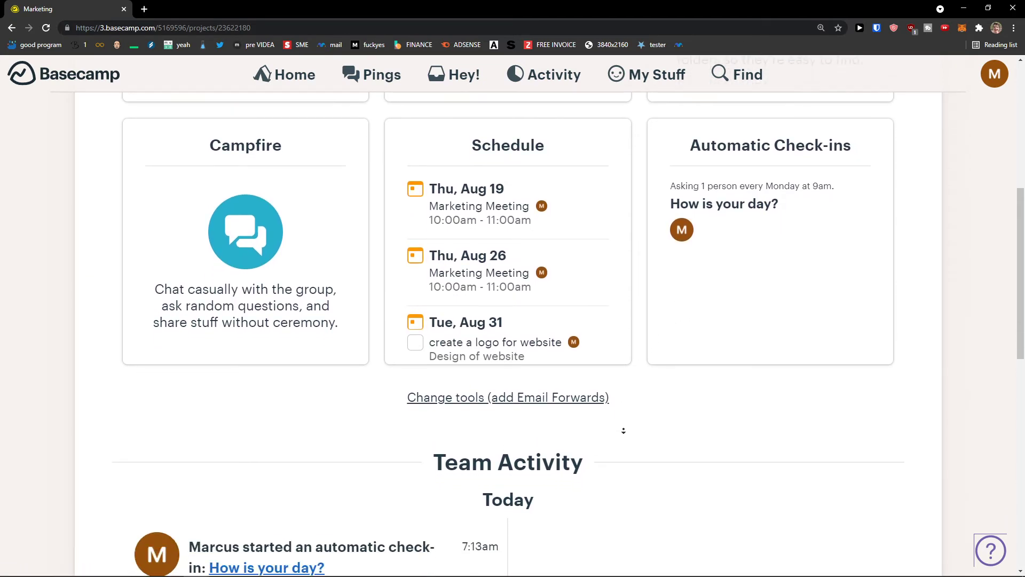
scroll("down", 3)
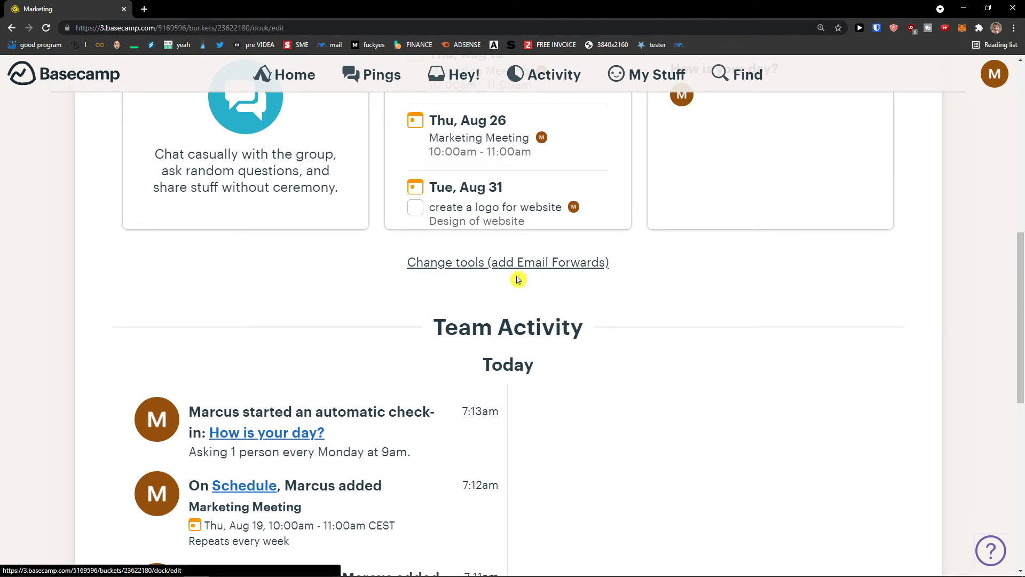
left_click(508, 262)
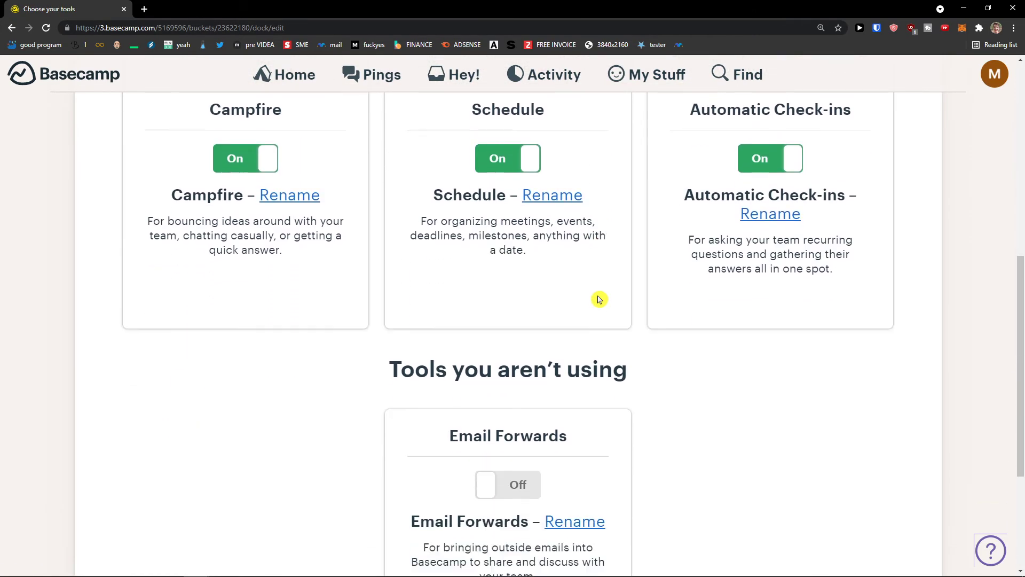
scroll("down", 3)
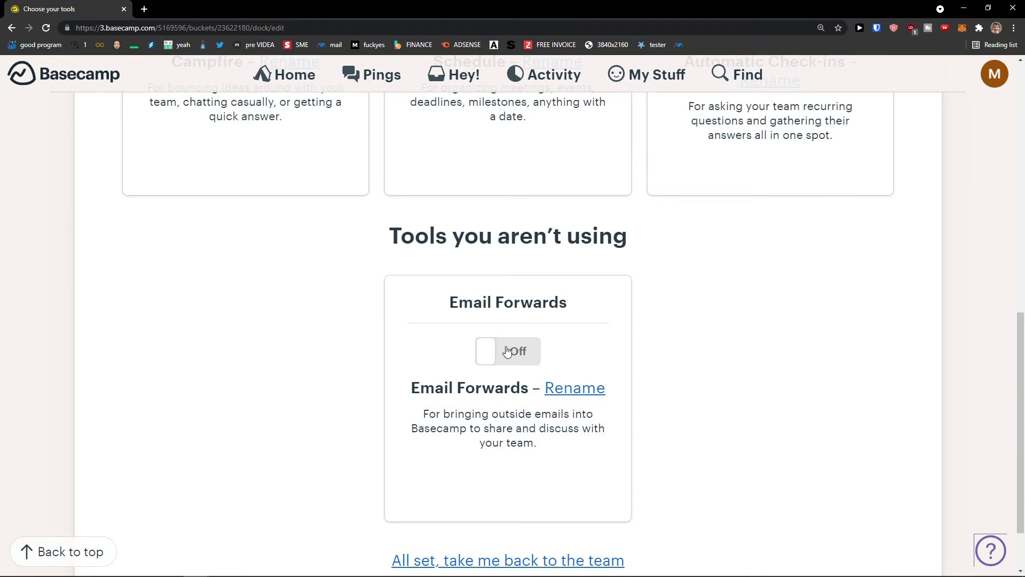
left_click(507, 351)
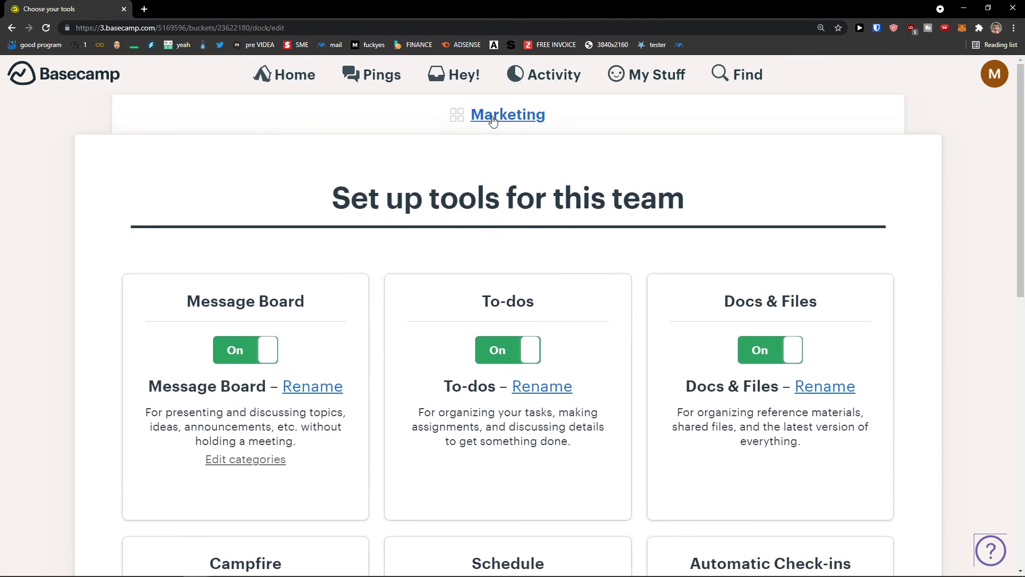
left_click(508, 114)
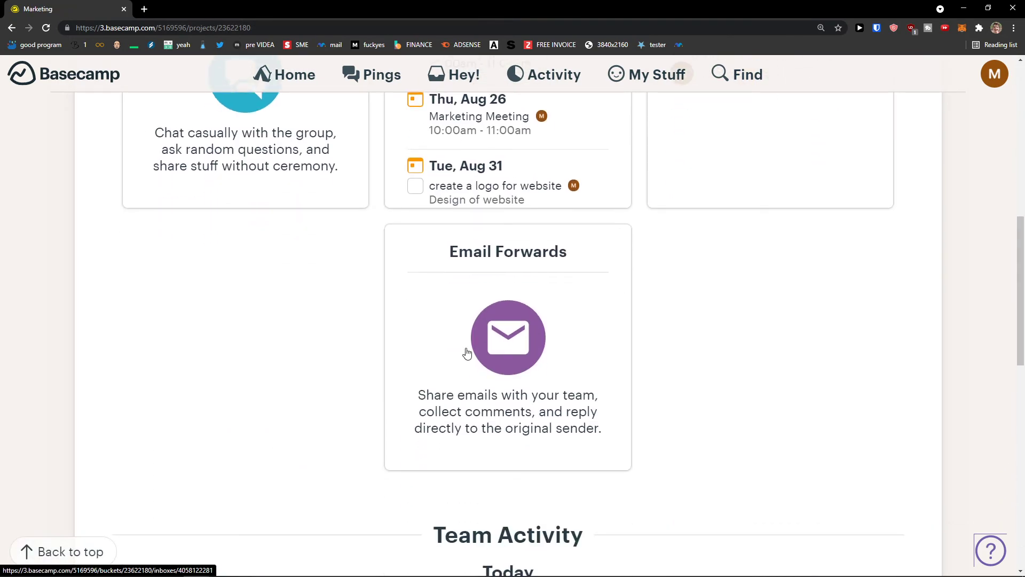
mouse_move(588, 344)
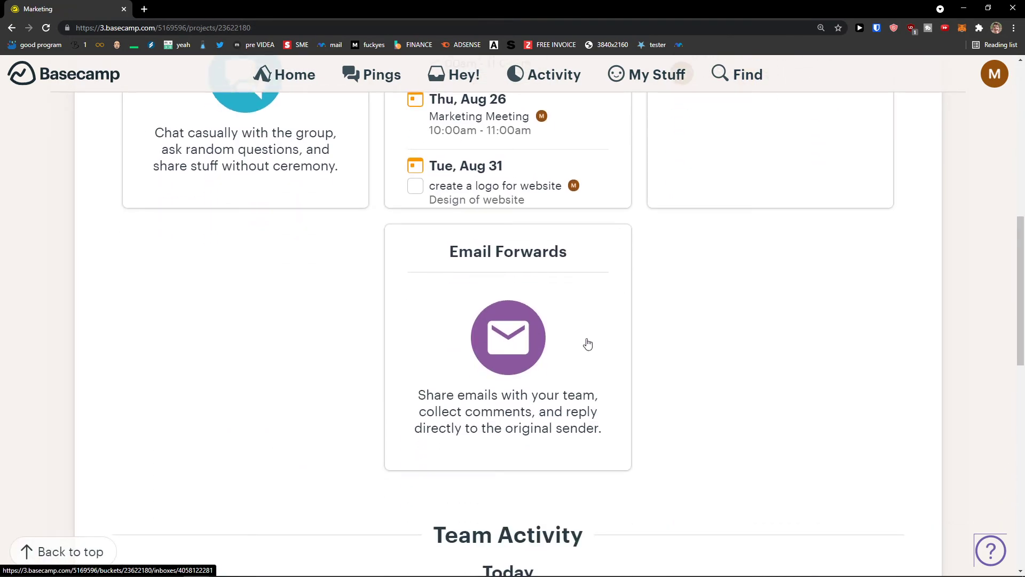
- Read through Marketing's Email Forwards instructions, then go back to Home
left_click(507, 337)
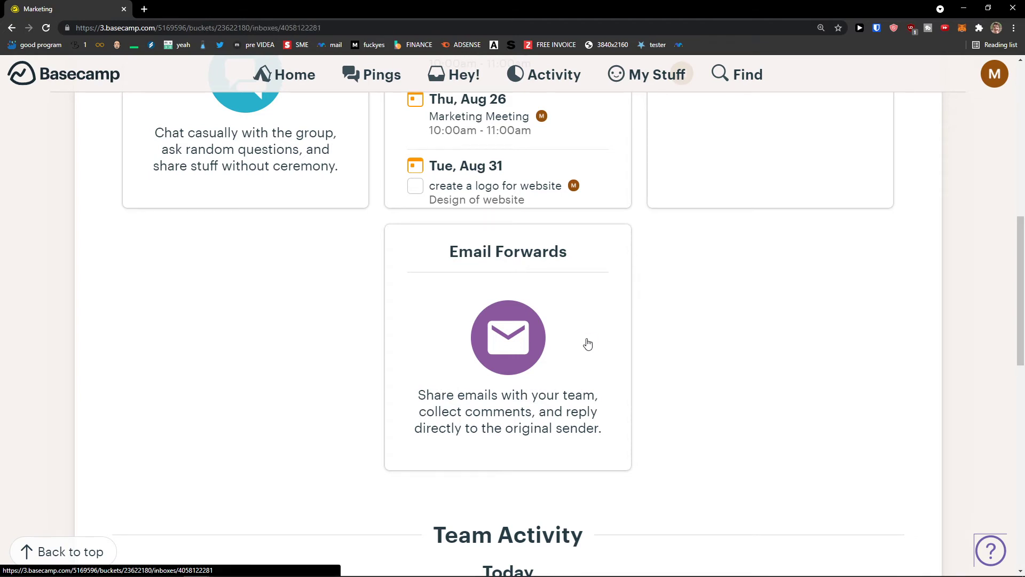
left_click(508, 337)
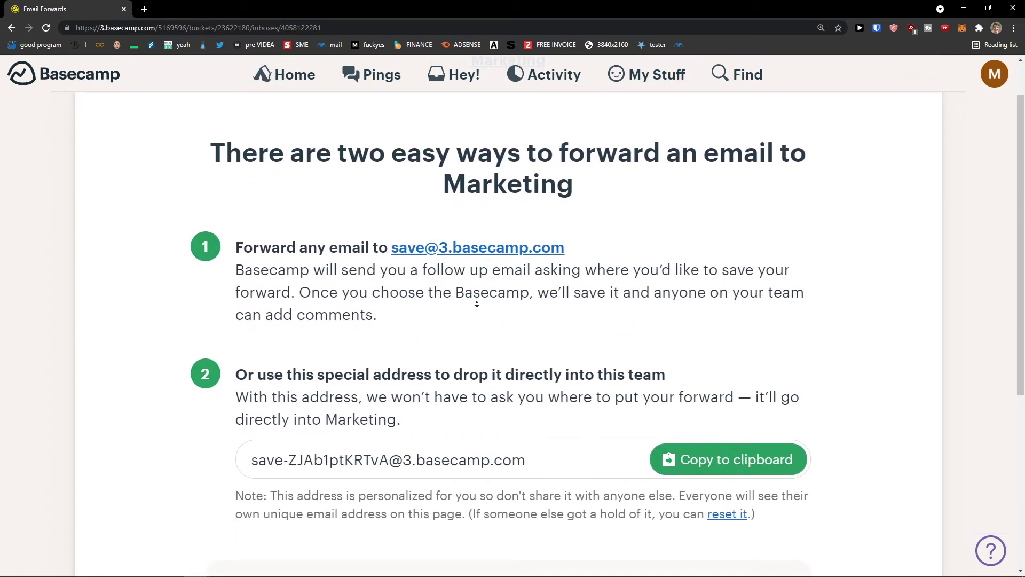
scroll("down", 3)
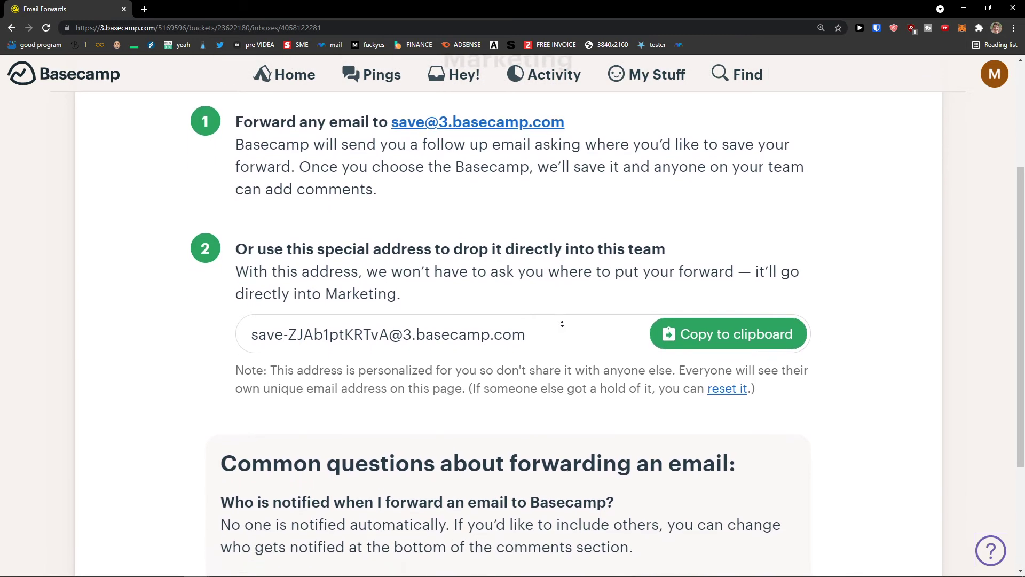
scroll("down", 3)
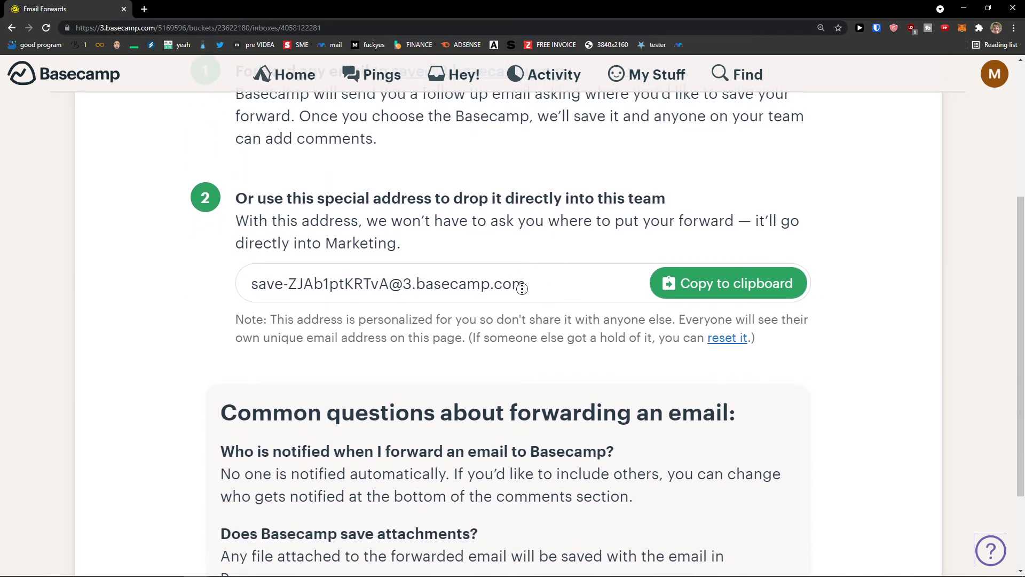
scroll("down", 3)
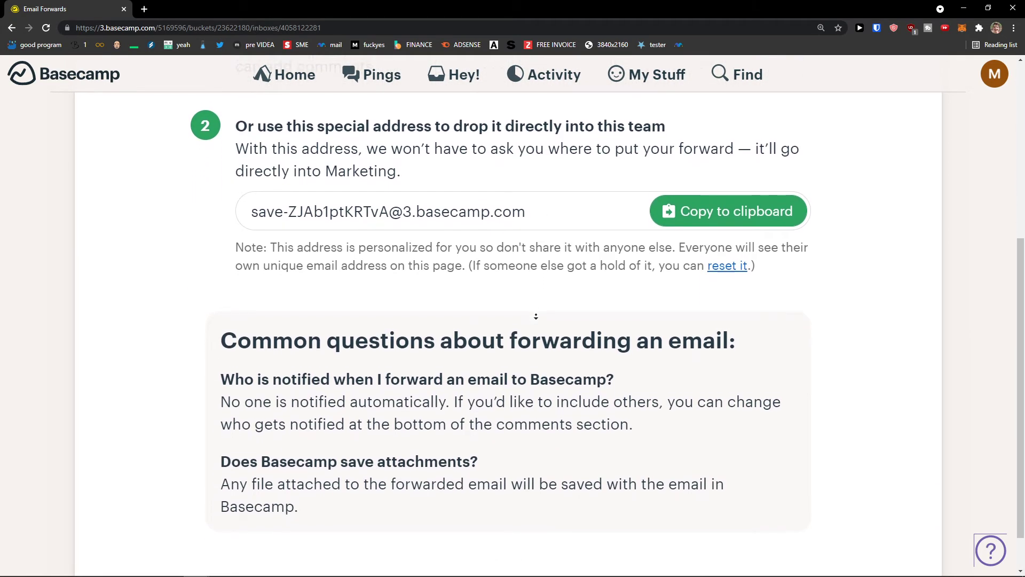
scroll("down", 3)
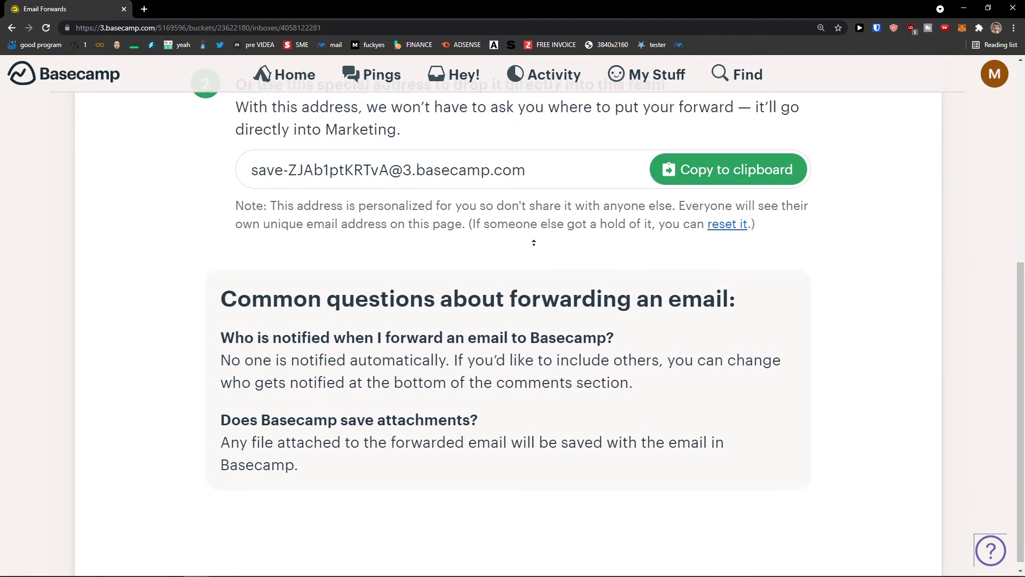
scroll("up", 3)
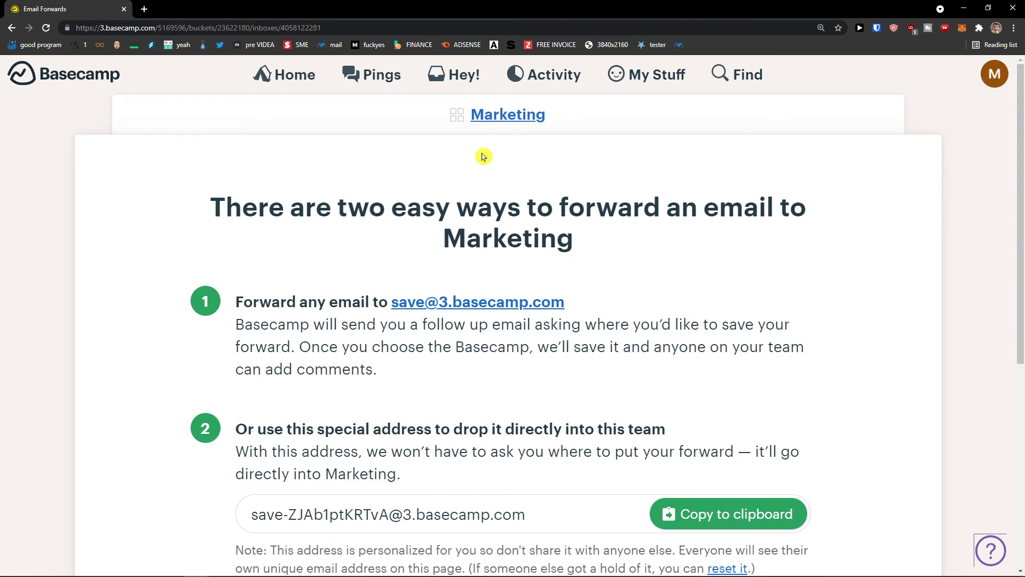
left_click(284, 74)
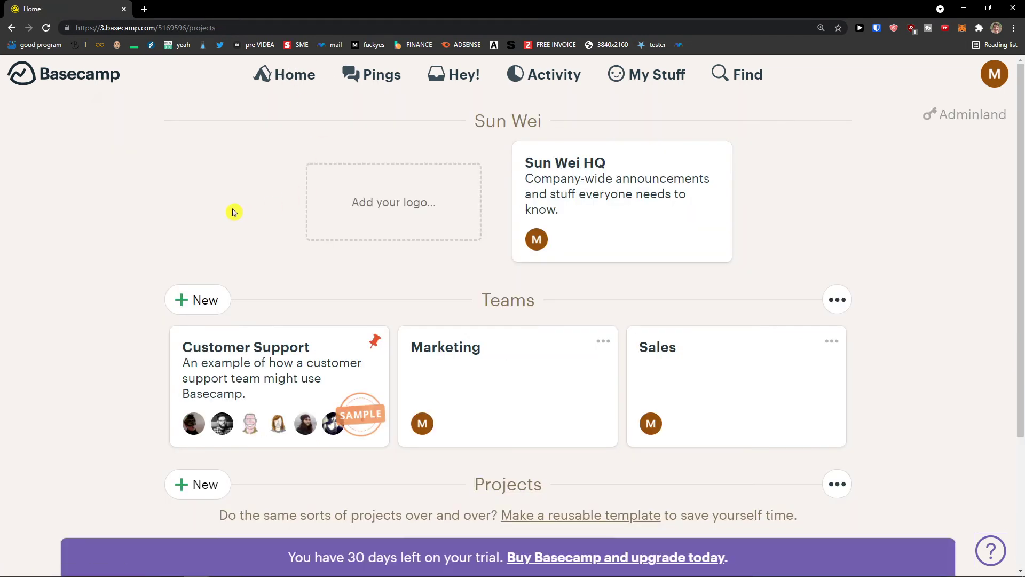
- Open the Customer Support team's Message Board and read the Customer Interactions outside of Support Desk post
scroll("down", 3)
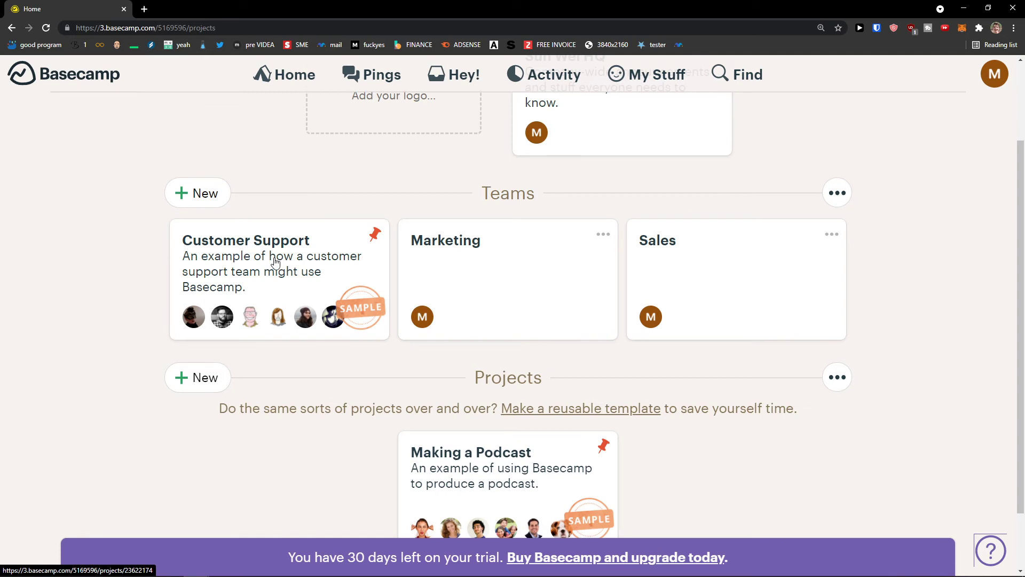
left_click(245, 240)
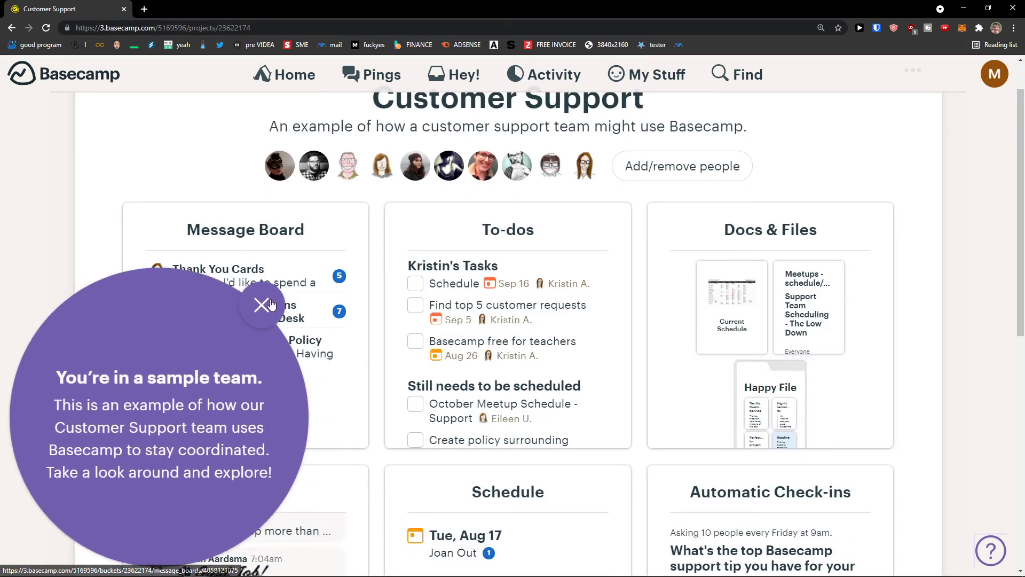
left_click(261, 305)
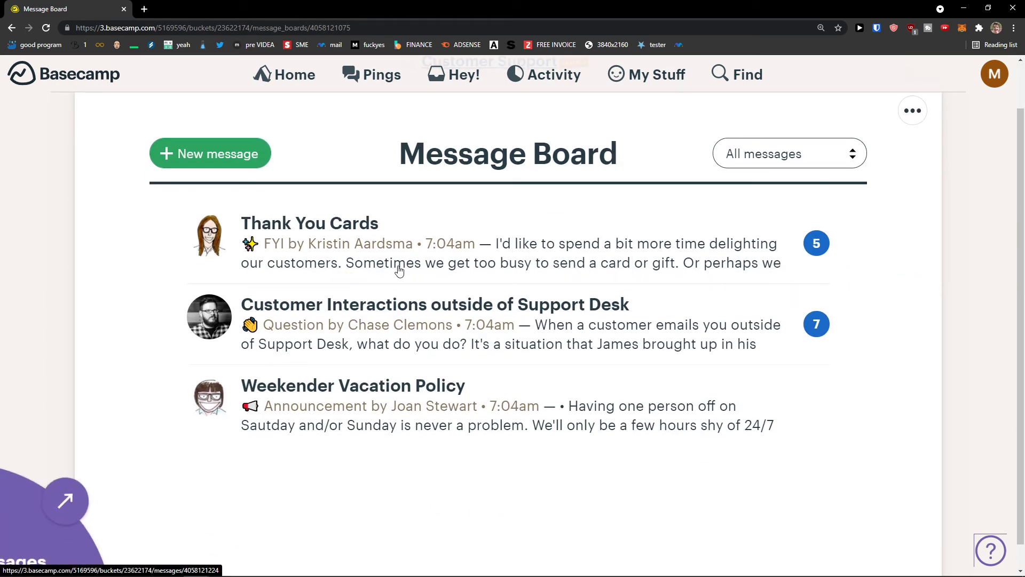
scroll("down", 3)
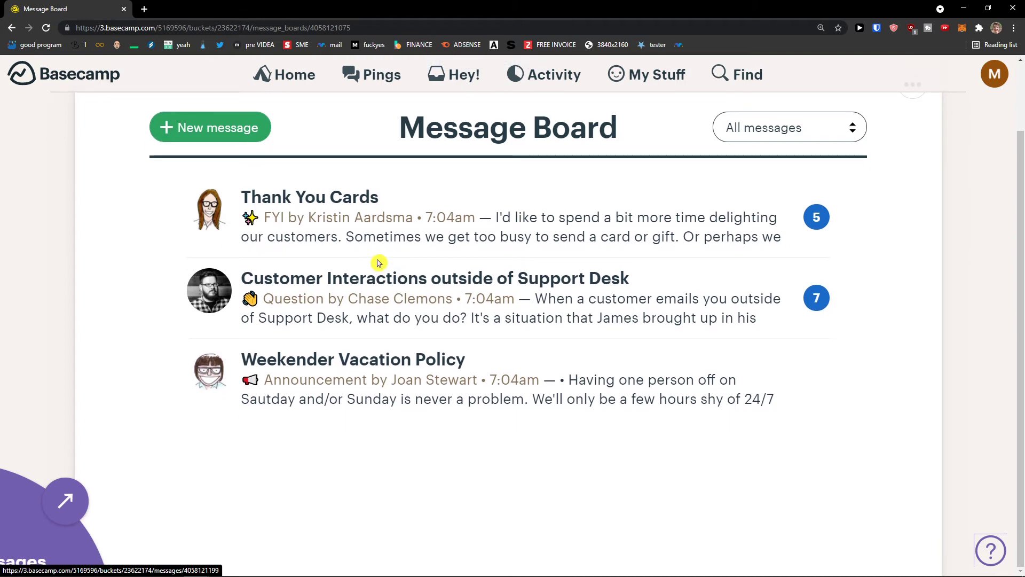
left_click(429, 278)
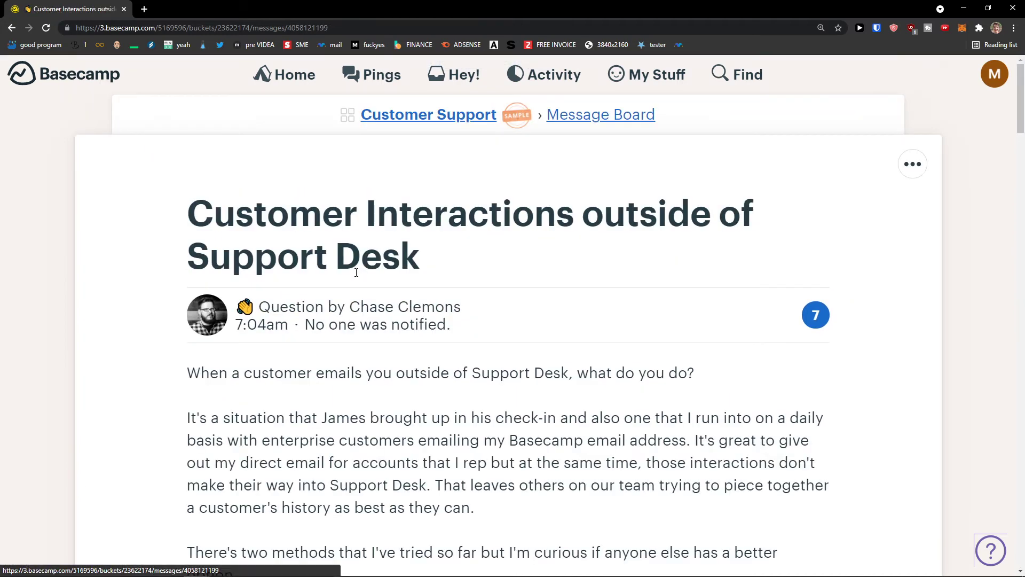
scroll("down", 3)
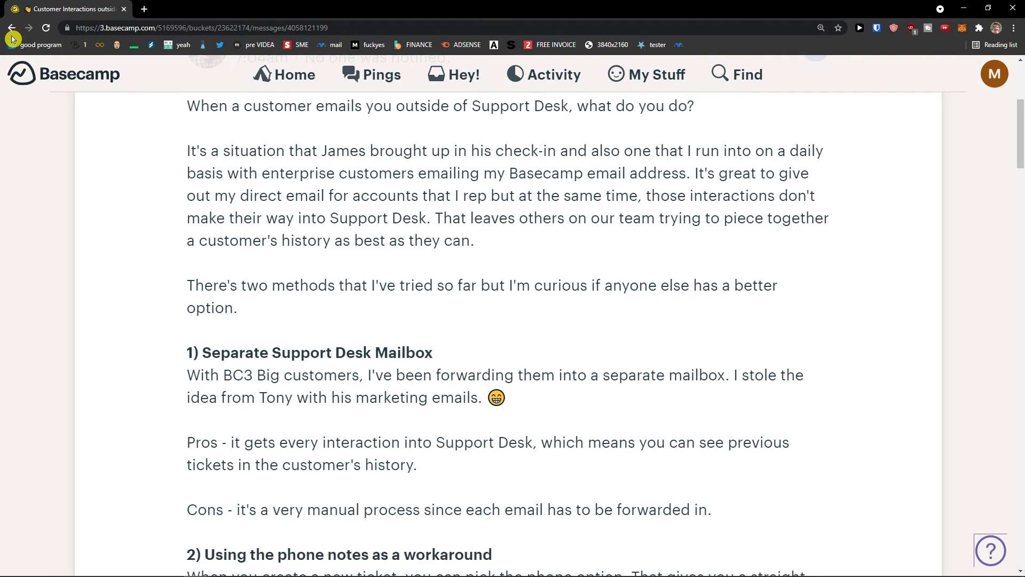
left_click(11, 28)
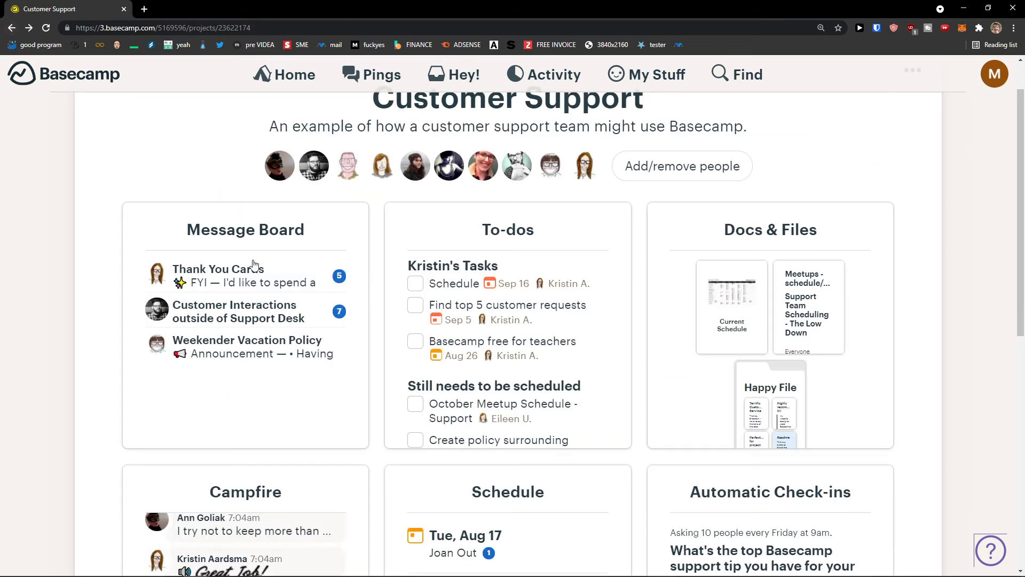
- Reread the Customer Interactions post in full, then return to the Customer Support overview
left_click(245, 229)
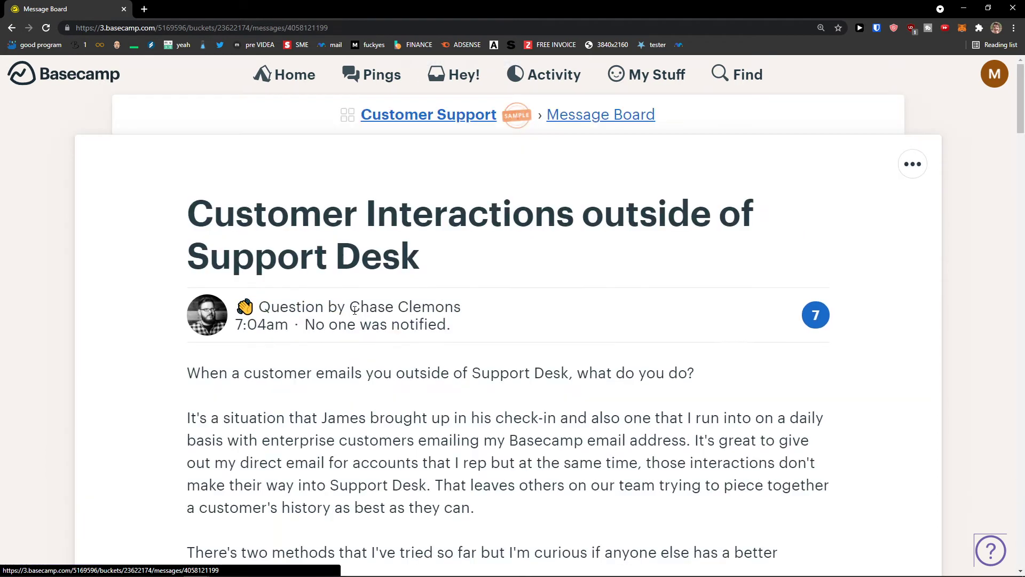
scroll("down", 3)
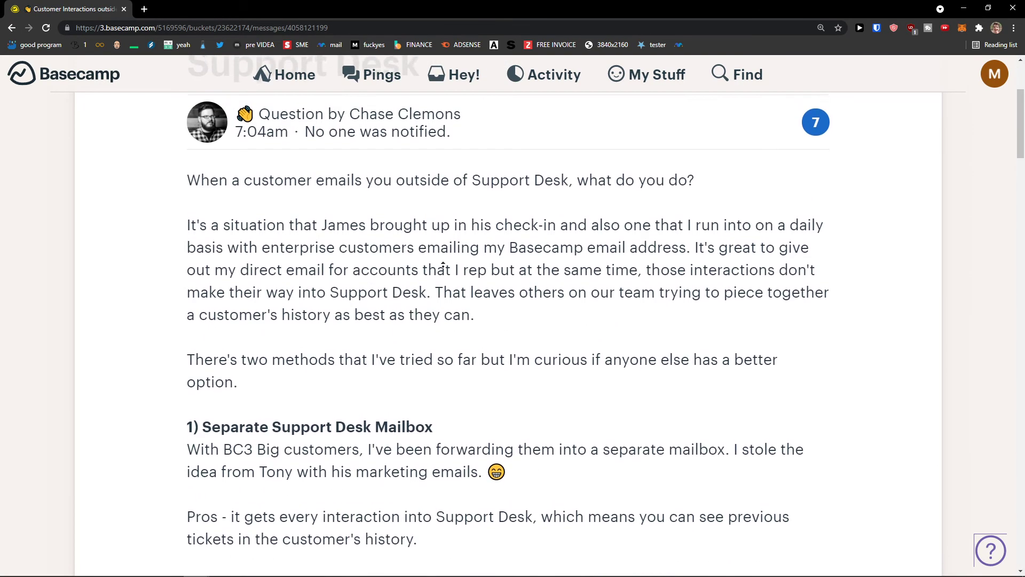
scroll("down", 3)
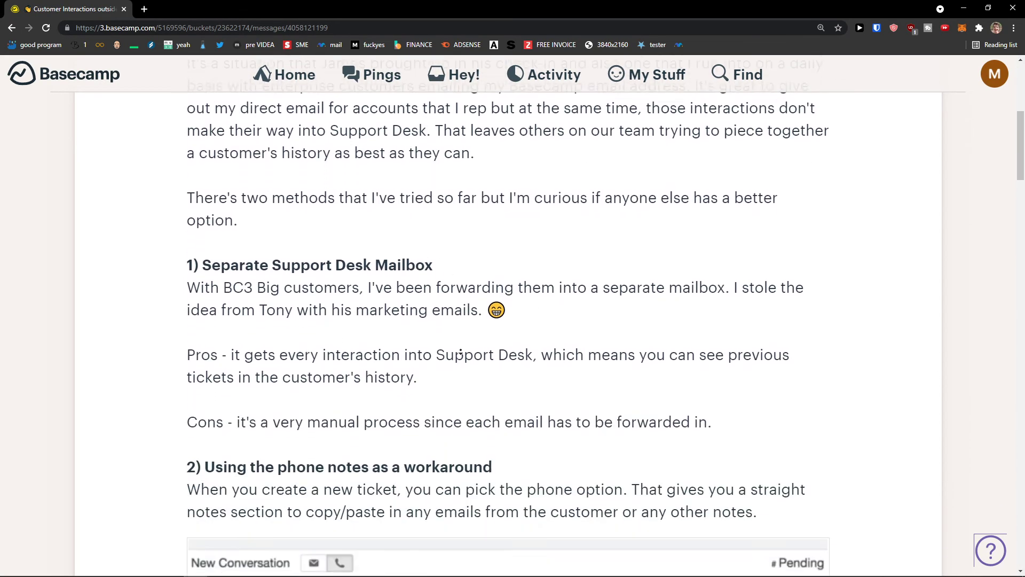
scroll("down", 3)
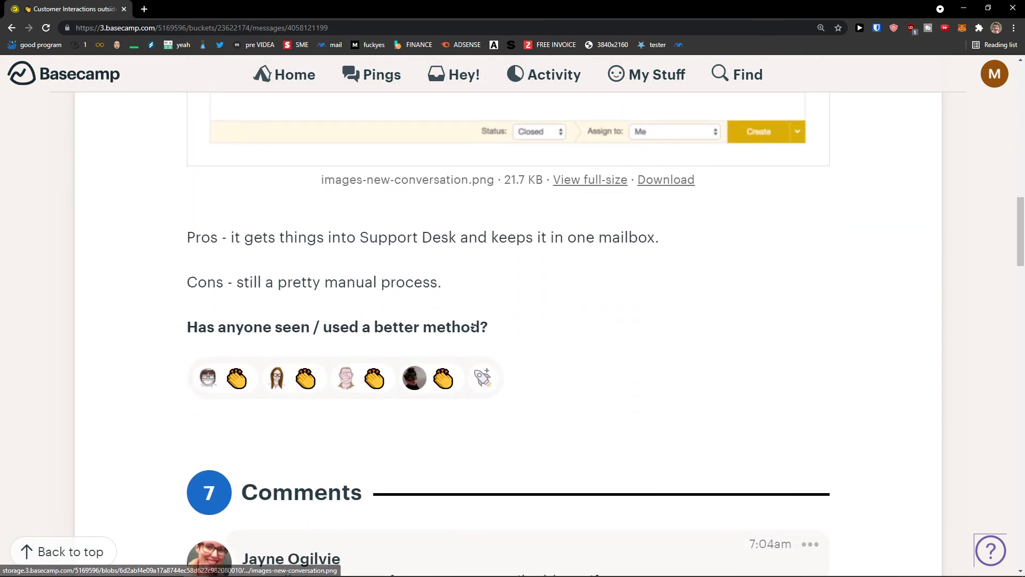
scroll("down", 3)
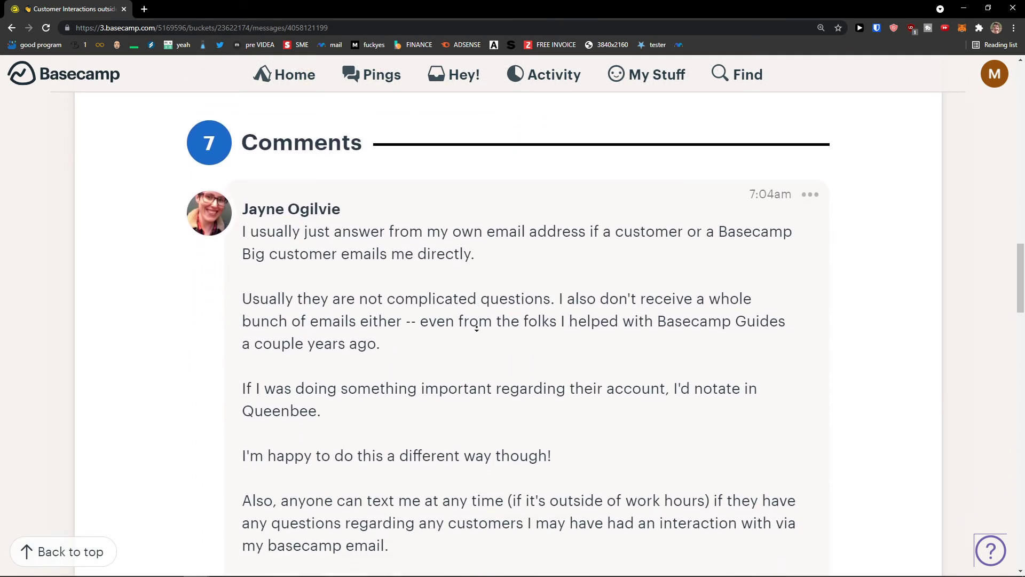
scroll("down", 3)
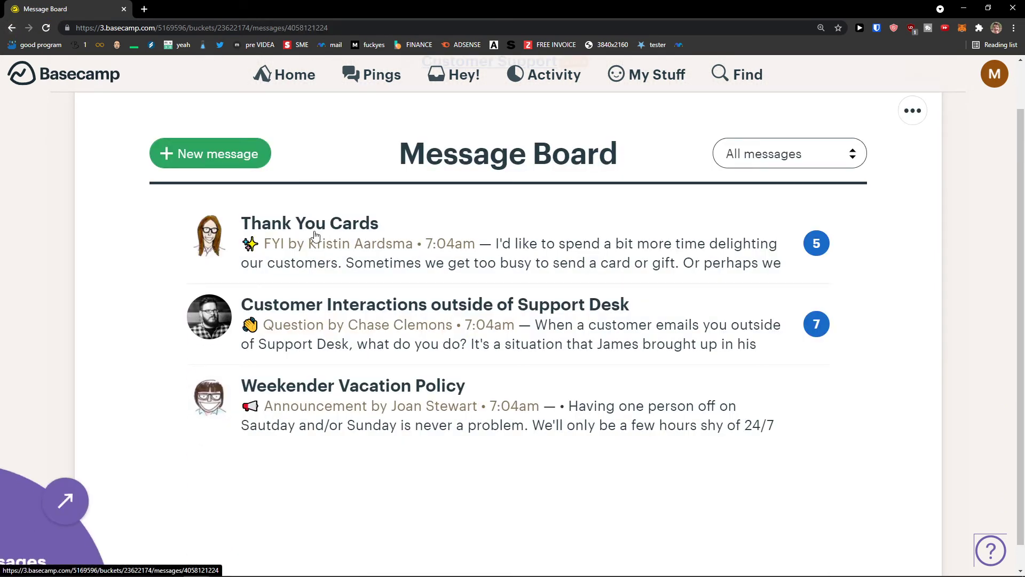
left_click(309, 223)
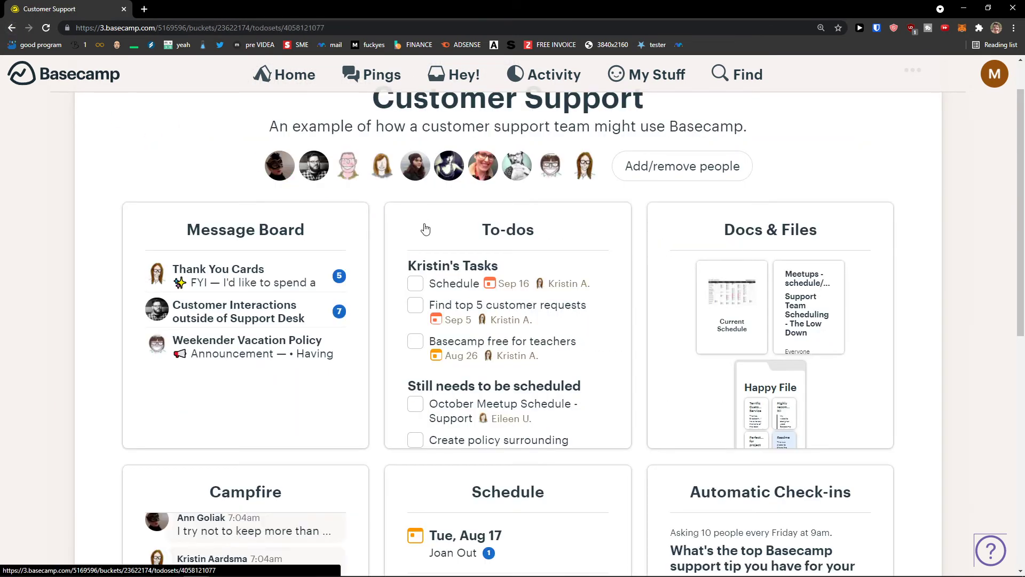
left_click(508, 230)
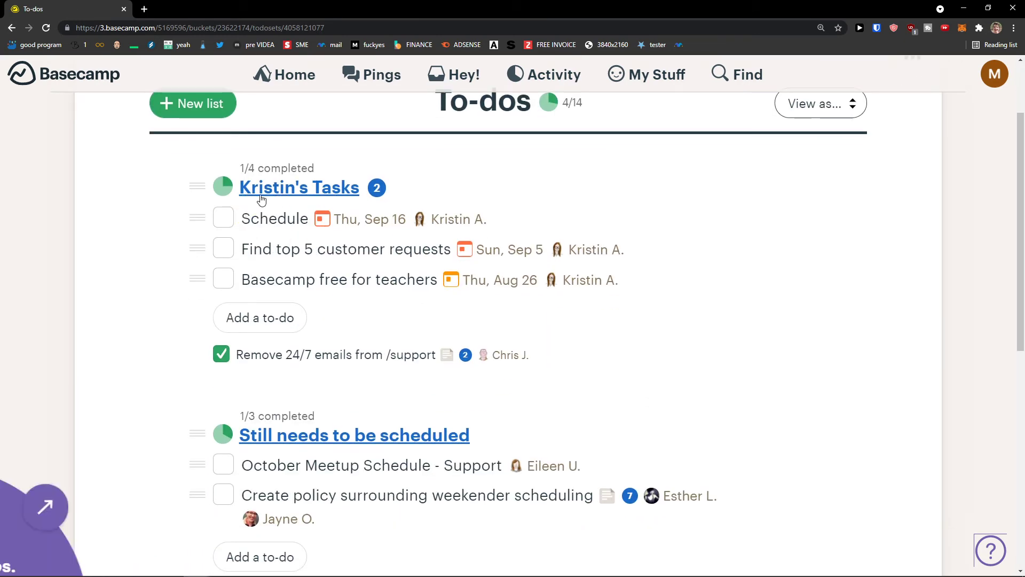
scroll("down", 3)
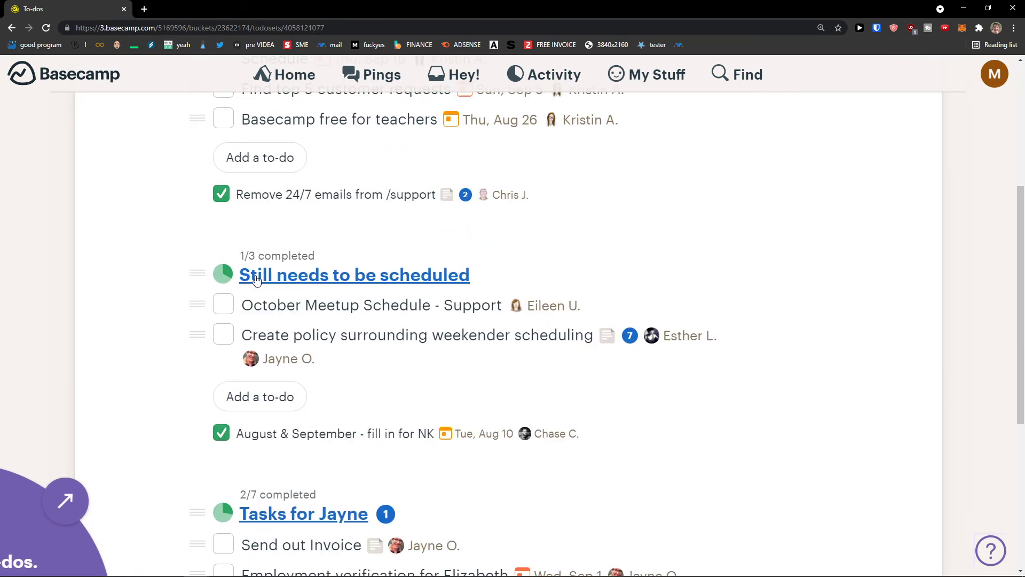
scroll("down", 3)
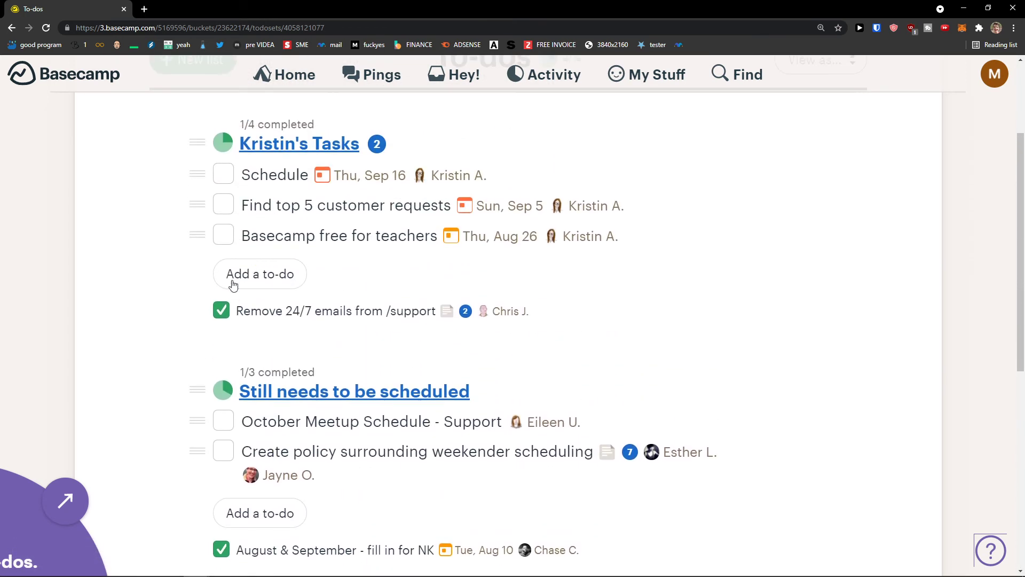
left_click(223, 235)
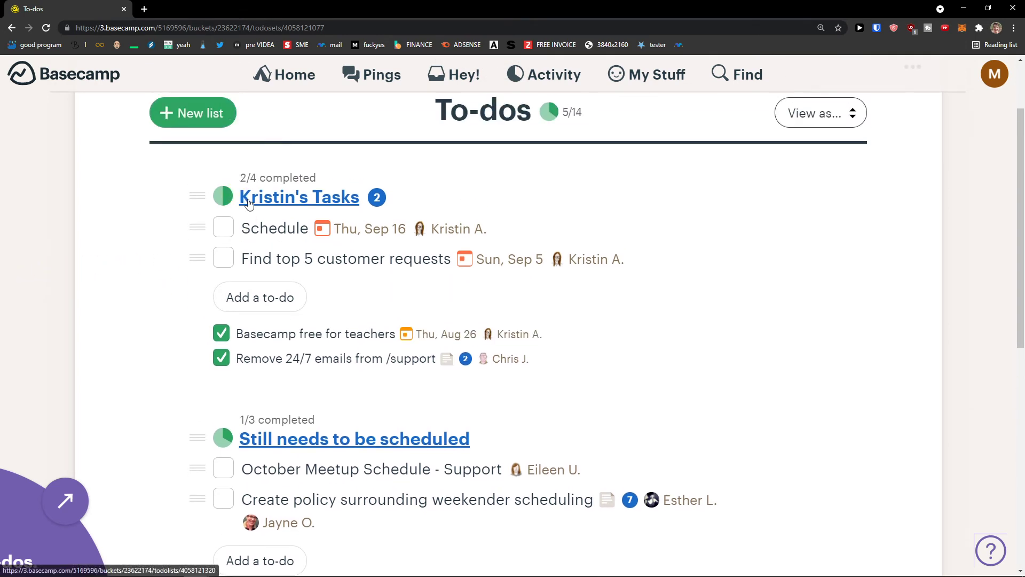
mouse_move(243, 196)
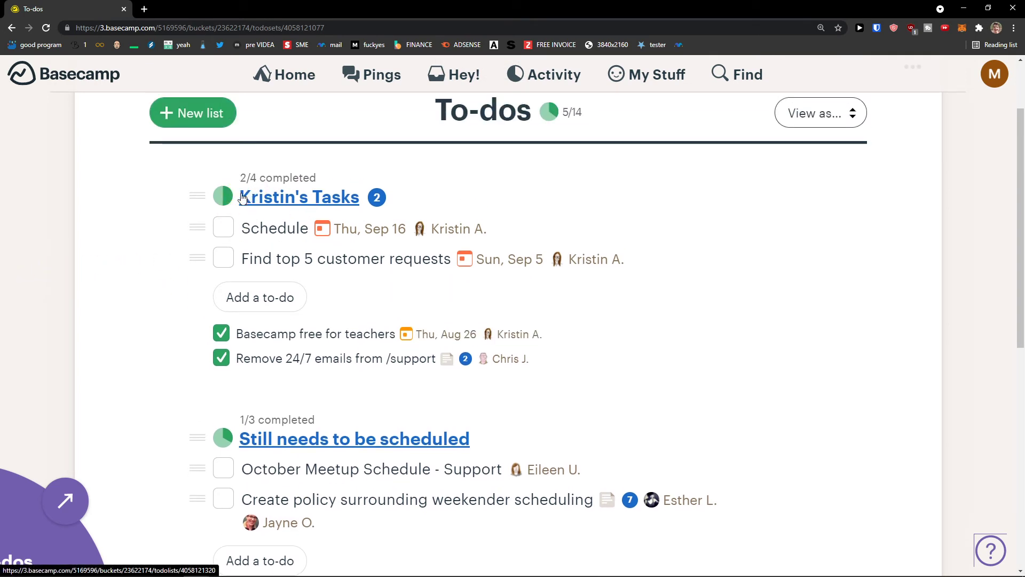
mouse_move(184, 113)
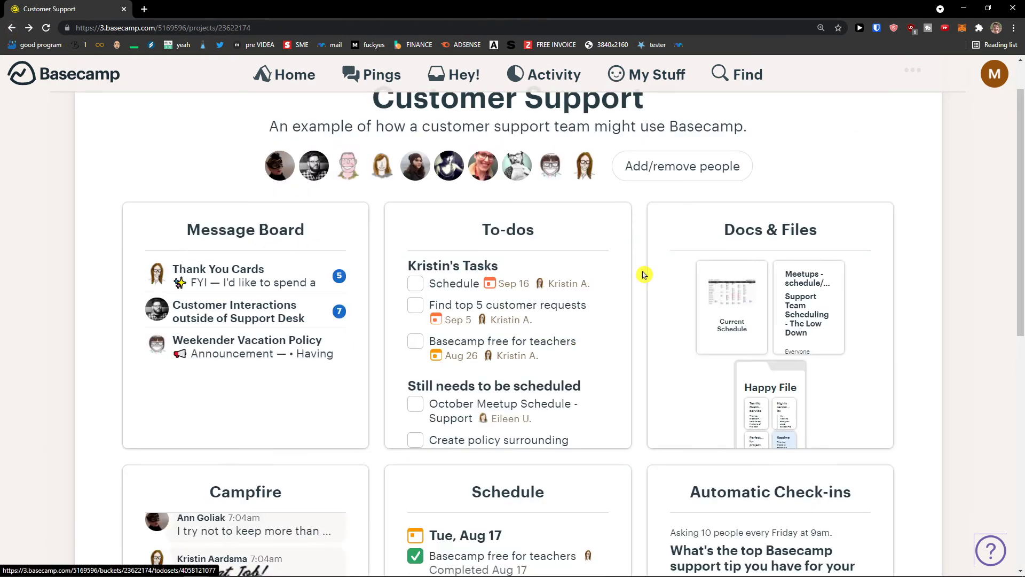
scroll("down", 3)
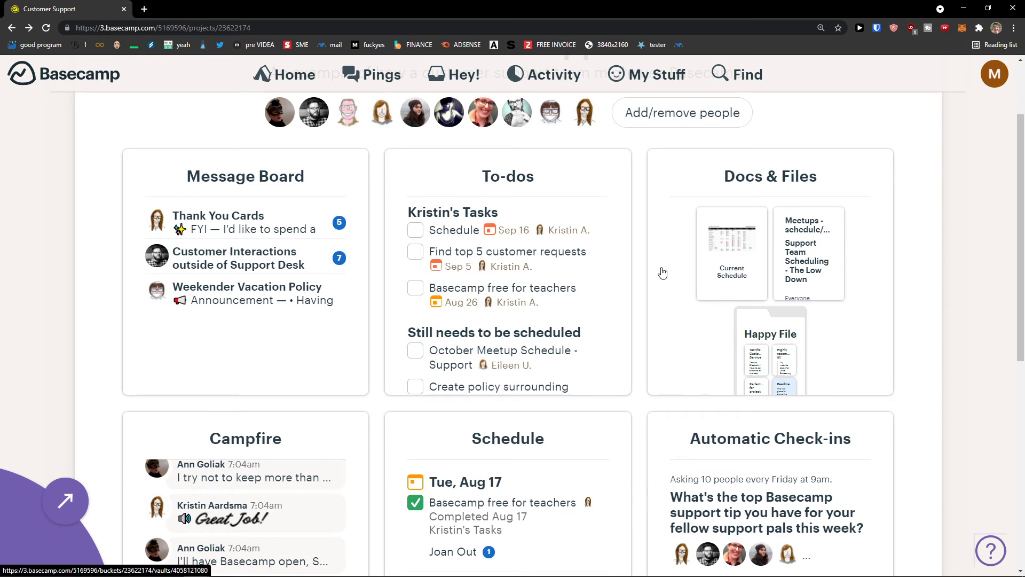
left_click(770, 176)
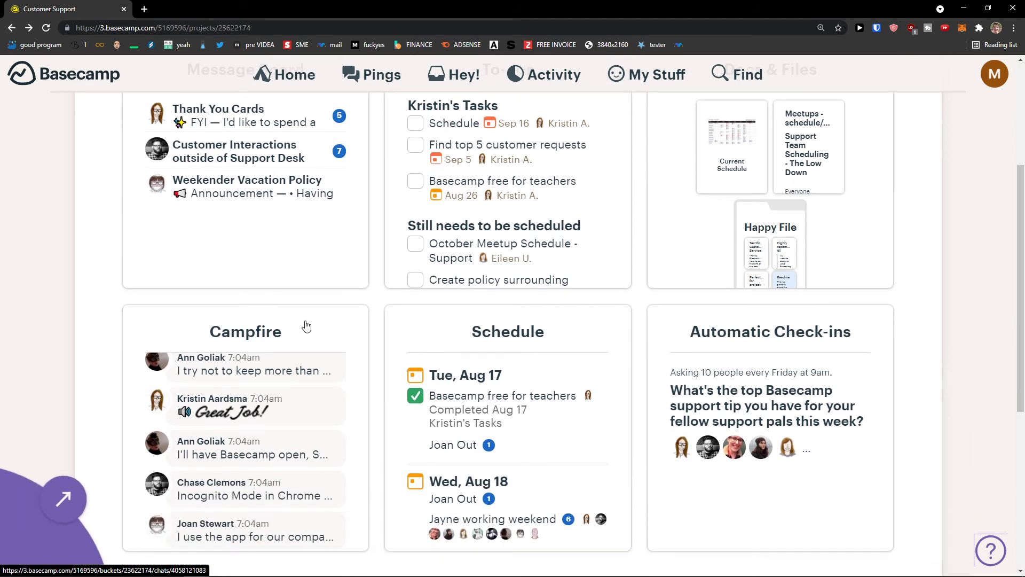
- Scroll through the Customer Support Campfire chat messages
left_click(245, 331)
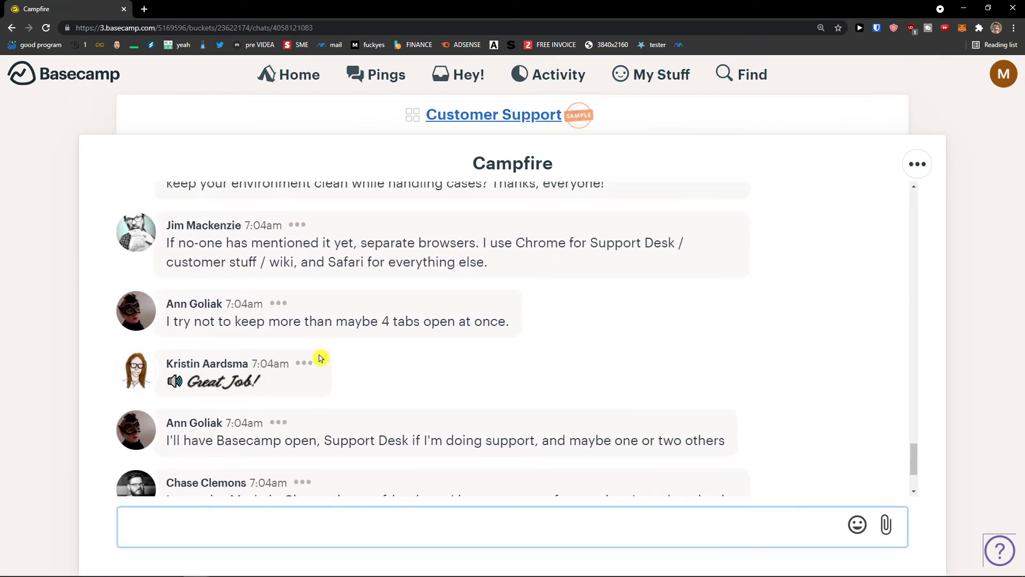
scroll("down", 3)
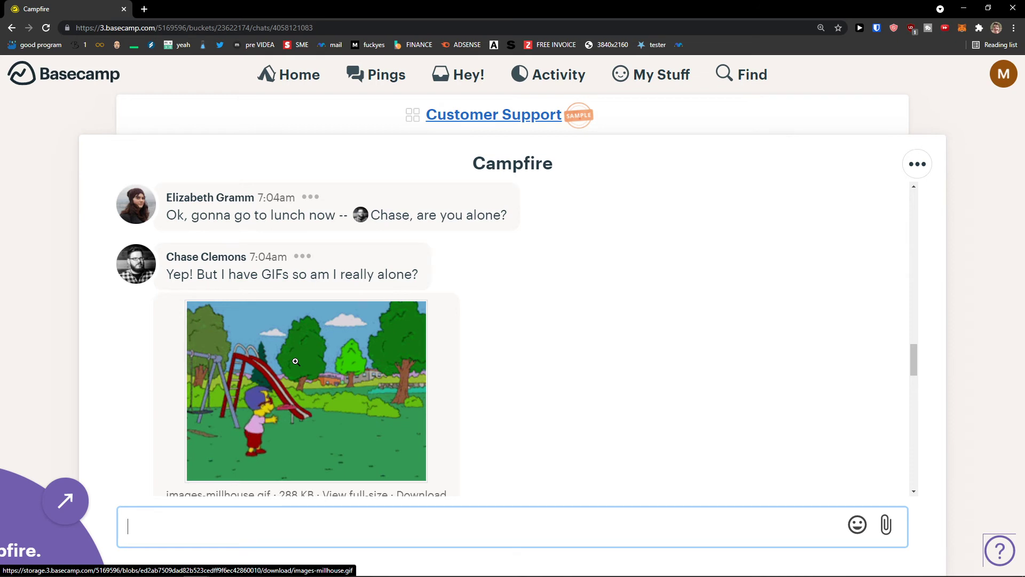
scroll("down", 3)
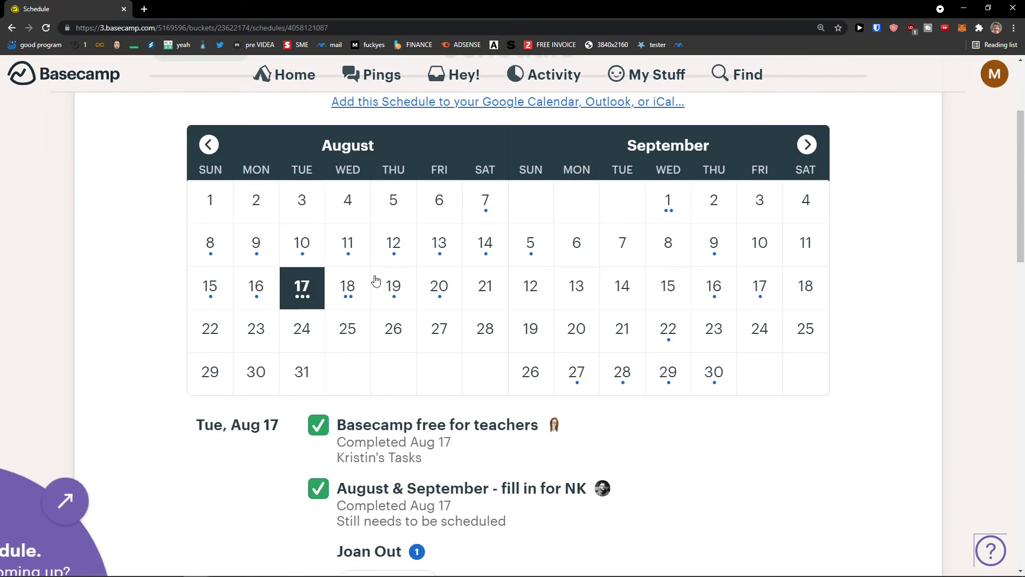
- View August 20's Joan Out event, then go back to the Customer Support overview
left_click(439, 286)
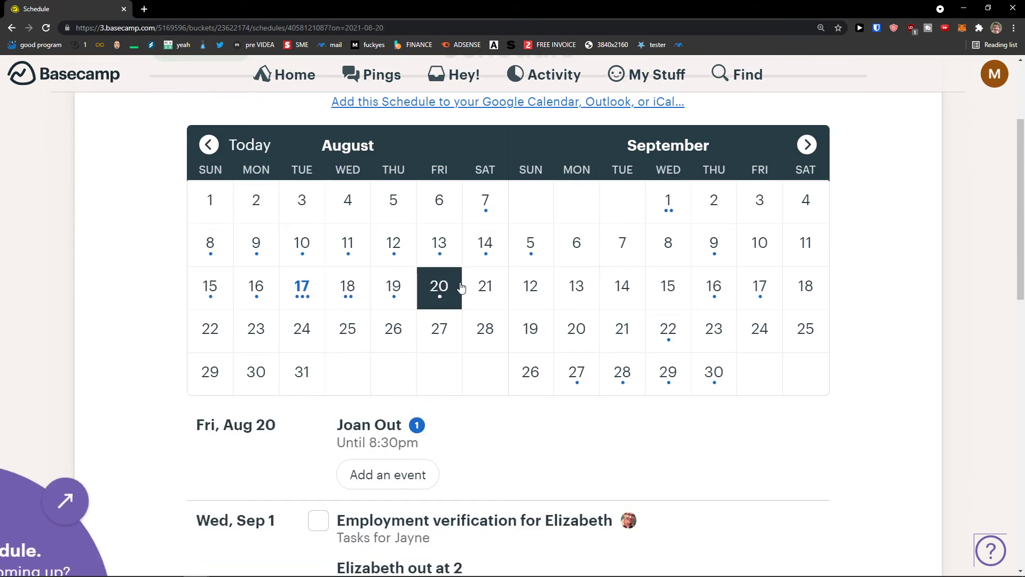
left_click(393, 244)
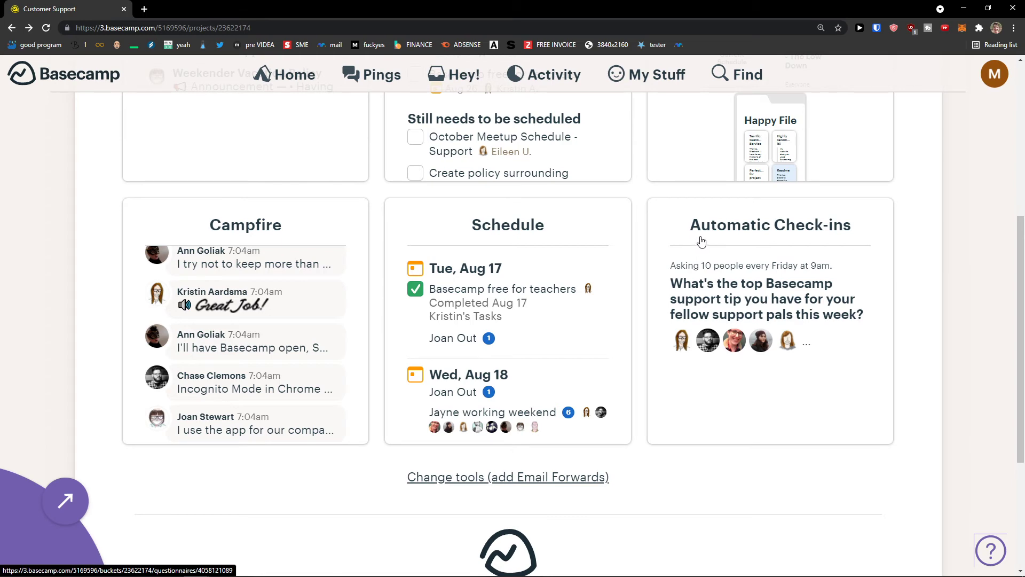
- Read the Automatic Check-ins answers to the top support tip question, then return Home
left_click(770, 224)
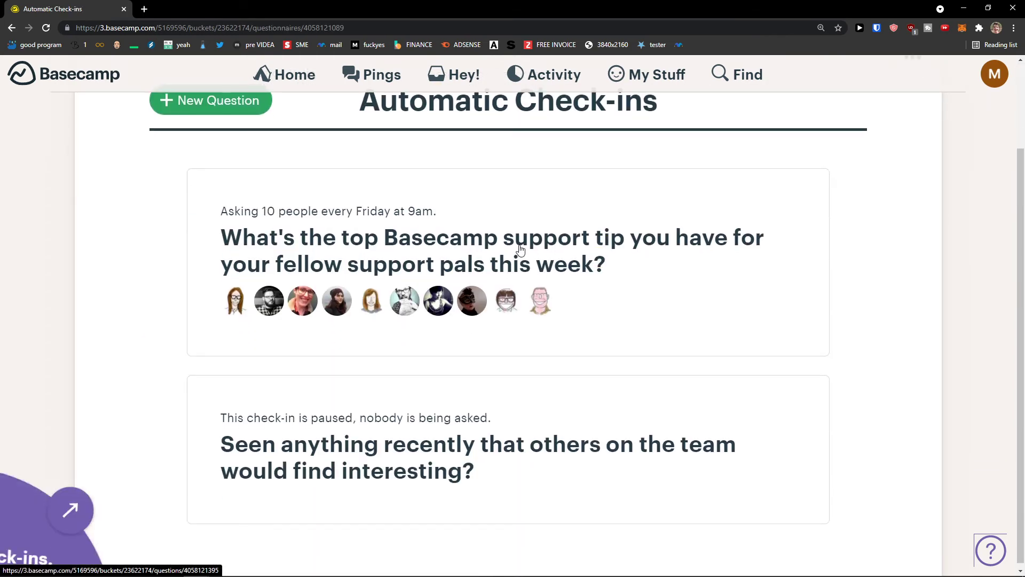
left_click(520, 249)
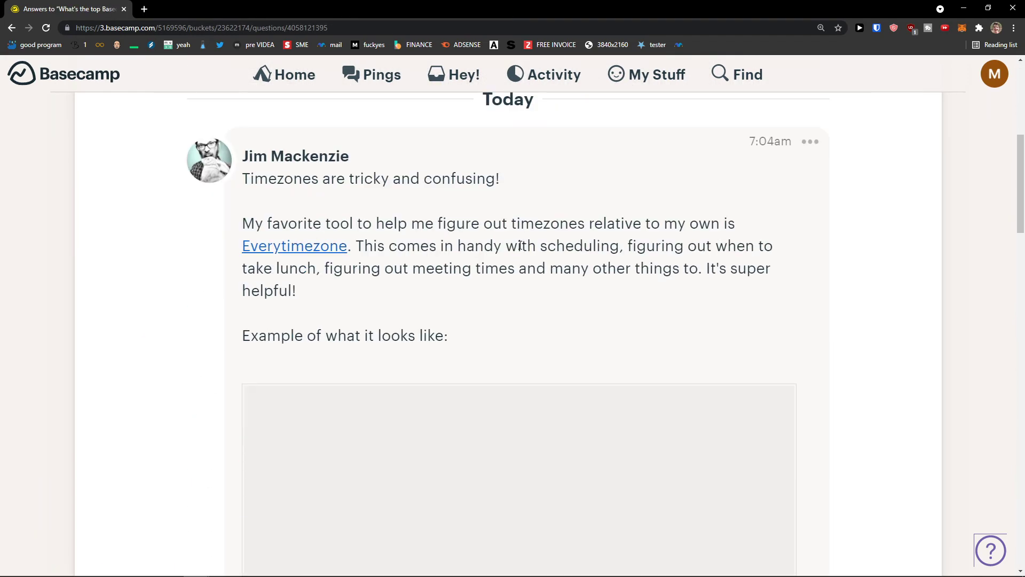
scroll("down", 3)
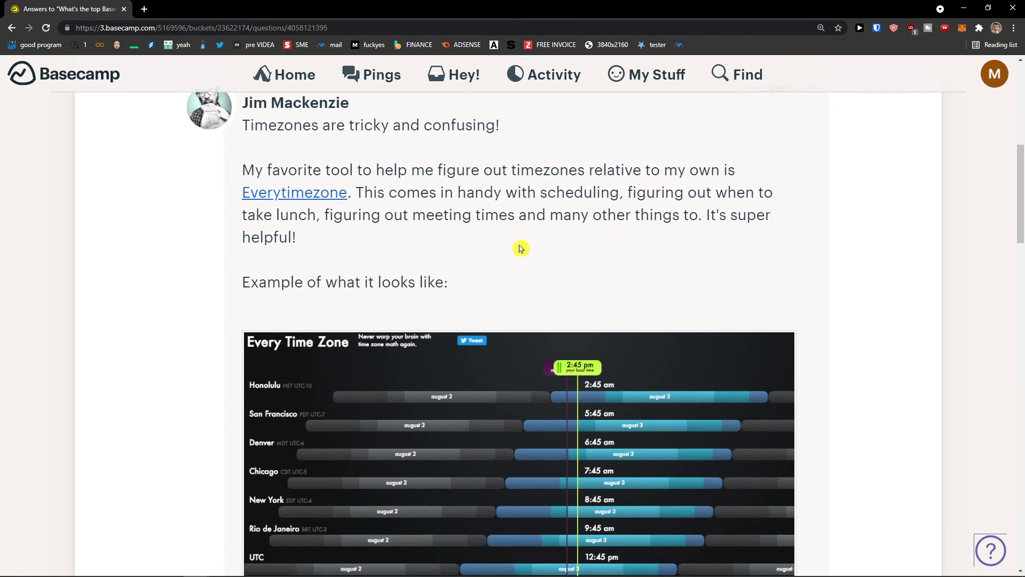
scroll("down", 3)
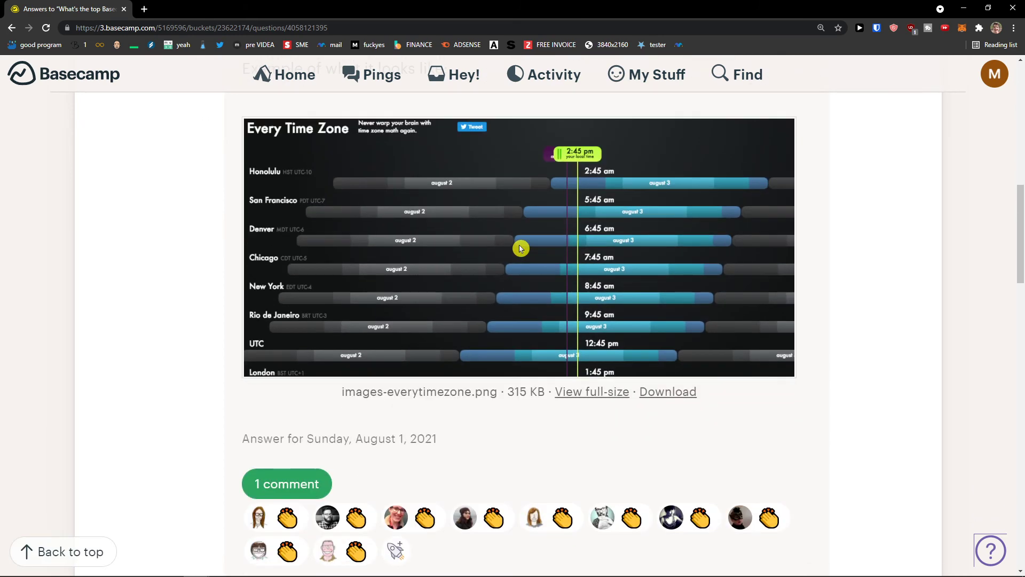
scroll("up", 3)
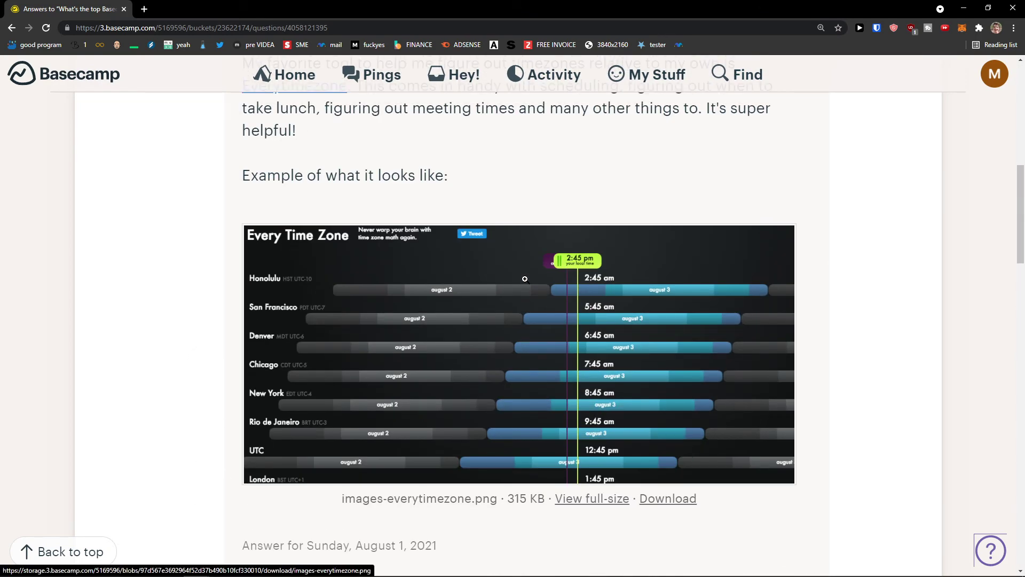
scroll("down", 3)
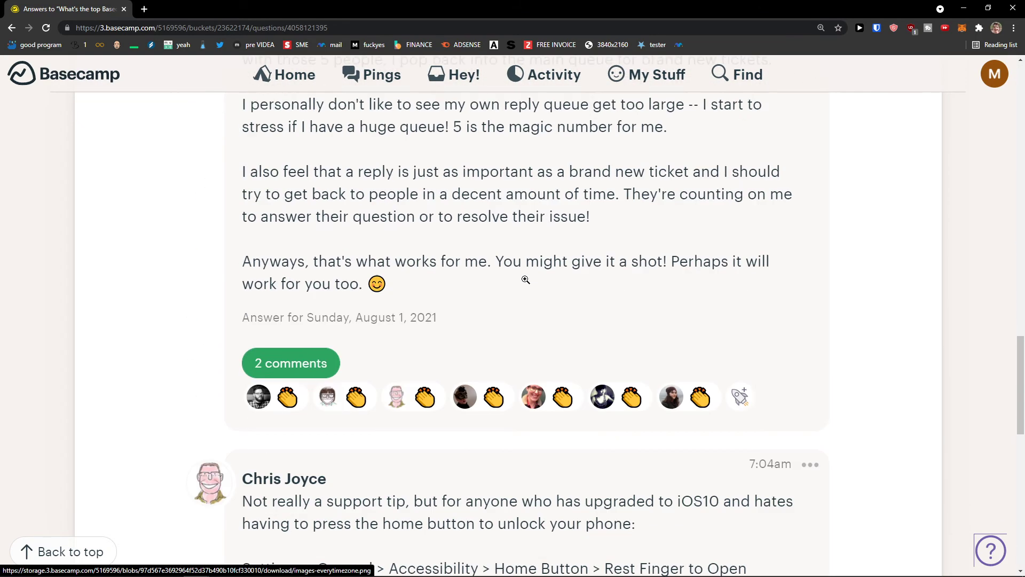
scroll("down", 3)
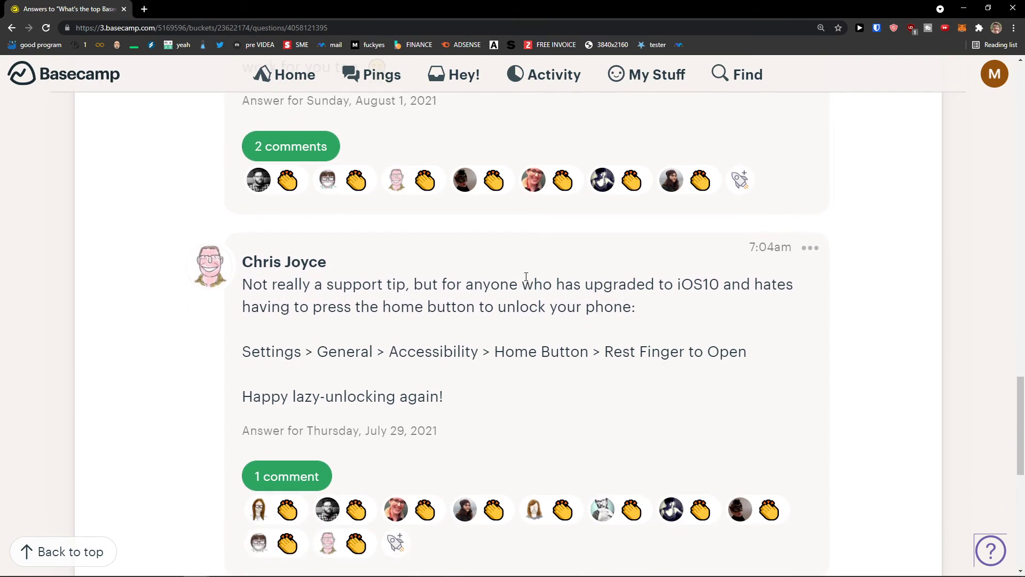
scroll("down", 3)
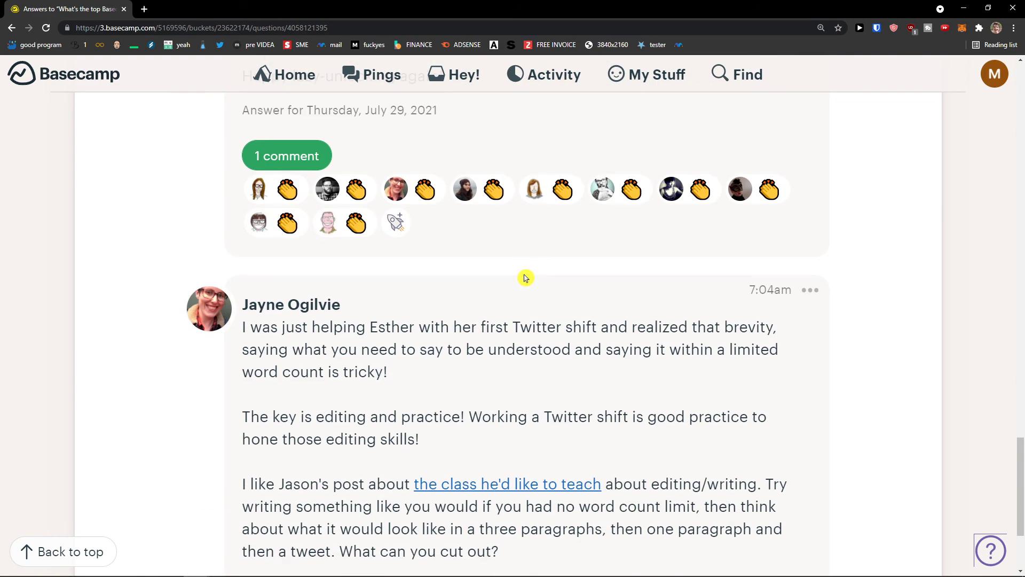
scroll("down", 3)
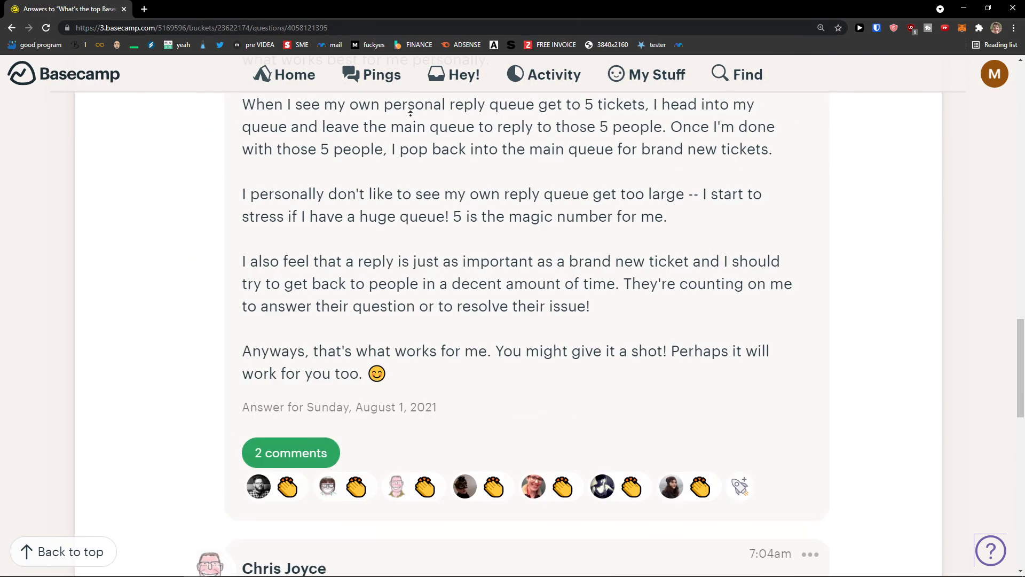
left_click(12, 29)
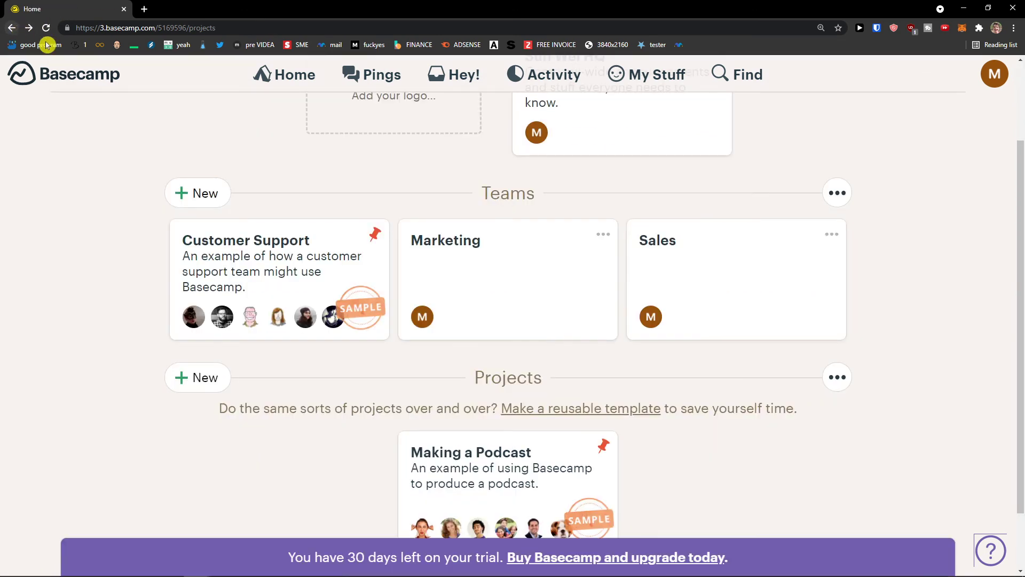
scroll("down", 3)
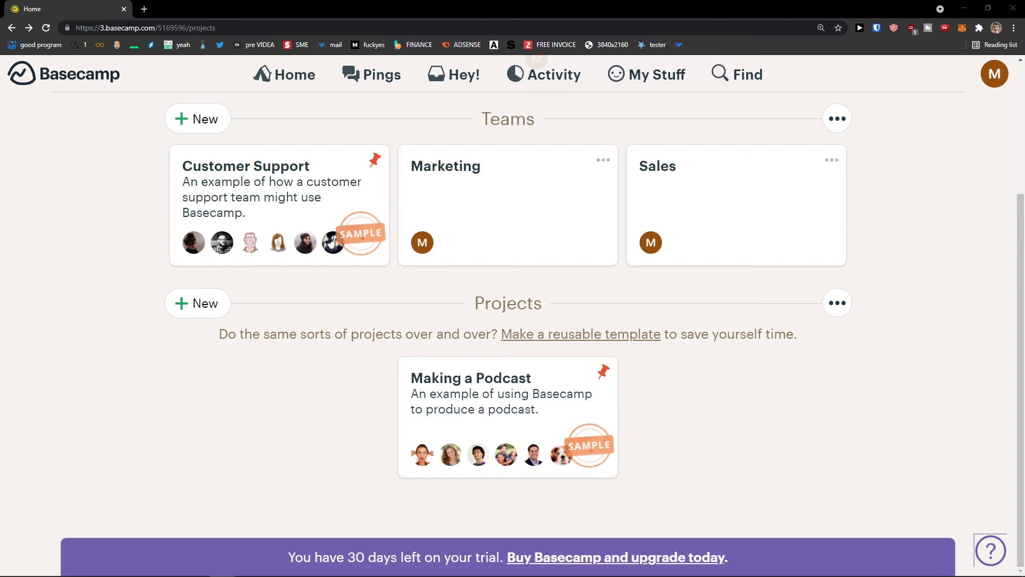
mouse_move(490, 374)
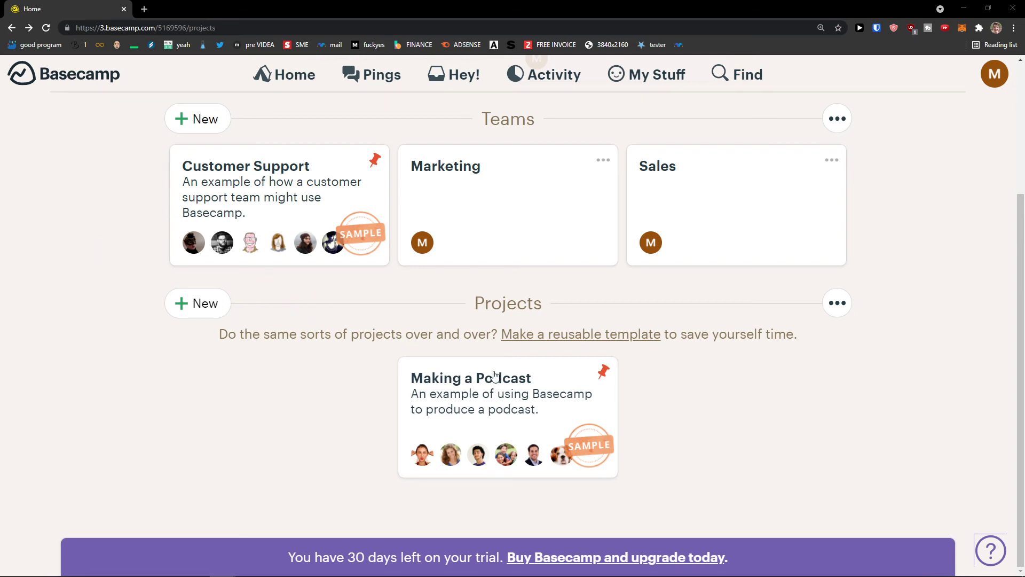
left_click(471, 378)
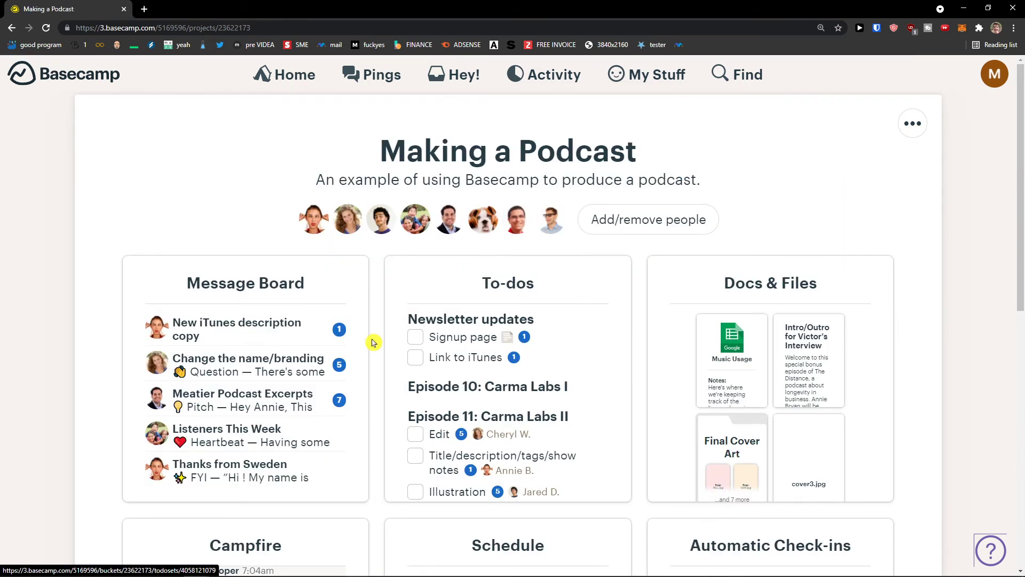
scroll("down", 3)
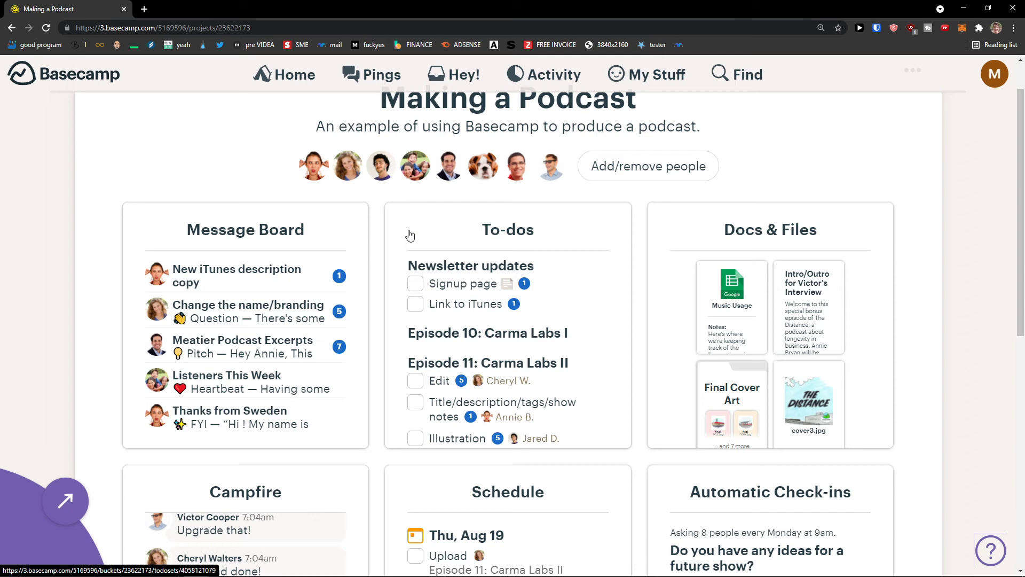
left_click(508, 230)
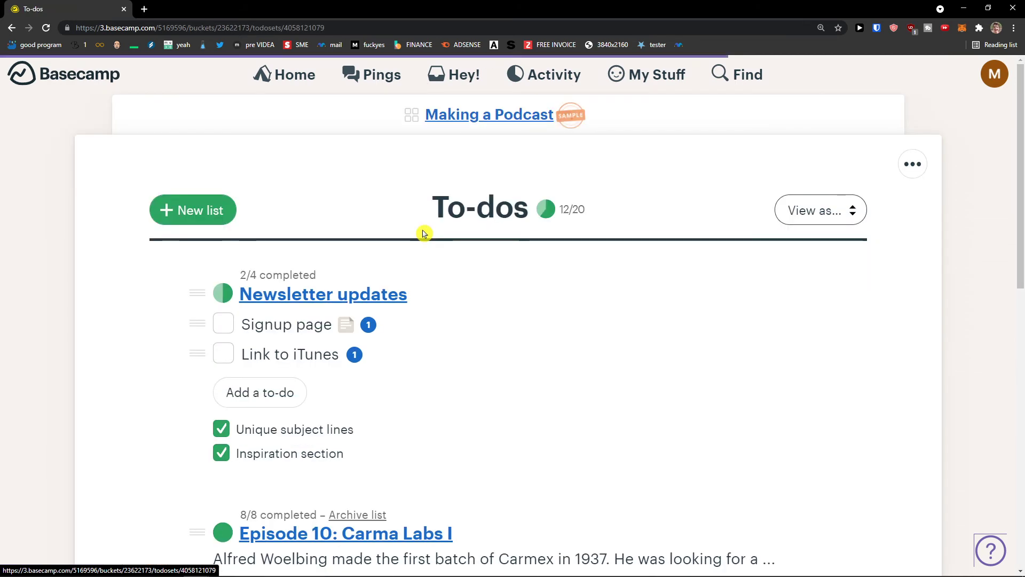
scroll("down", 3)
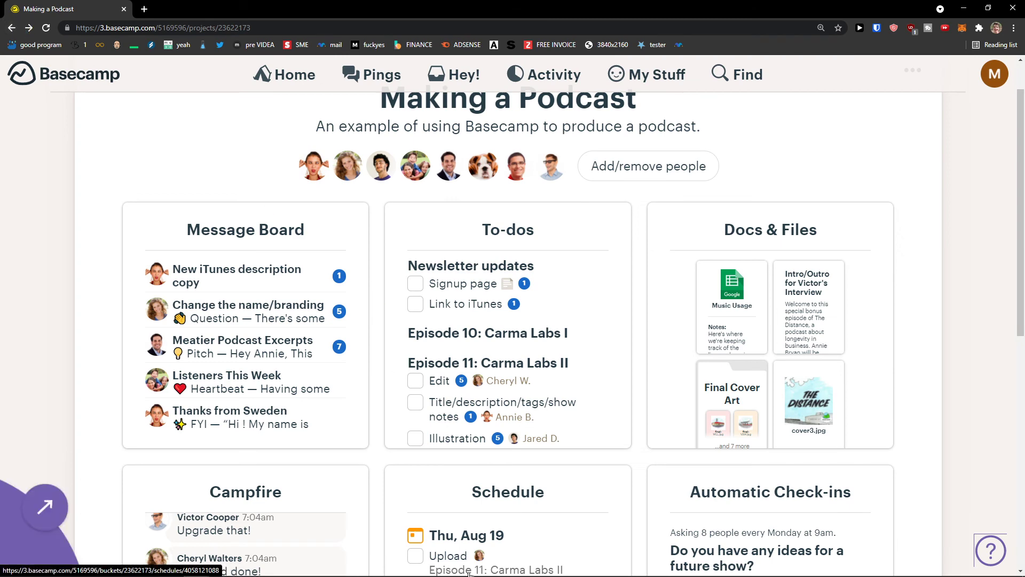
left_click(16, 26)
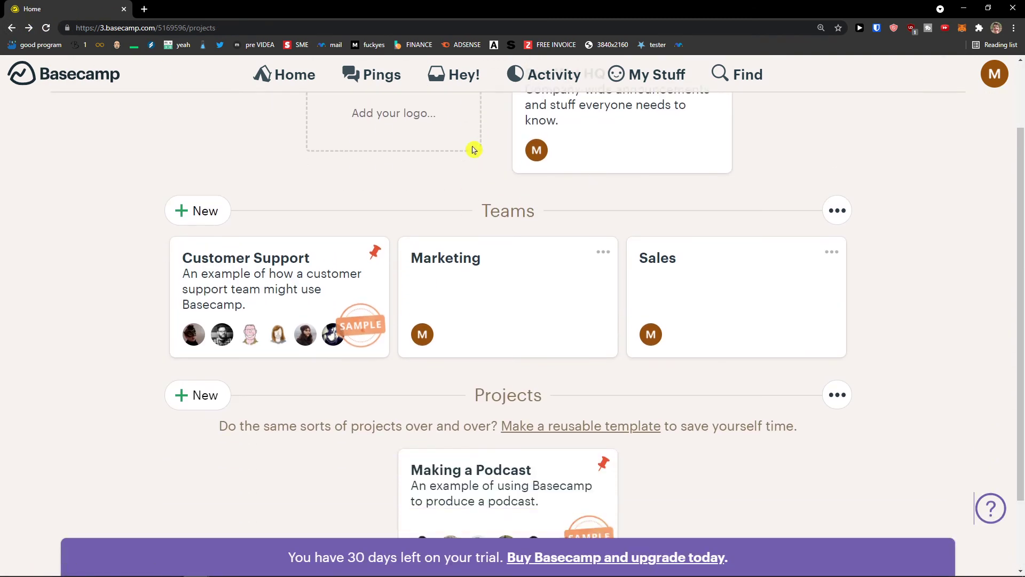
scroll("down", 3)
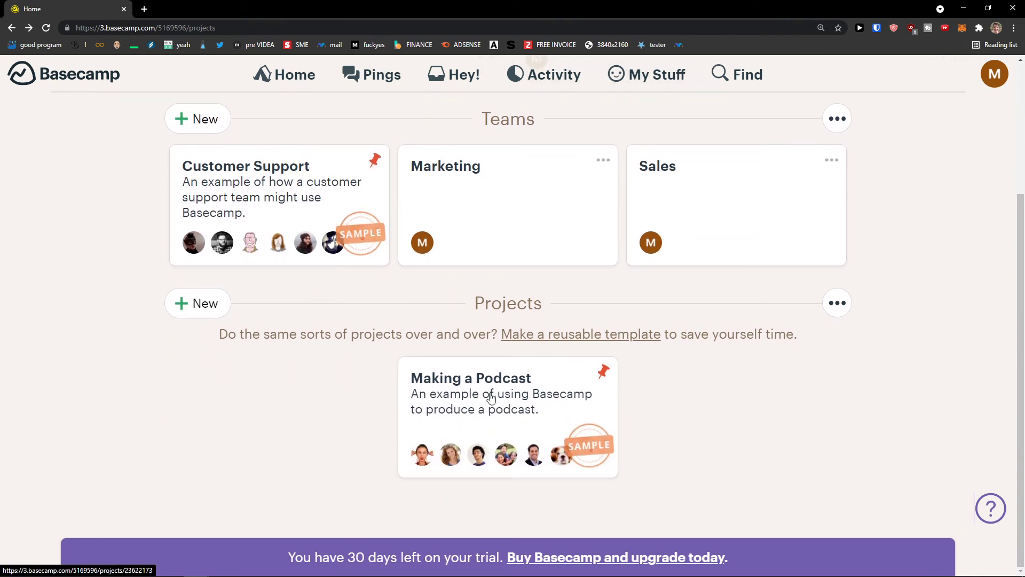
mouse_move(454, 385)
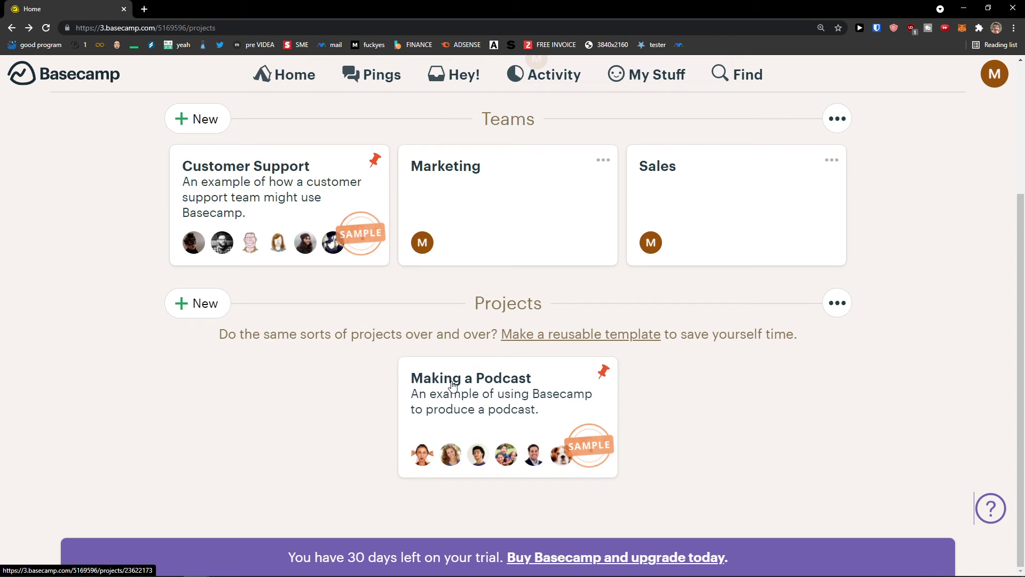
mouse_move(721, 241)
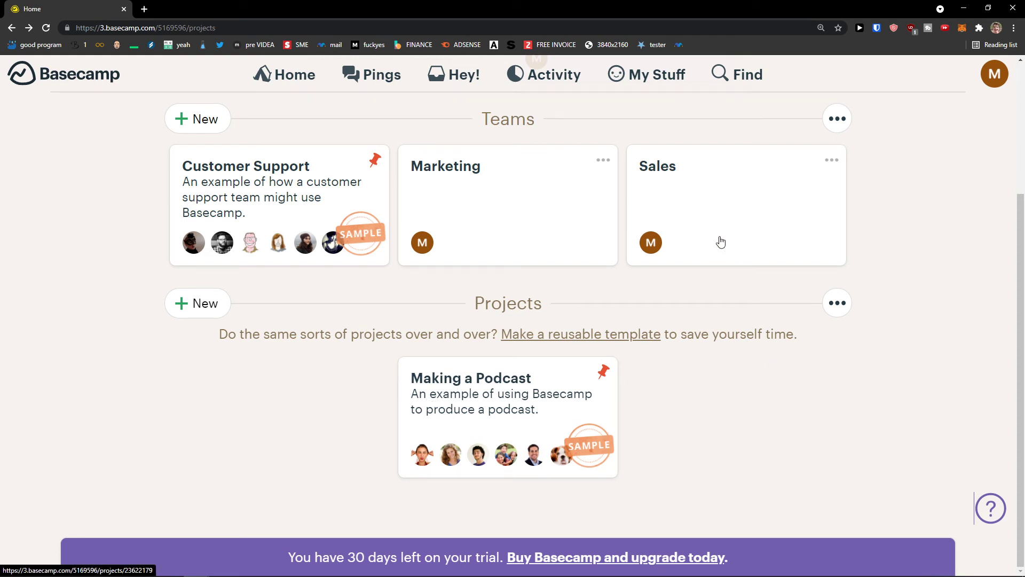
- Create a project template named 'Campaign Marketing' with description 'New Marketing'
left_click(580, 334)
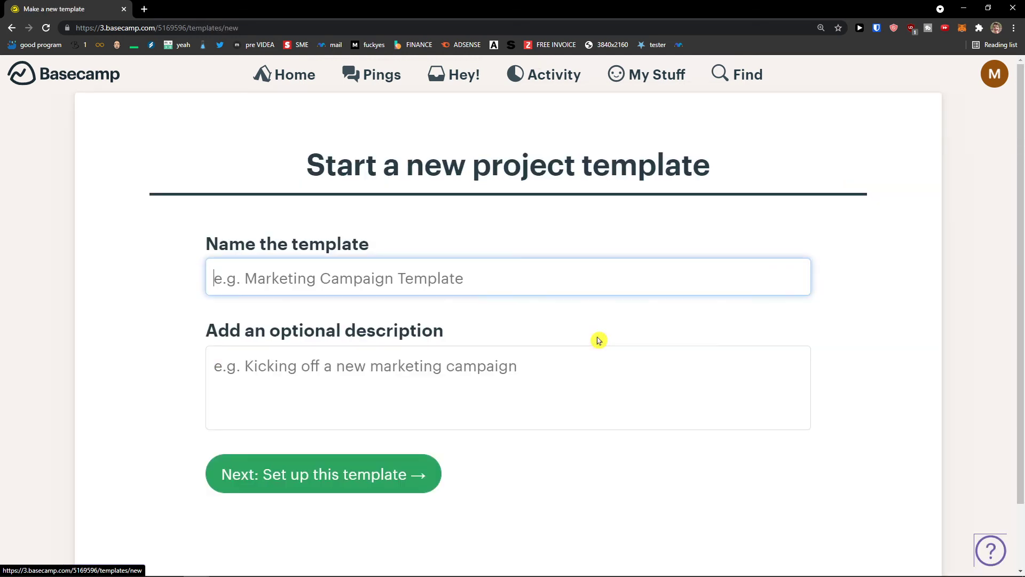
scroll("down", 3)
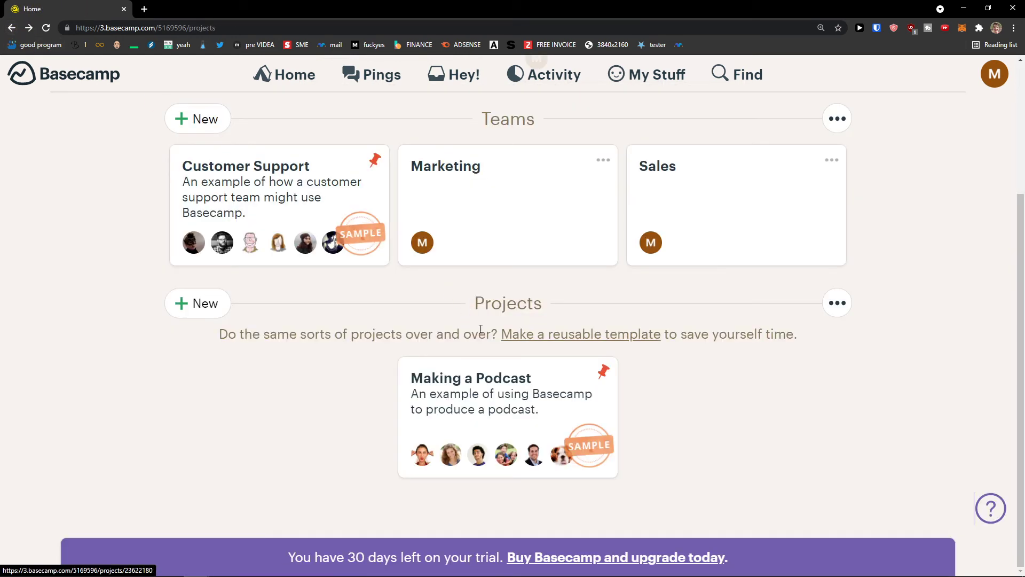
left_click(581, 333)
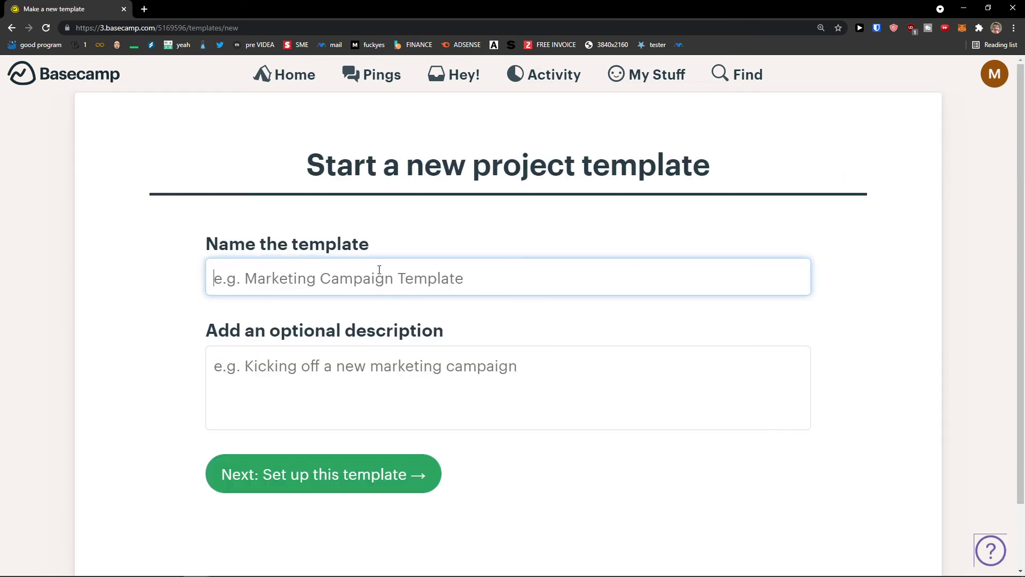
type("Campaign")
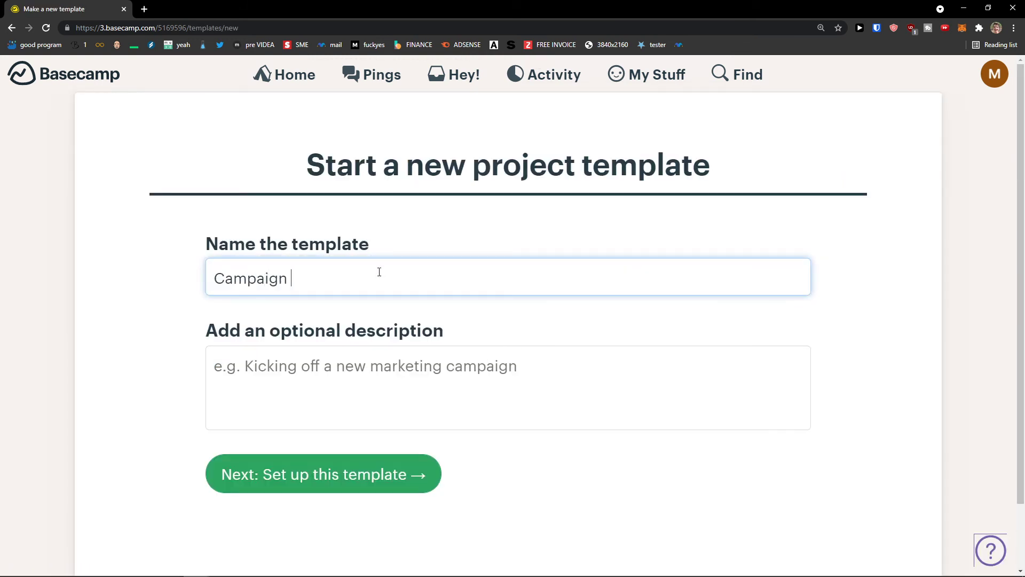
type("Marketing")
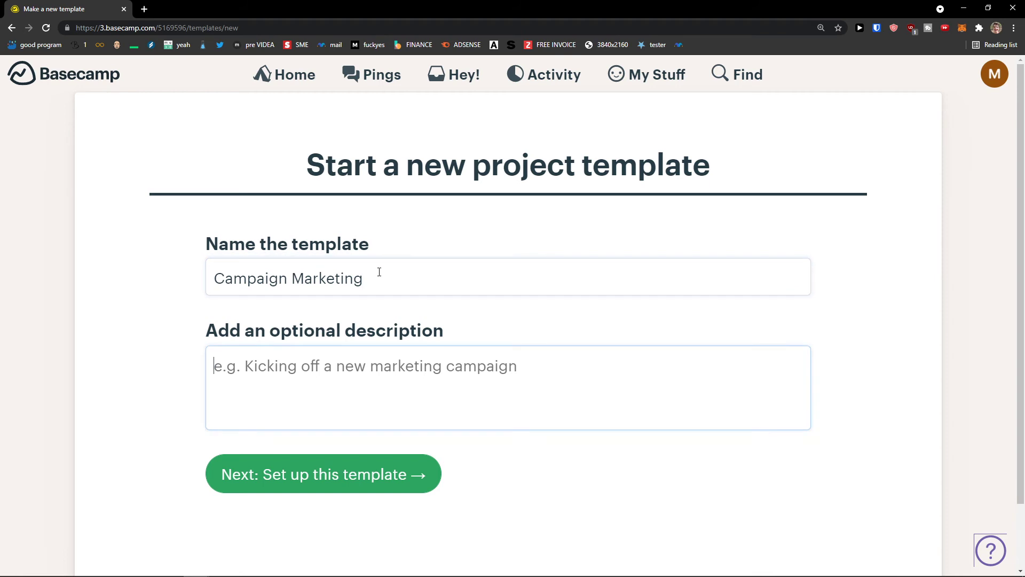
type("New Marketin")
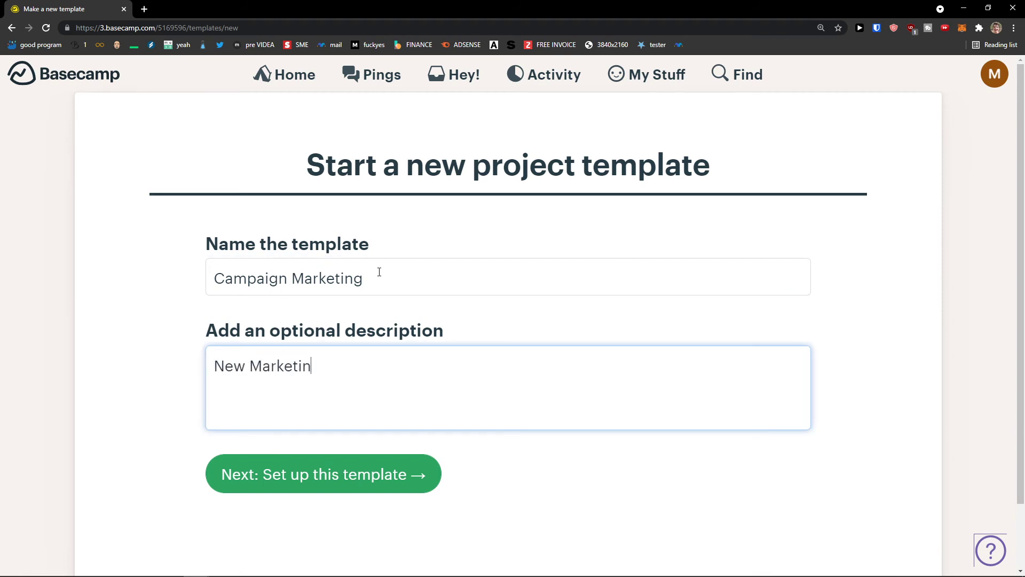
left_click(323, 473)
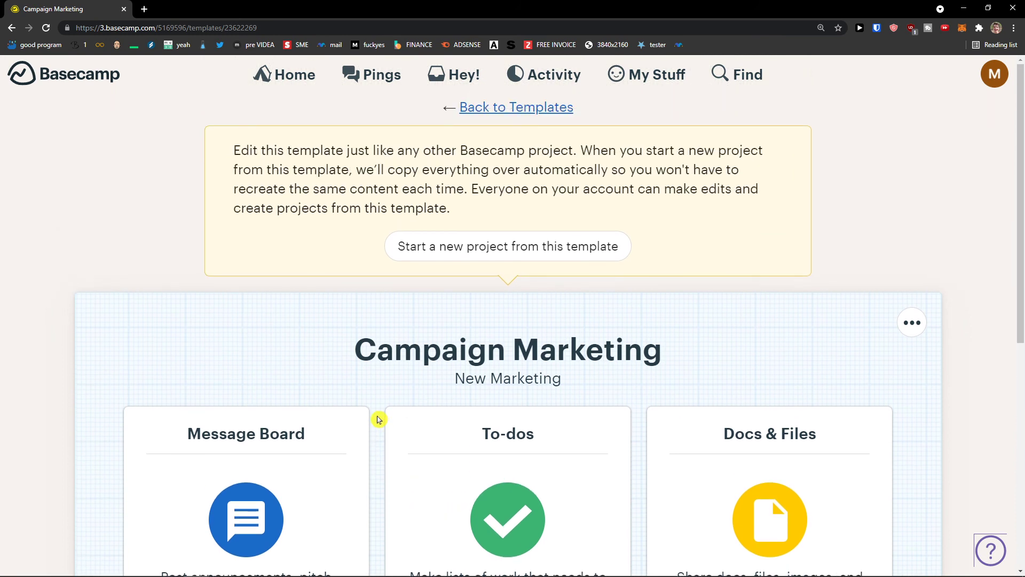
mouse_move(375, 418)
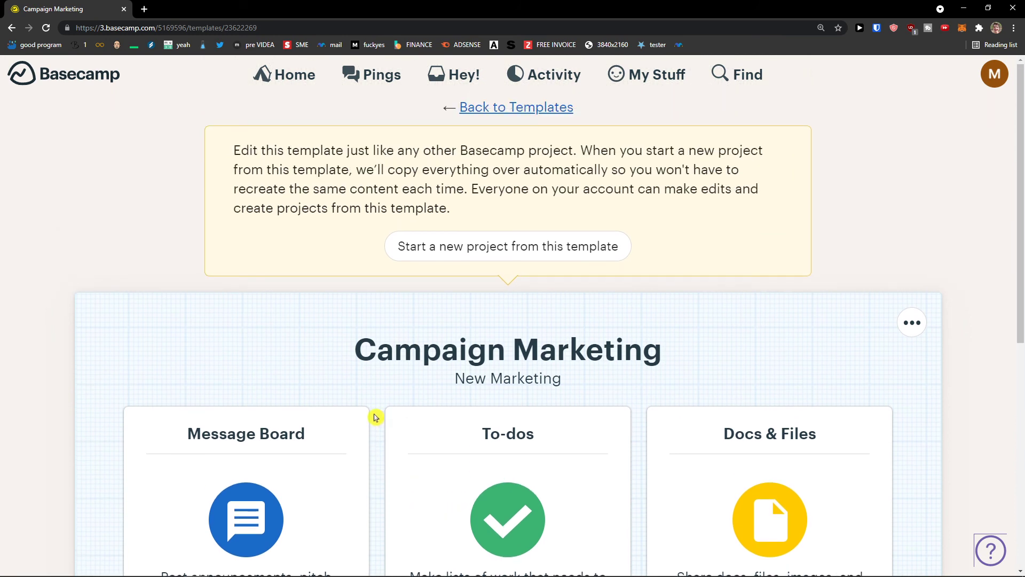
- Add to-do list 123 holding to-dos 11 and 111 to the template
scroll("down", 3)
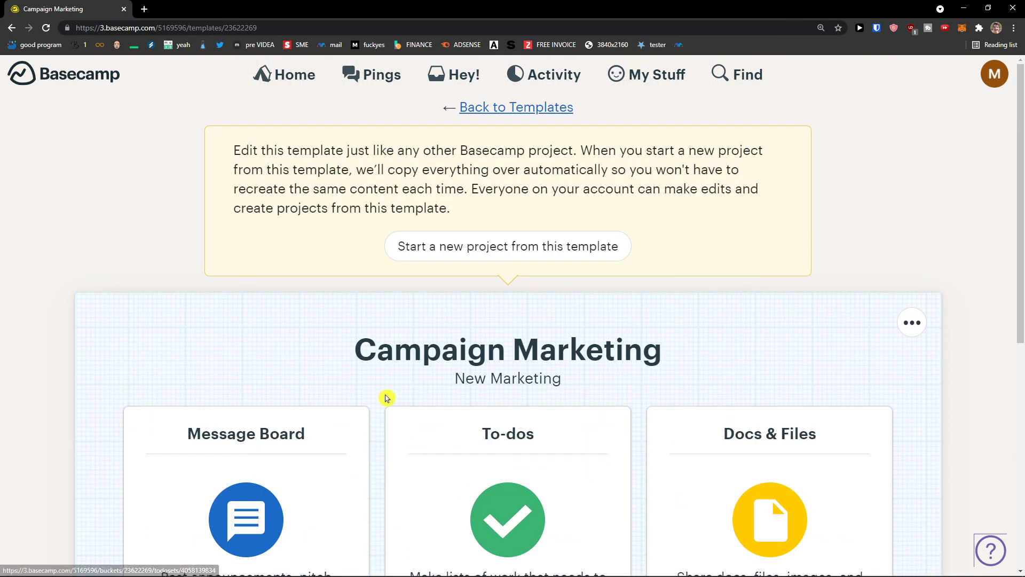
scroll("down", 3)
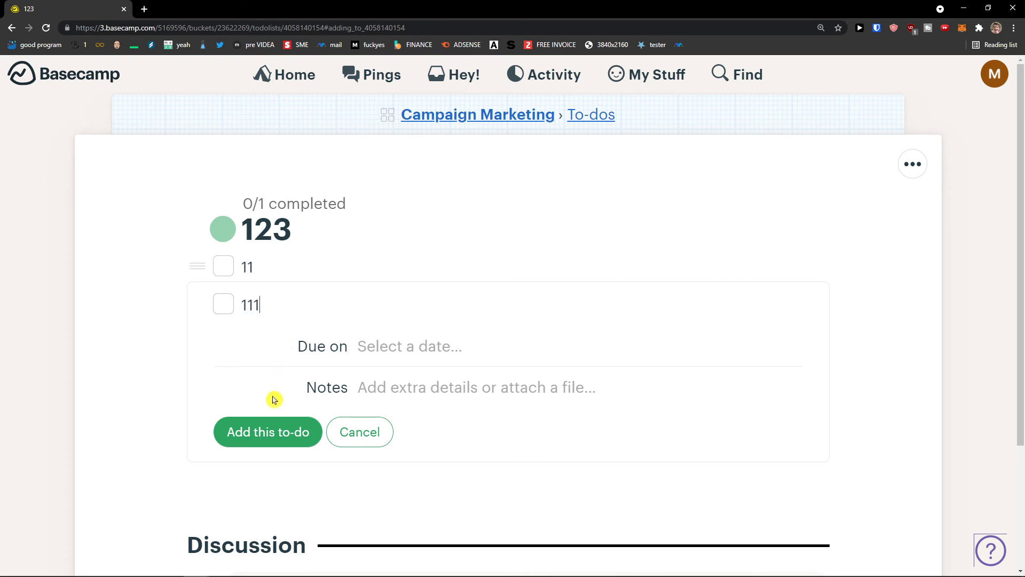
left_click(268, 432)
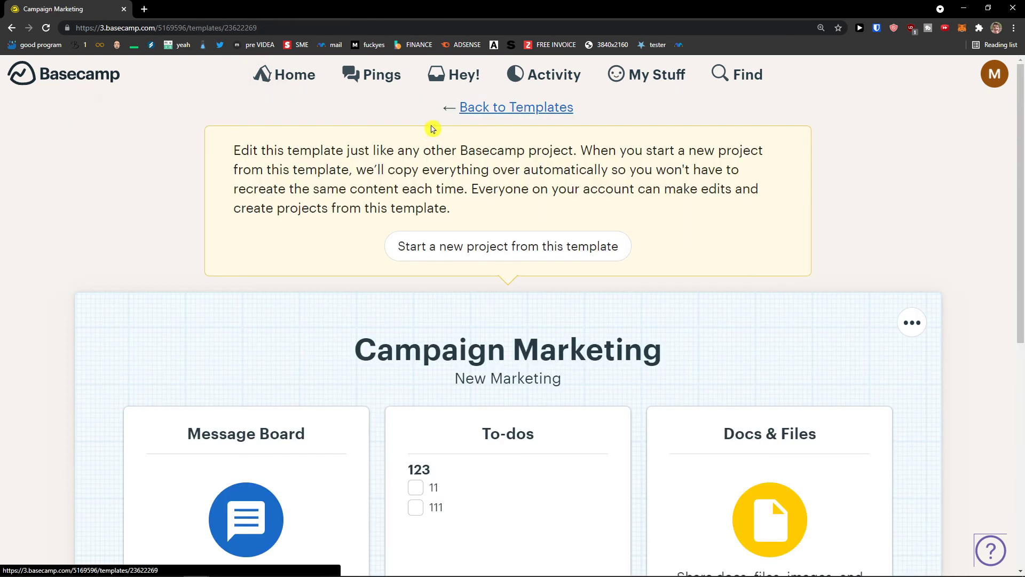
mouse_move(455, 248)
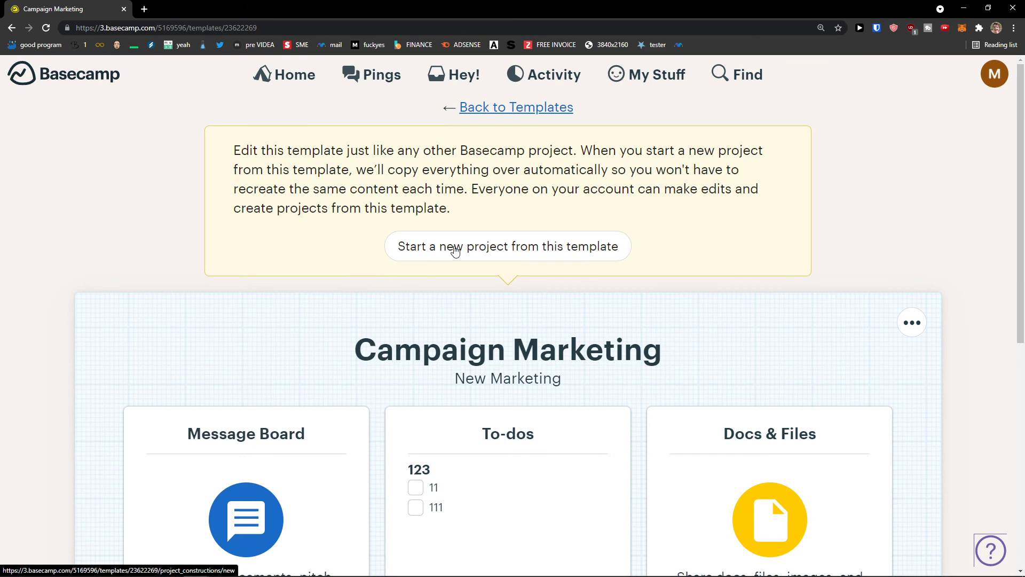
- Start the Campaign Marketing project from the template and return Home
left_click(507, 246)
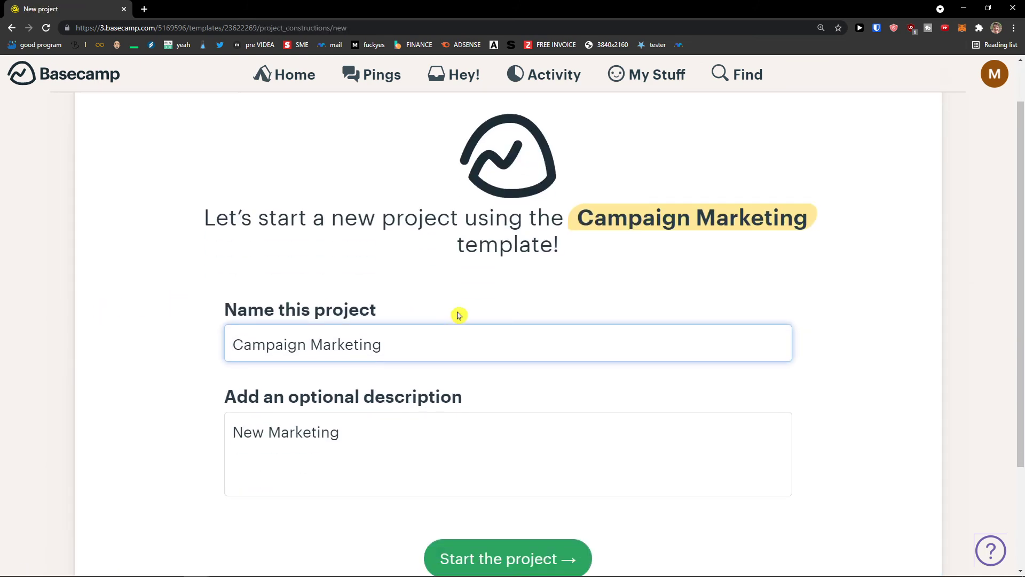
left_click(509, 573)
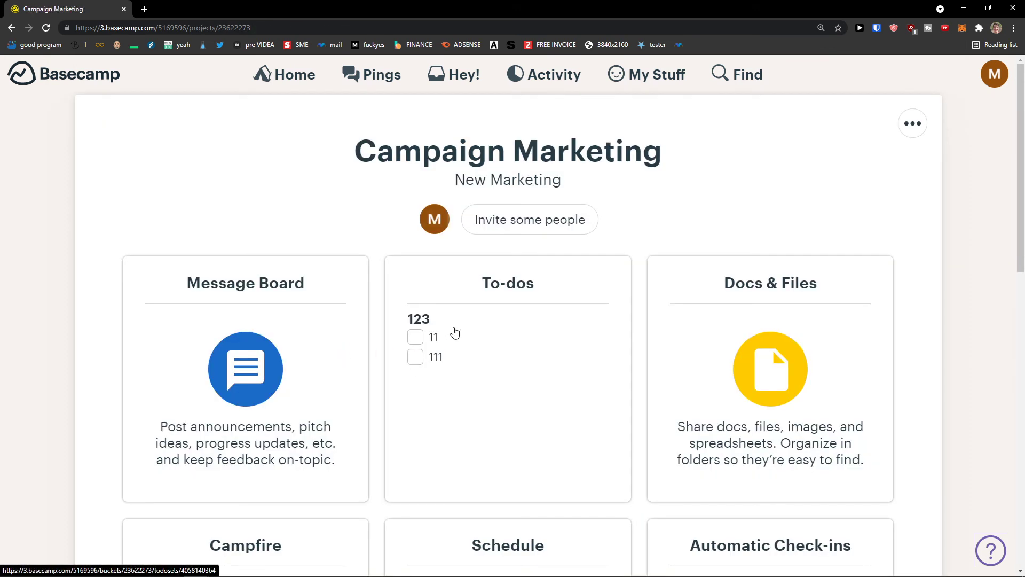
mouse_move(479, 180)
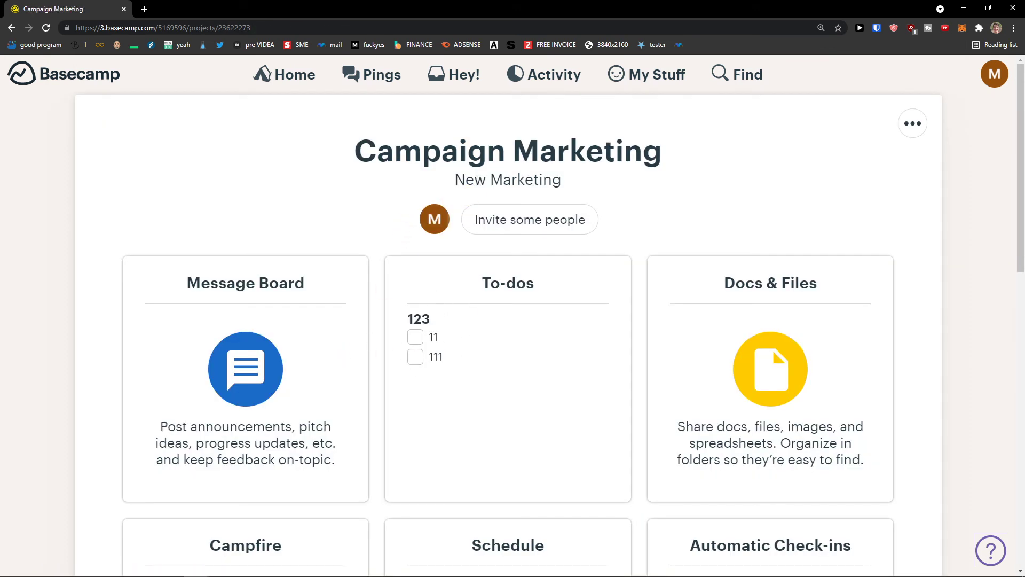
mouse_move(422, 255)
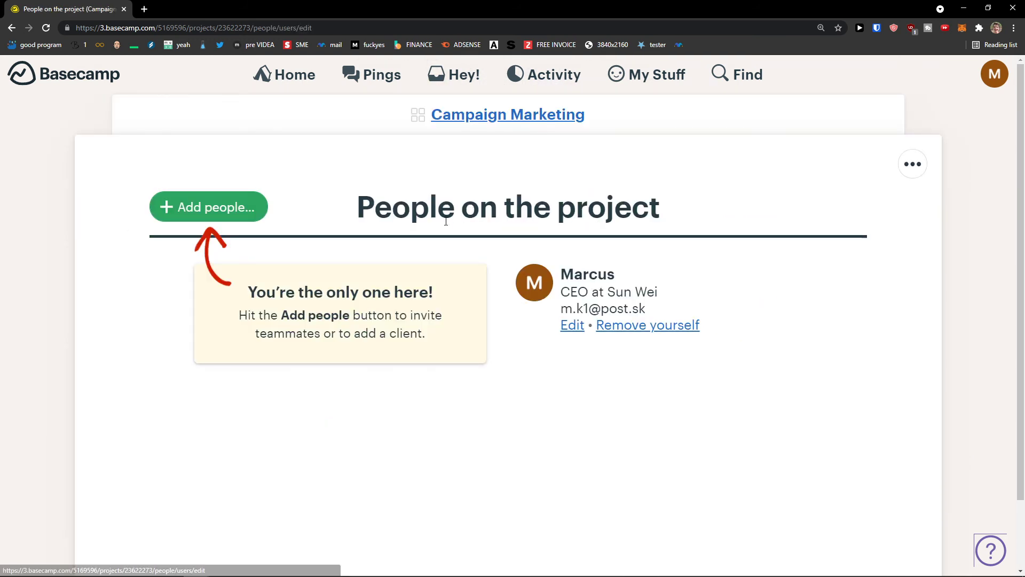
mouse_move(313, 78)
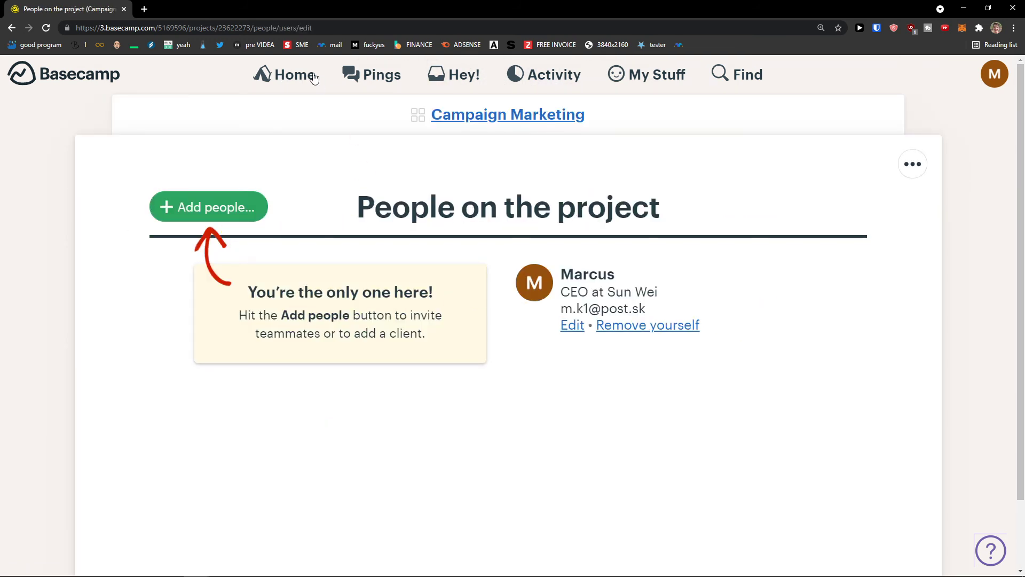
left_click(295, 74)
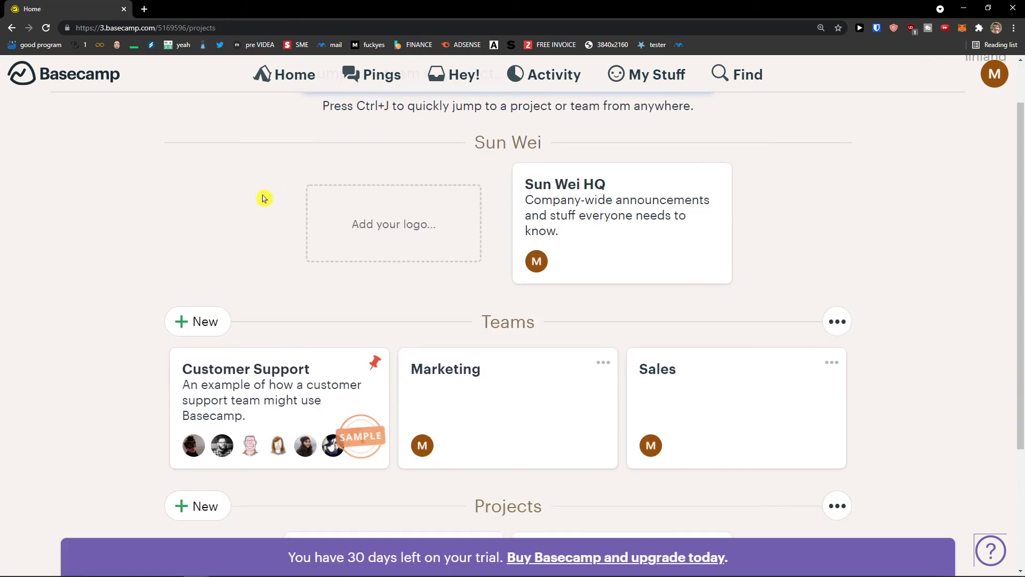
scroll("down", 3)
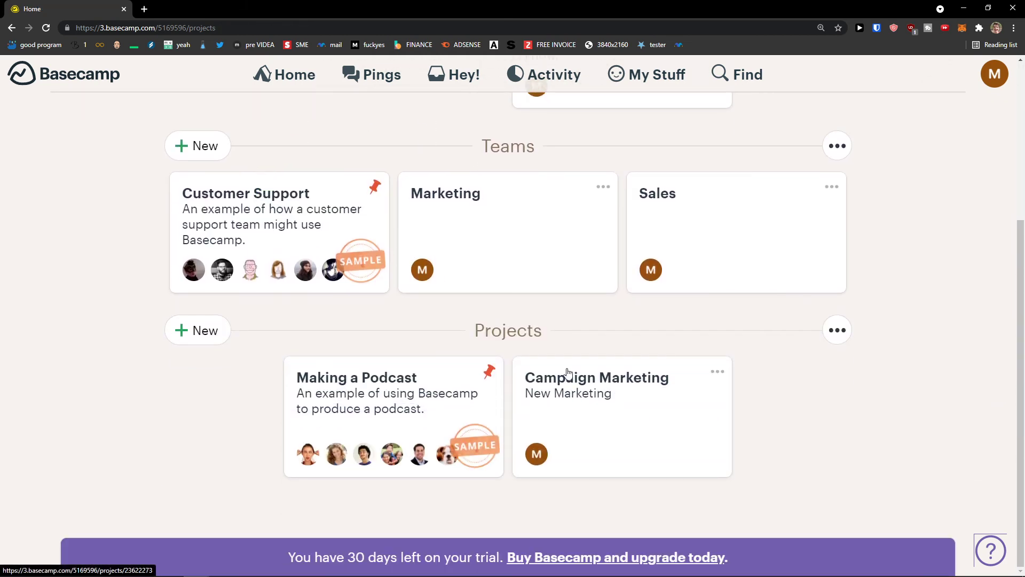
- Try New from template, cancel it, and reopen the new project options
left_click(198, 330)
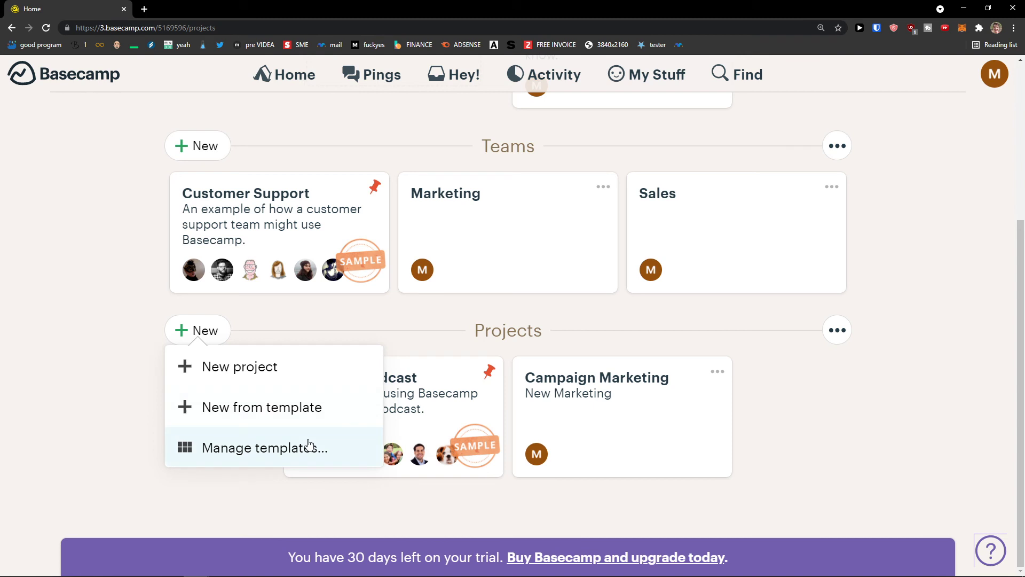
left_click(261, 407)
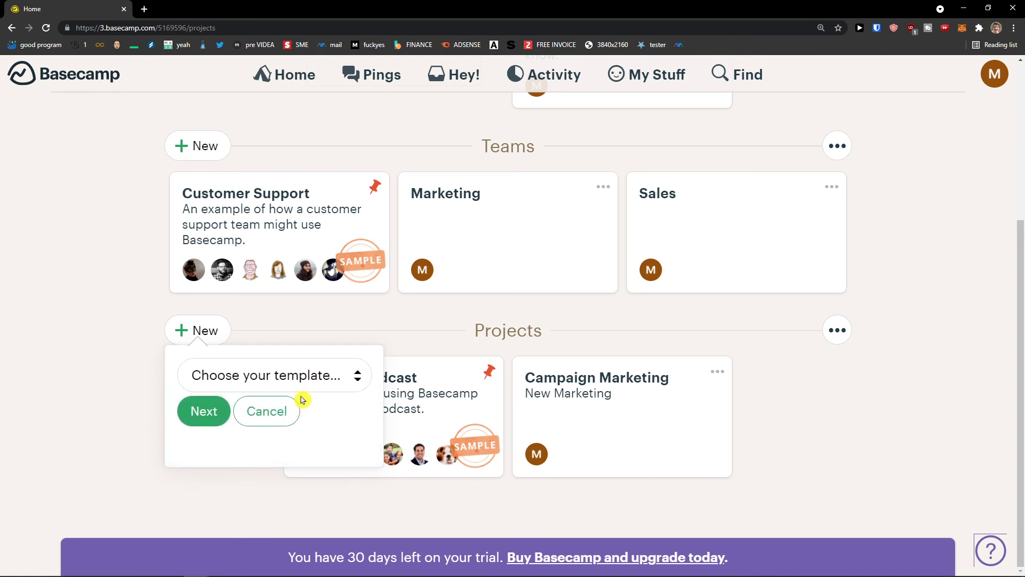
left_click(274, 375)
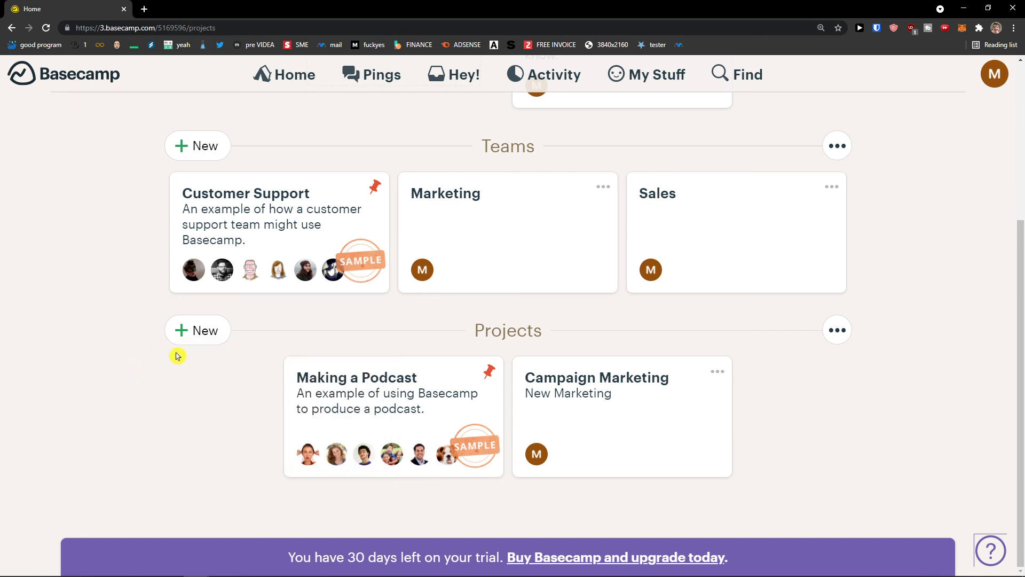
left_click(198, 330)
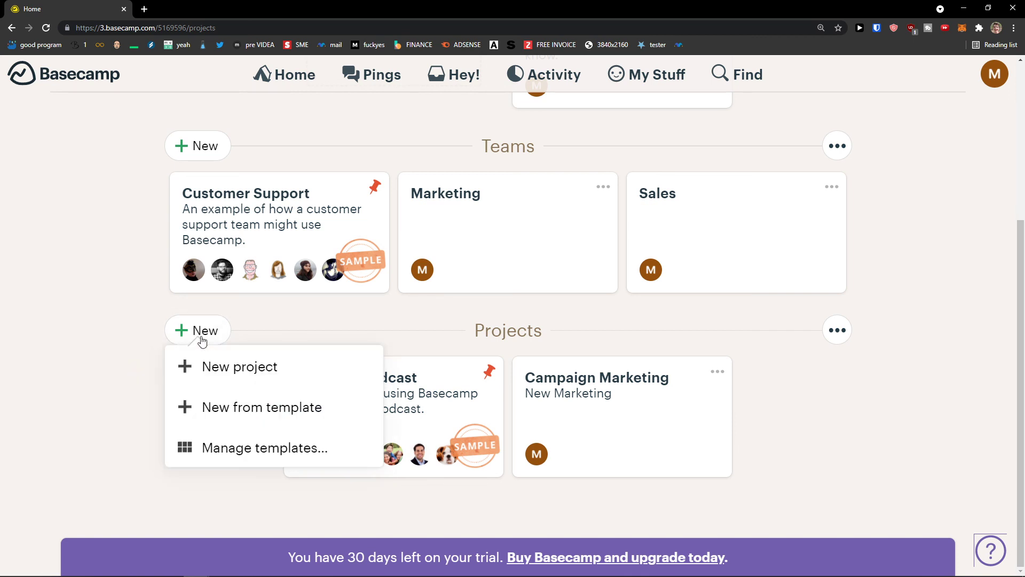
mouse_move(268, 380)
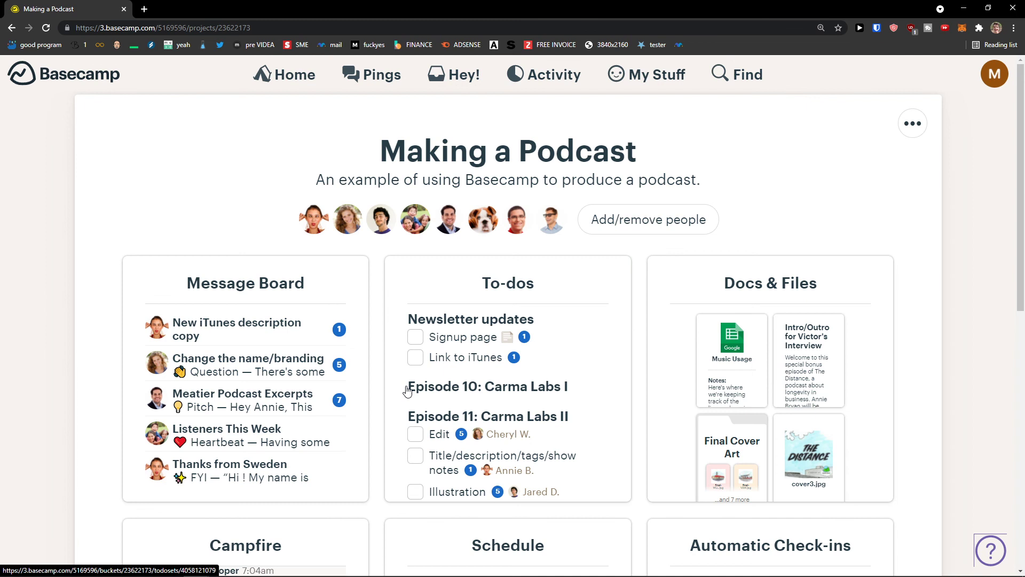
scroll("down", 3)
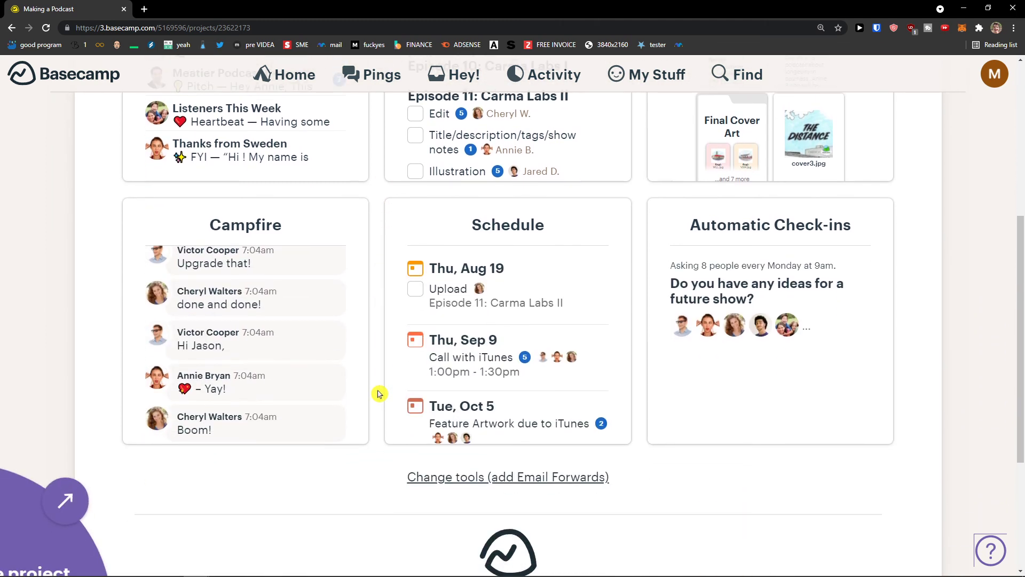
scroll("up", 3)
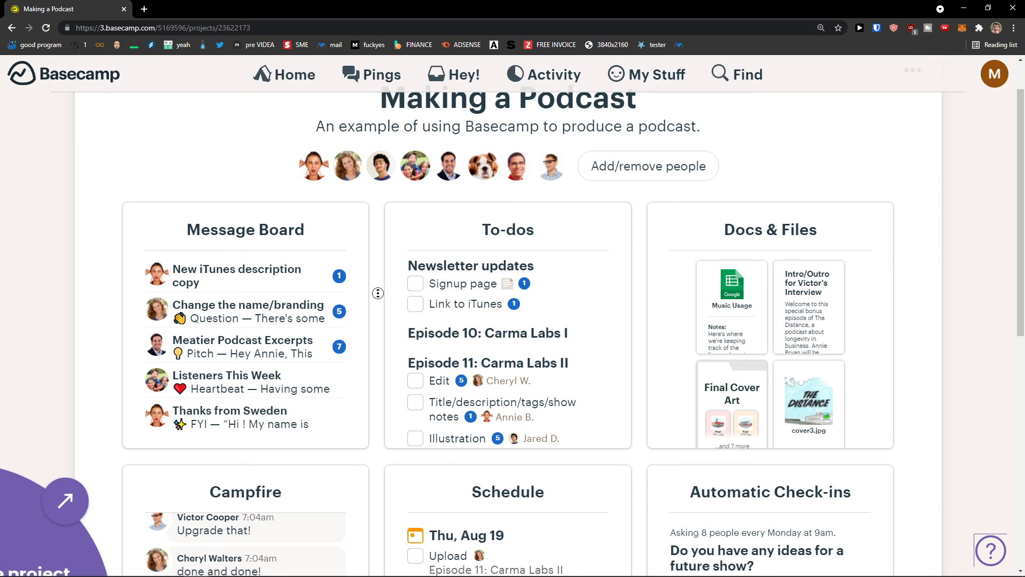
scroll("down", 3)
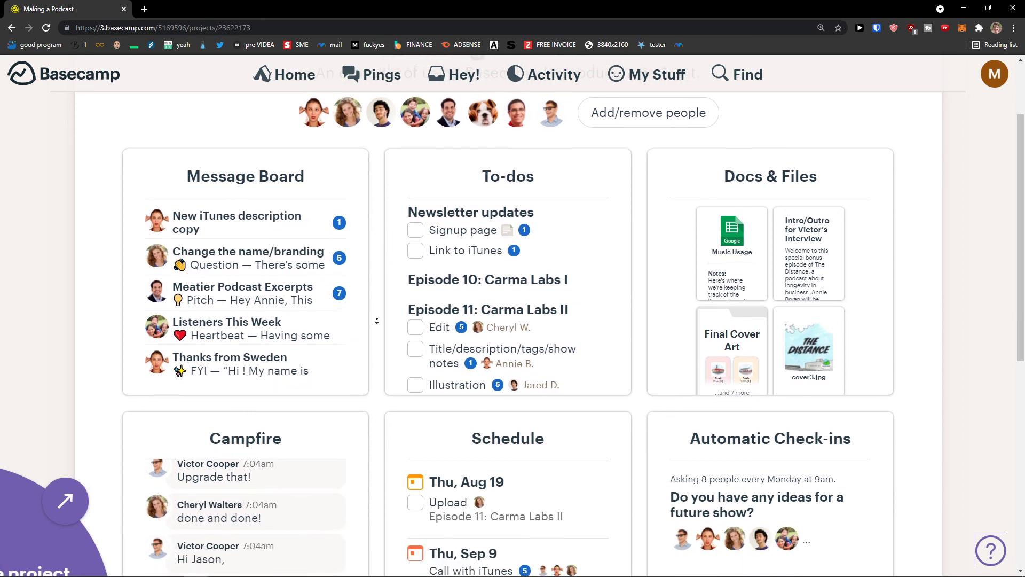
scroll("down", 3)
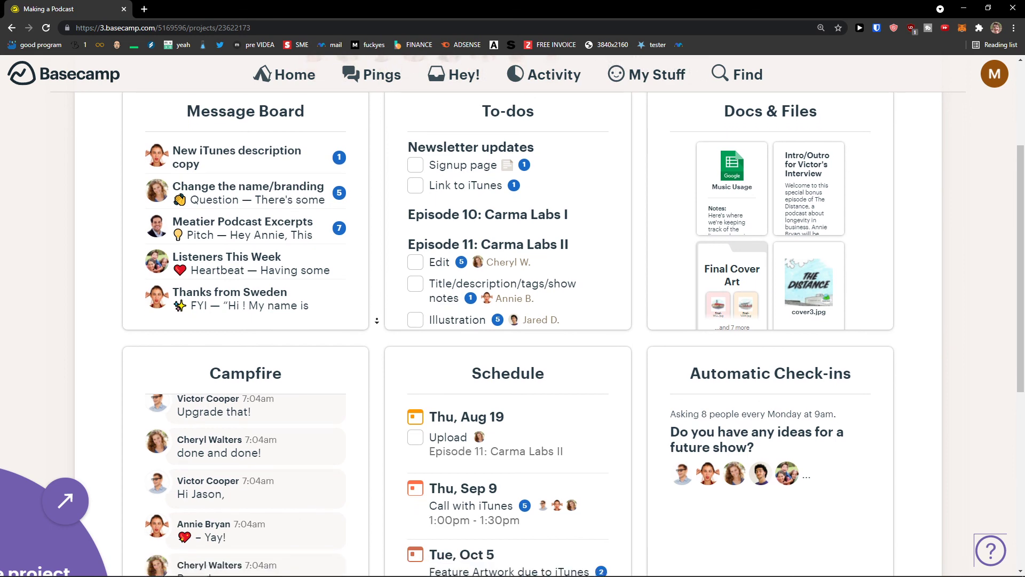
scroll("down", 3)
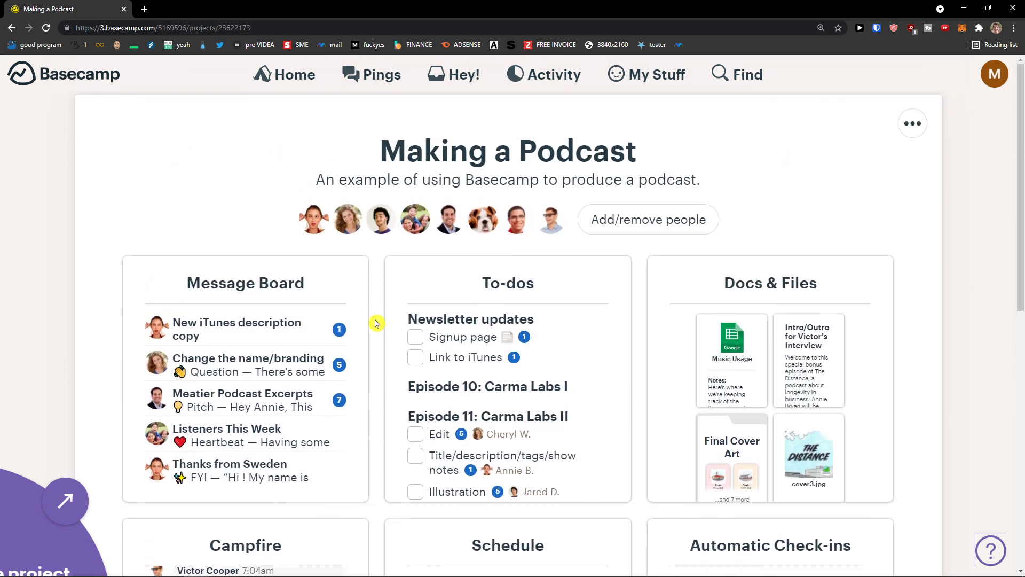
mouse_move(906, 460)
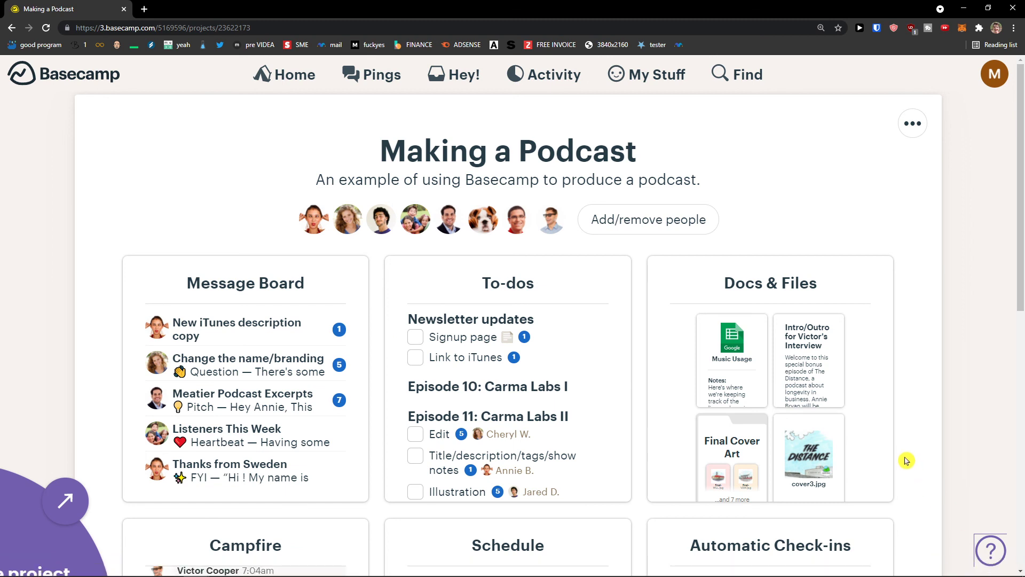
mouse_move(894, 450)
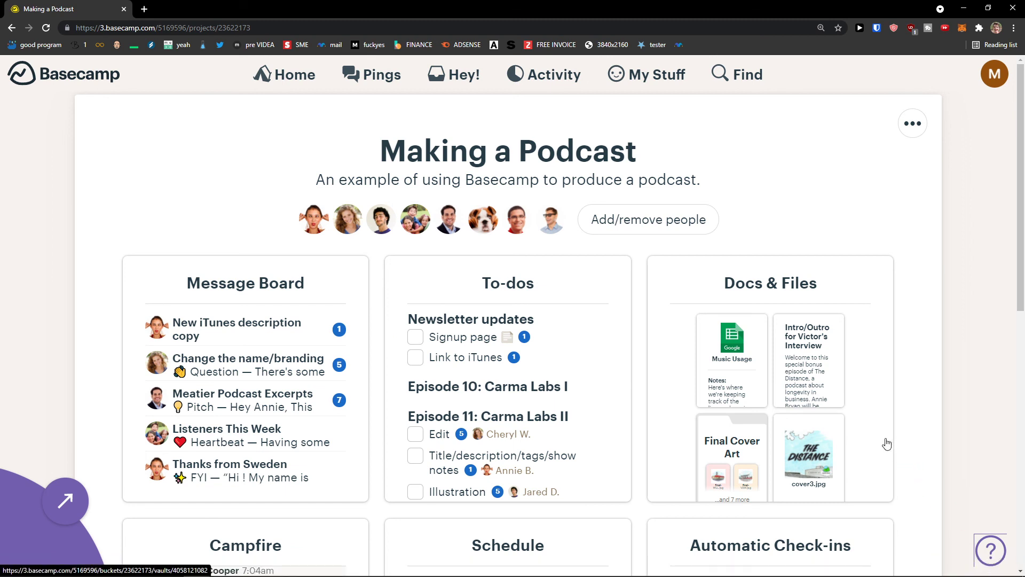
mouse_move(885, 441)
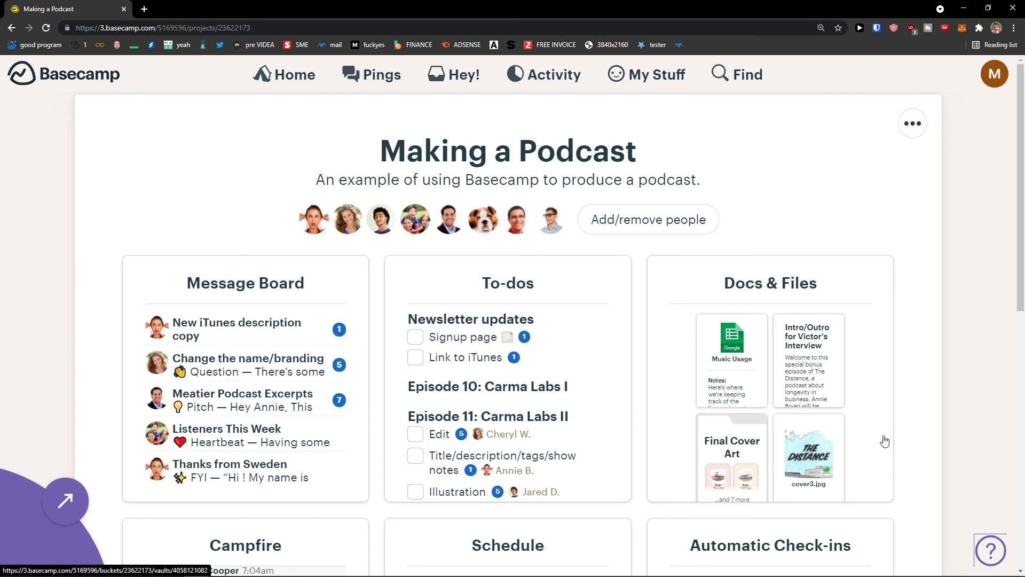